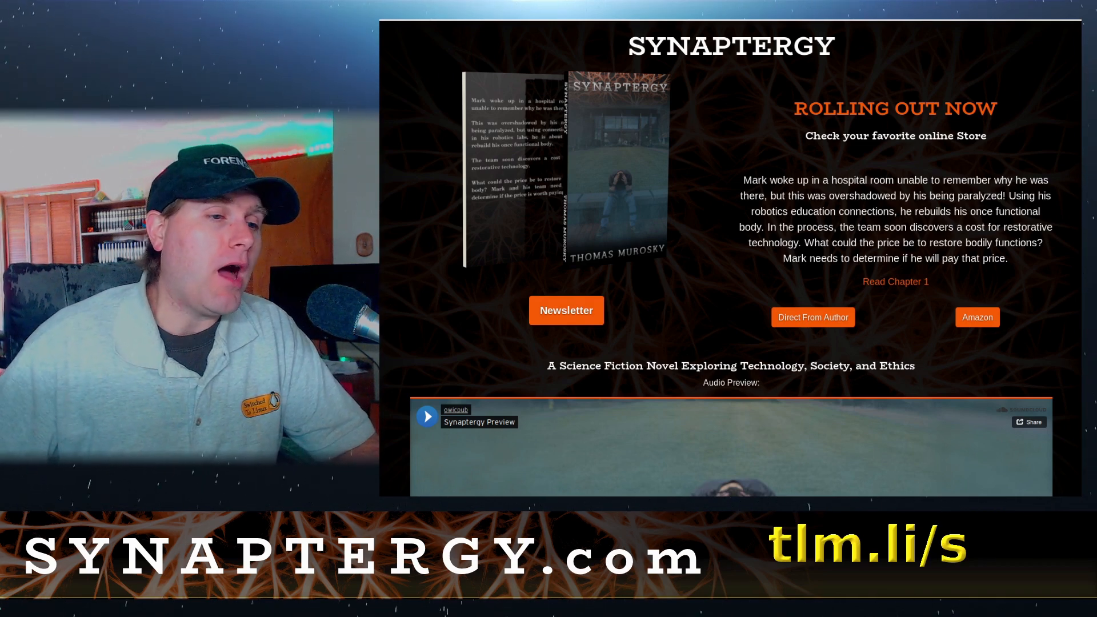
mouse_move(824, 316)
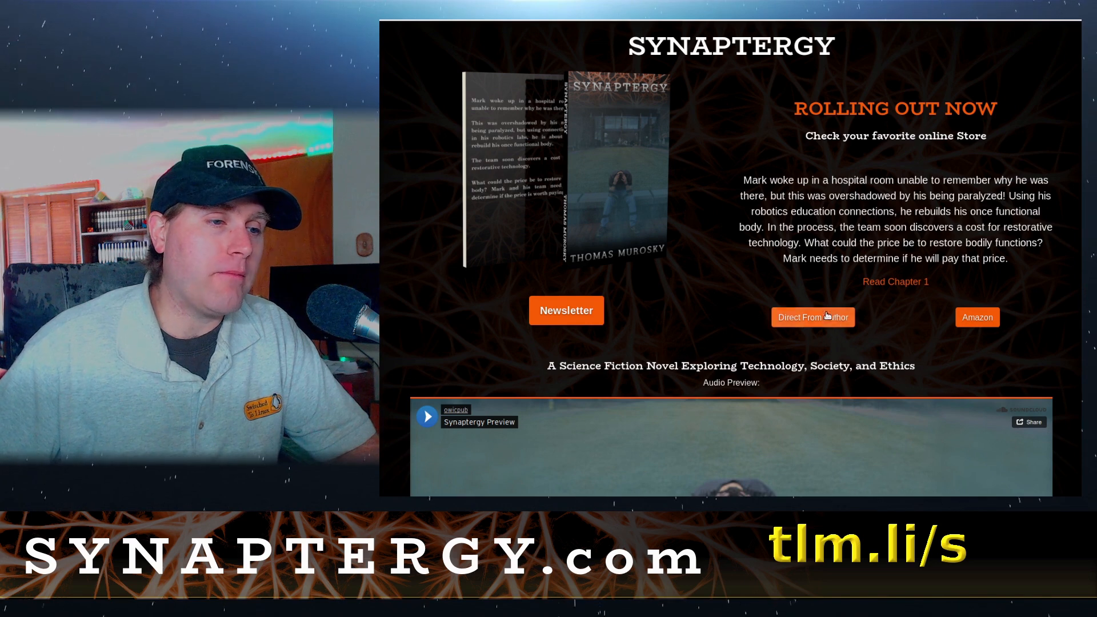
mouse_move(812, 317)
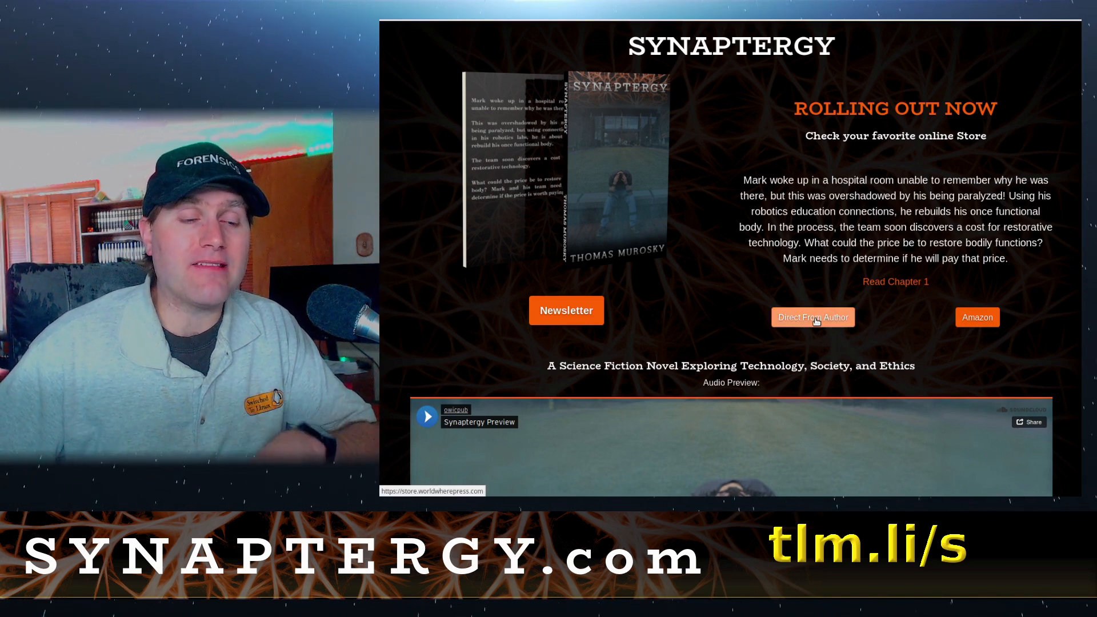
mouse_move(820, 309)
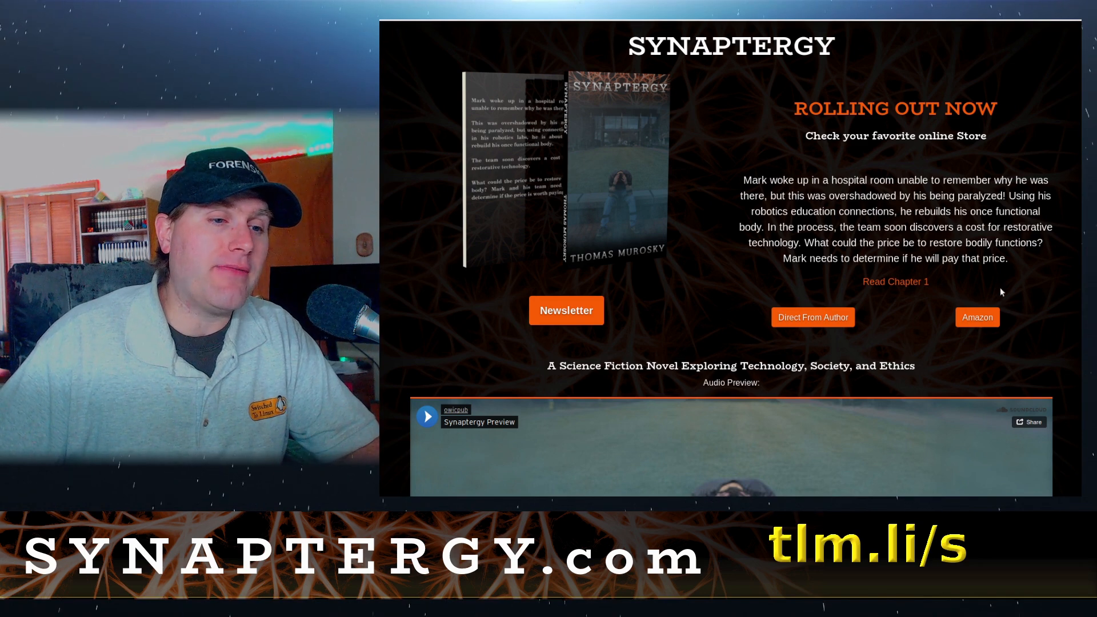
mouse_move(977, 317)
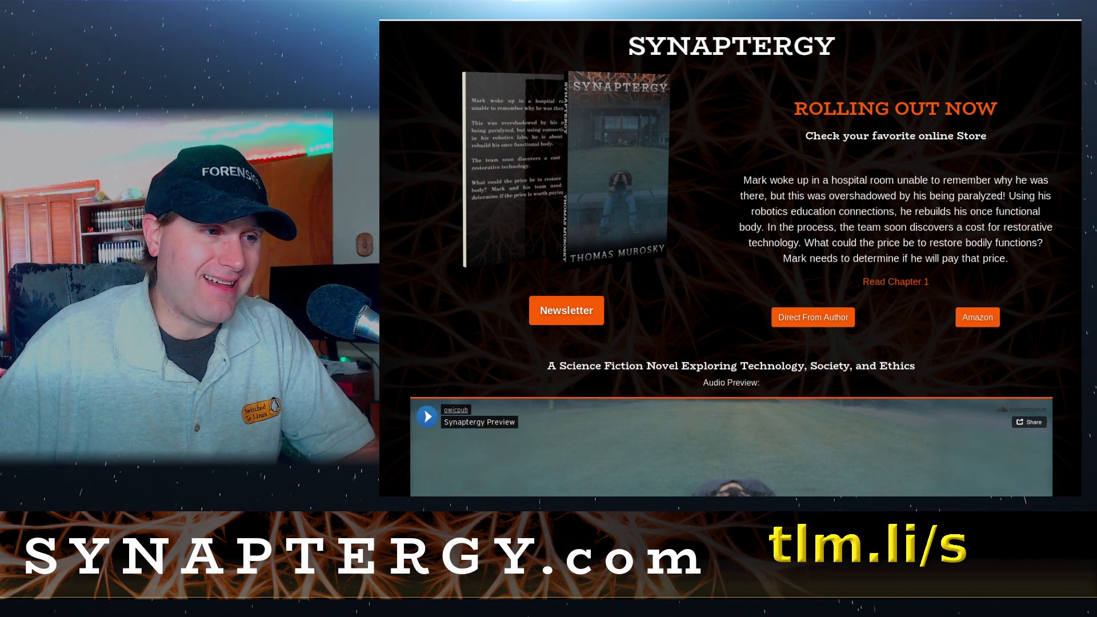
mouse_move(565, 309)
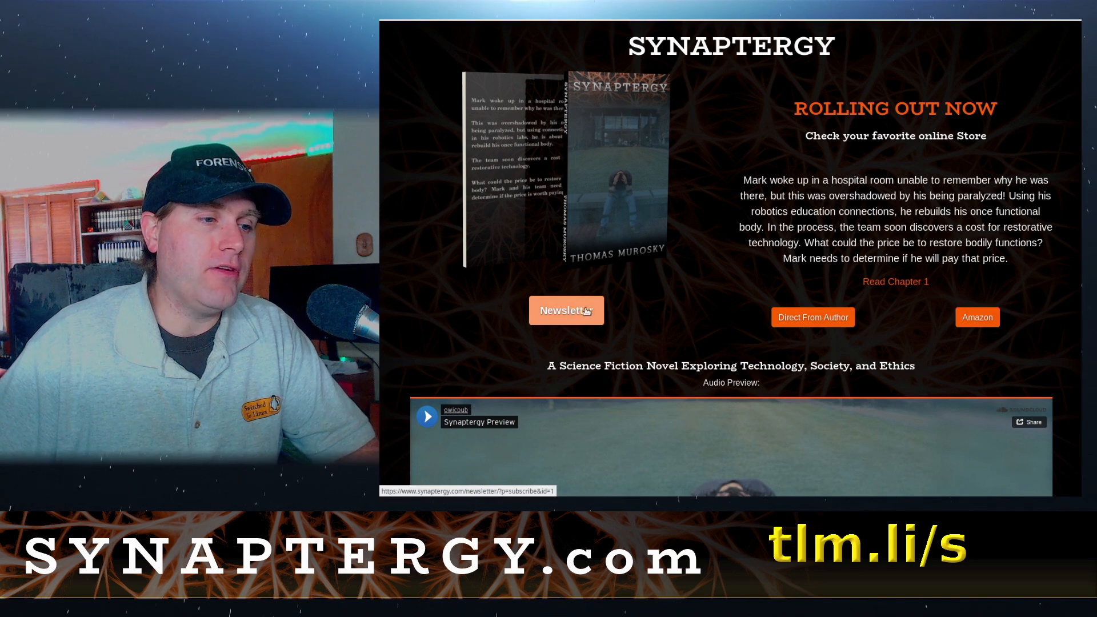
Scroll the Q4OS home page through the Welcome to Q4OS text and latest news.
scroll("down", 3)
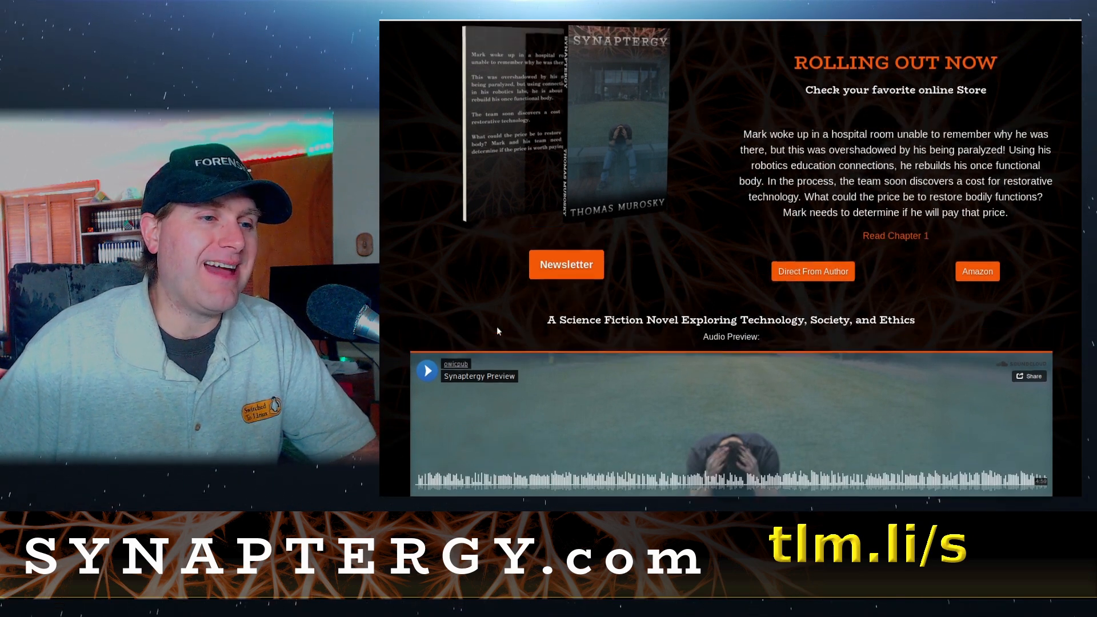
scroll("up", 3)
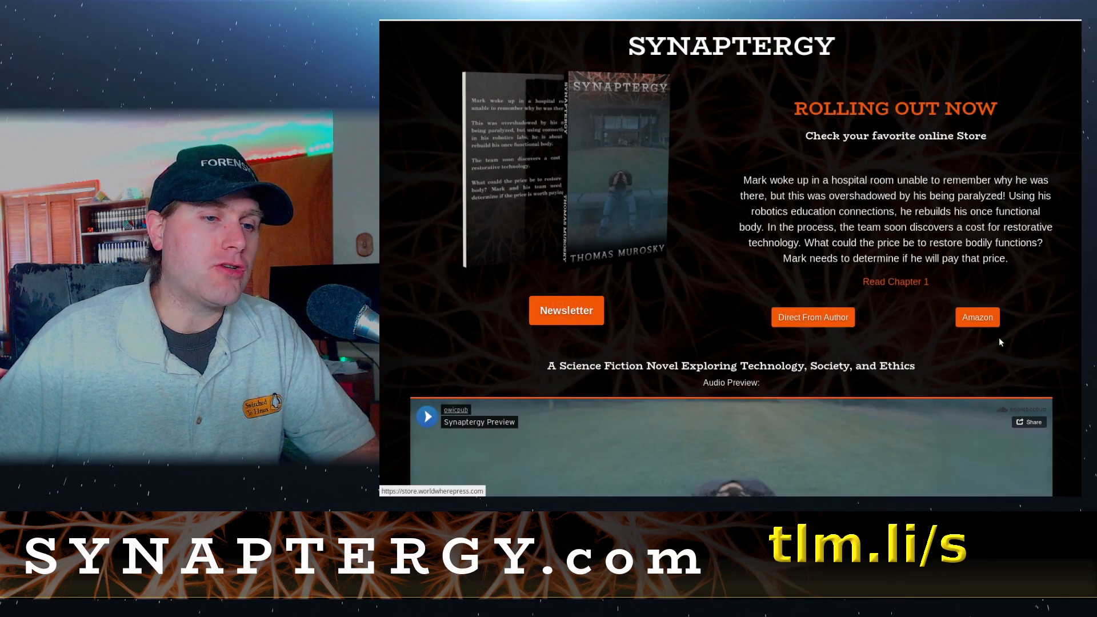
mouse_move(976, 316)
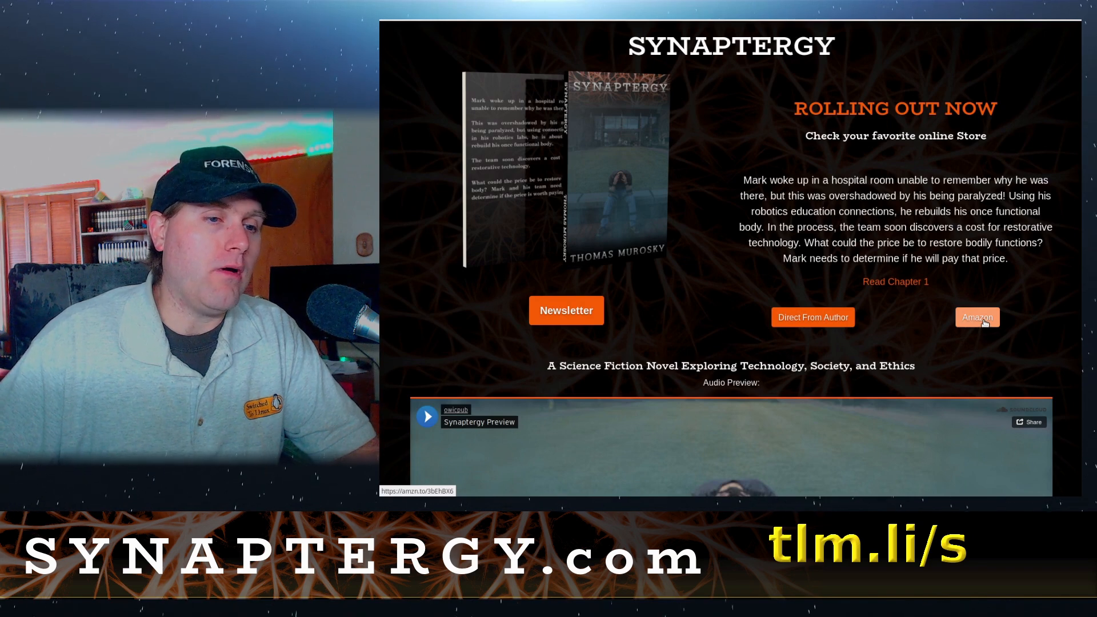
mouse_move(1067, 201)
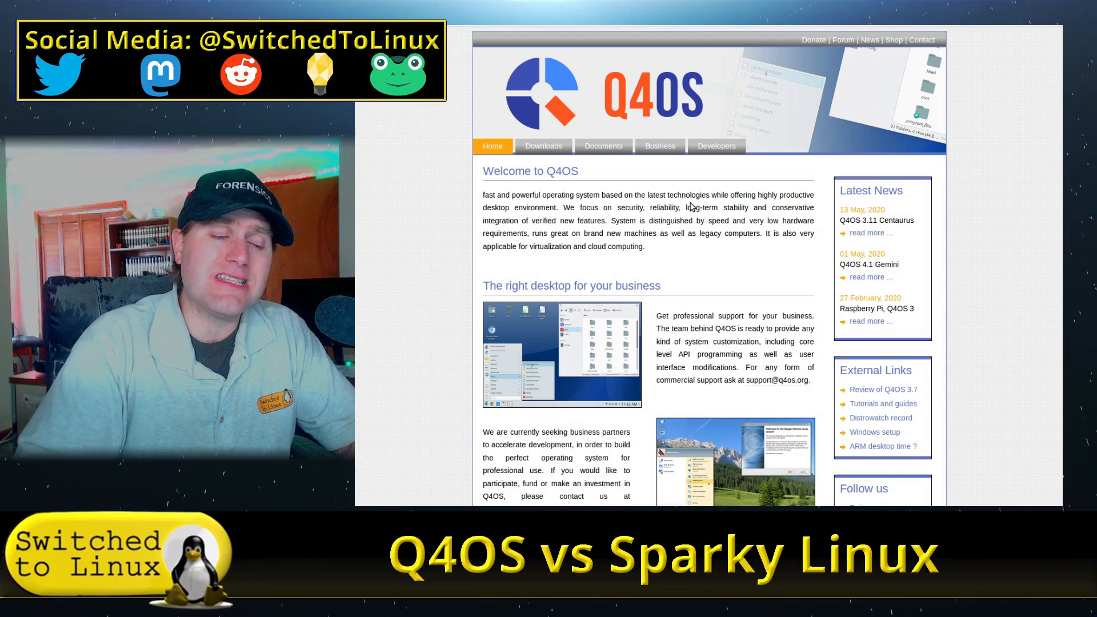
scroll("down", 3)
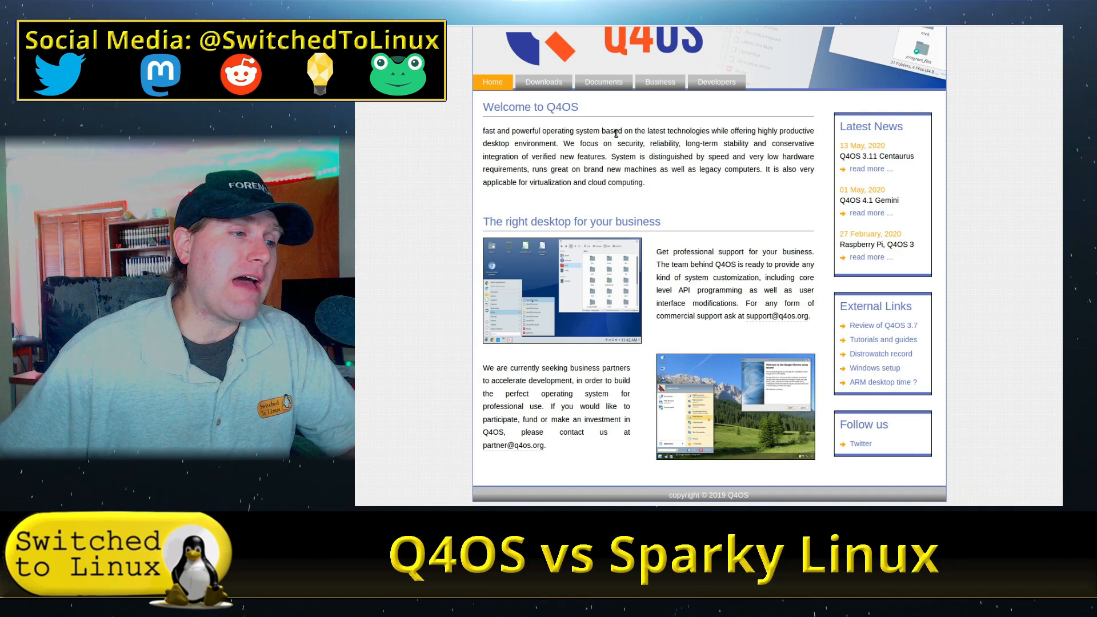
mouse_move(682, 376)
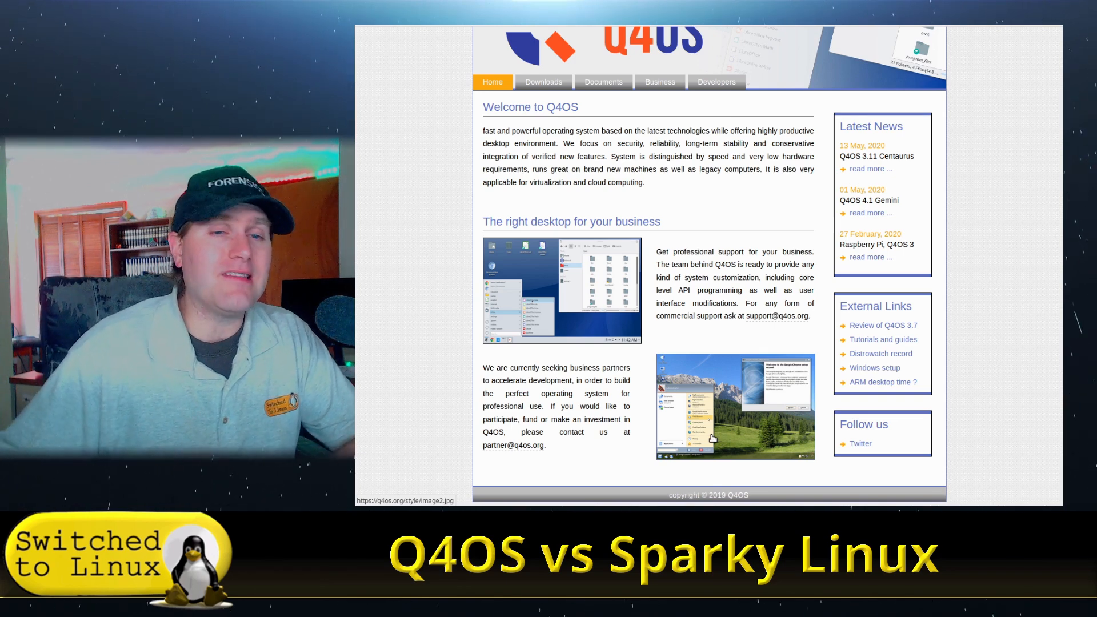
mouse_move(605, 183)
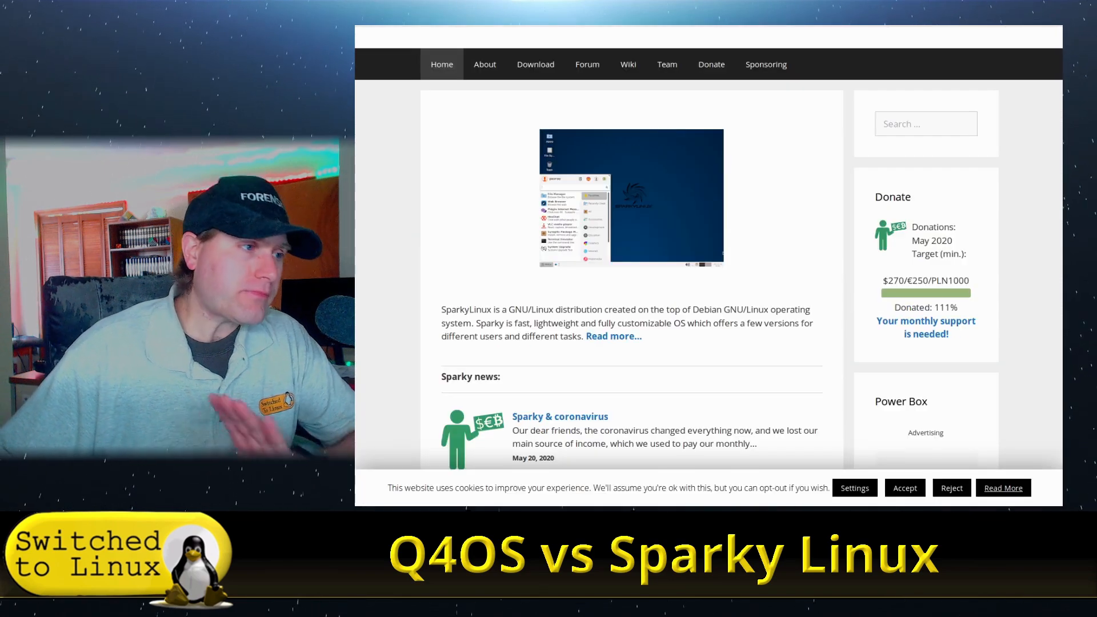
Scroll the SparkyLinux home page back up to its header and Debian-based introduction.
scroll("up", 3)
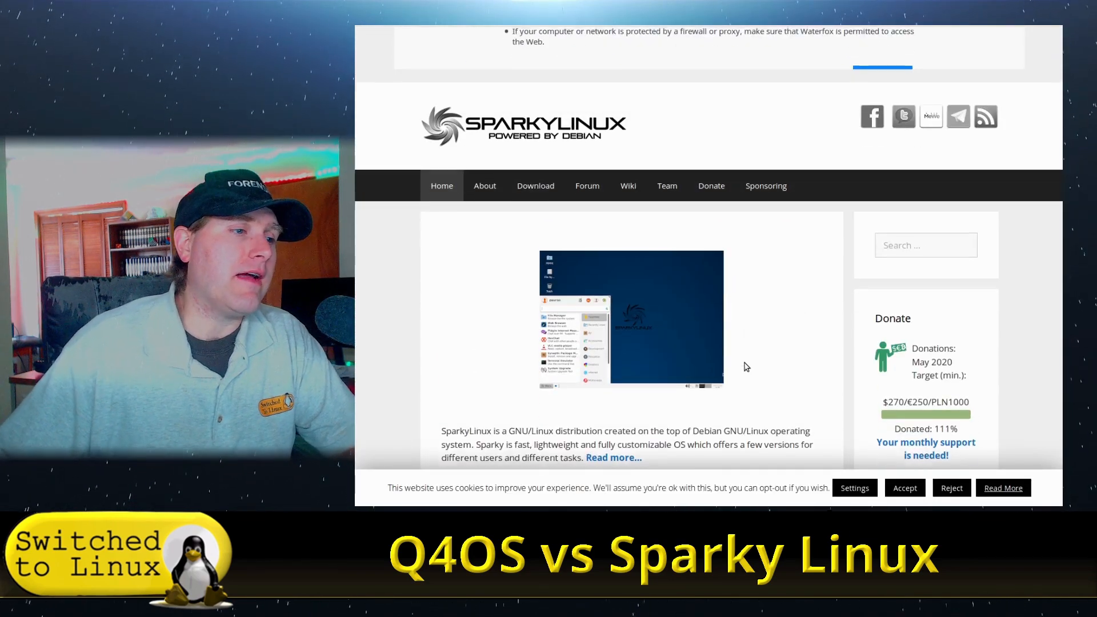
scroll("up", 3)
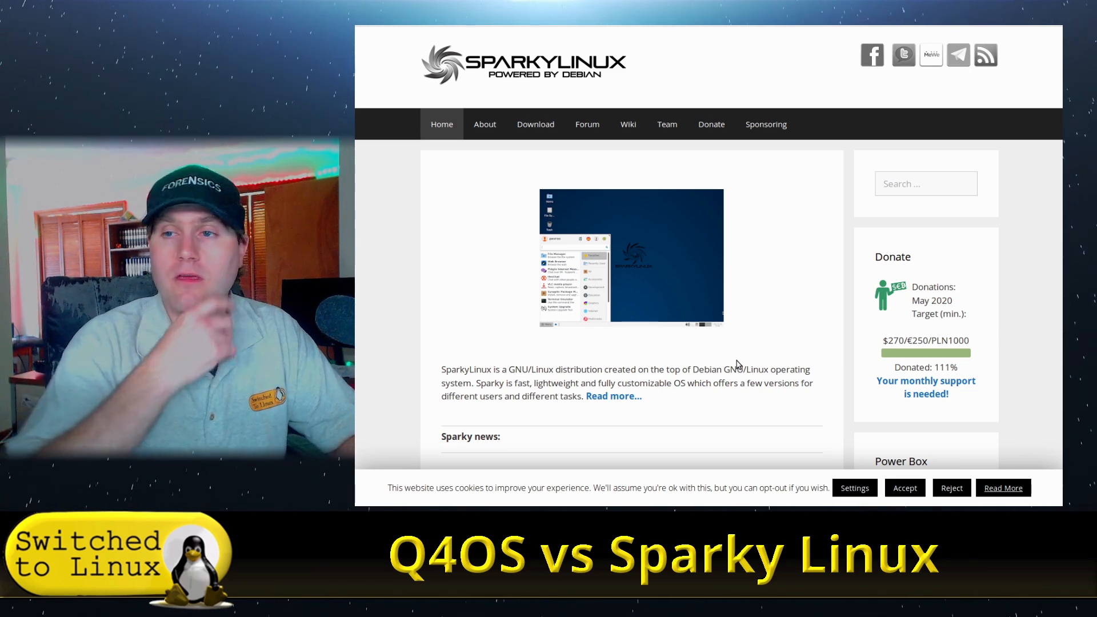
mouse_move(413, 499)
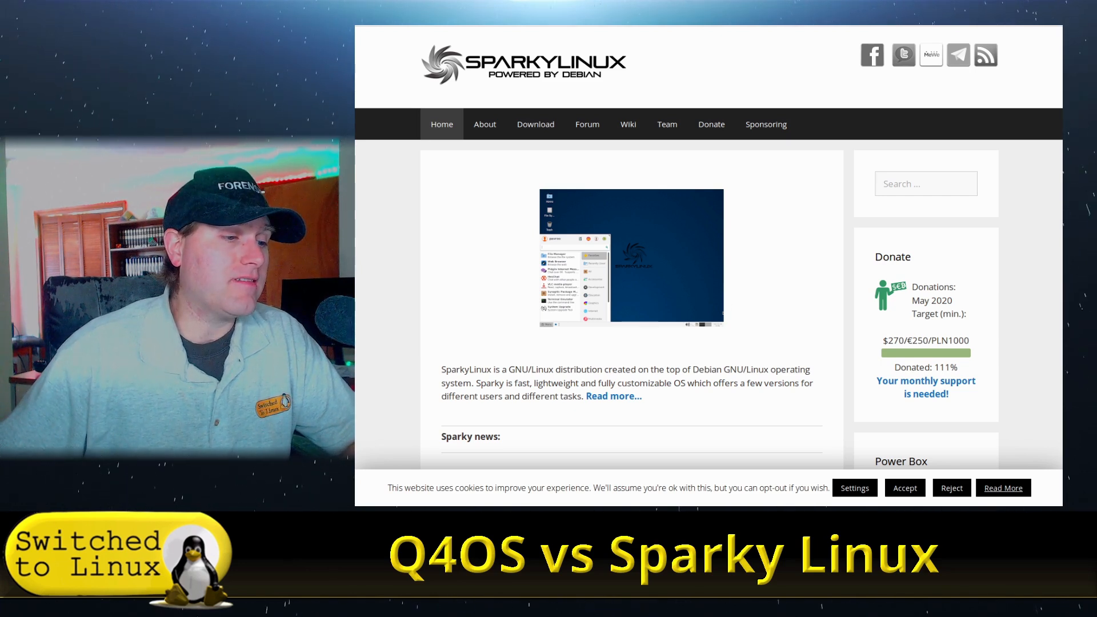
mouse_move(645, 270)
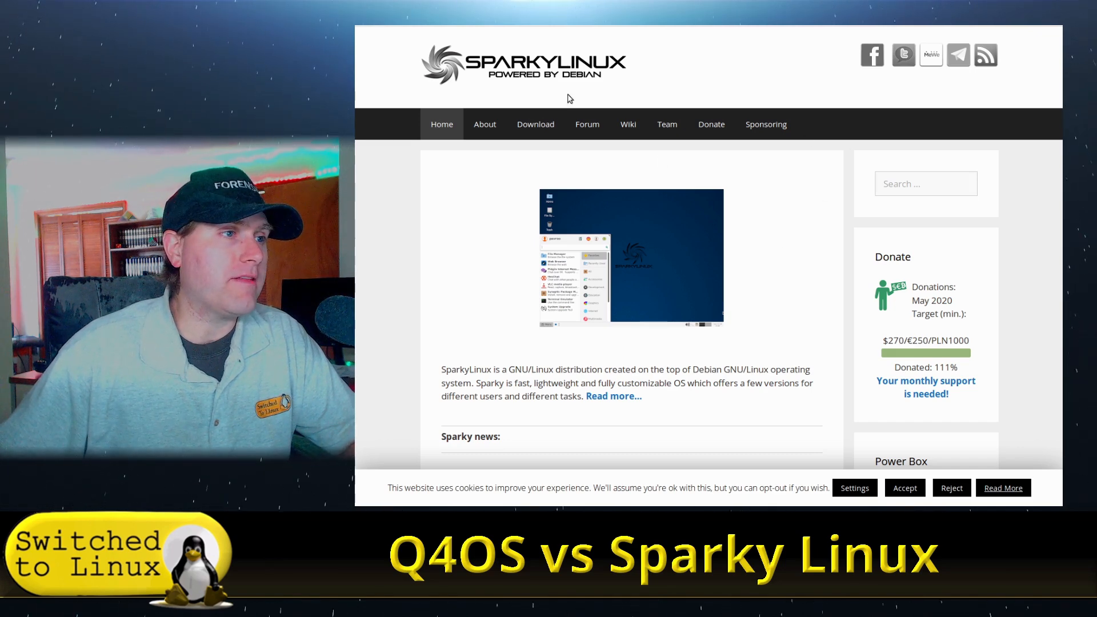
mouse_move(778, 168)
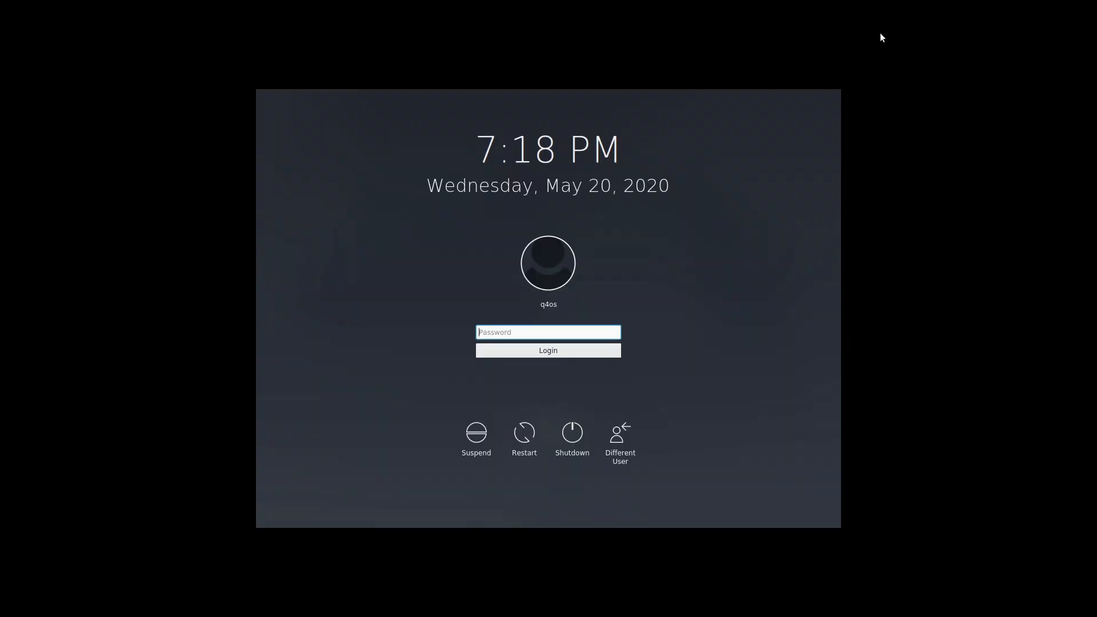
Enter the password and log in to the Q4OS desktop.
type("a")
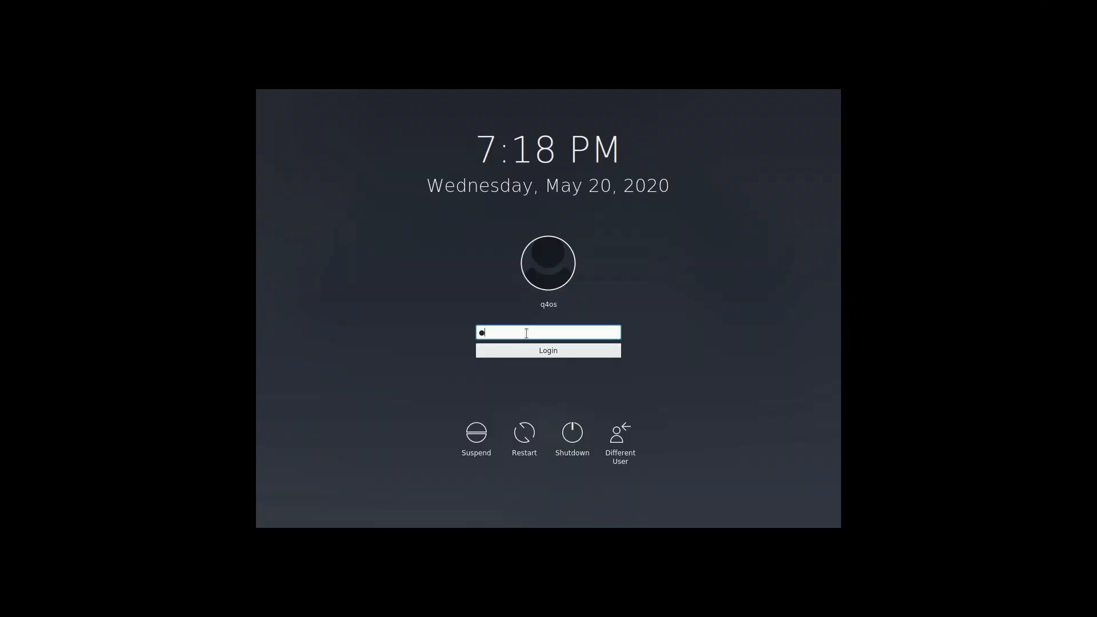
left_click(547, 349)
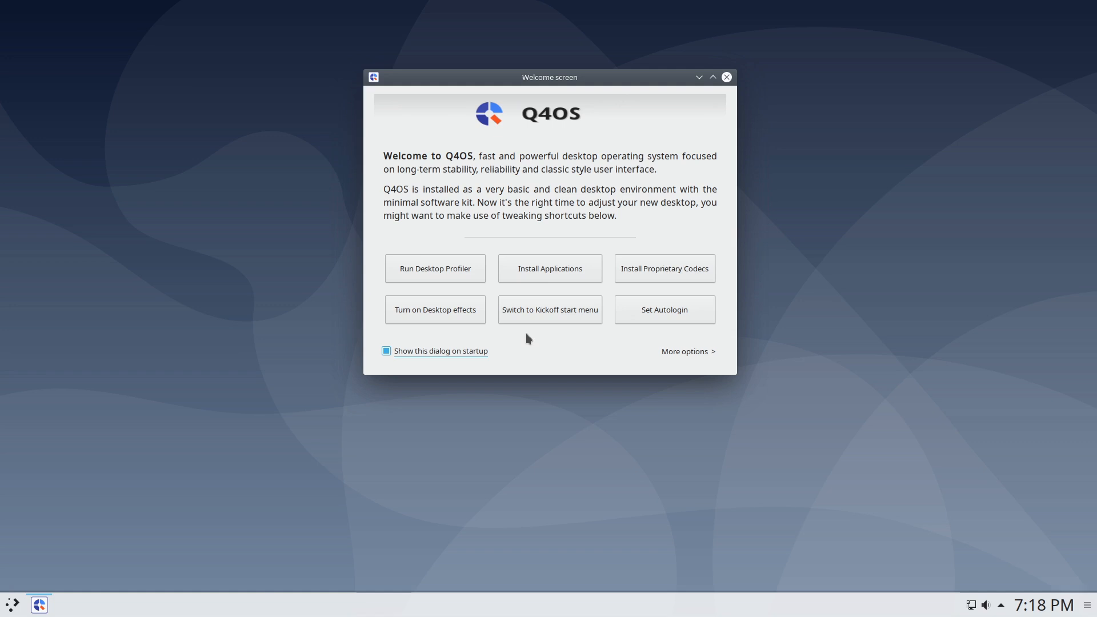
Launch Konsole from the launcher by searching 'term' and run htop in it.
left_click(12, 603)
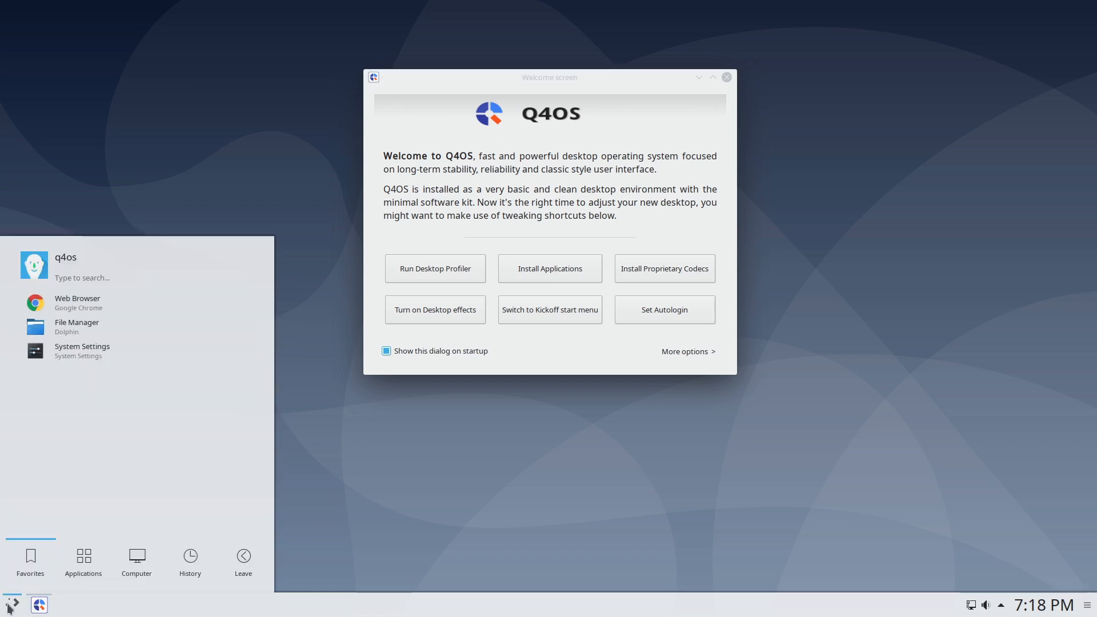
type("term")
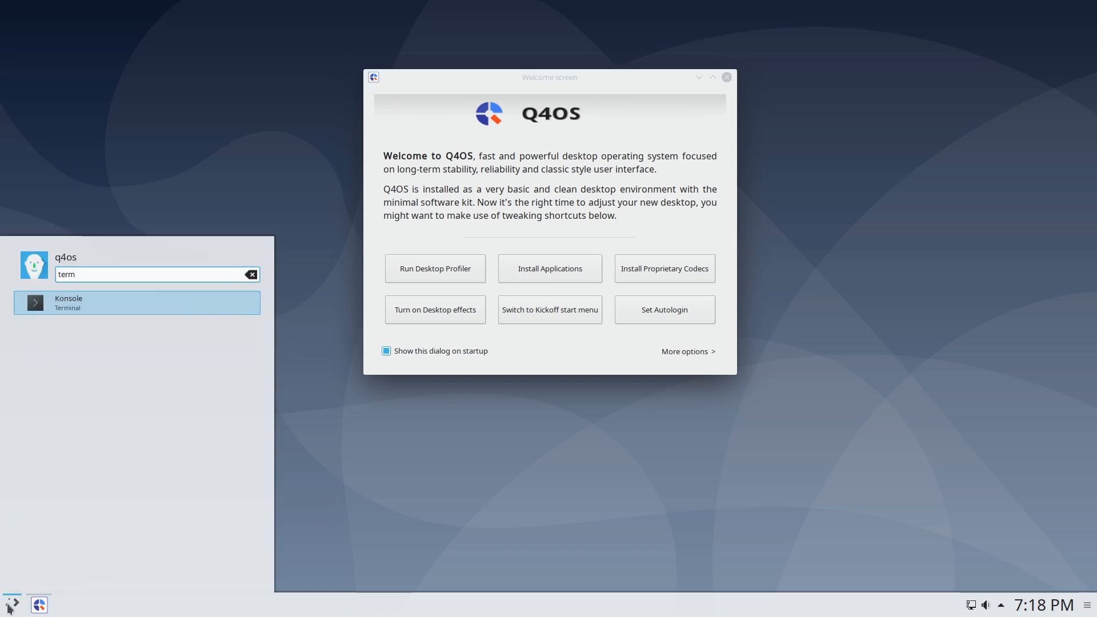
left_click(136, 302)
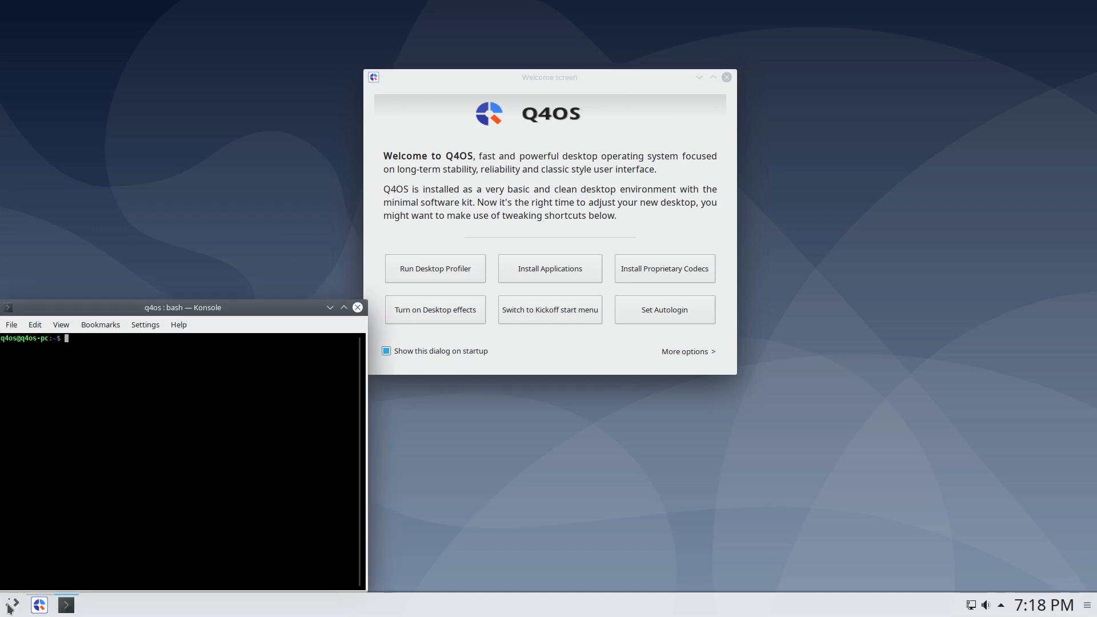
type("htop")
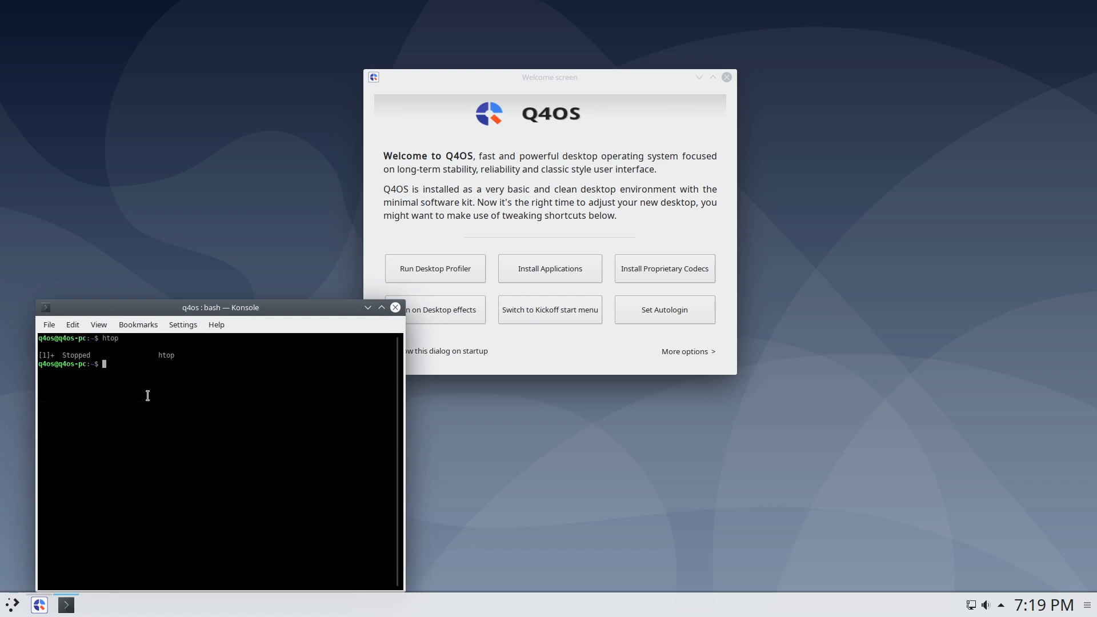
Run 'uname -r' in Konsole to show kernel release 4.19.0-9-amd64.
type("un")
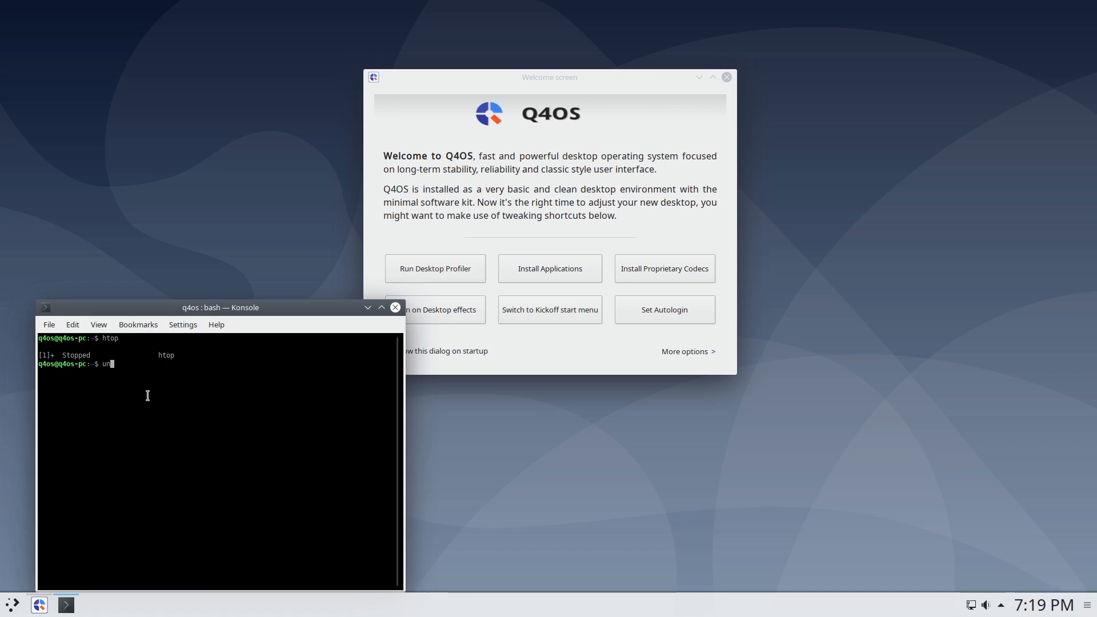
type("ame")
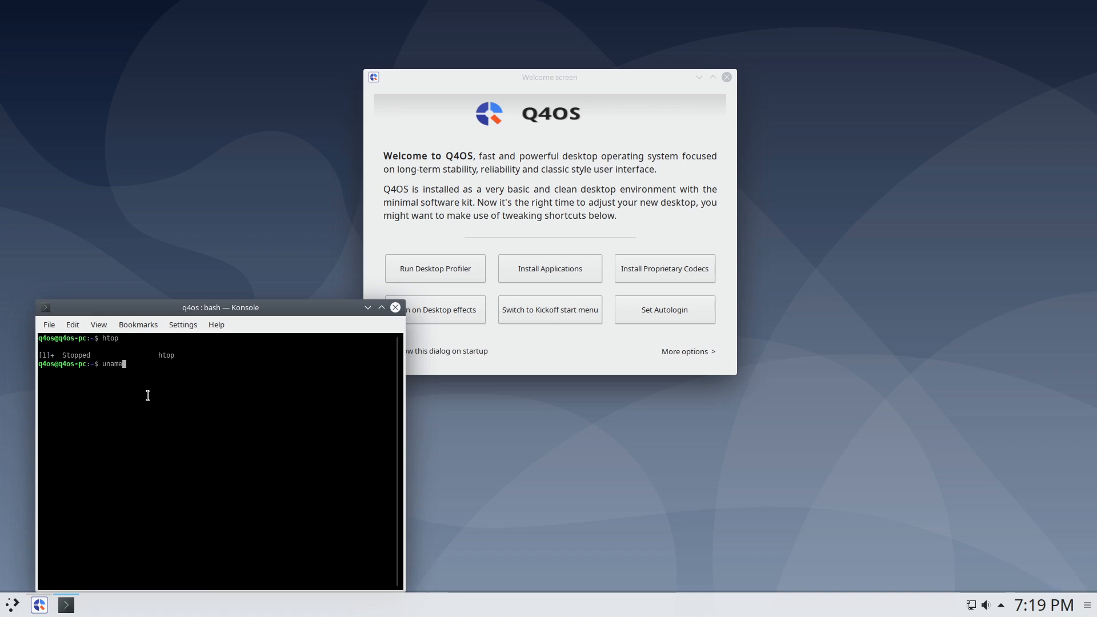
type("-")
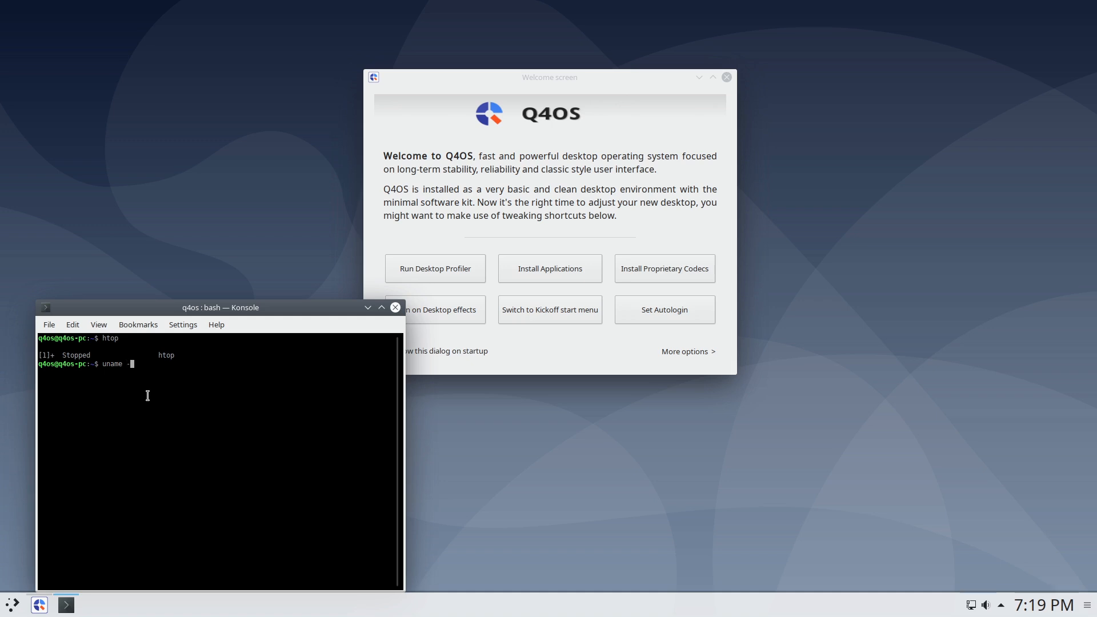
key("Return")
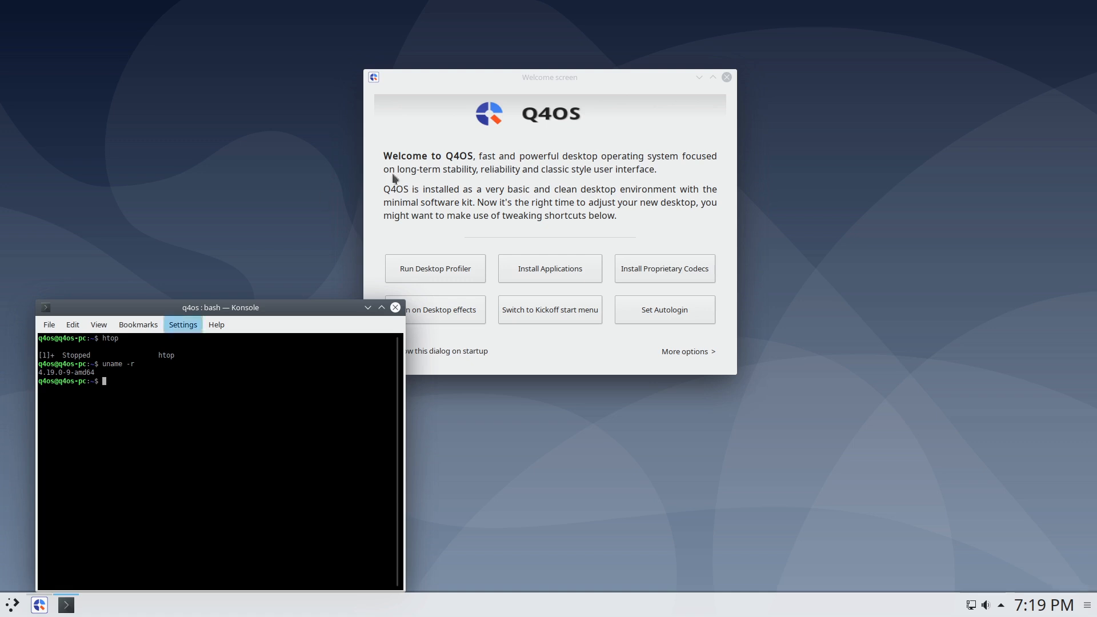
left_click(394, 307)
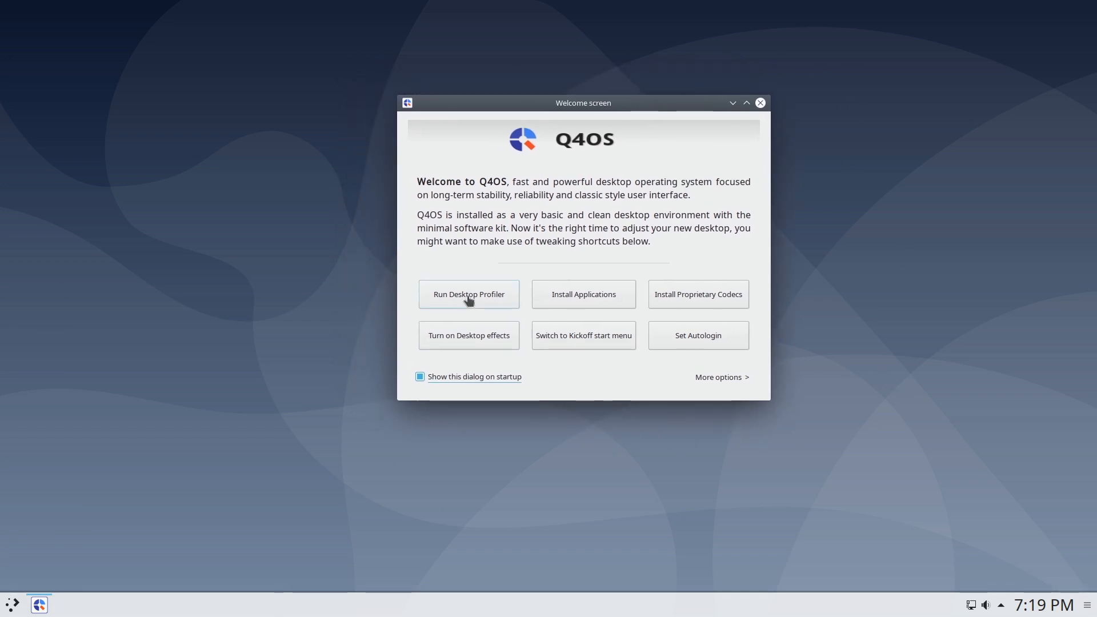
mouse_move(468, 294)
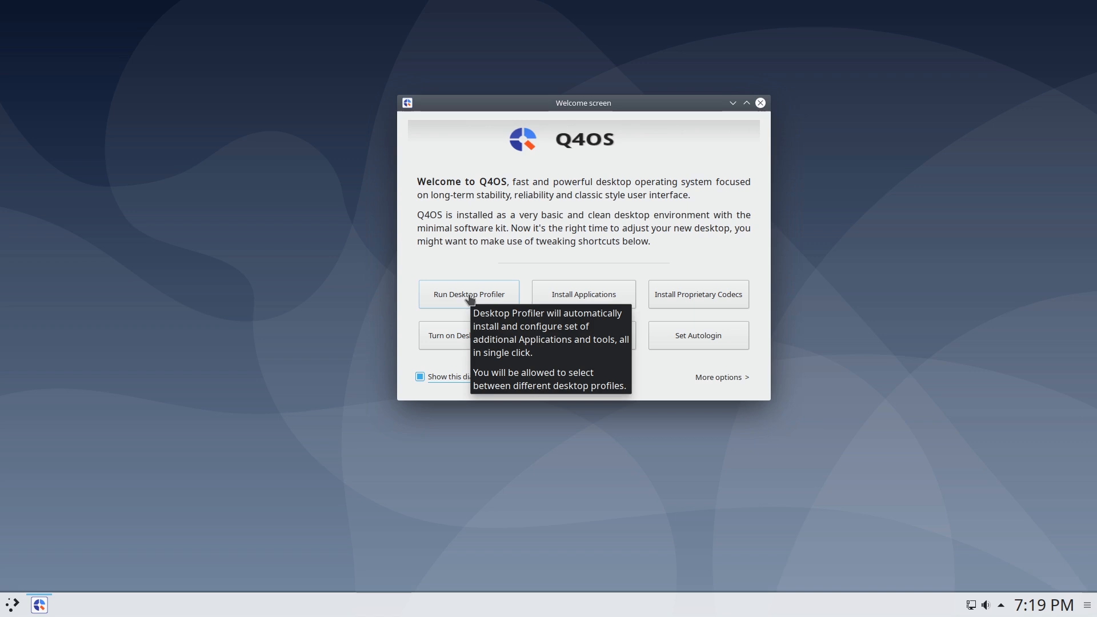
Start the Desktop Profiler from the Q4OS Welcome screen.
left_click(759, 103)
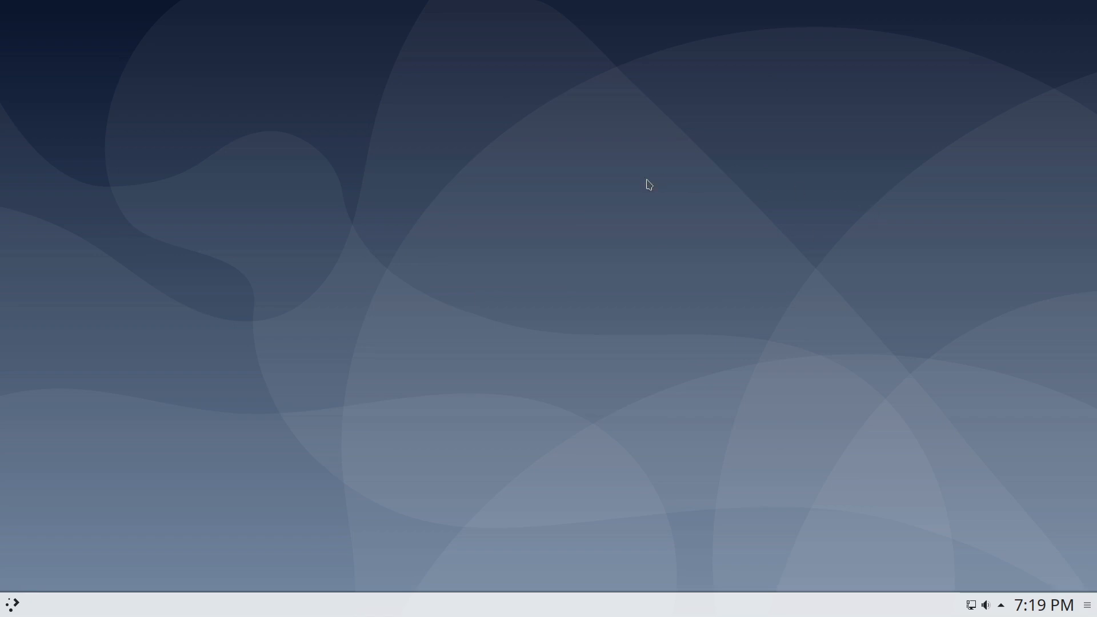
mouse_move(796, 313)
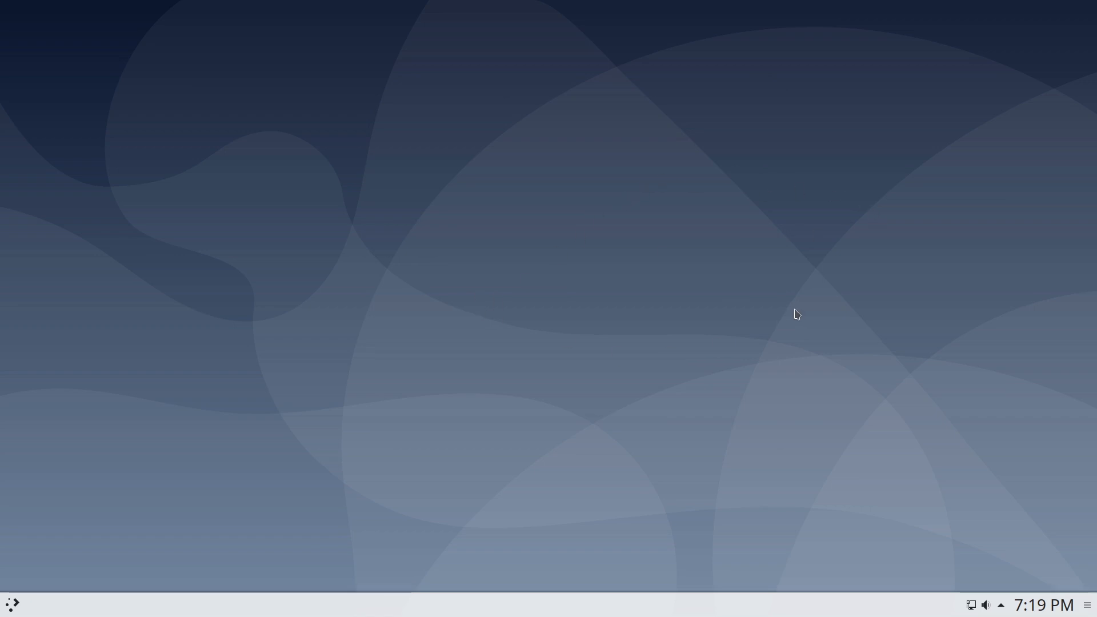
mouse_move(502, 306)
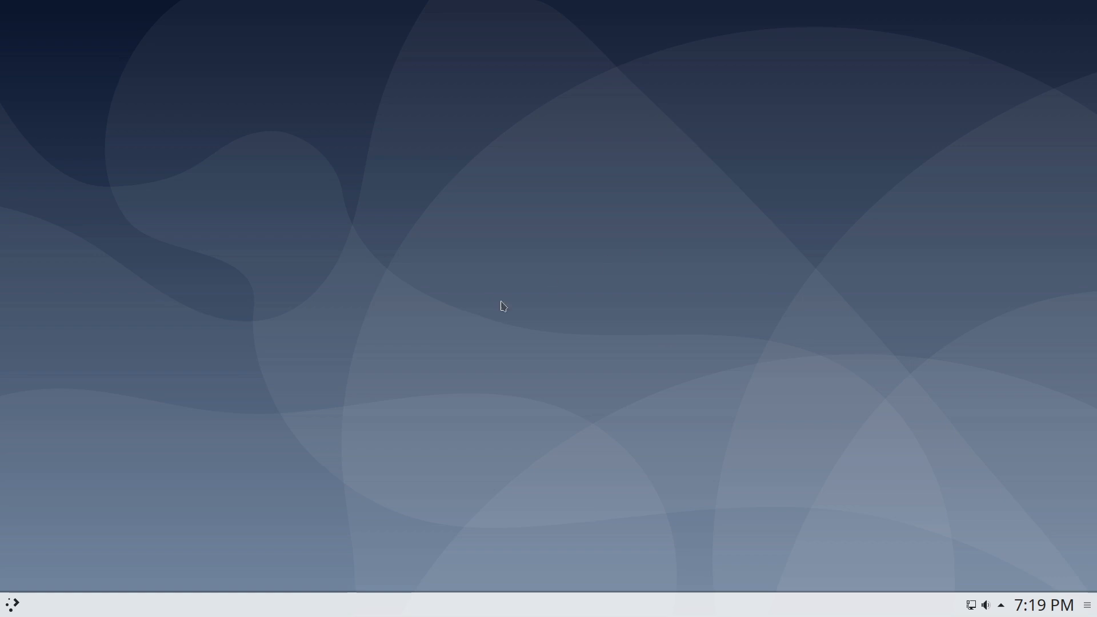
mouse_move(790, 429)
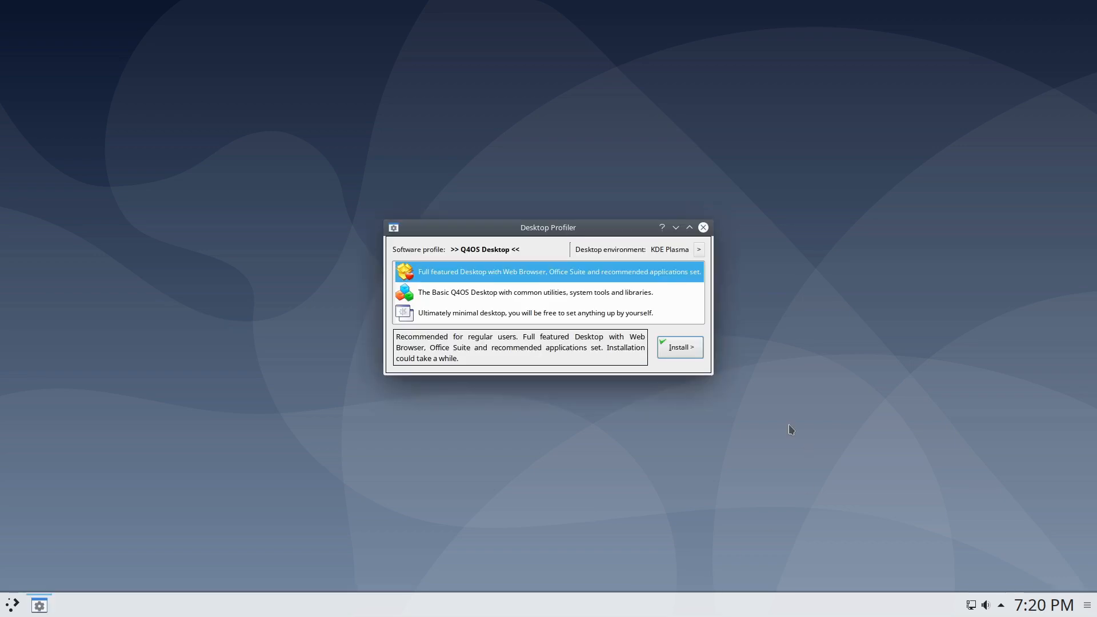
mouse_move(447, 273)
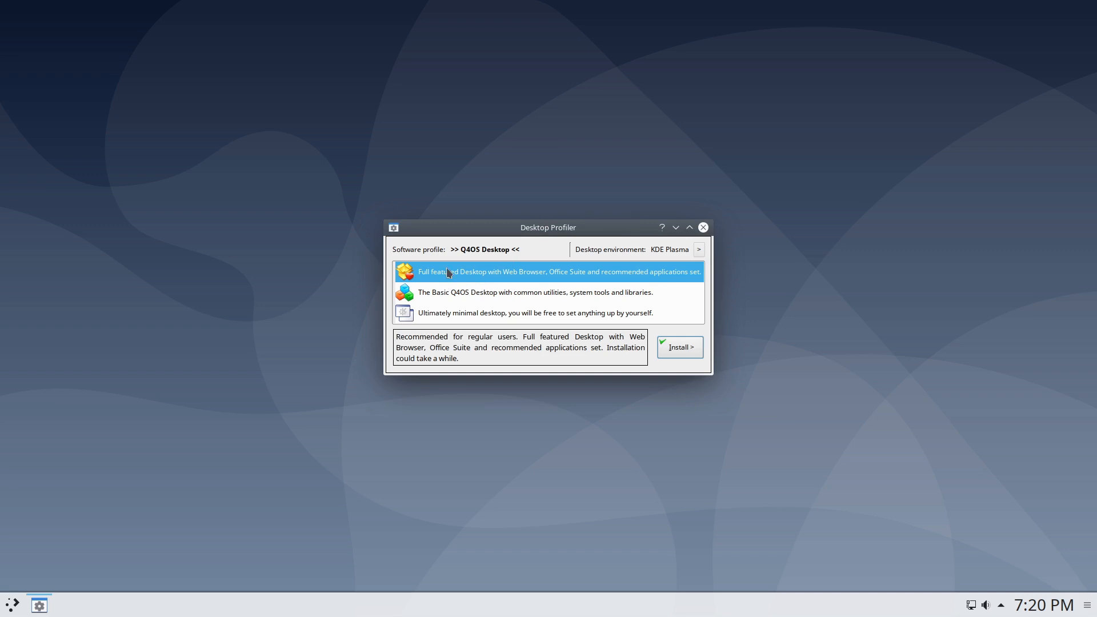
mouse_move(513, 291)
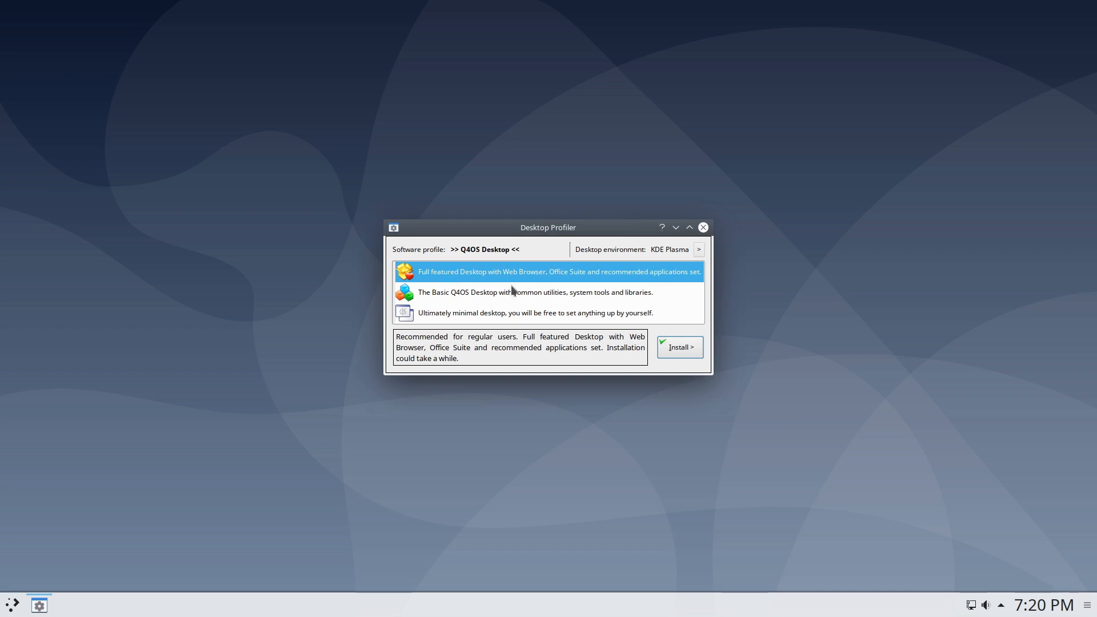
mouse_move(691, 278)
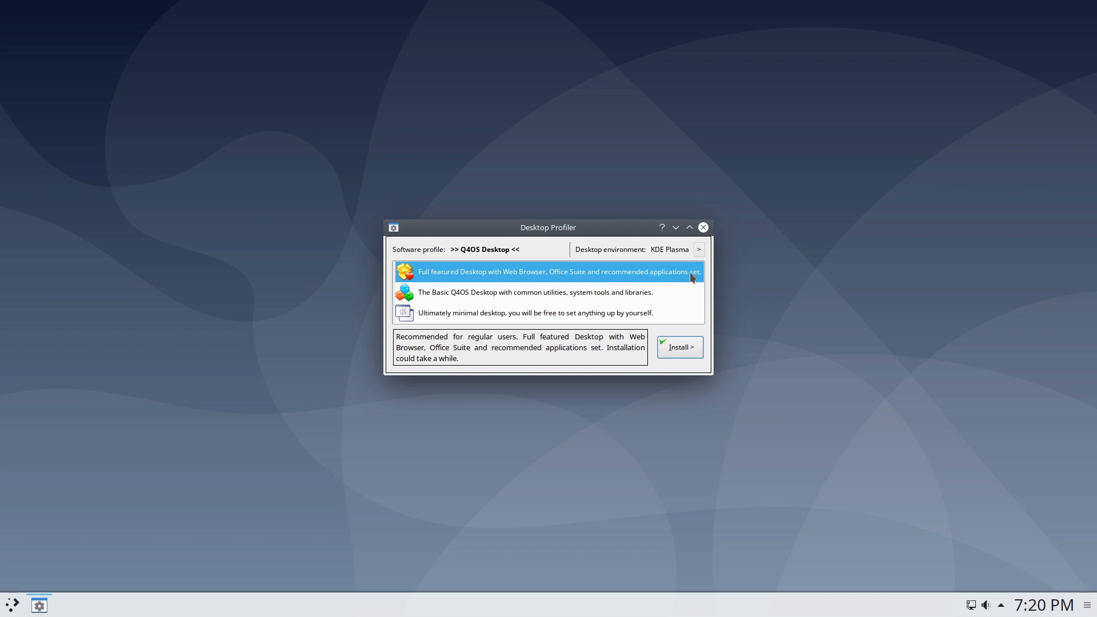
Preview the Q4OS Basic and Pure profile descriptions, then close the profiler without installing.
left_click(534, 291)
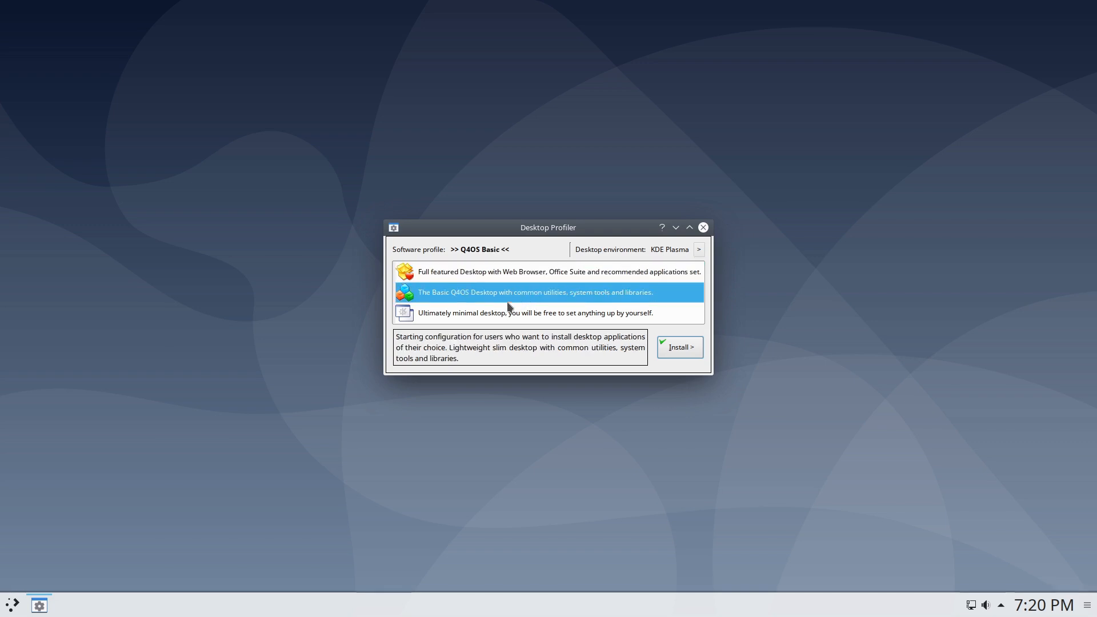
mouse_move(637, 304)
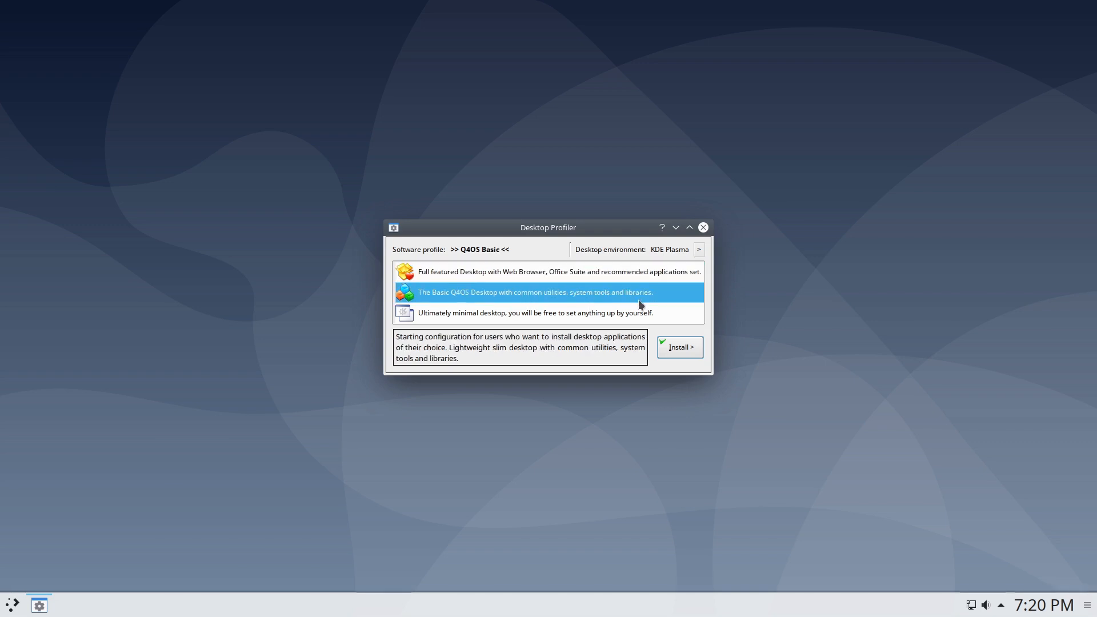
left_click(534, 313)
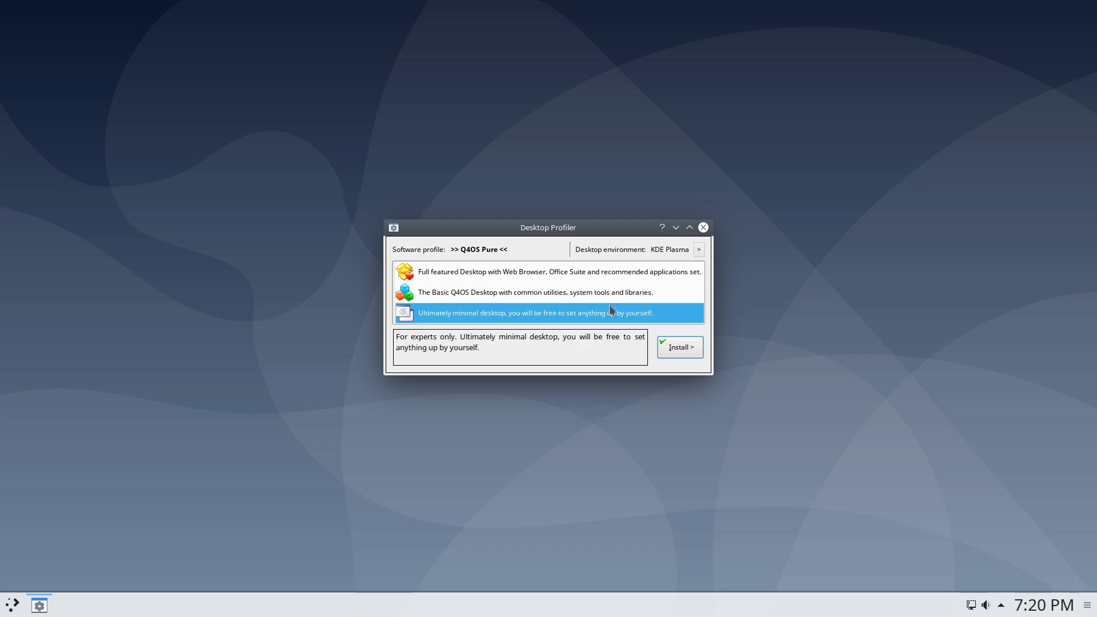
mouse_move(475, 272)
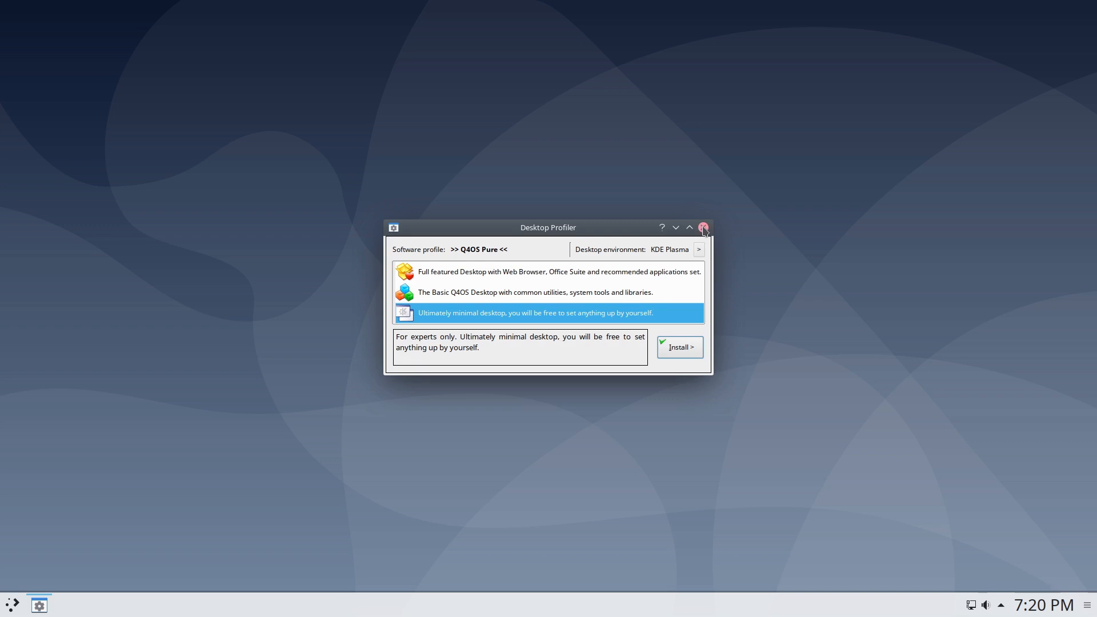
left_click(703, 228)
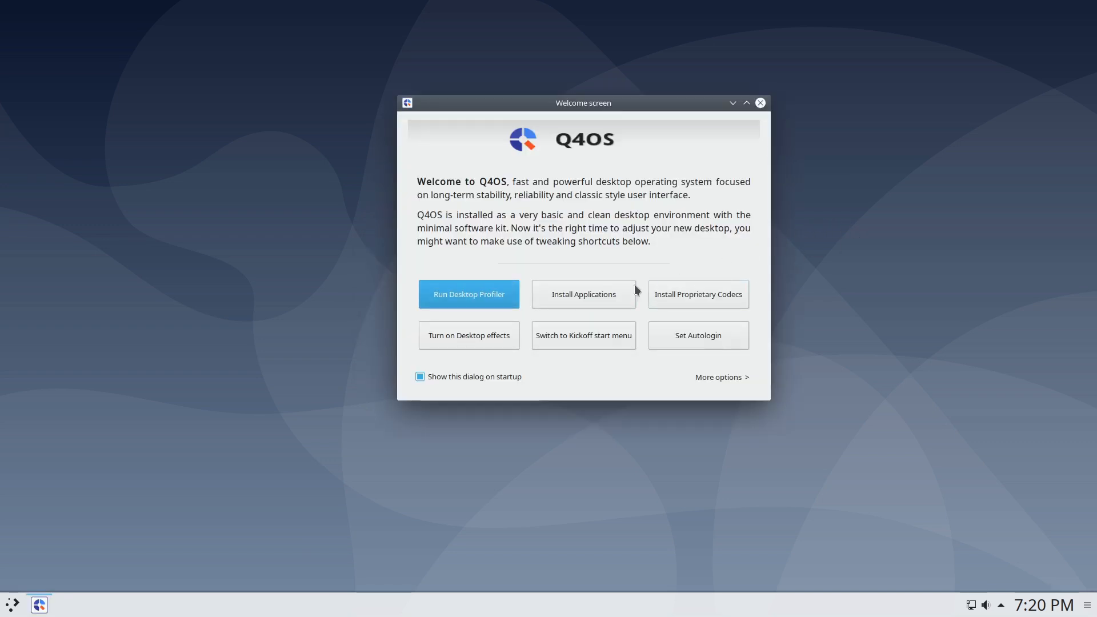
mouse_move(468, 335)
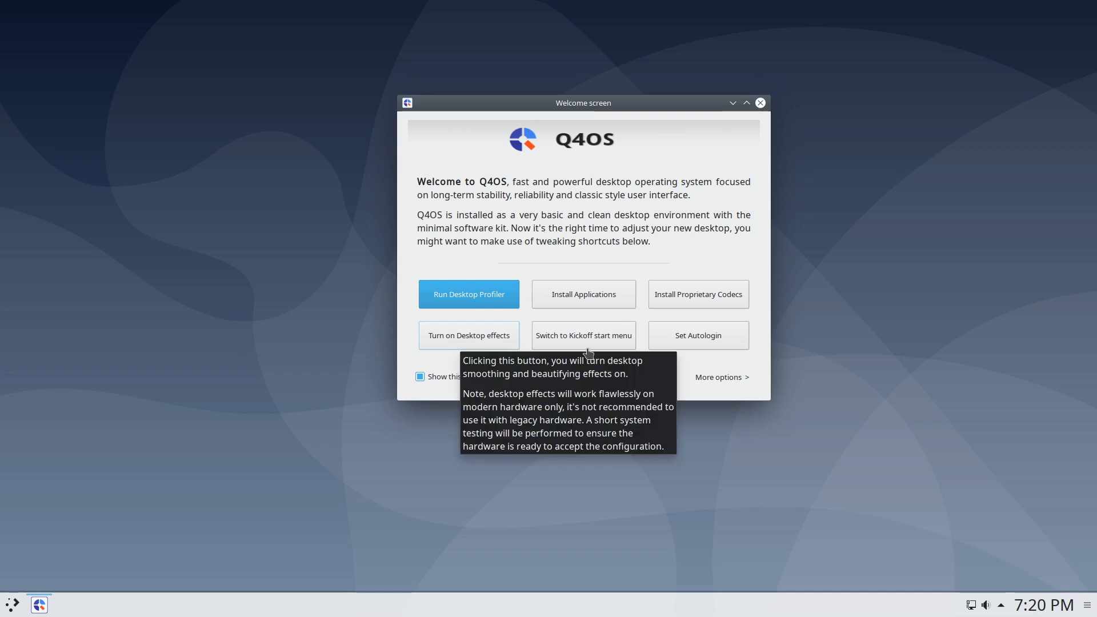
mouse_move(20, 547)
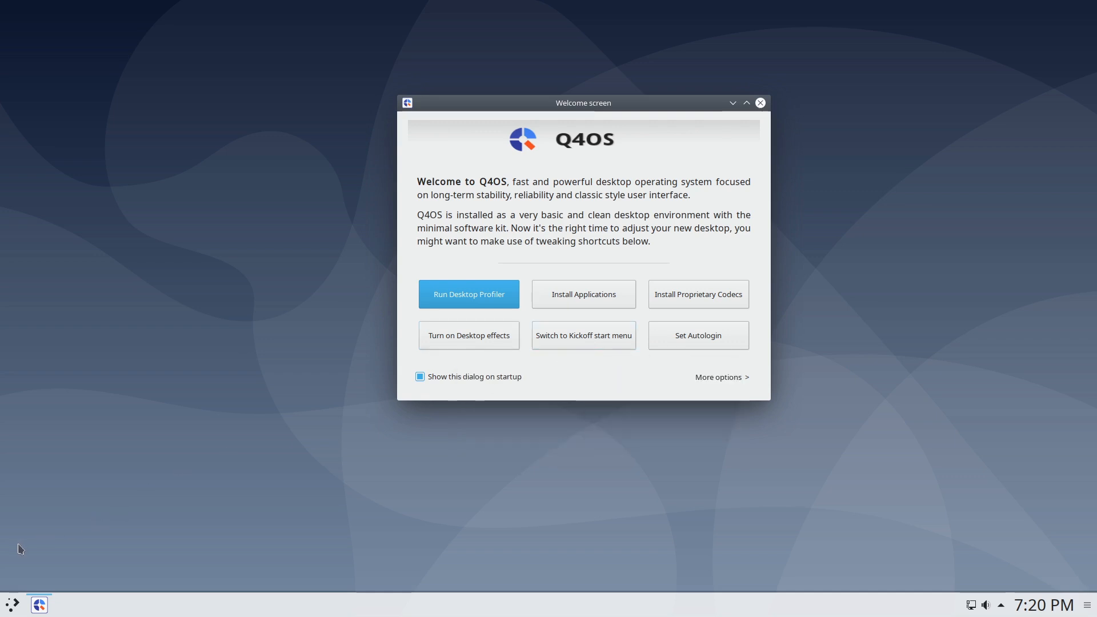
mouse_move(559, 423)
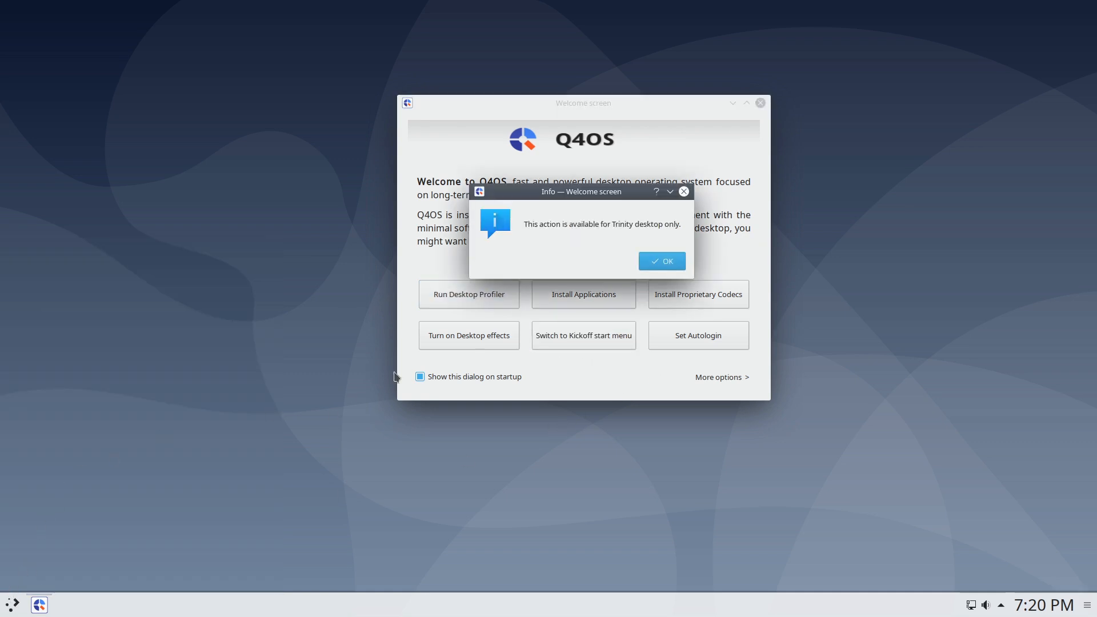
Dismiss the 'available for Trinity desktop only' notice with OK.
left_click(661, 260)
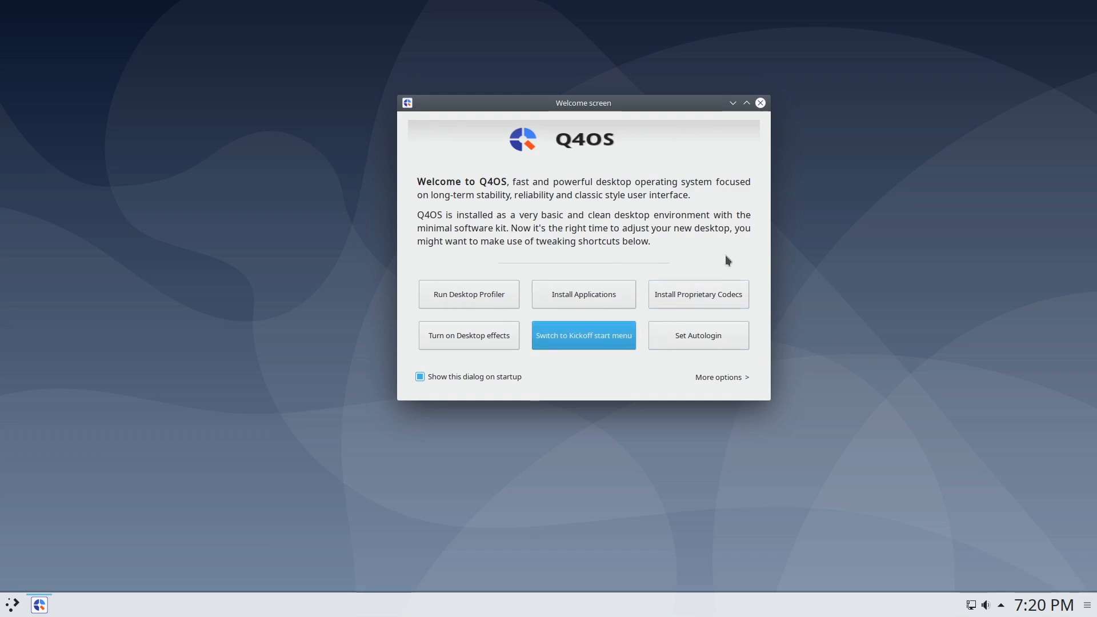
mouse_move(697, 293)
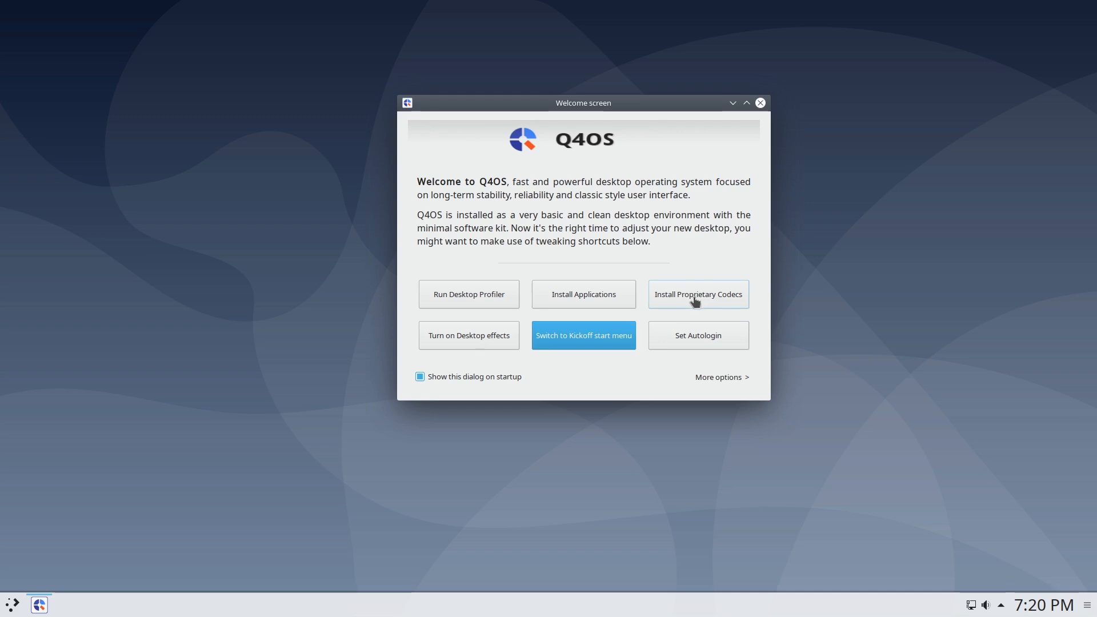
mouse_move(696, 294)
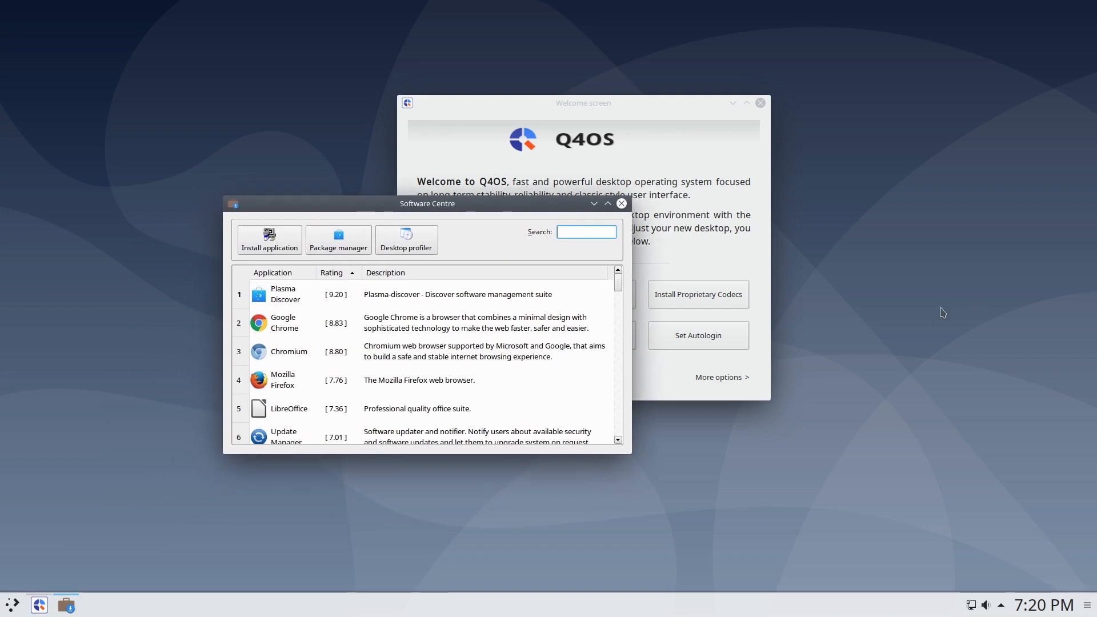
Scroll through the Software Centre's rated application list and start the package manager.
type("e")
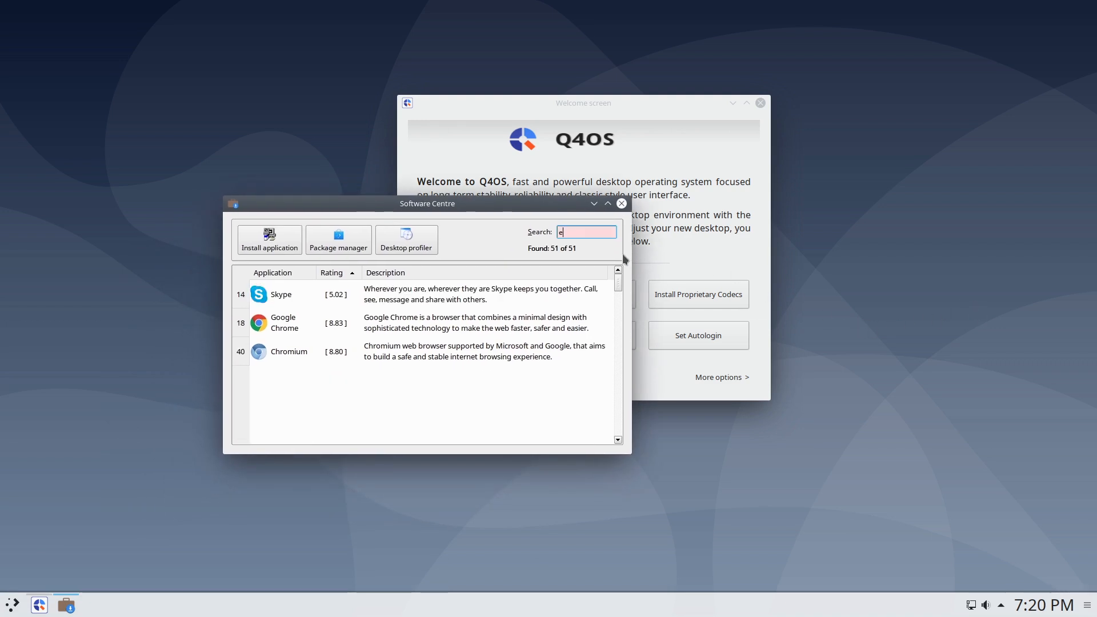
type("volu")
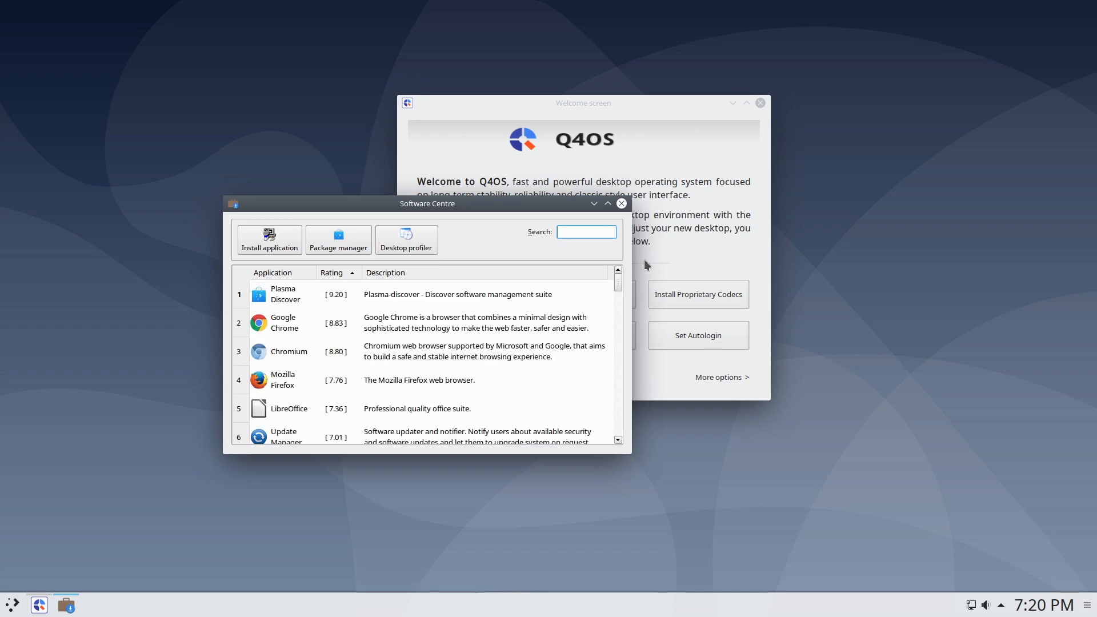
mouse_move(412, 324)
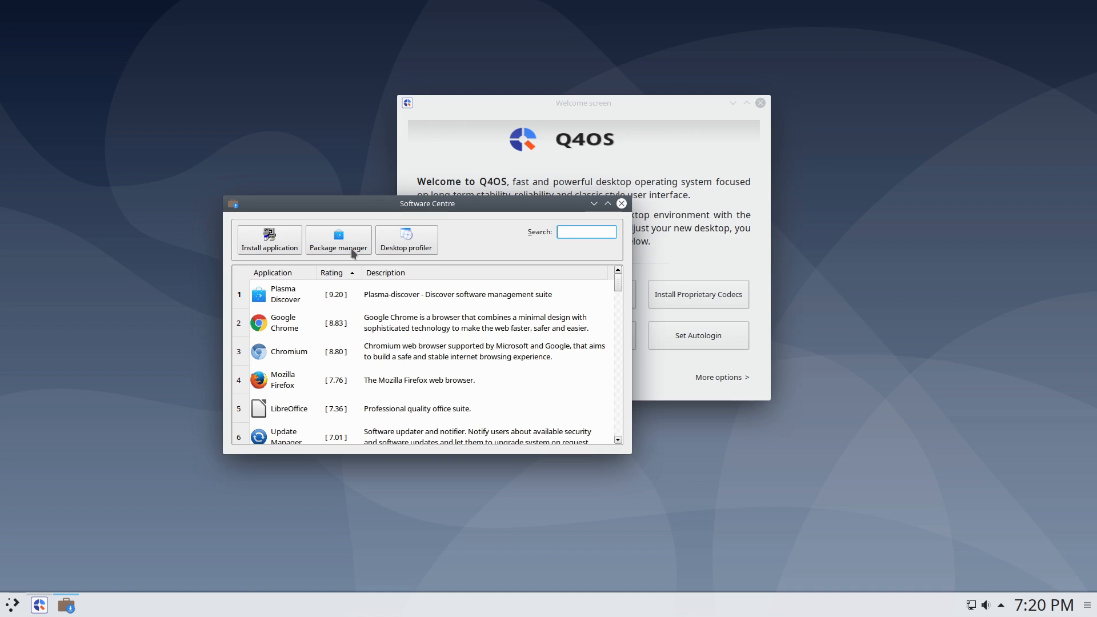
mouse_move(338, 240)
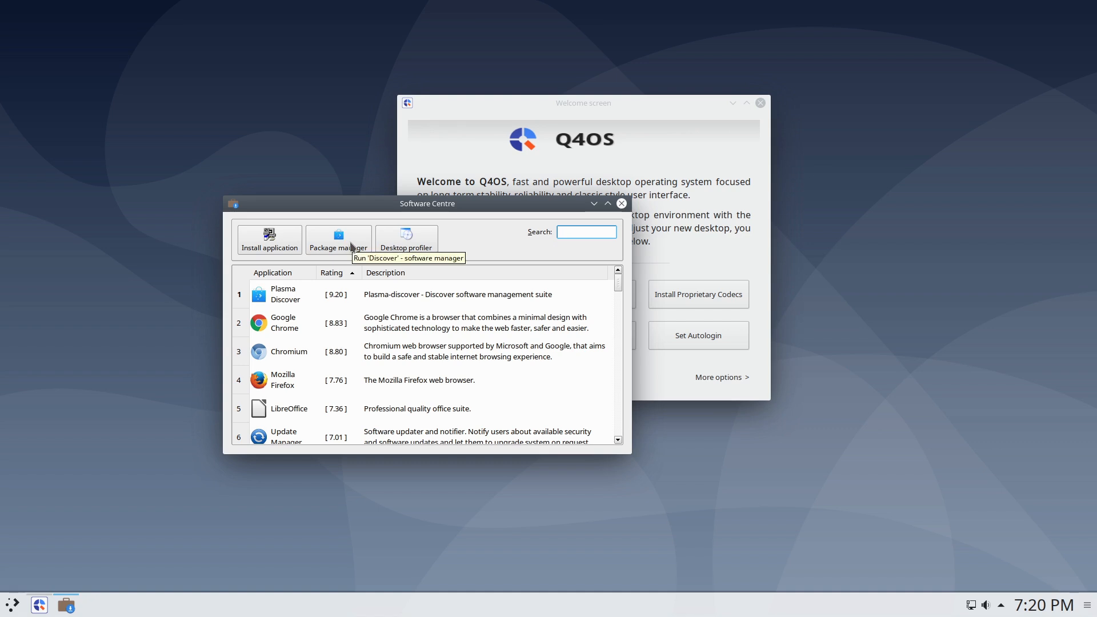
mouse_move(405, 236)
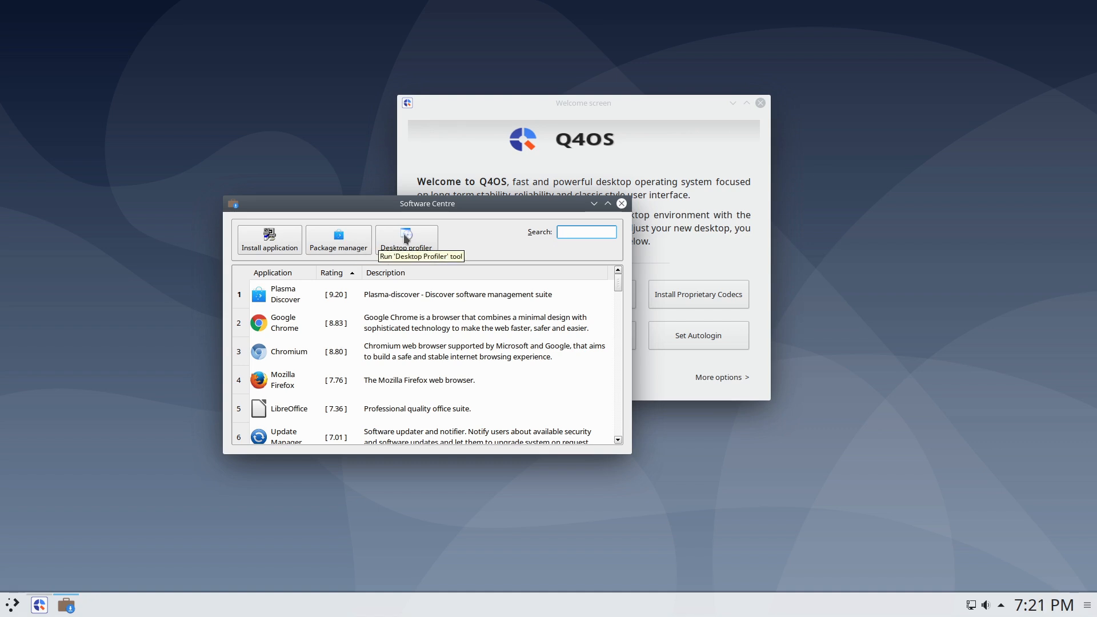
mouse_move(269, 238)
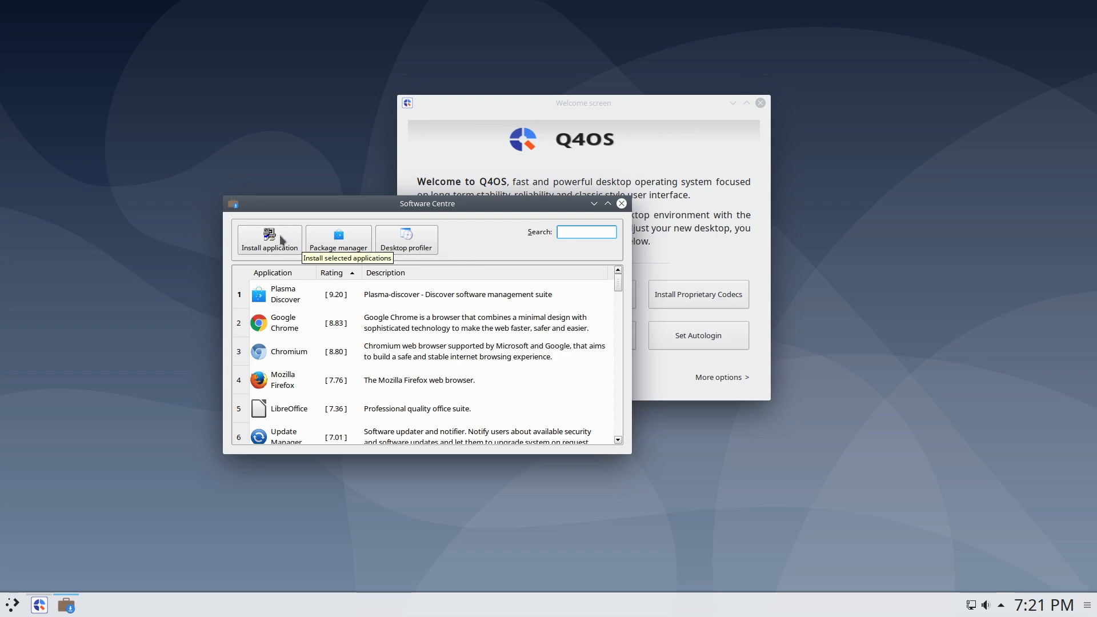
scroll("down", 3)
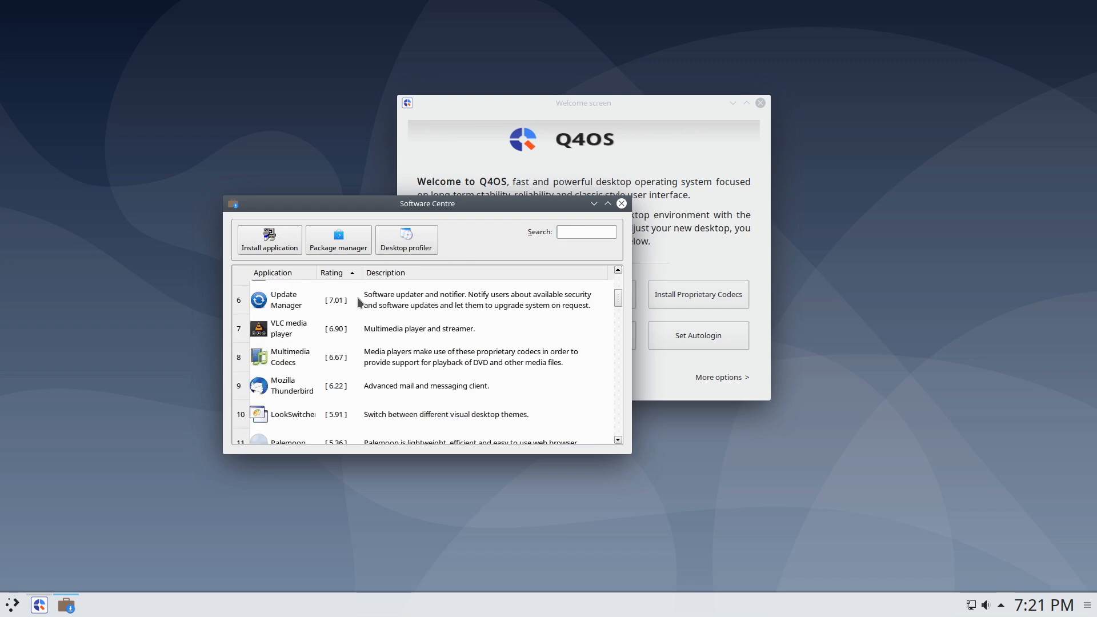
scroll("down", 3)
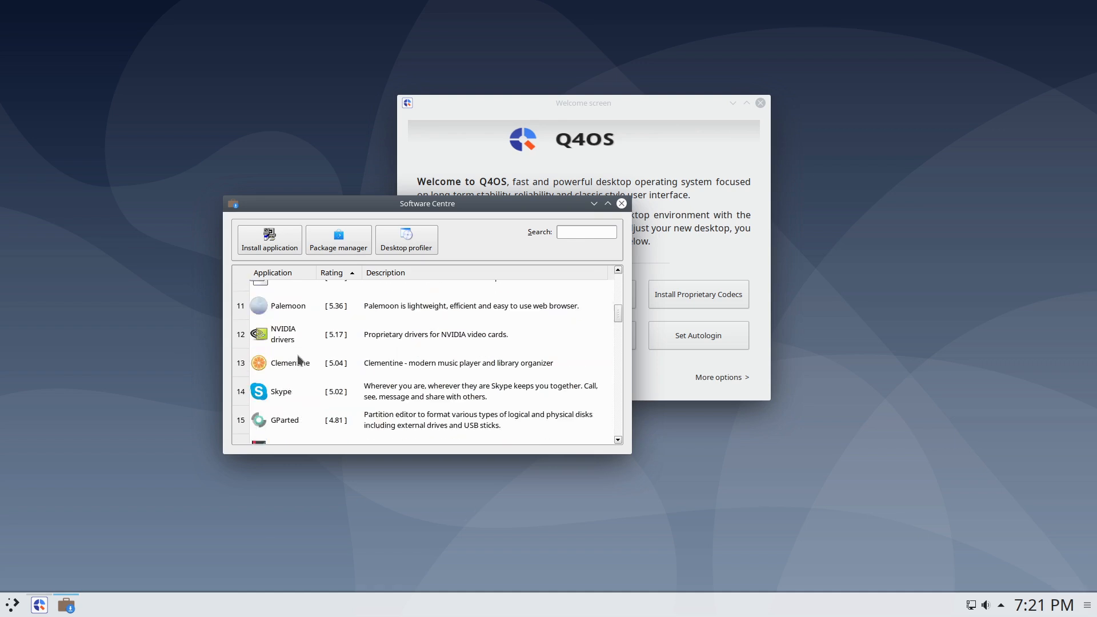
scroll("down", 3)
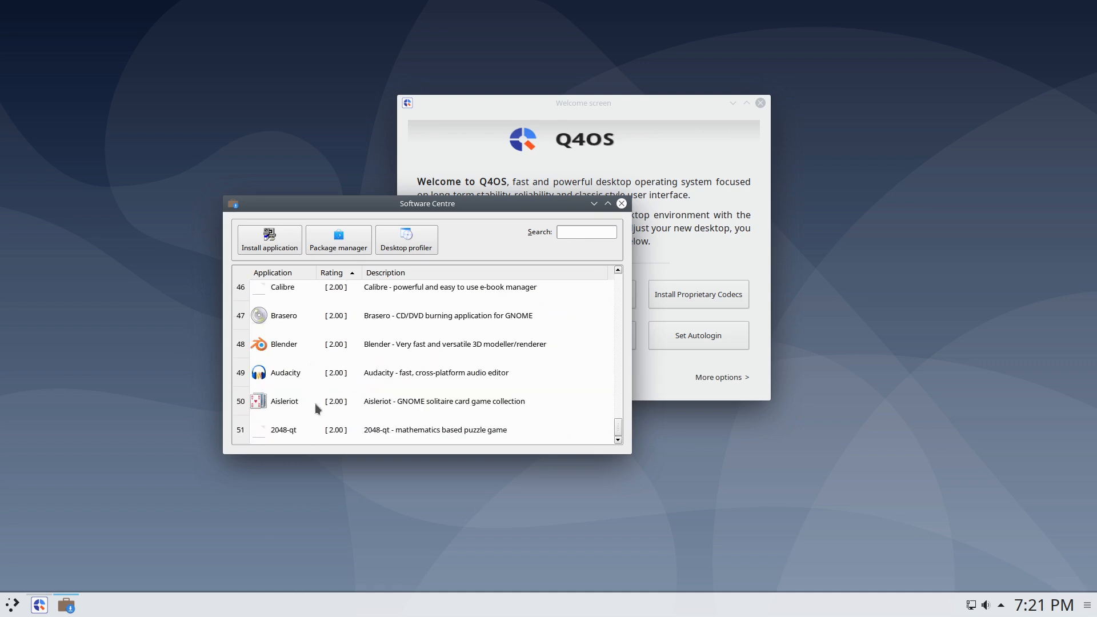
scroll("up", 3)
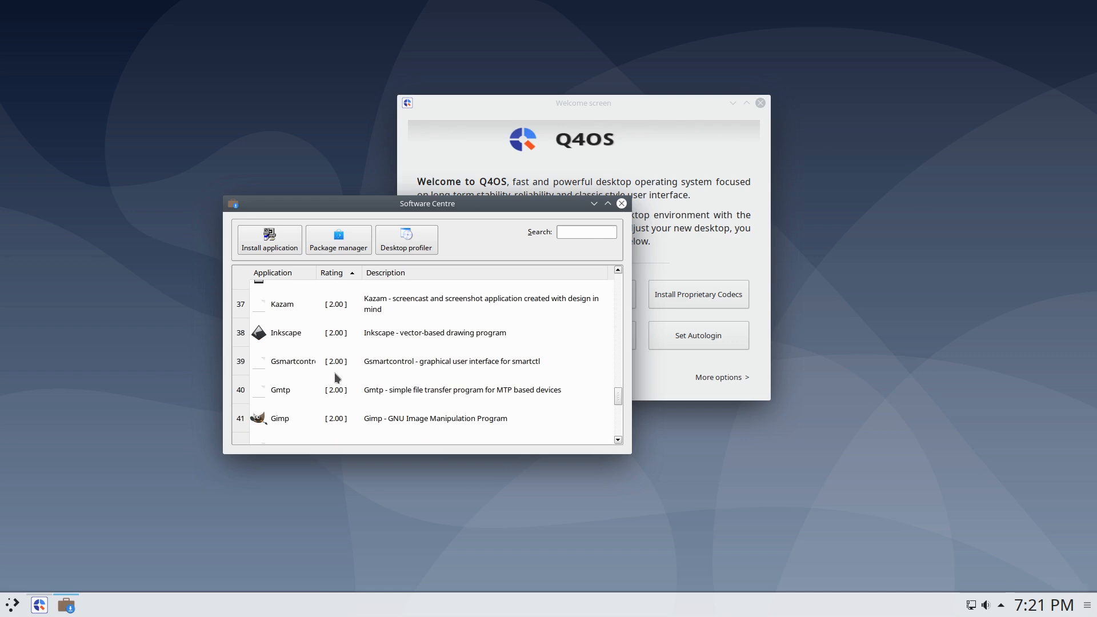
scroll("down", 3)
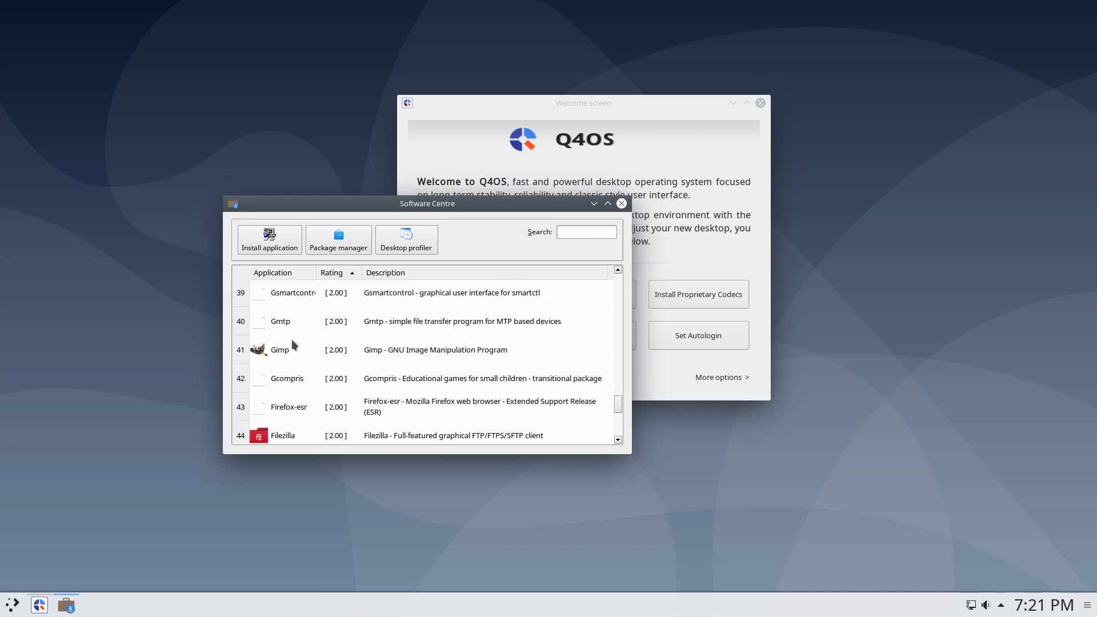
scroll("up", 3)
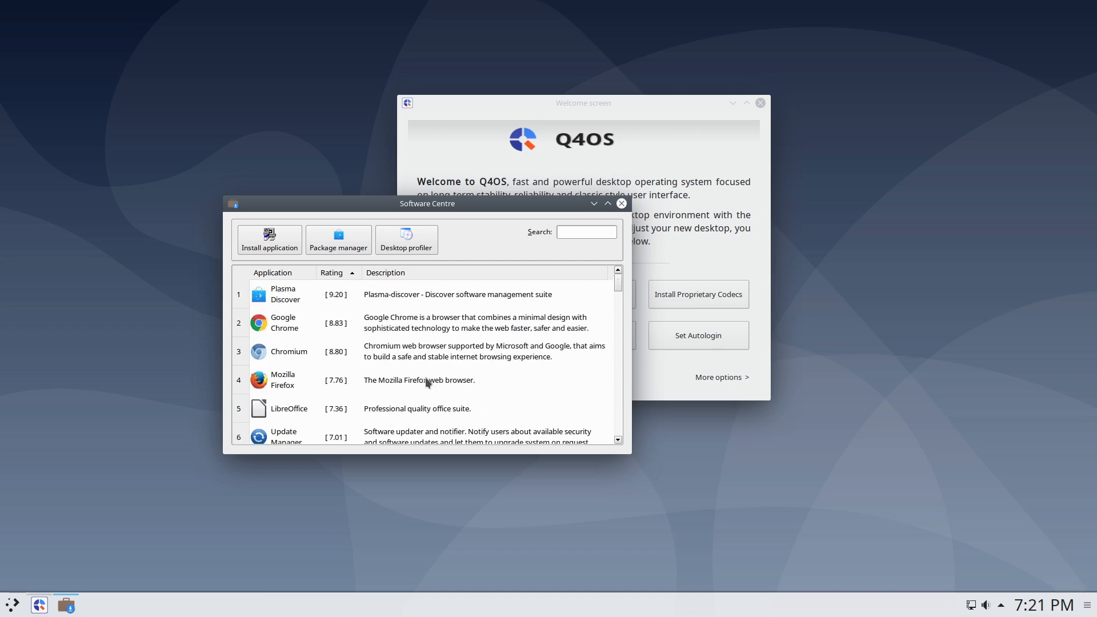
scroll("down", 3)
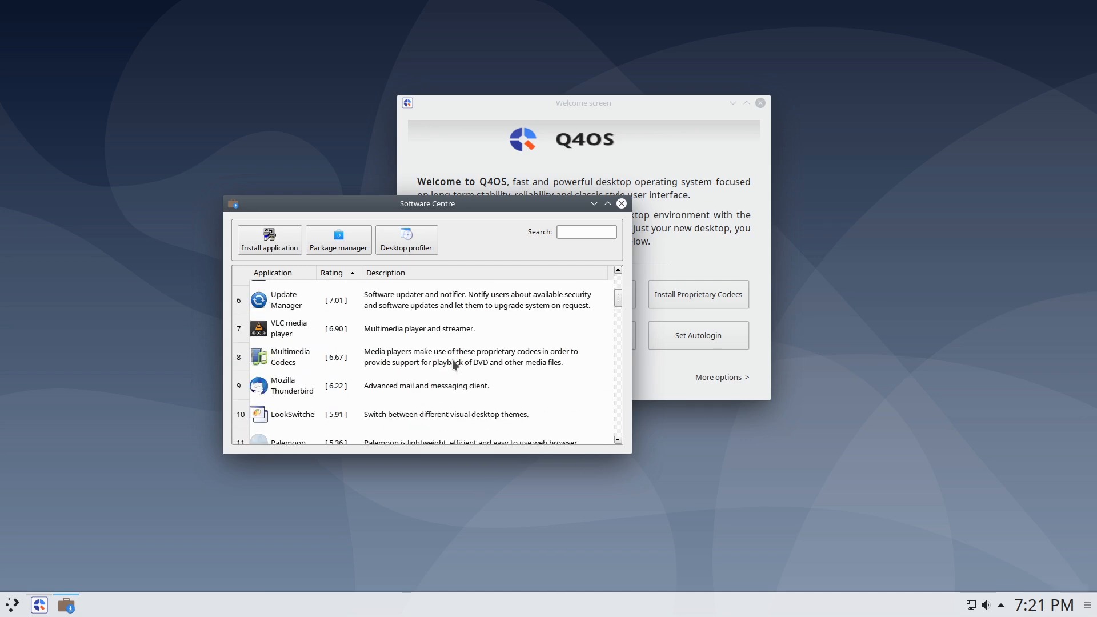
scroll("down", 3)
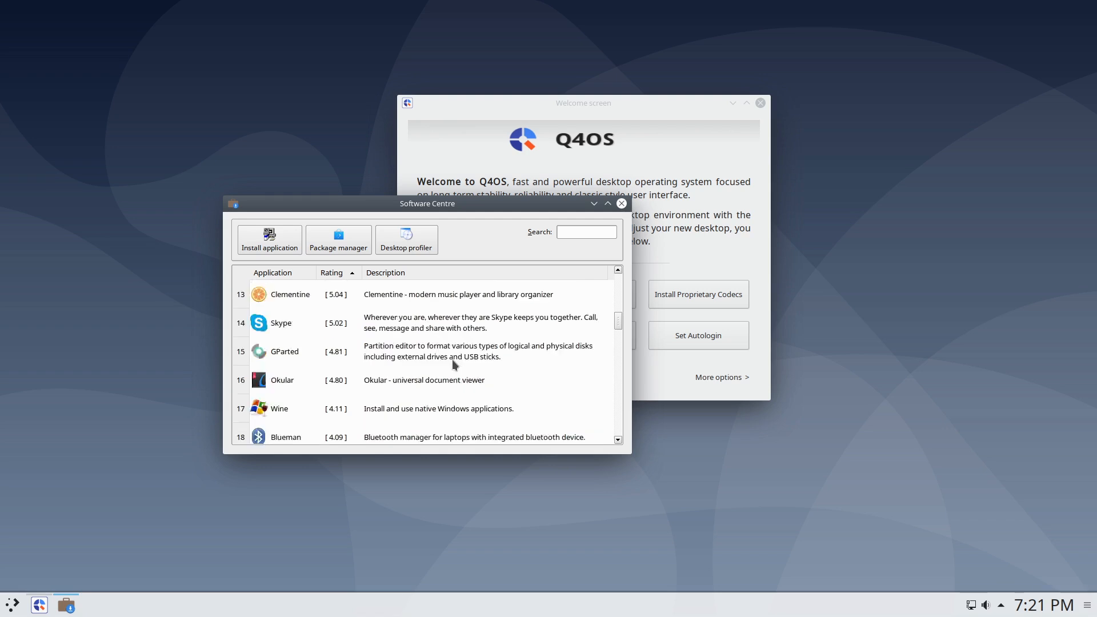
scroll("down", 3)
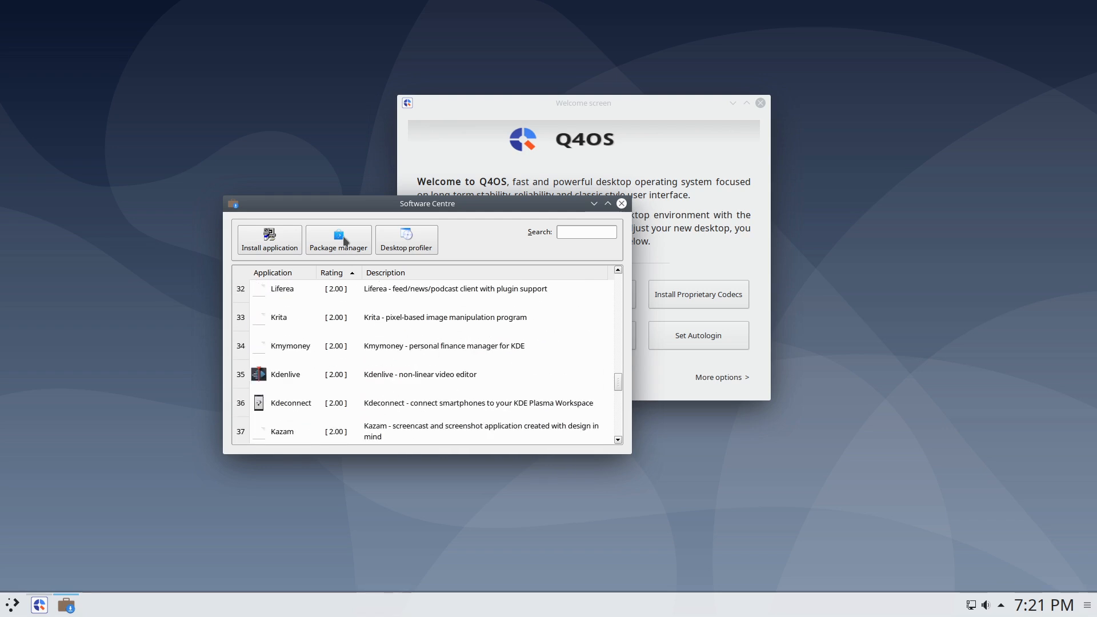
left_click(618, 204)
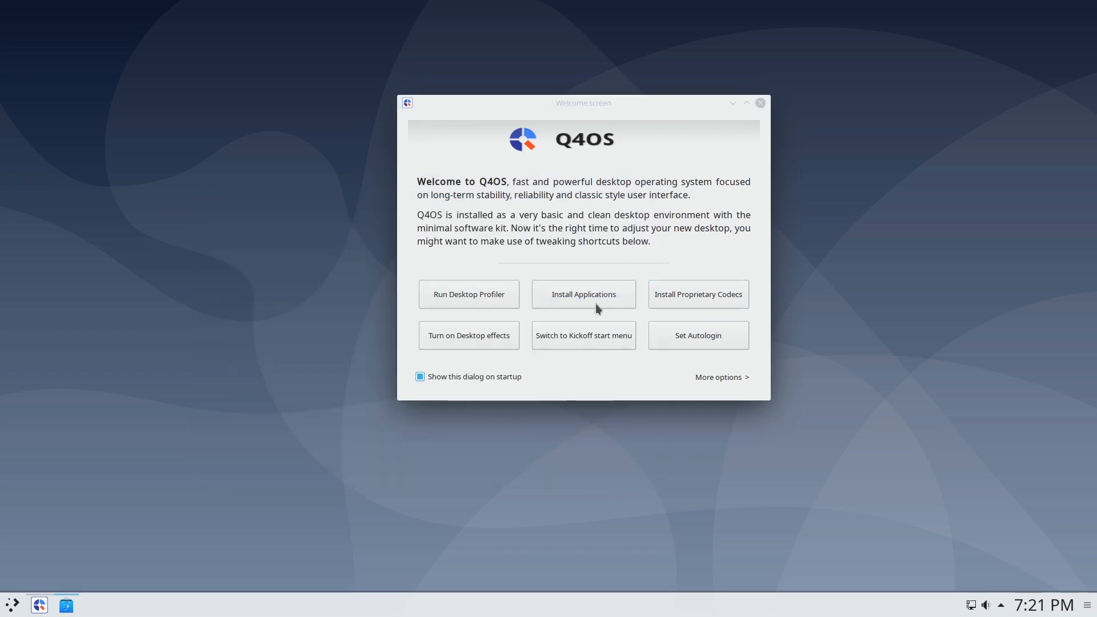
Search Discover for 'evolution' to list the mail client and plugins, then close Discover.
left_click(582, 294)
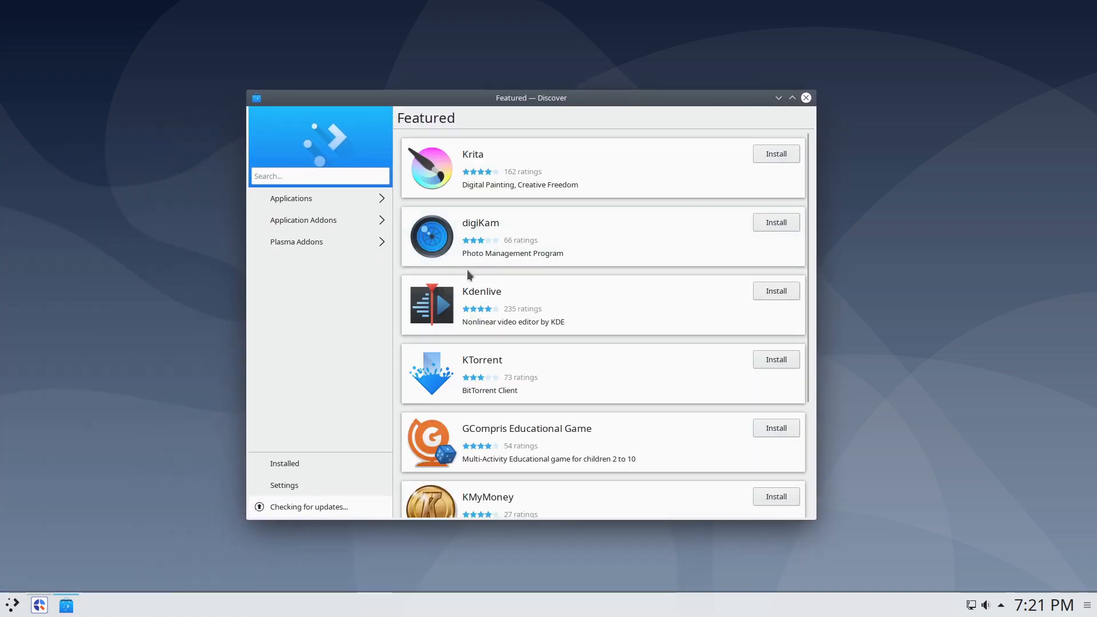
type("evol")
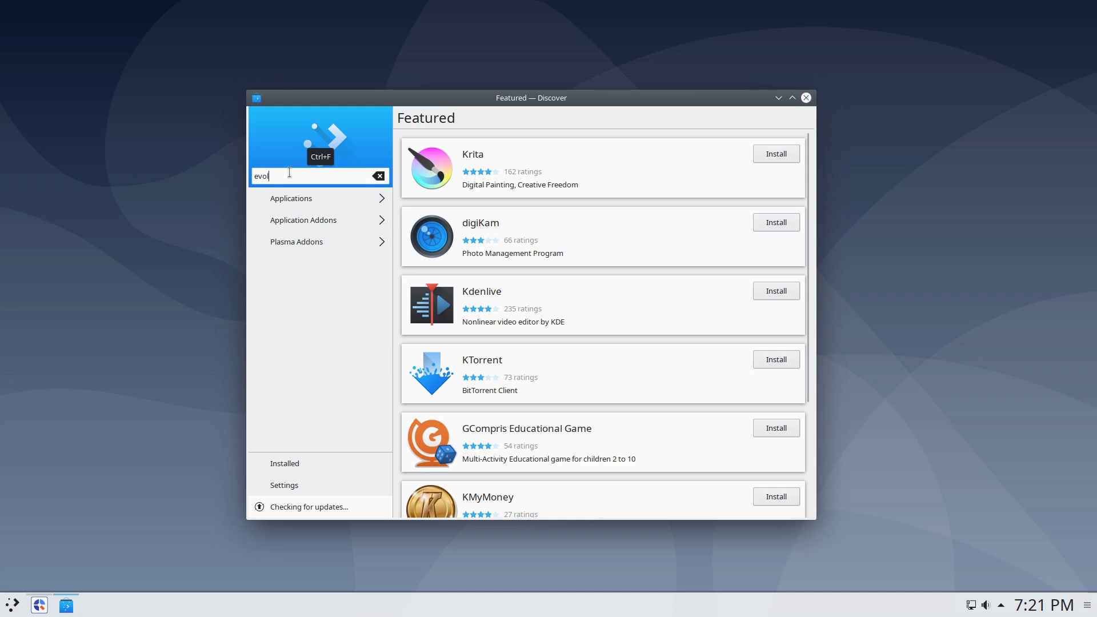
mouse_move(424, 239)
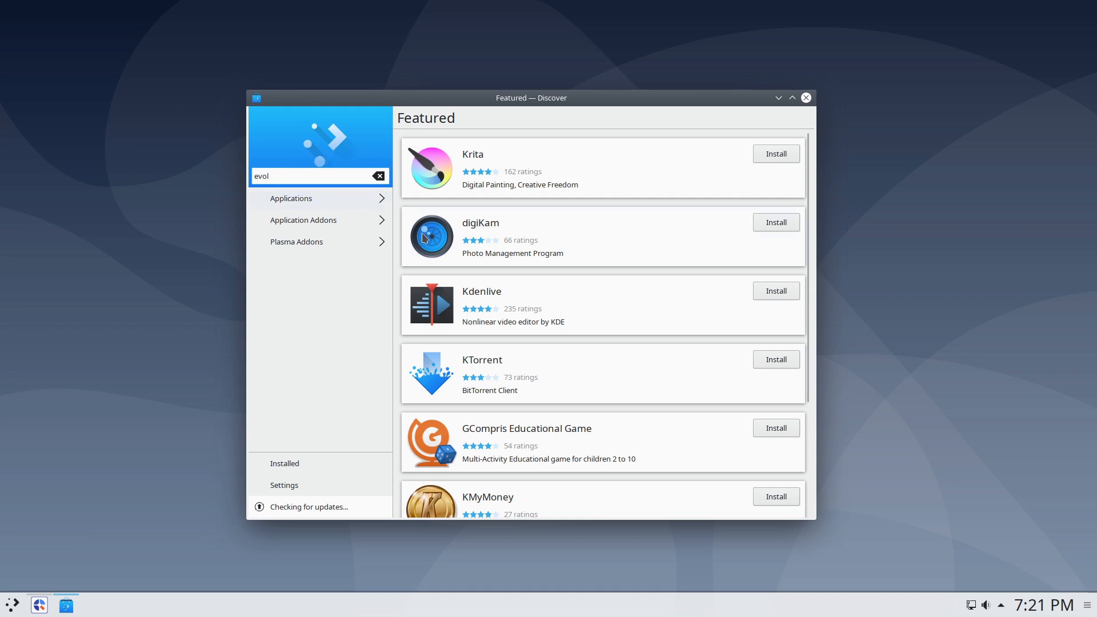
mouse_move(425, 238)
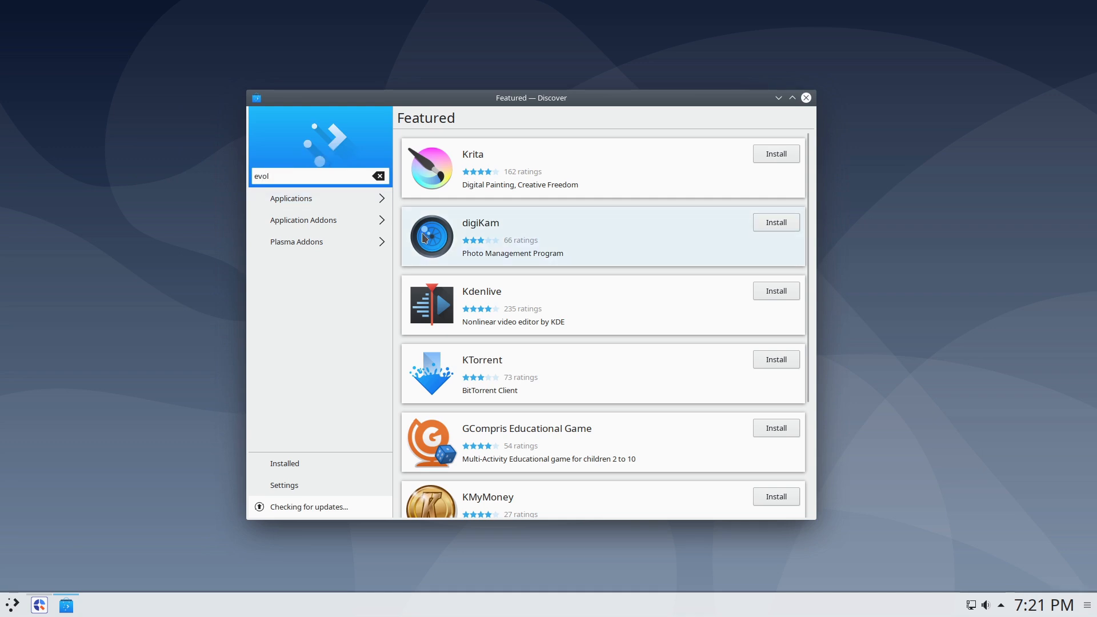
type("u")
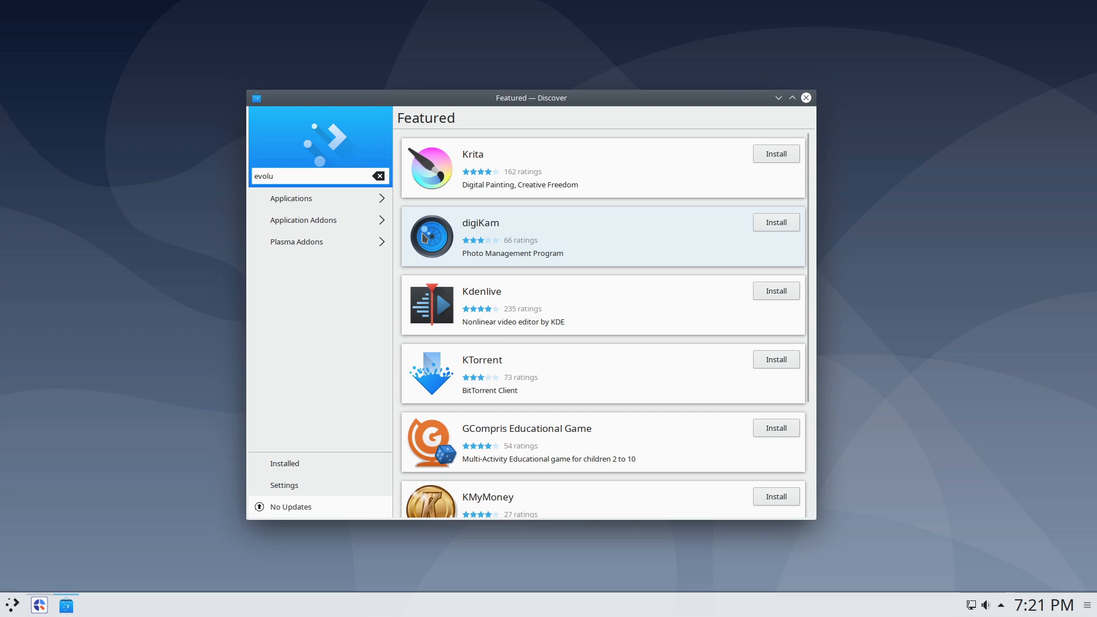
type("tion")
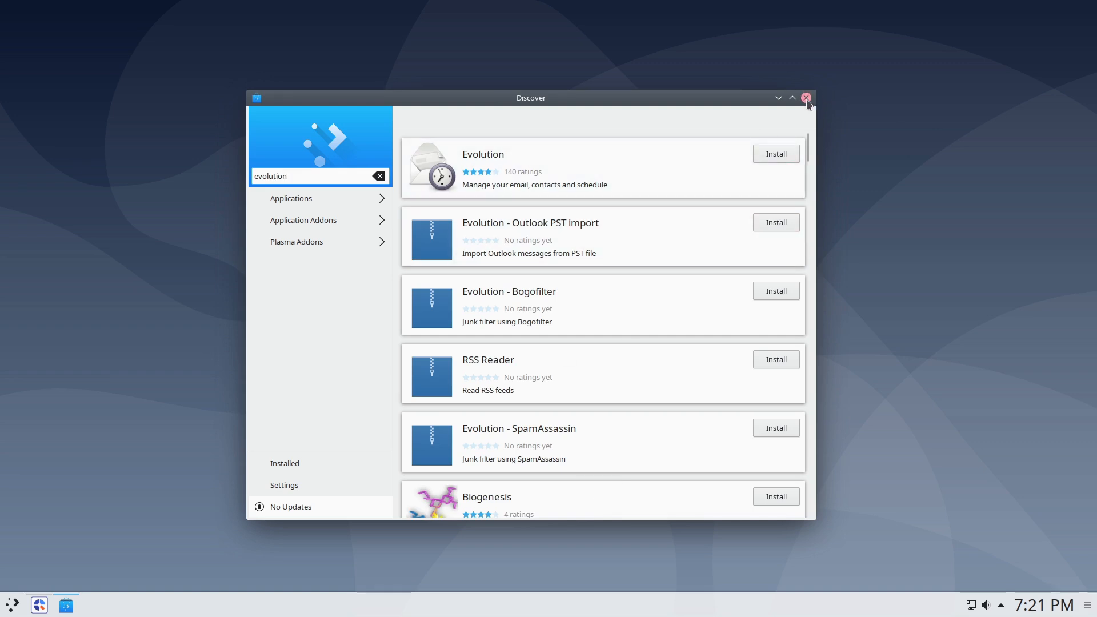
left_click(806, 97)
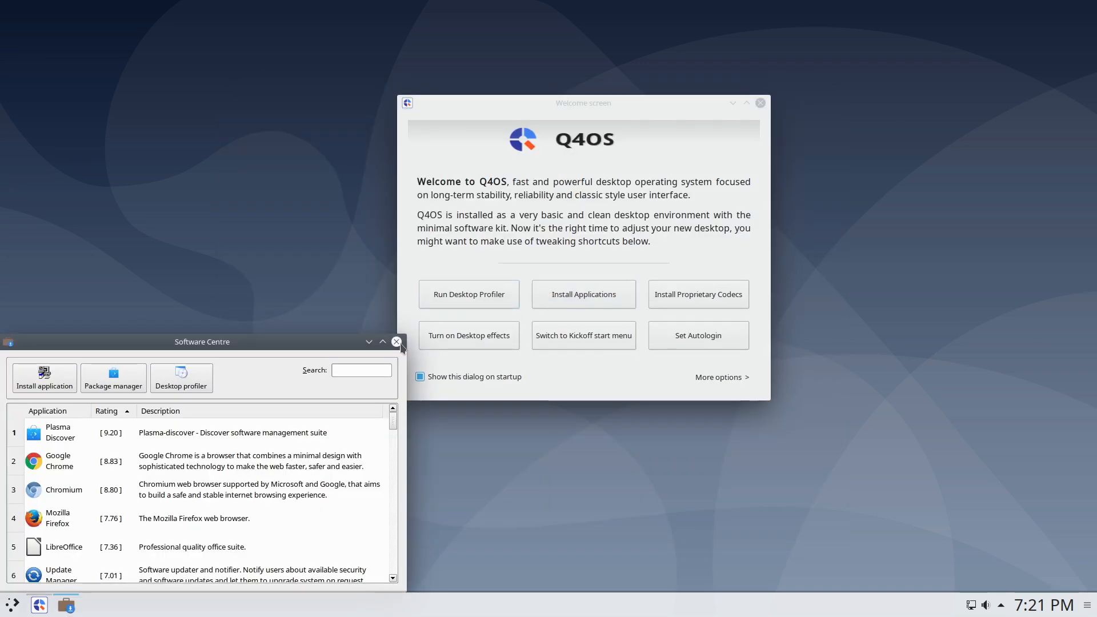
Close Software Centre and the Q4OS Welcome screen, then bring up the application launcher.
left_click(400, 342)
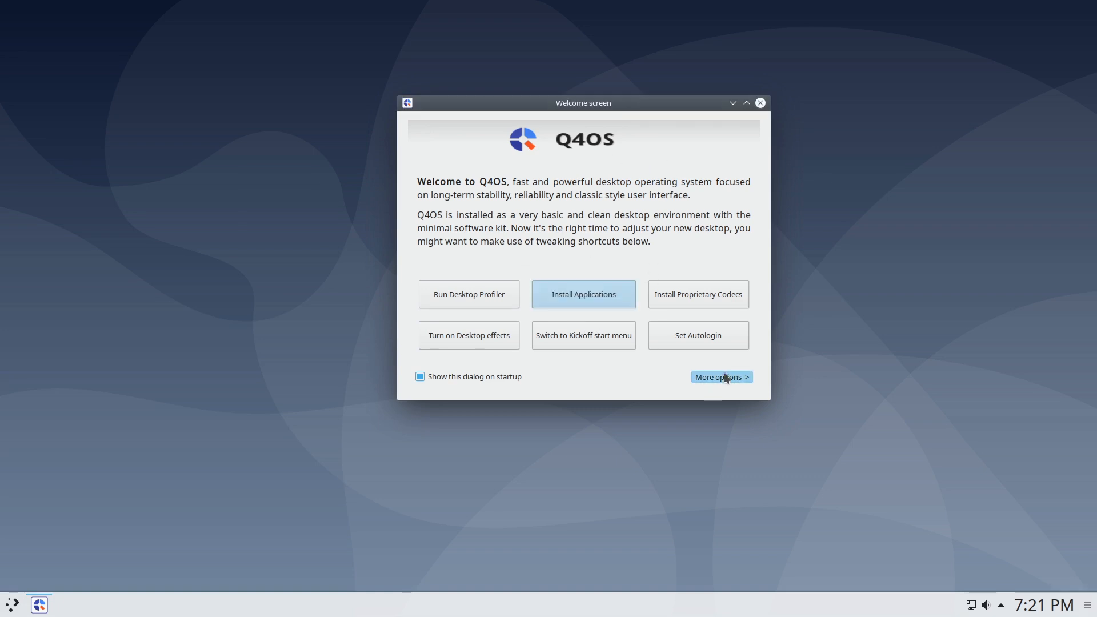
left_click(721, 377)
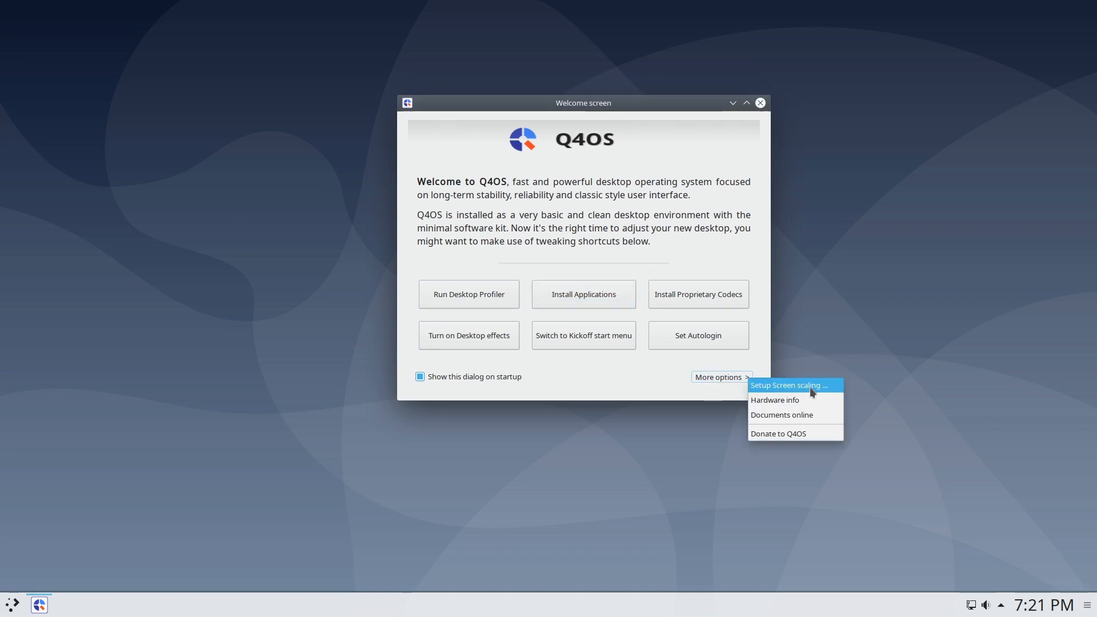
mouse_move(811, 400)
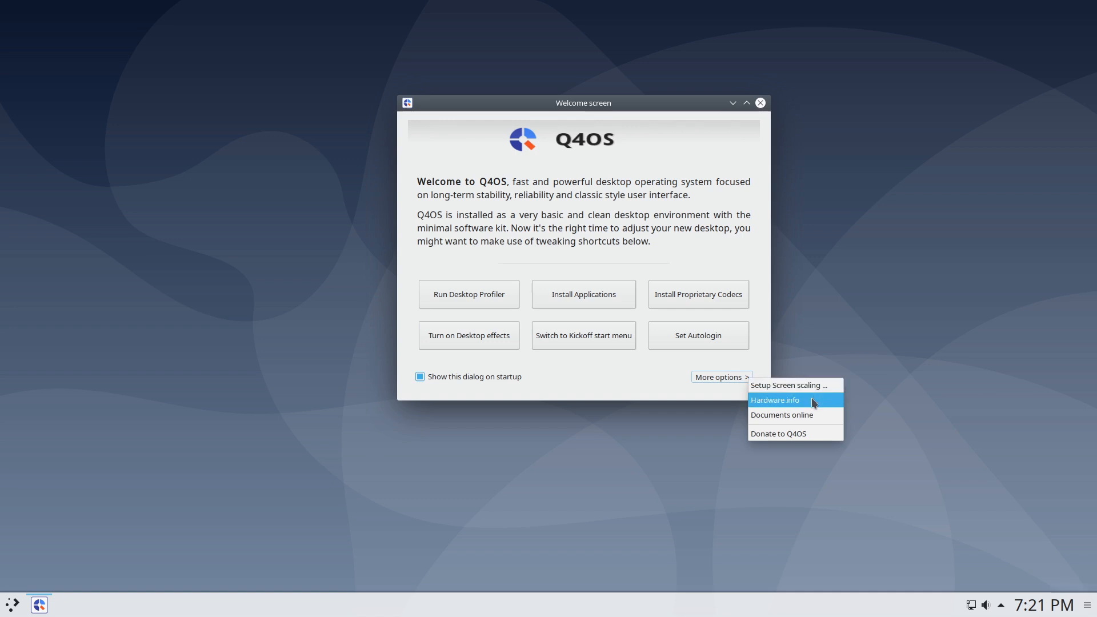
mouse_move(811, 107)
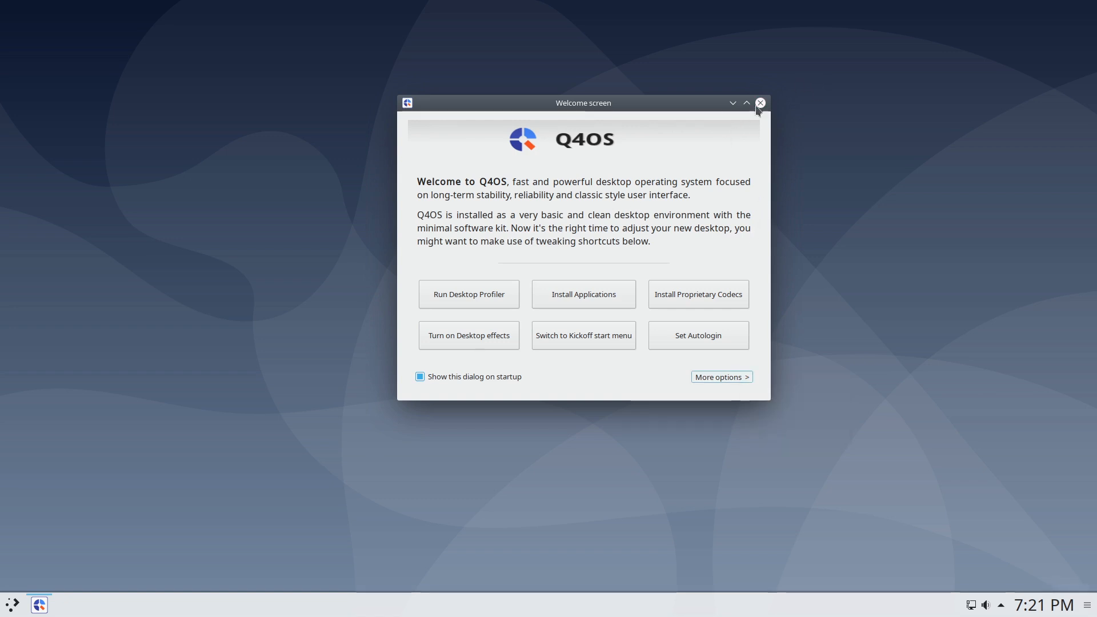
left_click(759, 103)
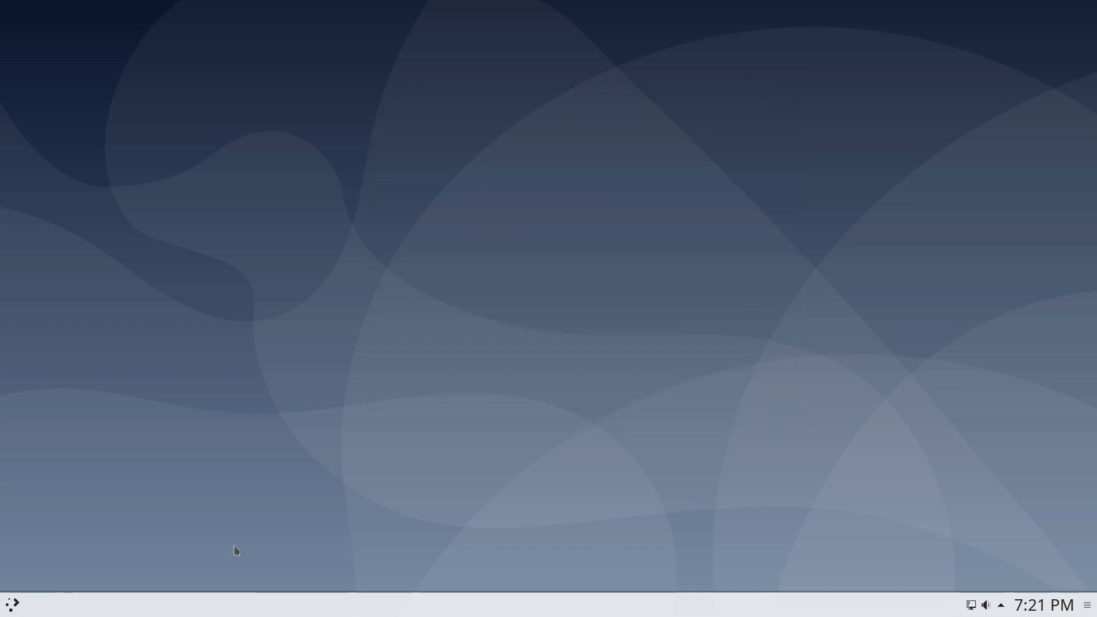
left_click(11, 604)
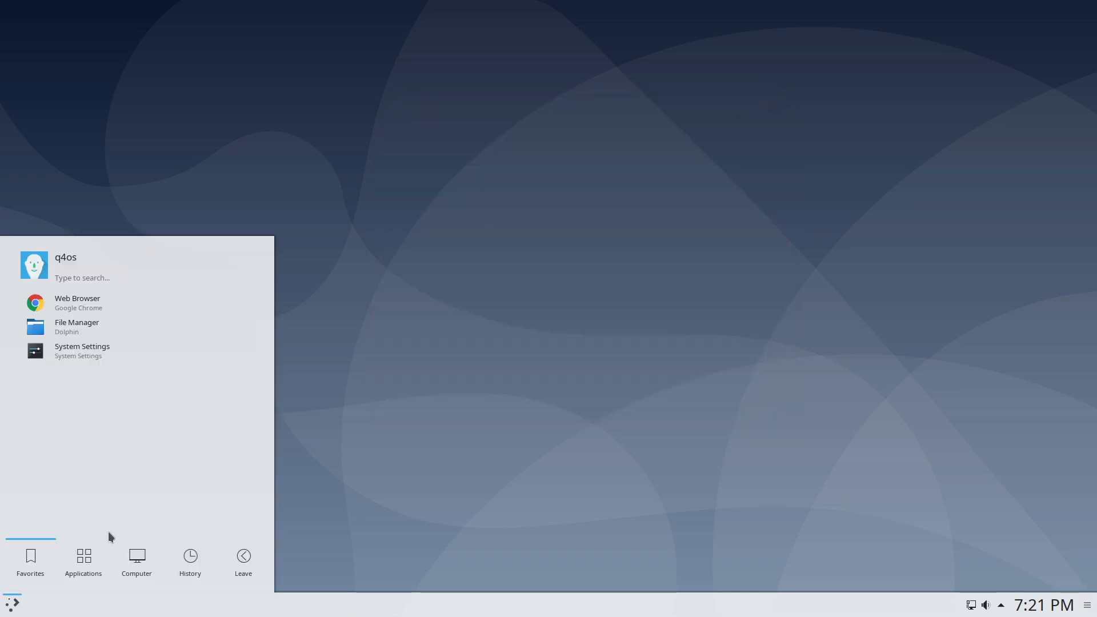
Browse the Office and Games categories in the application launcher, returning to the full list.
left_click(82, 560)
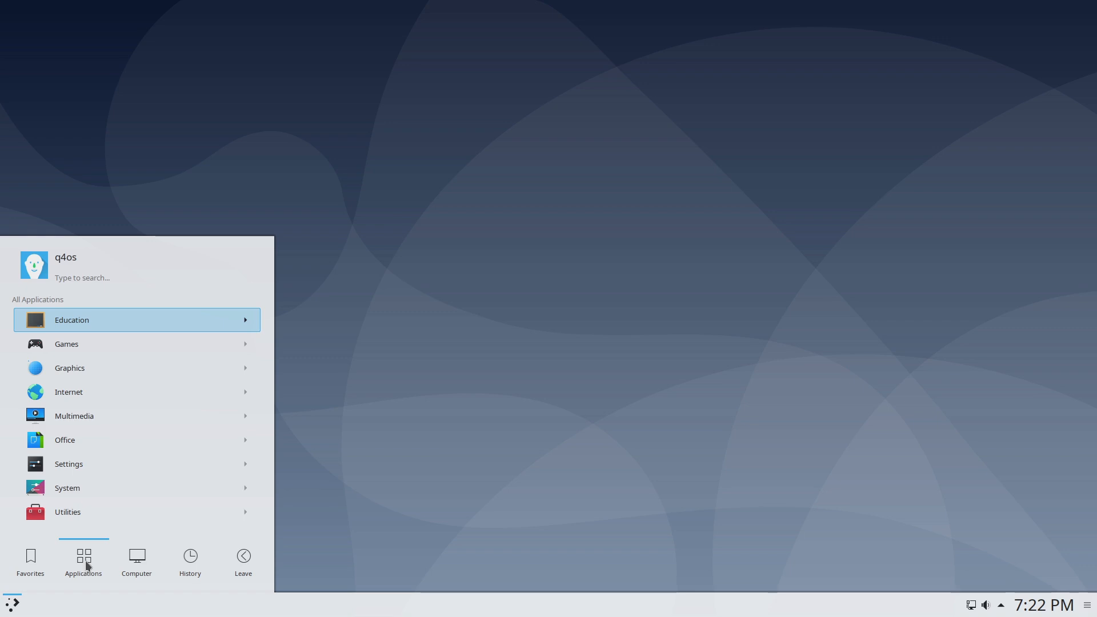
mouse_move(164, 354)
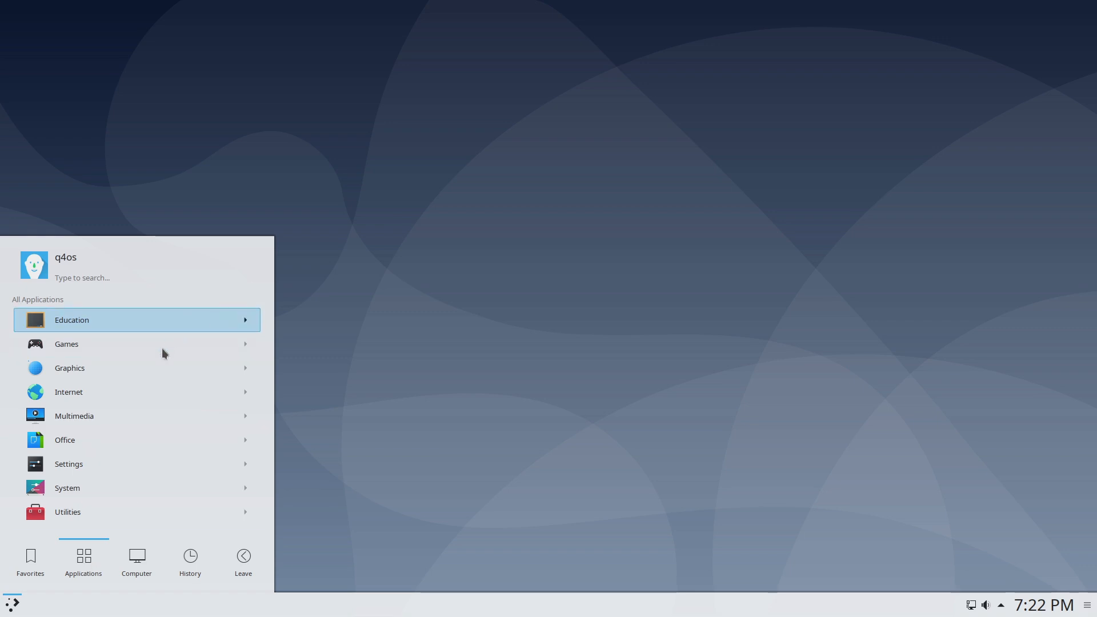
left_click(64, 439)
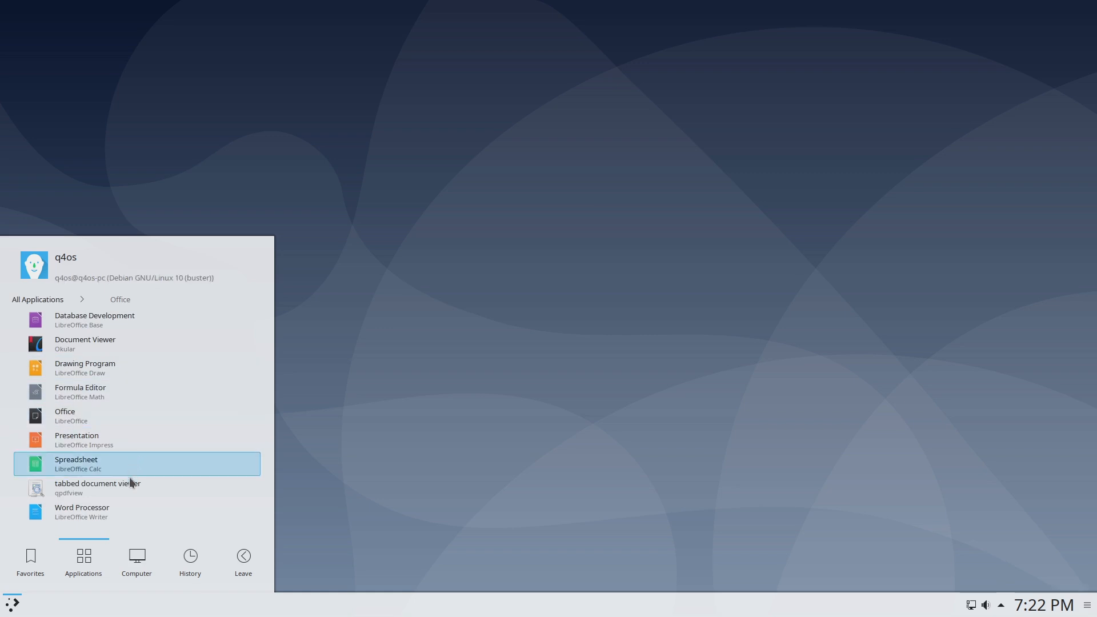
mouse_move(78, 304)
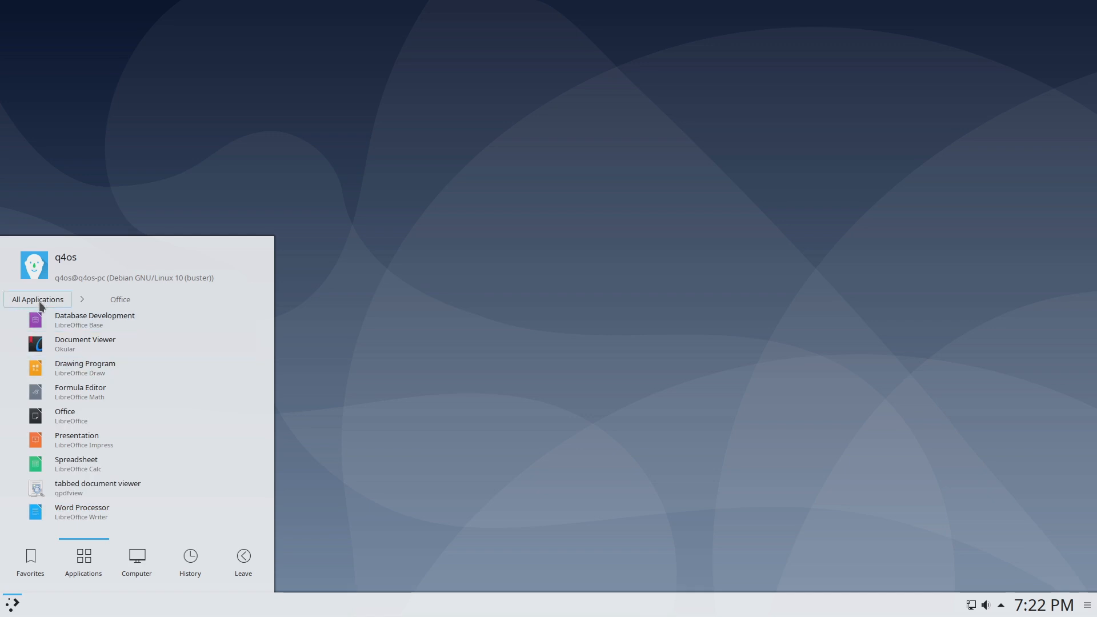
left_click(120, 299)
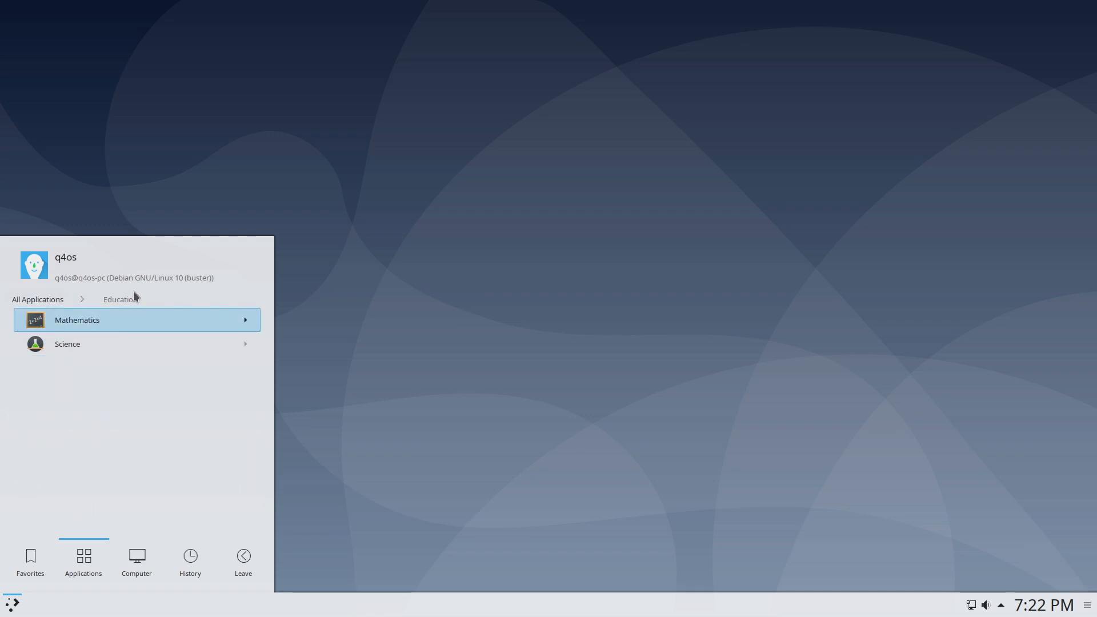
left_click(38, 298)
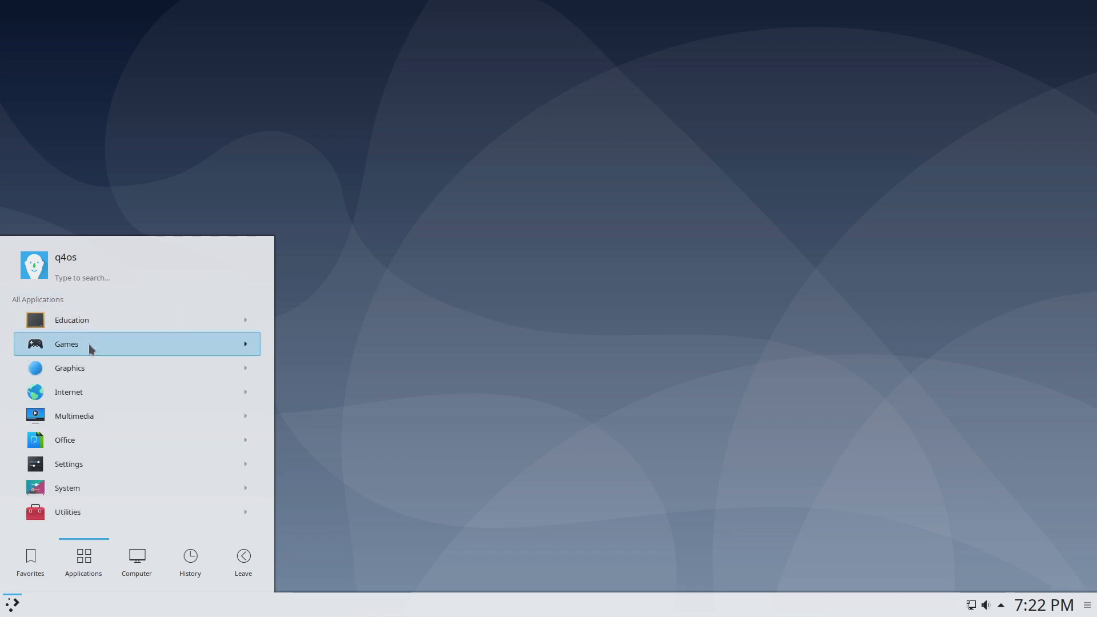
left_click(67, 344)
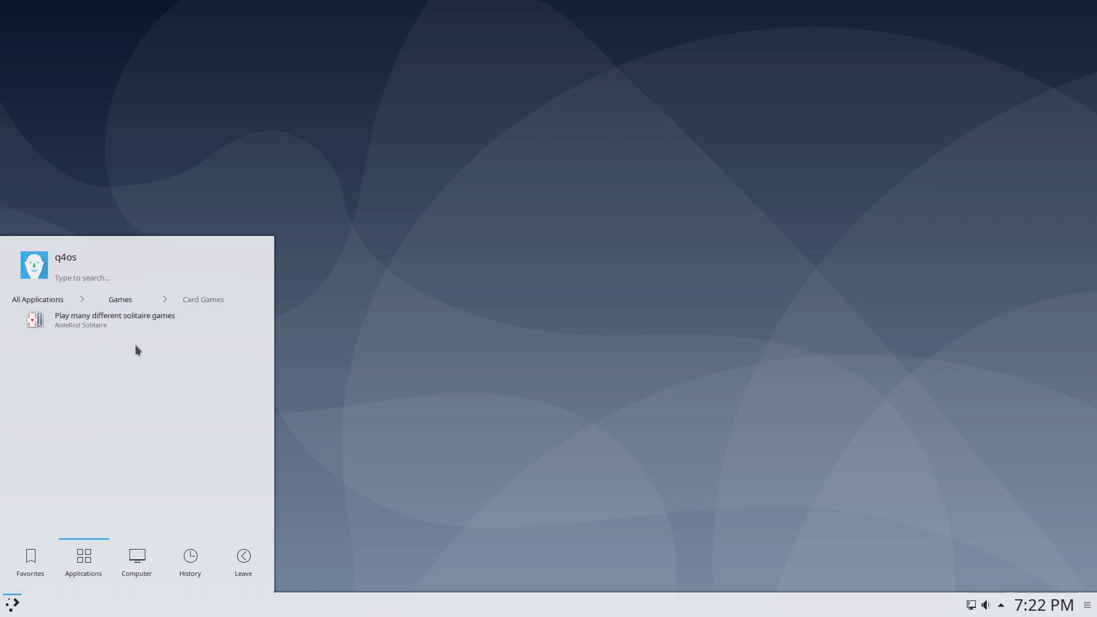
left_click(37, 299)
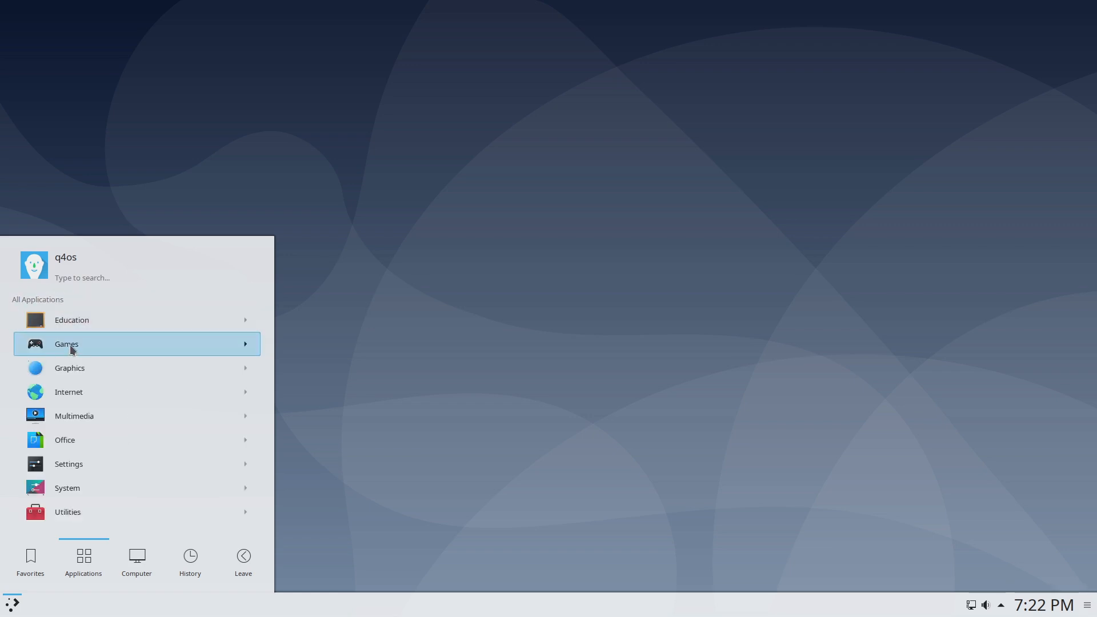
mouse_move(69, 320)
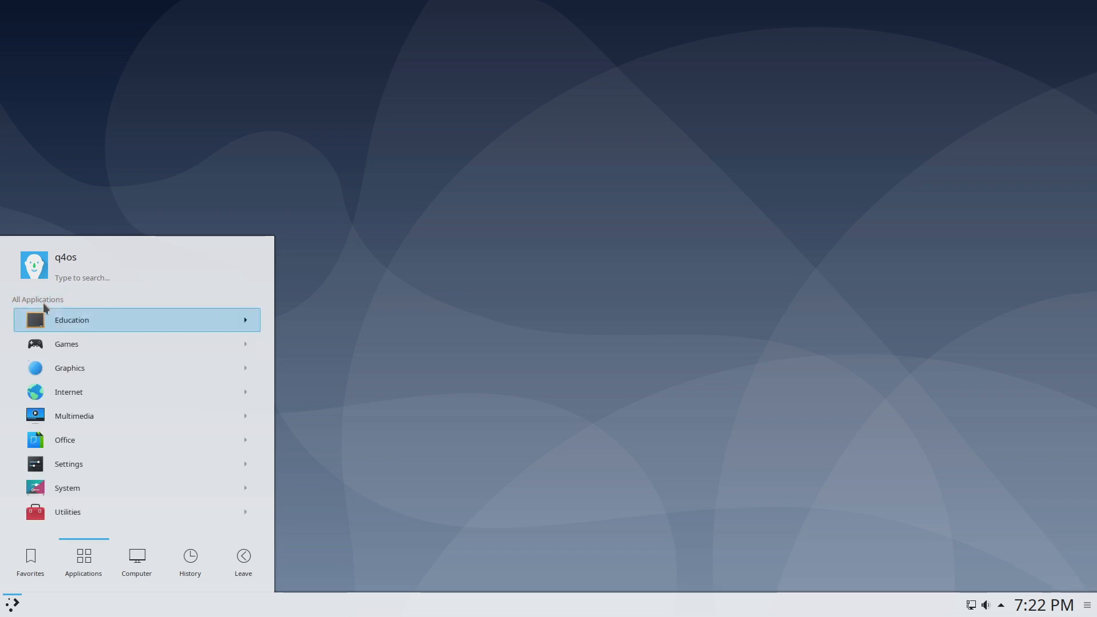
Browse the Graphics and Office categories, returning to the category list each time.
left_click(69, 367)
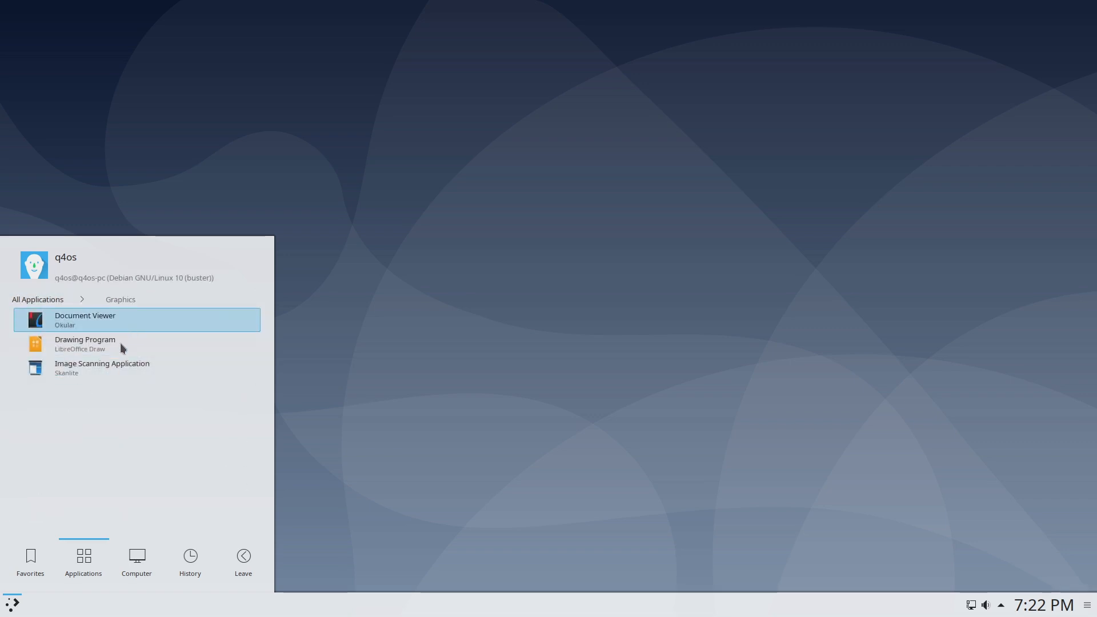
mouse_move(104, 326)
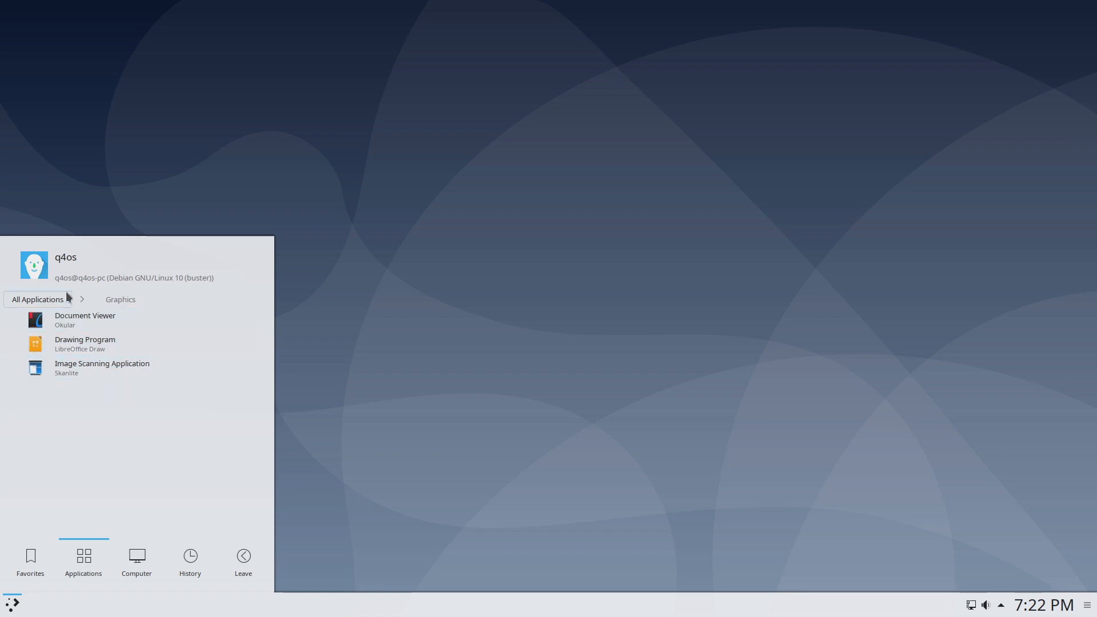
left_click(37, 299)
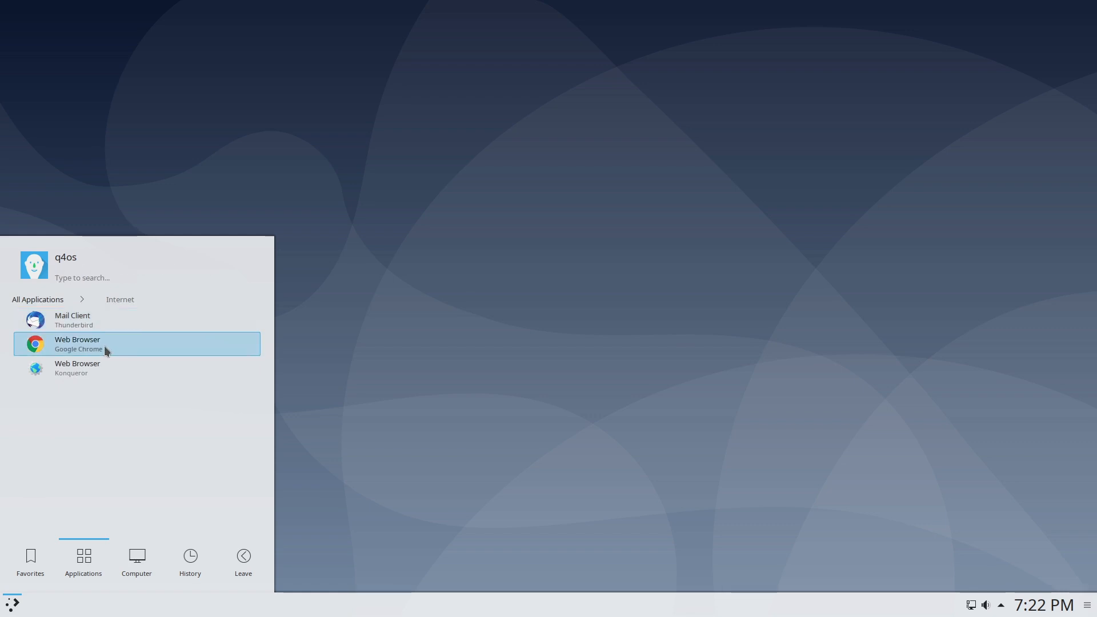
mouse_move(98, 354)
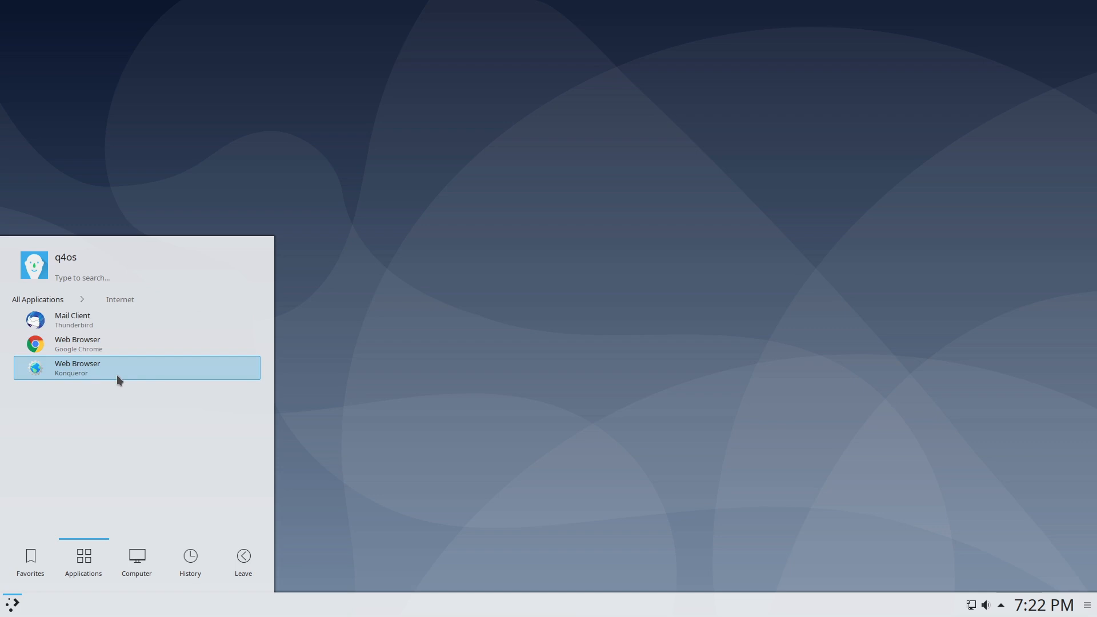
mouse_move(113, 378)
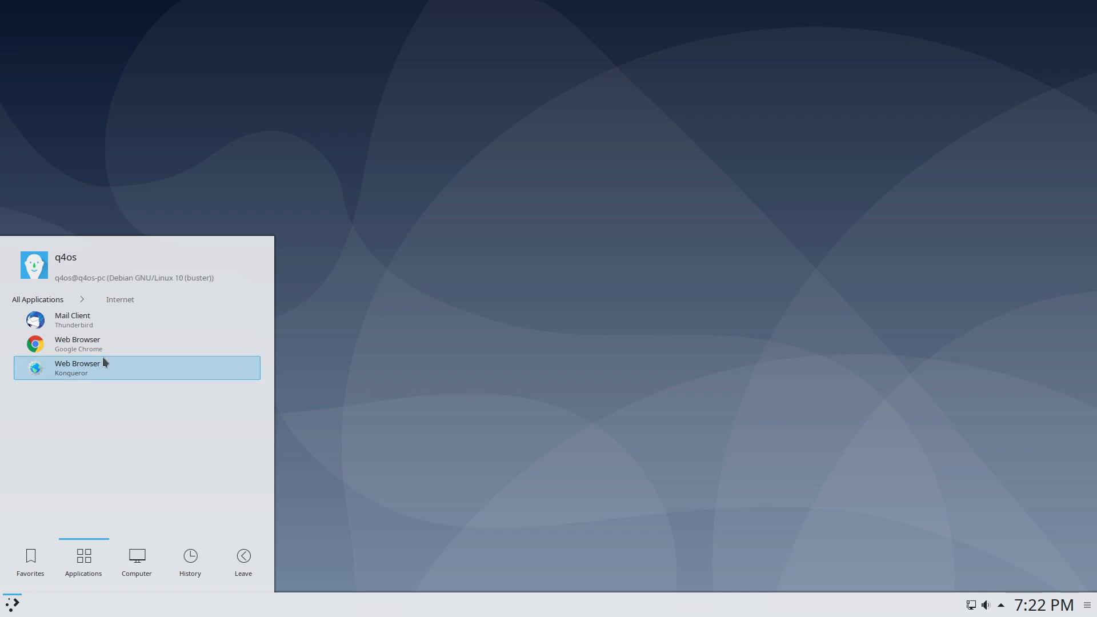
mouse_move(74, 319)
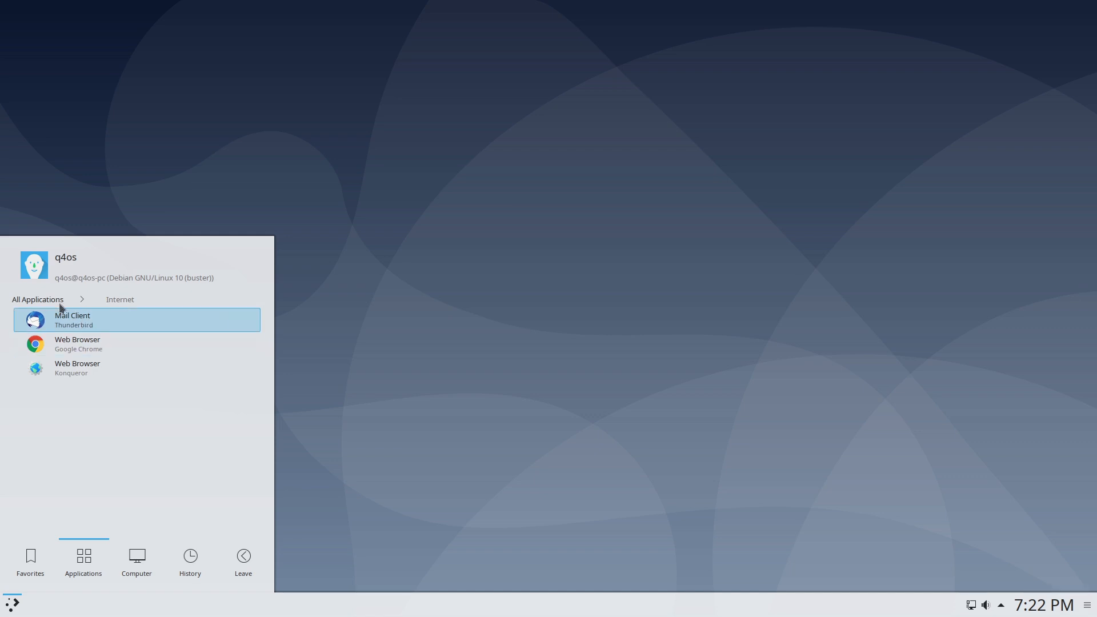
left_click(38, 299)
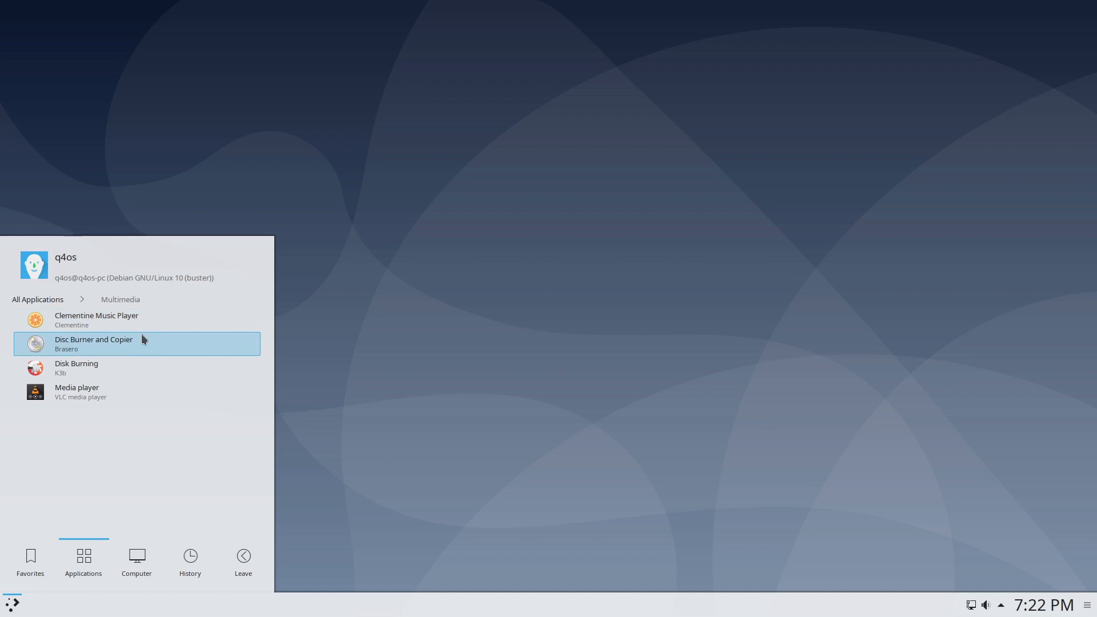
left_click(37, 298)
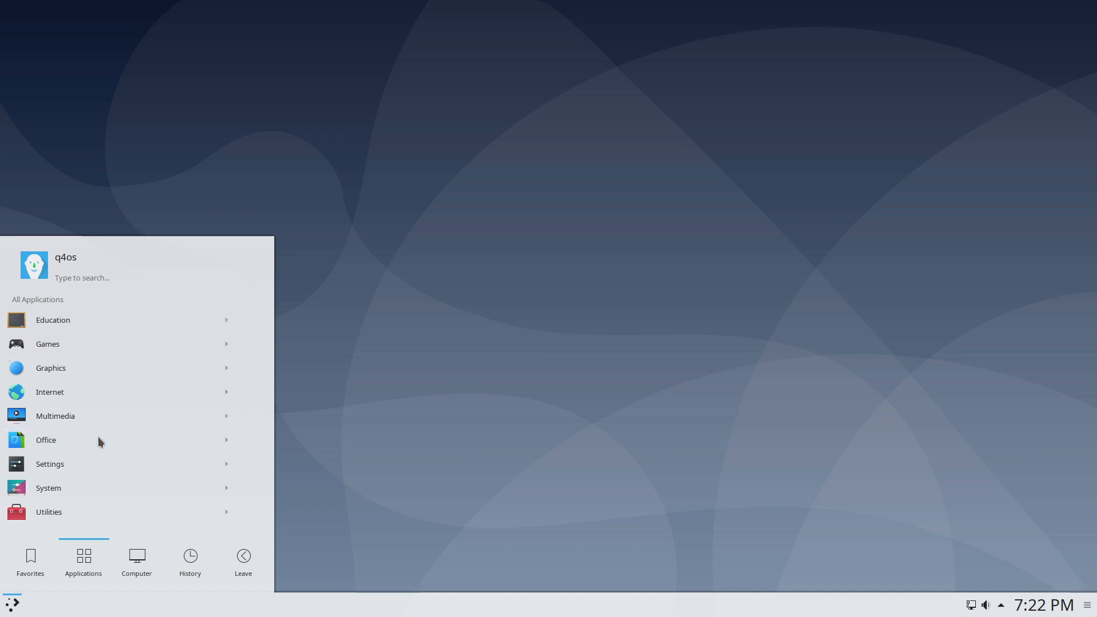
left_click(46, 439)
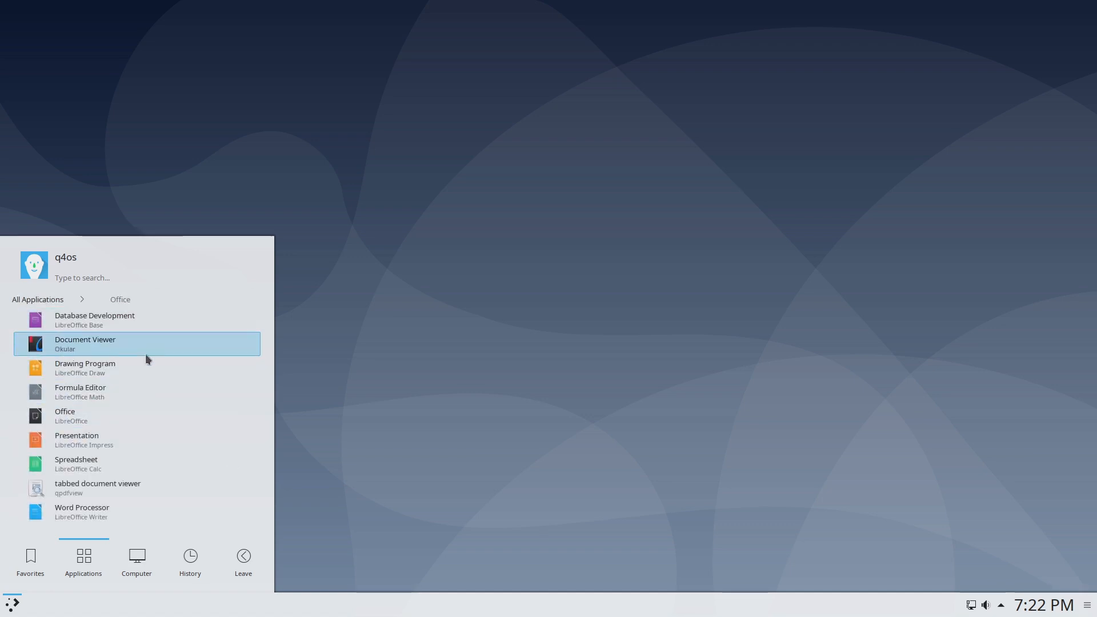
mouse_move(43, 306)
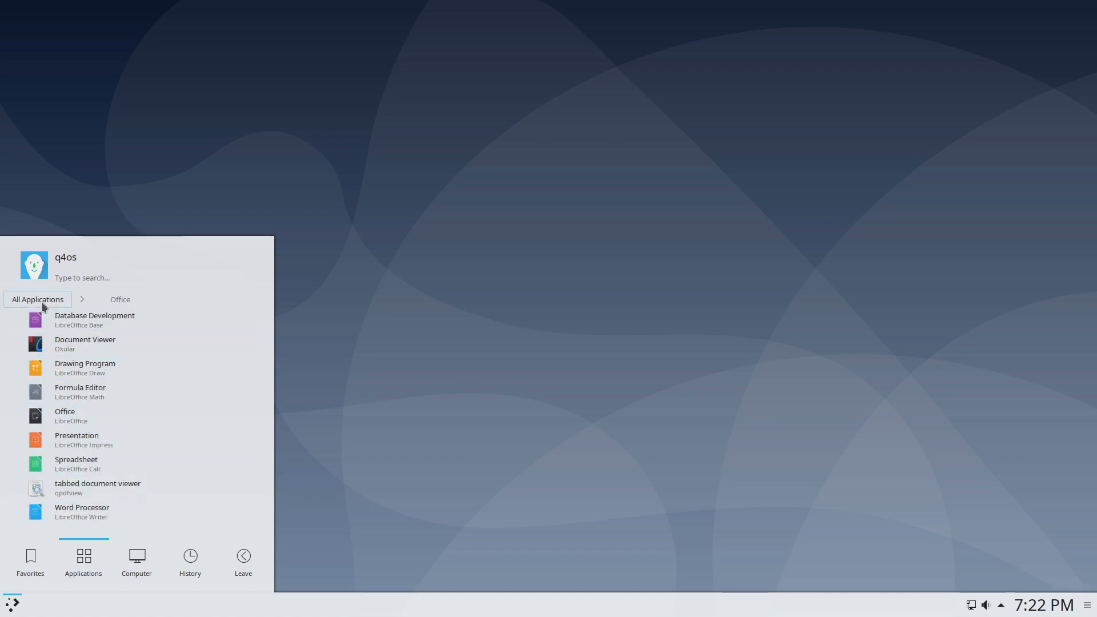
left_click(37, 298)
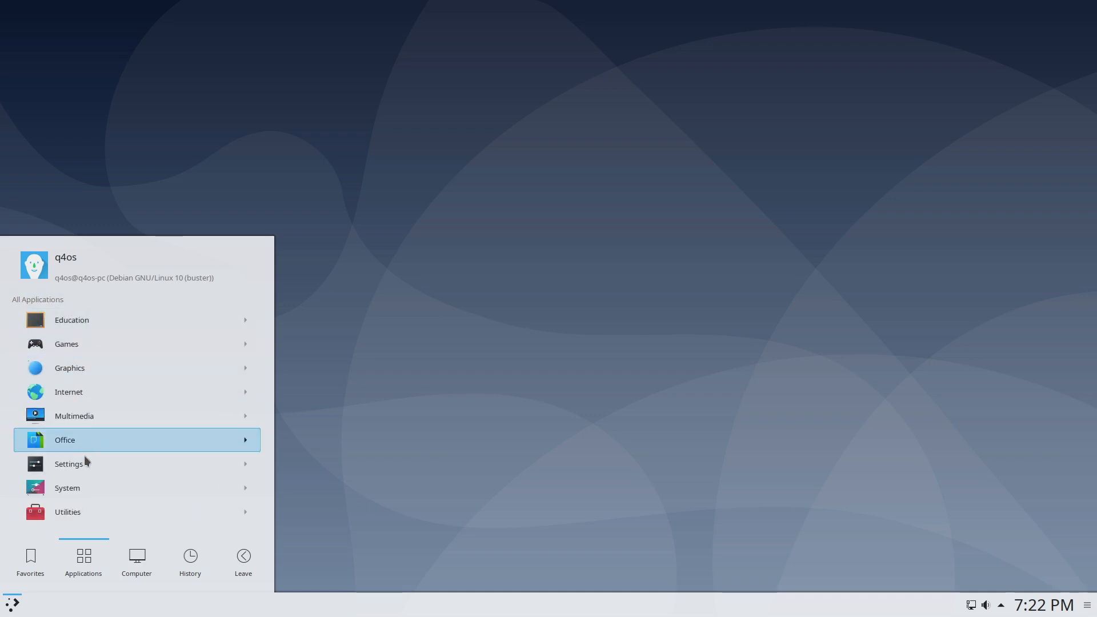
Browse the Settings category and launch System Settings from the menu.
left_click(68, 463)
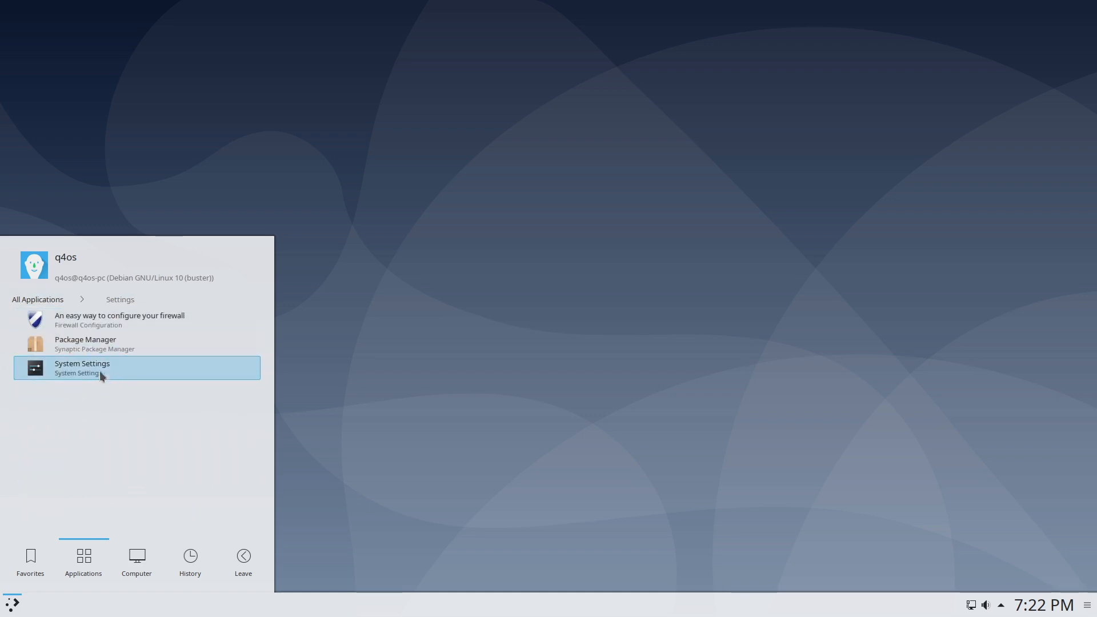
mouse_move(56, 316)
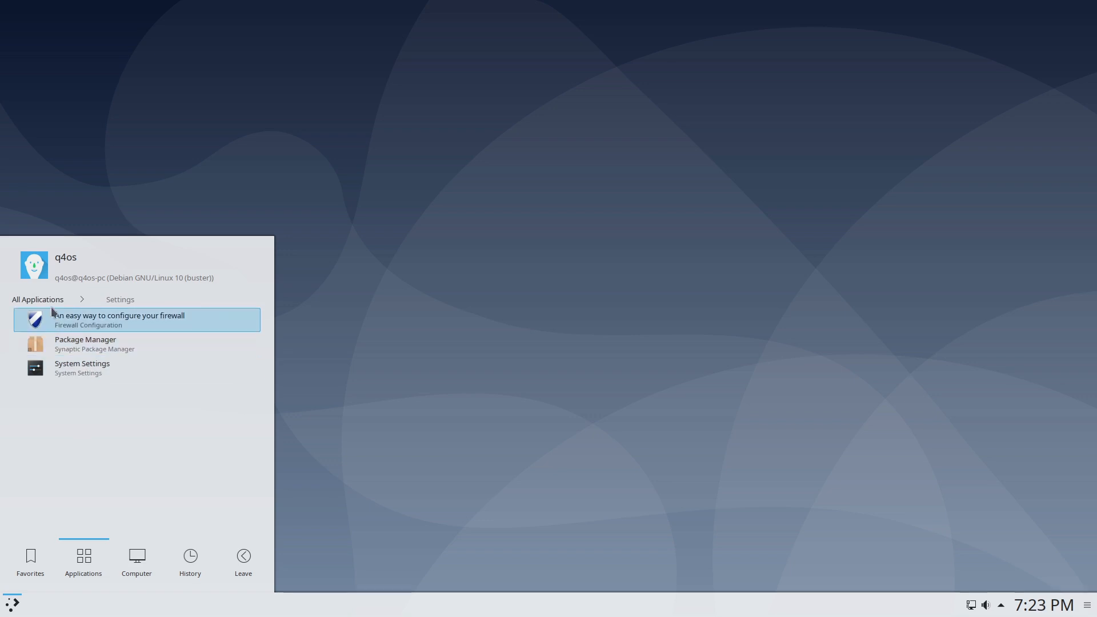
left_click(38, 298)
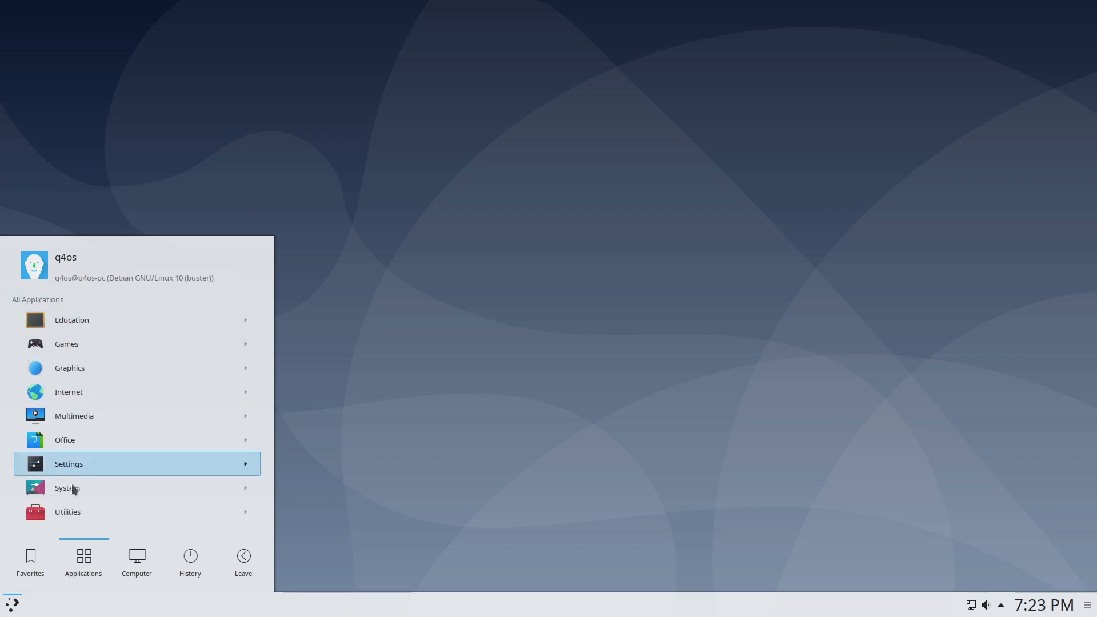
left_click(66, 488)
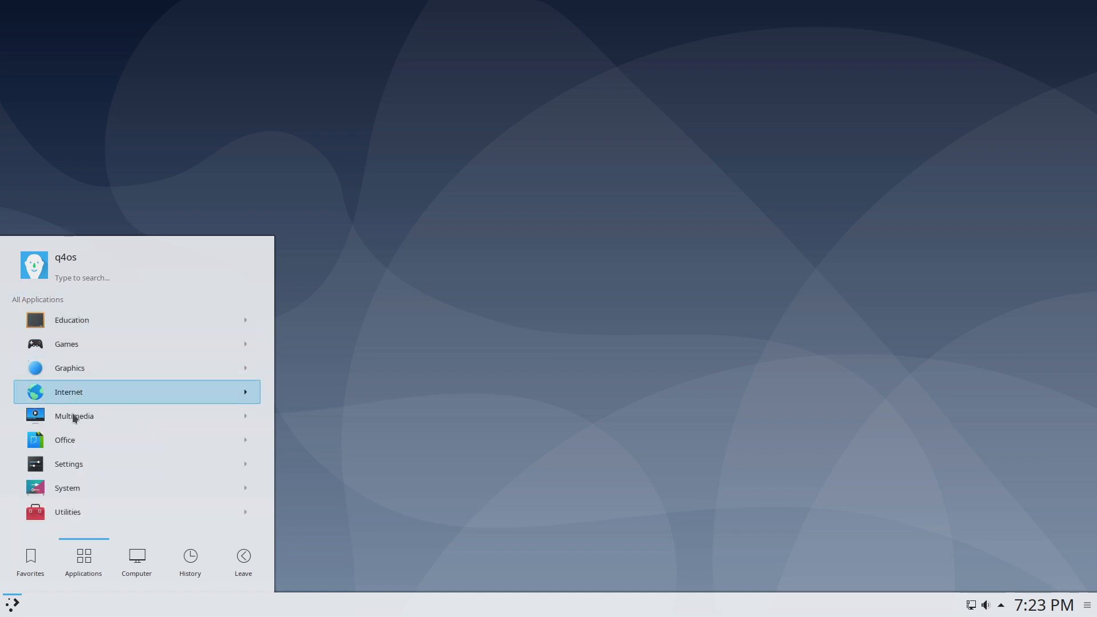
left_click(69, 462)
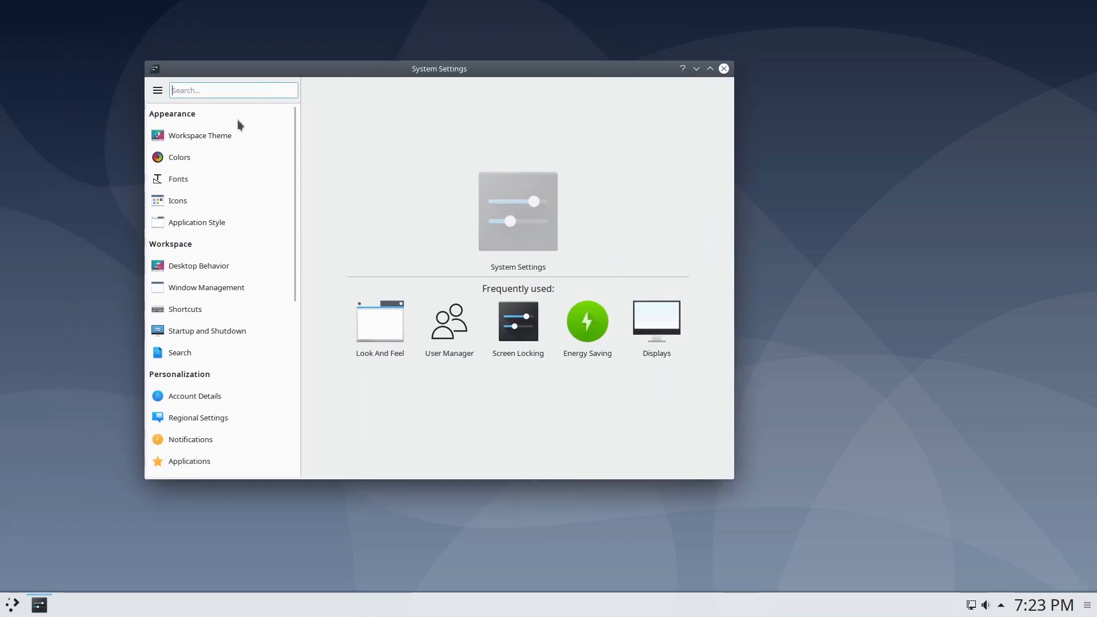
Review the Look And Feel, Desktop Theme and Cursor Theme pages under Workspace Theme.
left_click(200, 134)
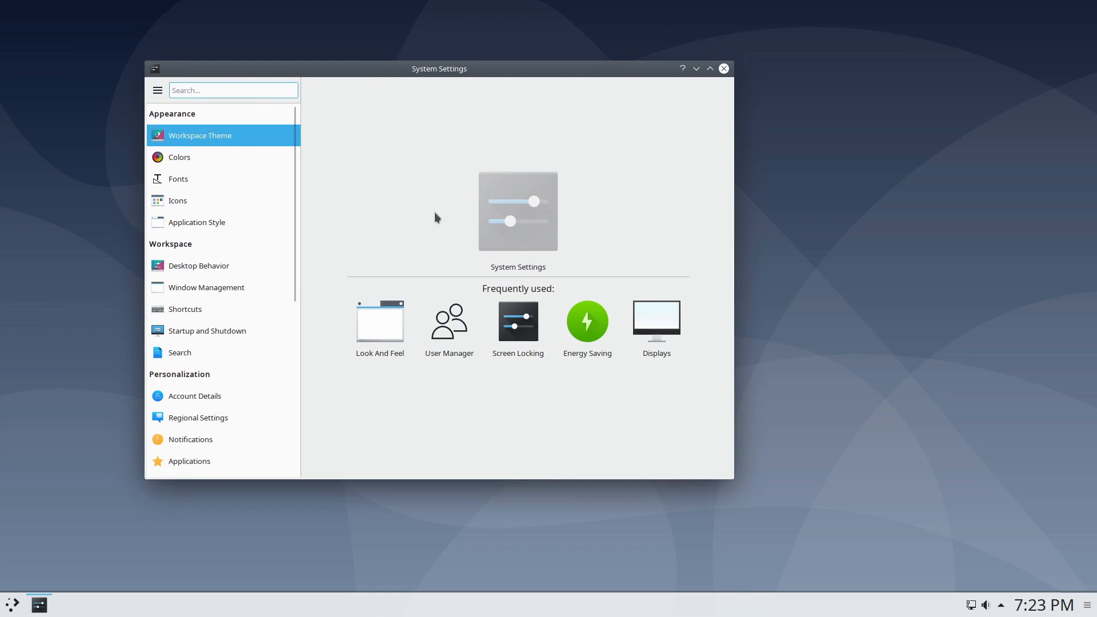
left_click(379, 323)
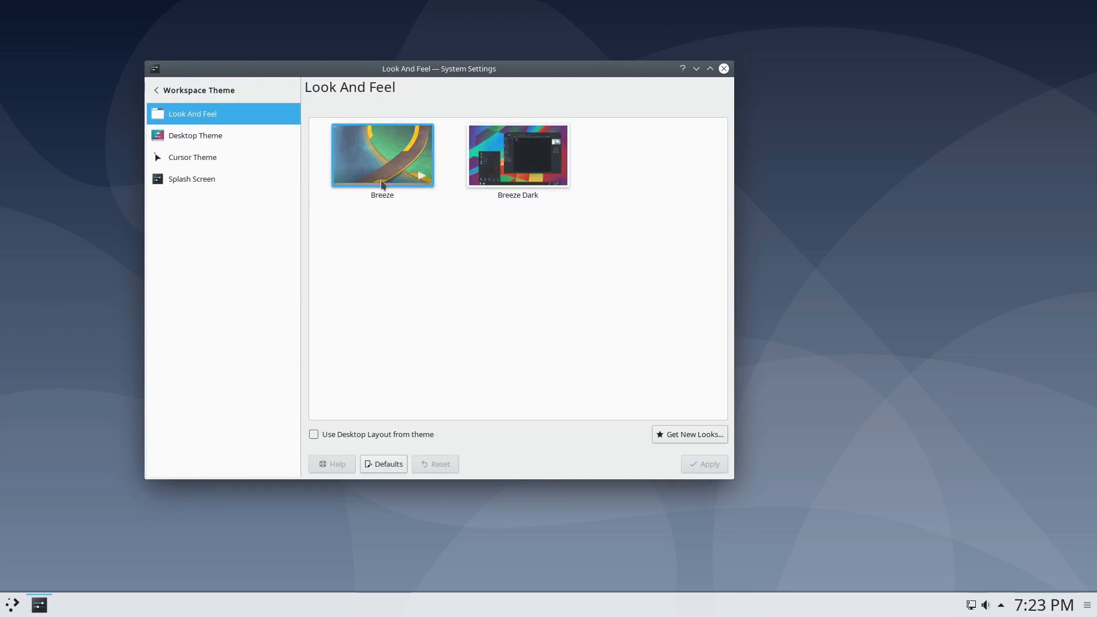
left_click(195, 135)
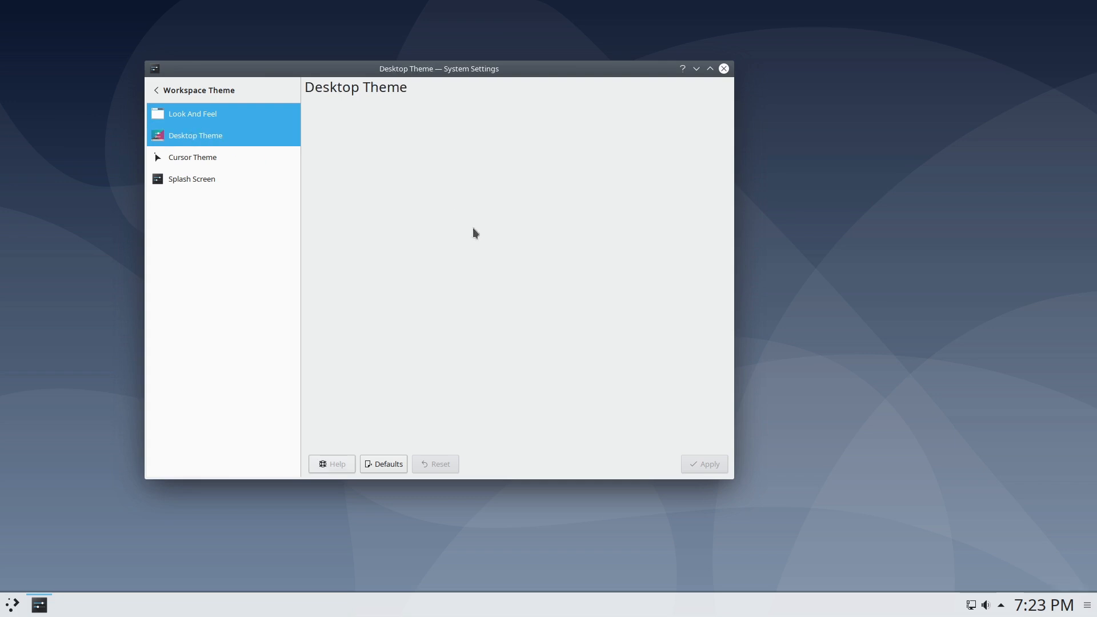
left_click(196, 135)
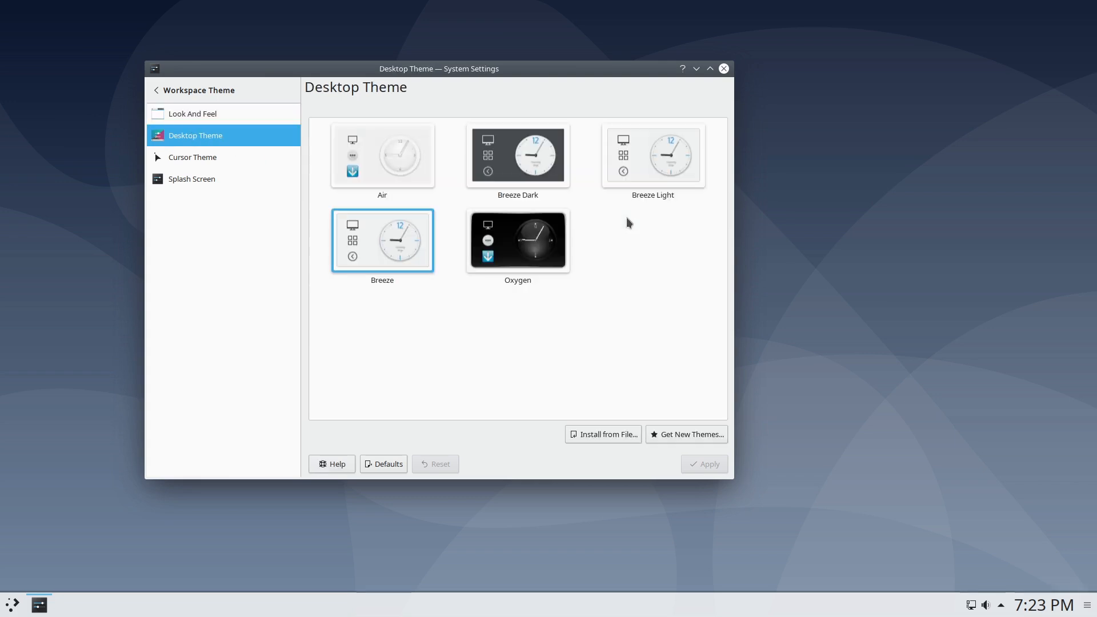
mouse_move(191, 156)
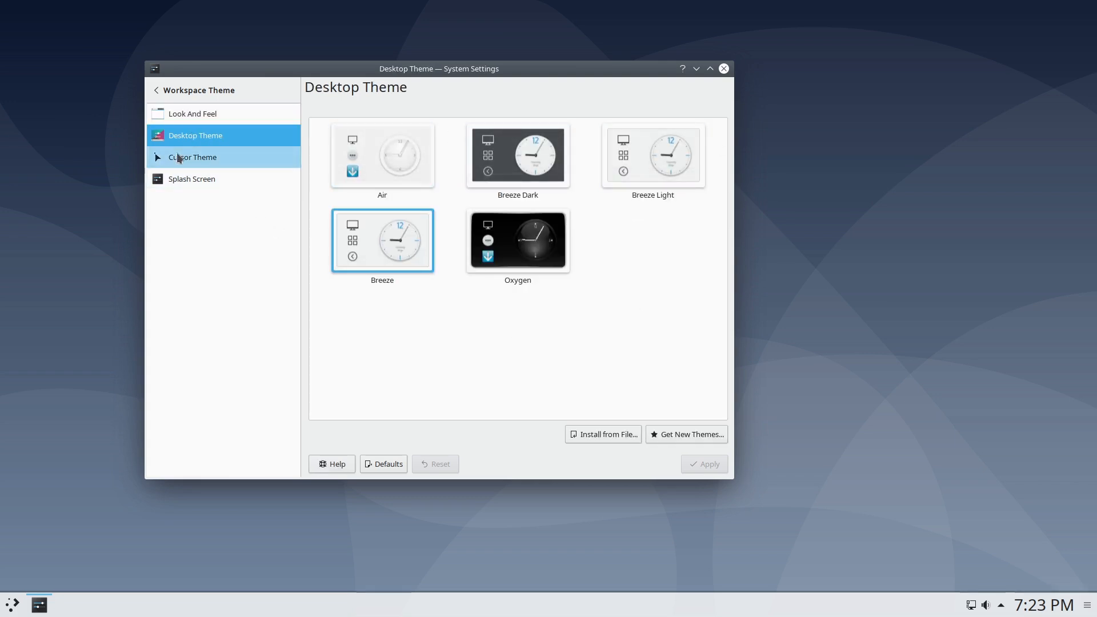
left_click(192, 156)
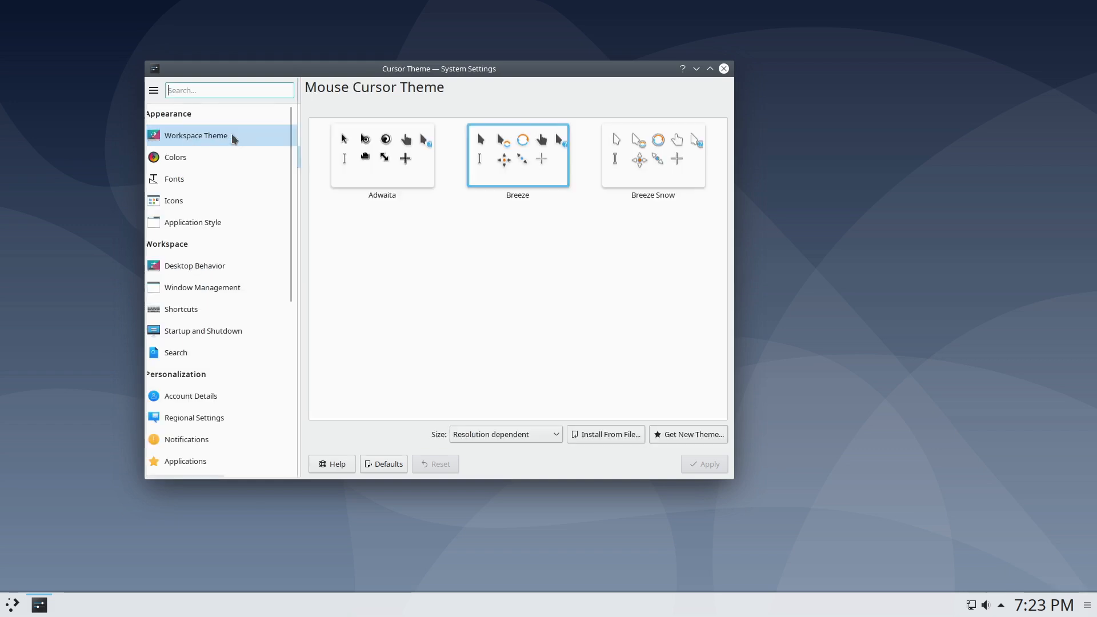
scroll("down", 3)
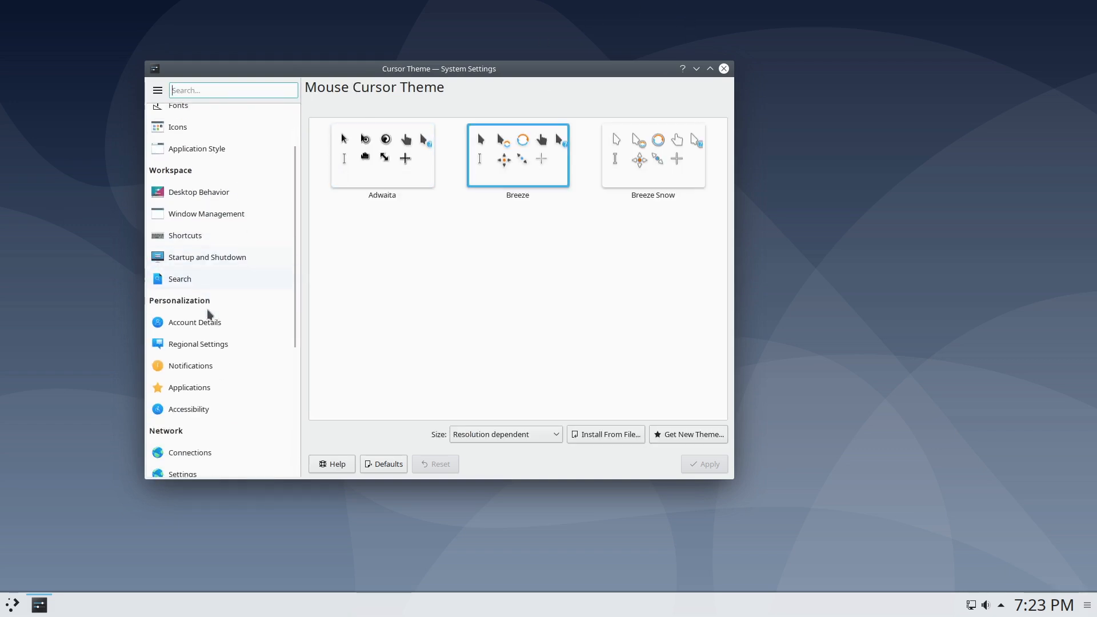
scroll("down", 3)
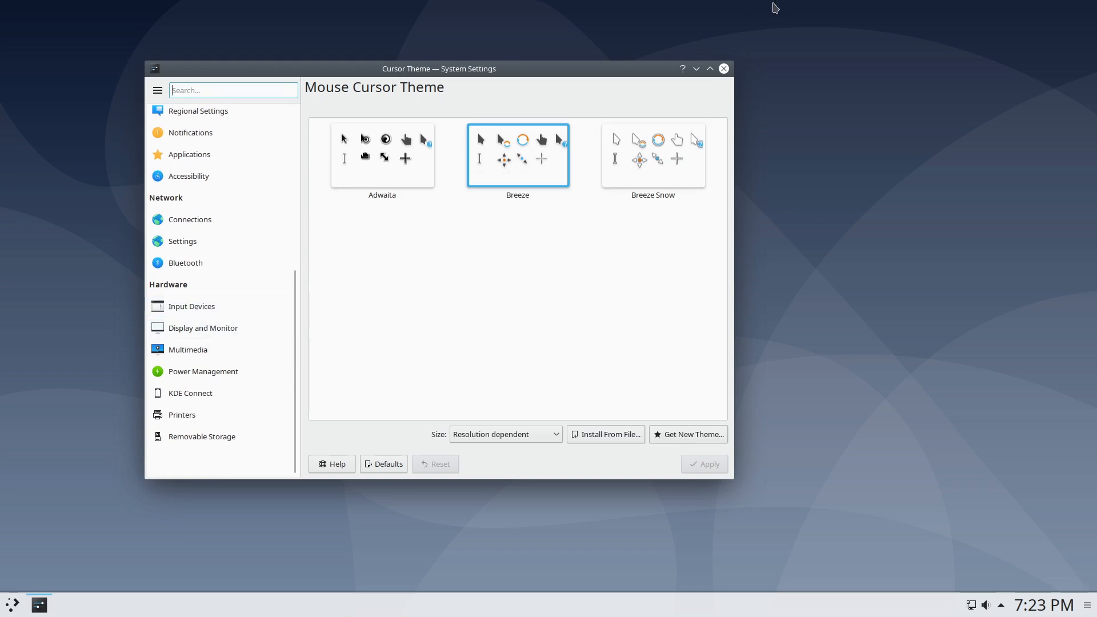
Bring up the About System window showing the Debian 10 details.
left_click(722, 67)
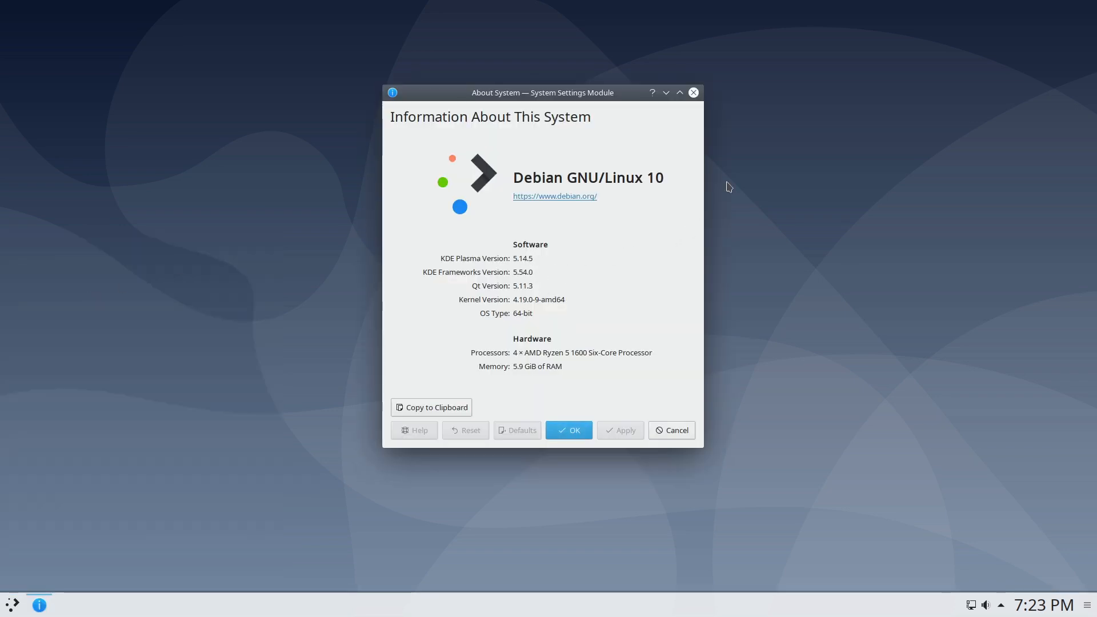
mouse_move(731, 191)
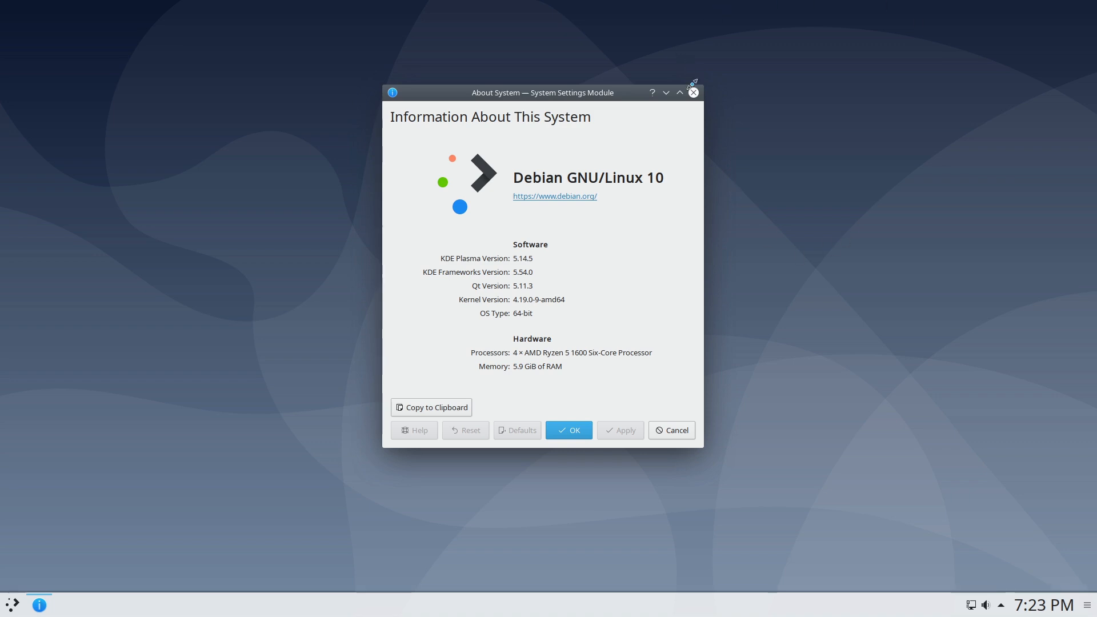
left_click(568, 429)
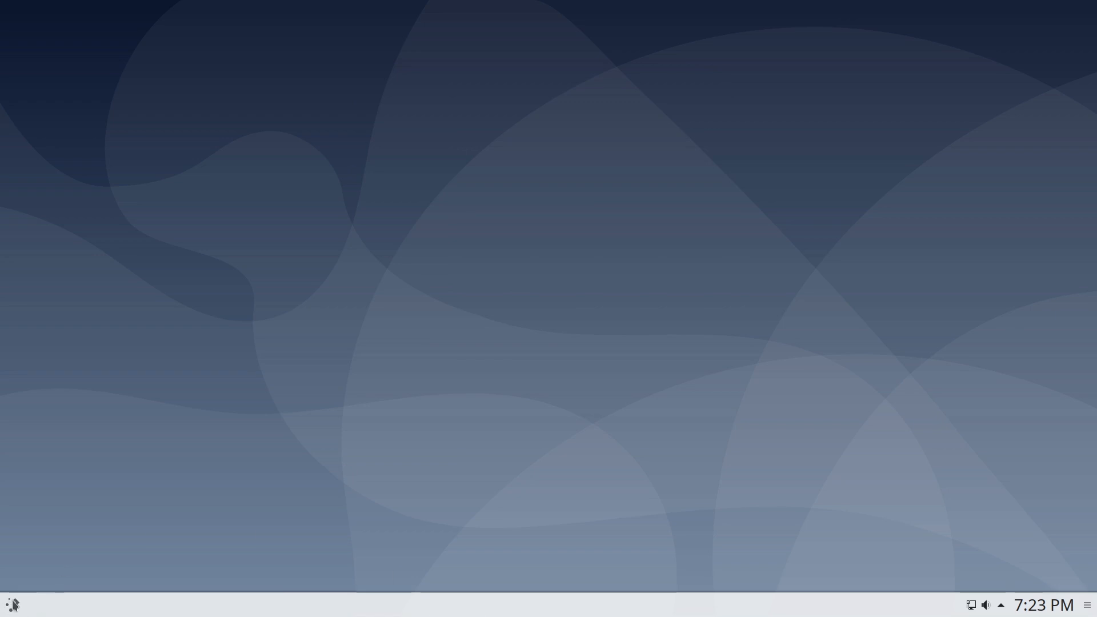
Look through the launcher's History and Favorites tabs, then dismiss the launcher.
left_click(10, 603)
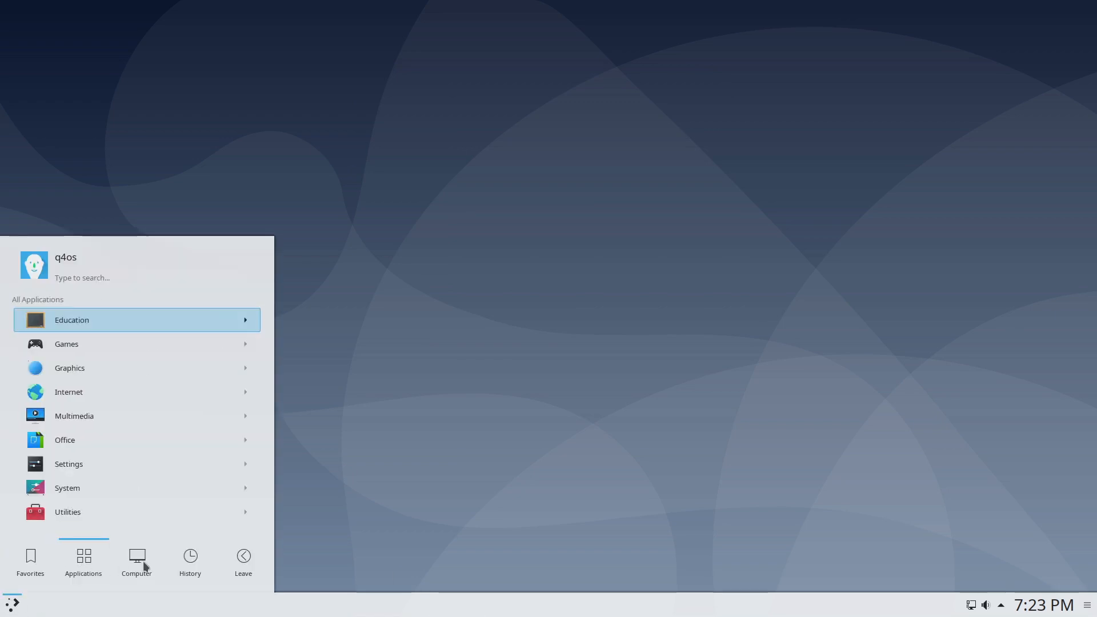
left_click(189, 559)
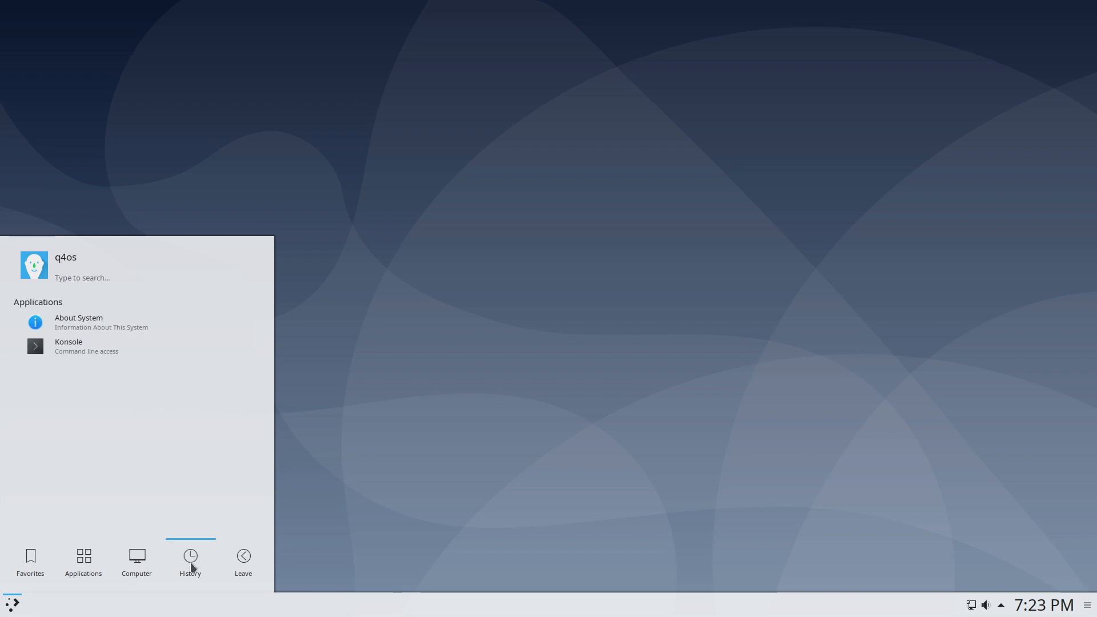
left_click(30, 562)
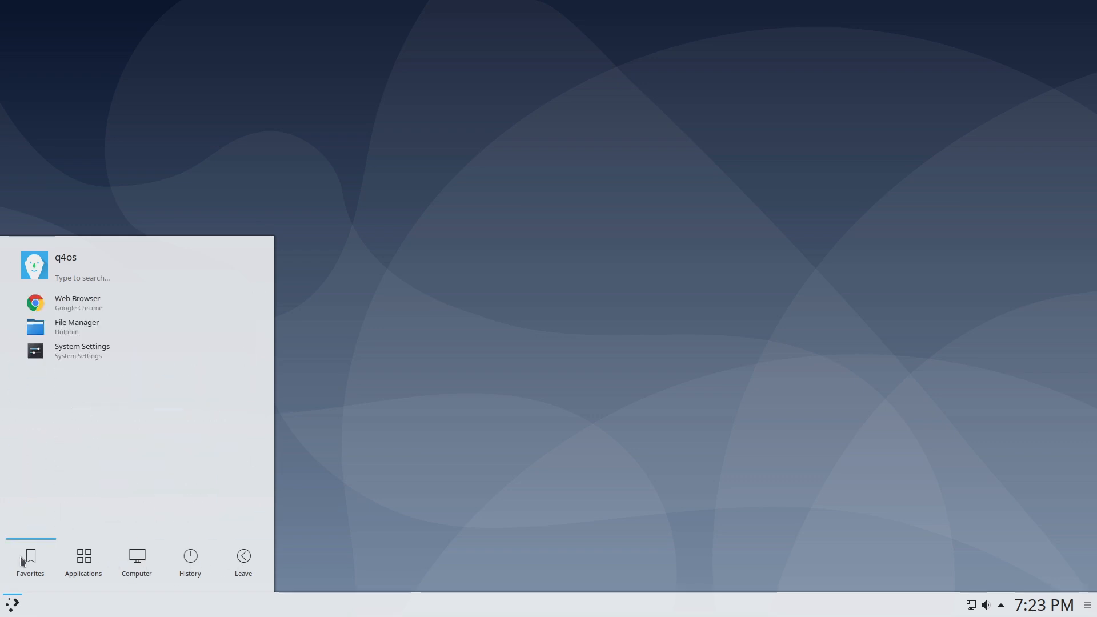
left_click(474, 425)
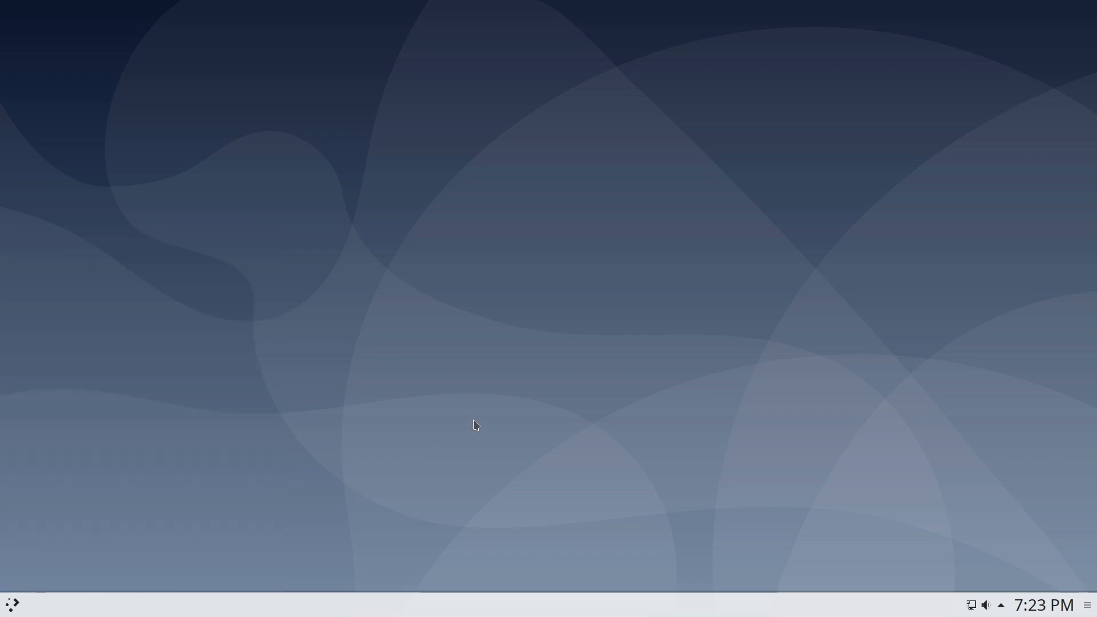
mouse_move(3, 574)
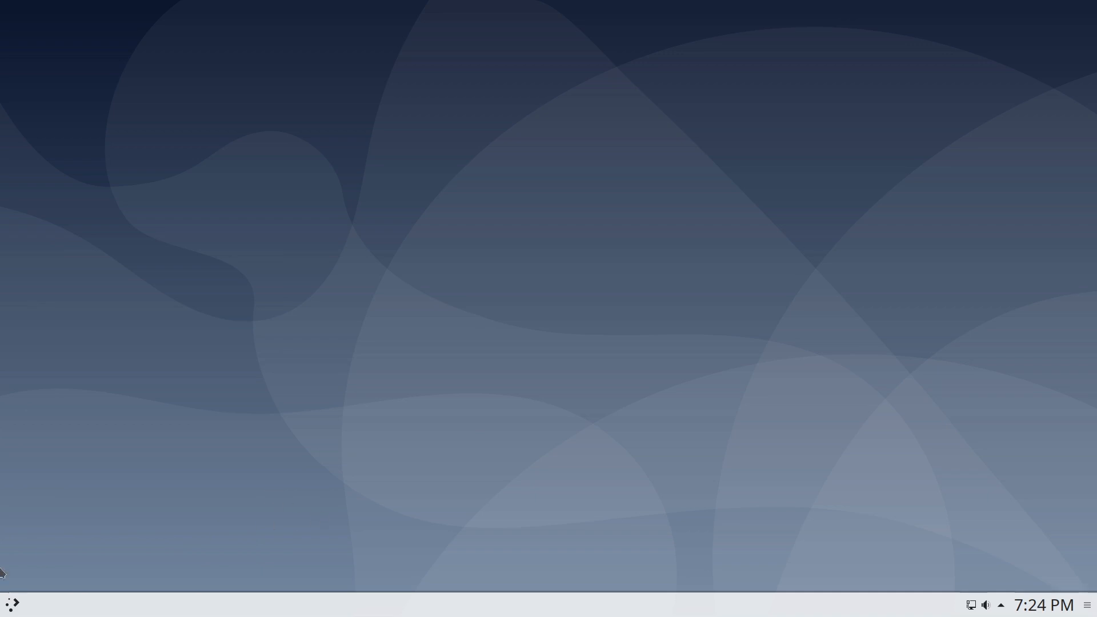
Shut down the computer from the launcher's Leave menu.
left_click(10, 604)
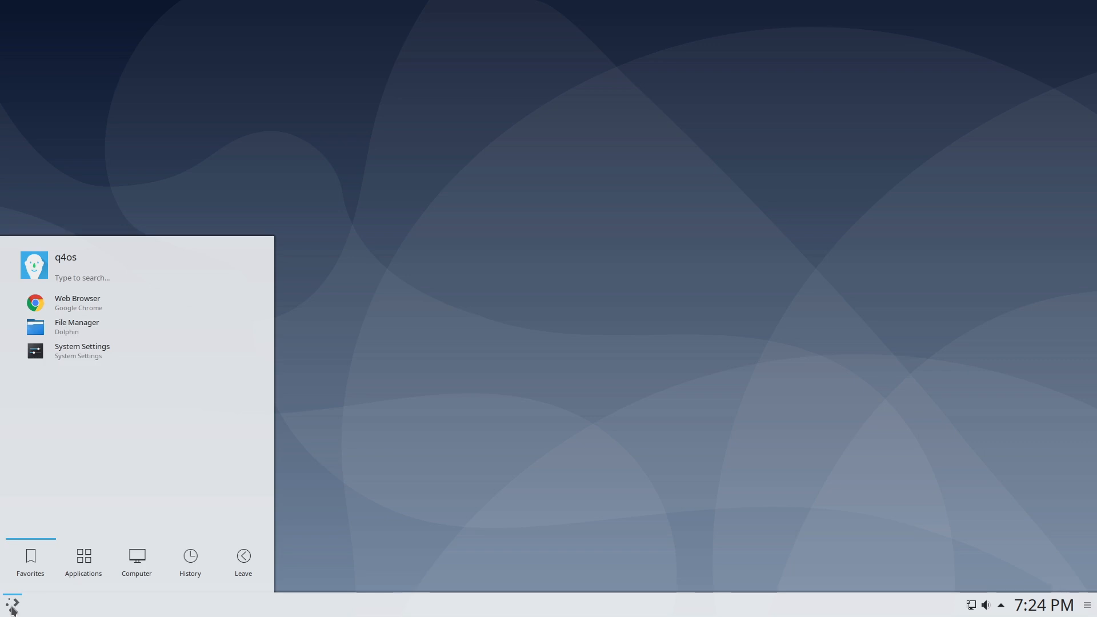
left_click(242, 564)
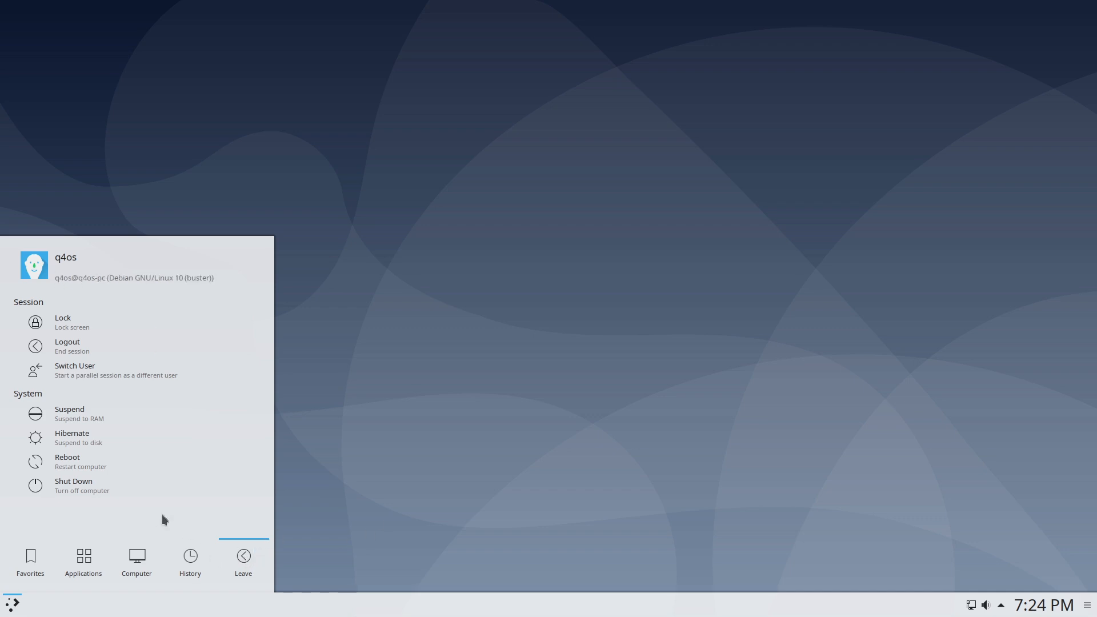
mouse_move(76, 486)
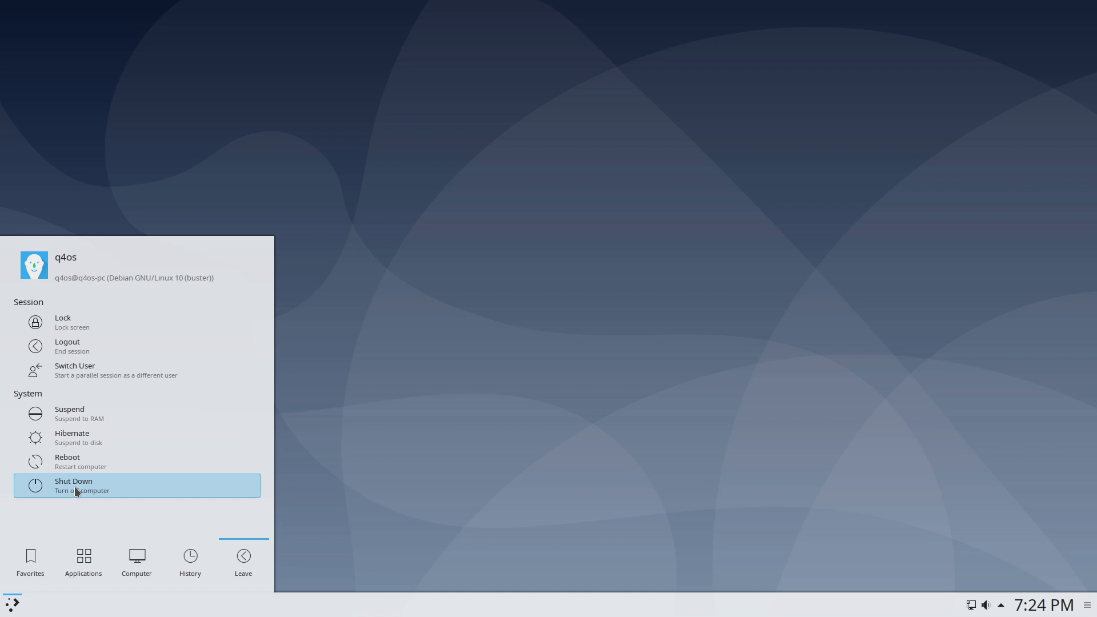
mouse_move(86, 495)
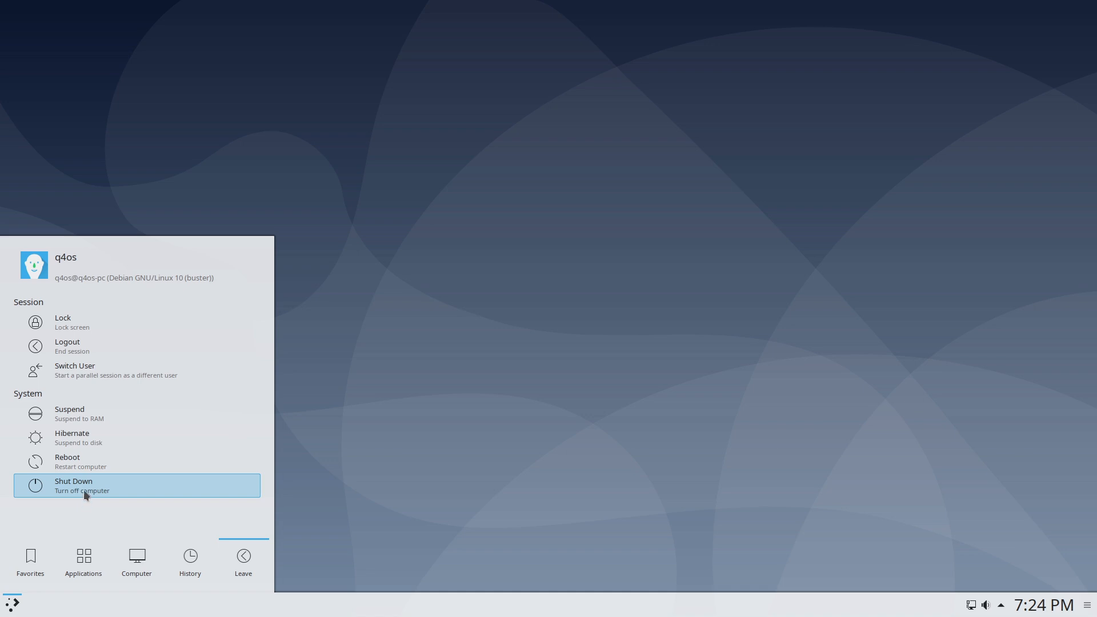
left_click(82, 485)
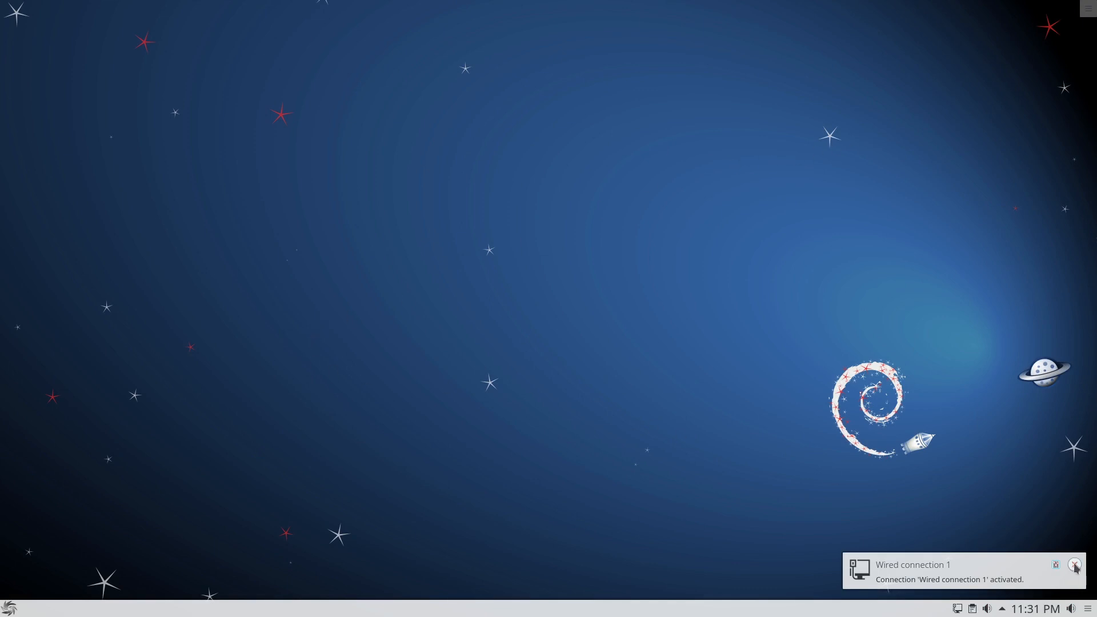
Dismiss the Wired connection notification and launch a Konsole terminal from Favorites.
left_click(1074, 567)
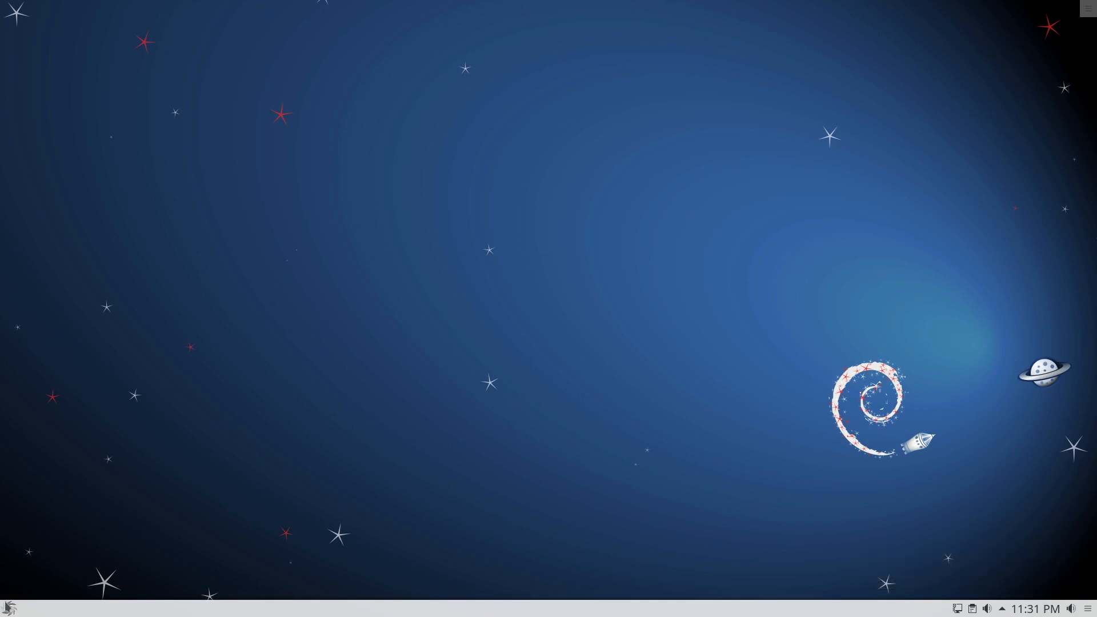
left_click(9, 605)
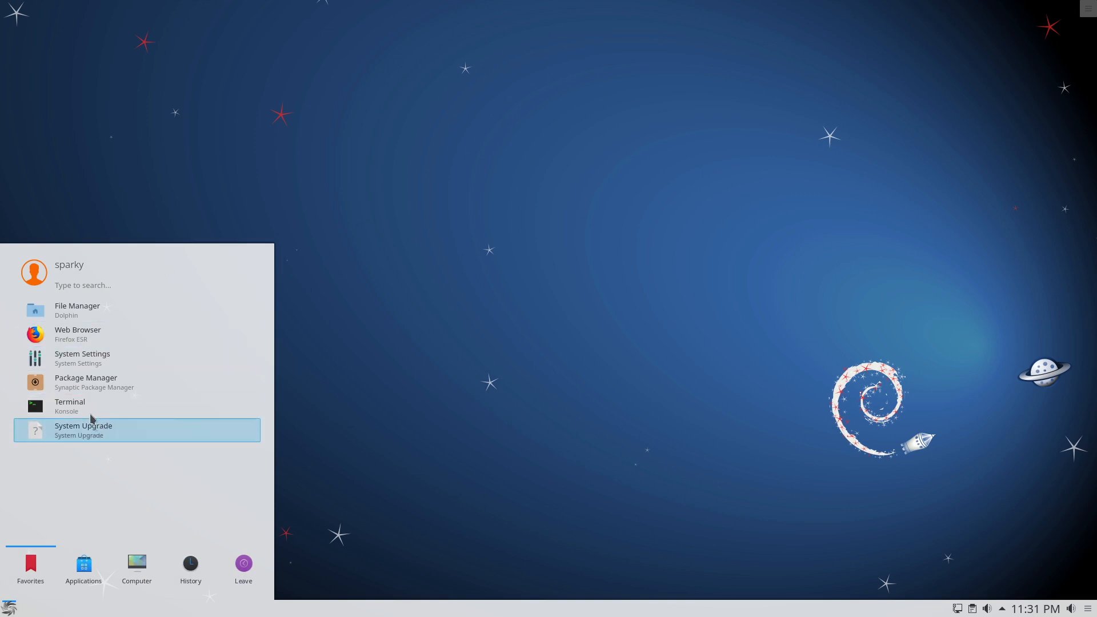
left_click(70, 406)
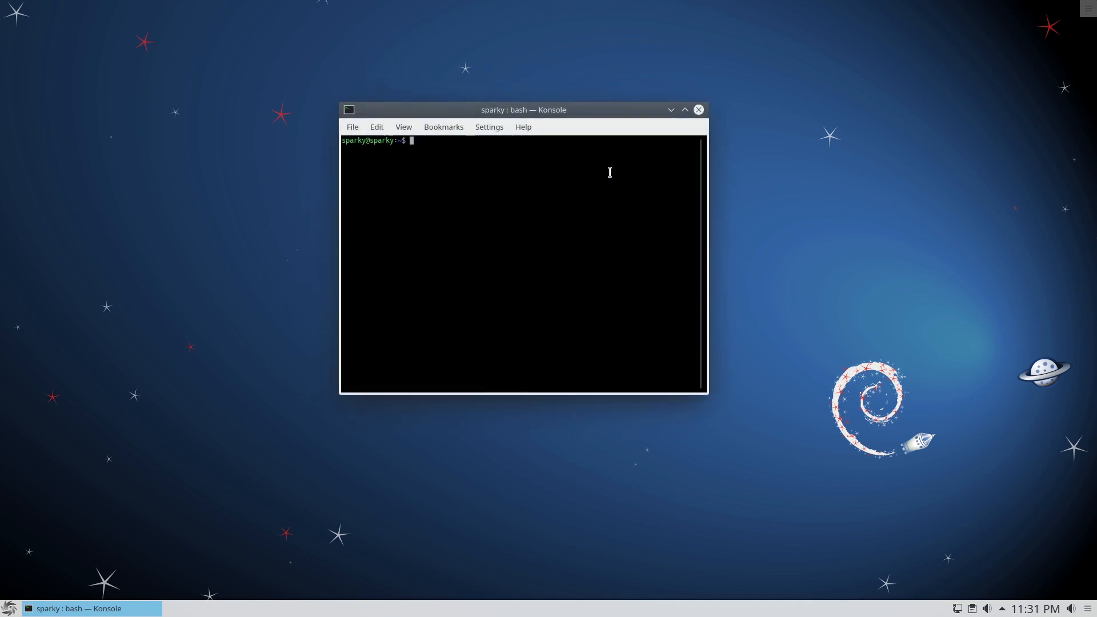
Install htop with sudo apt install, authorising it with the password.
type("htop")
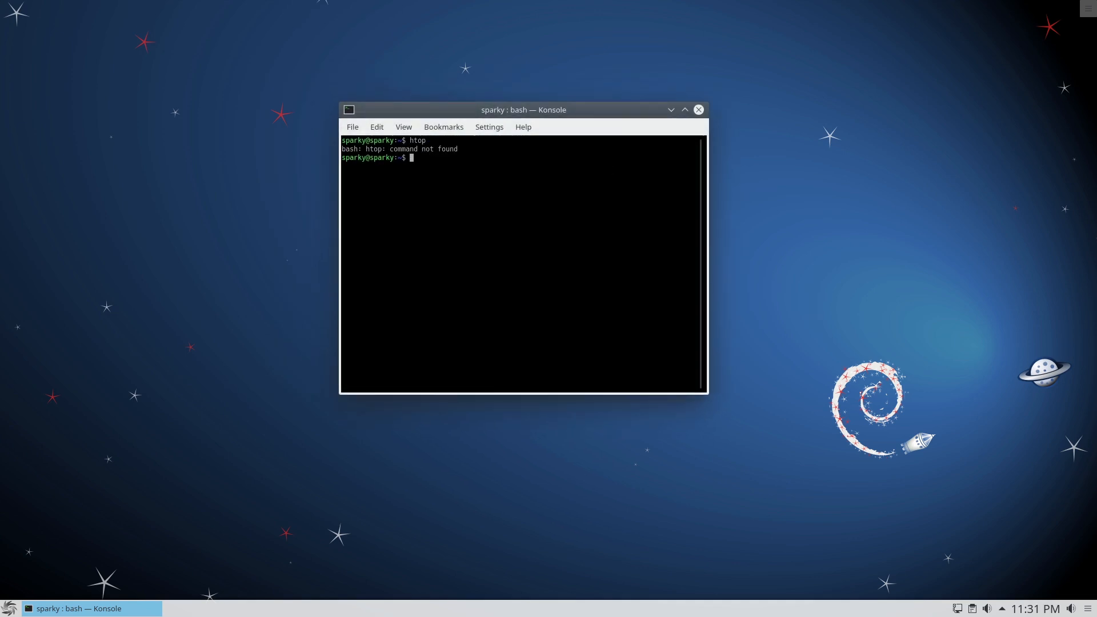
type("sudo")
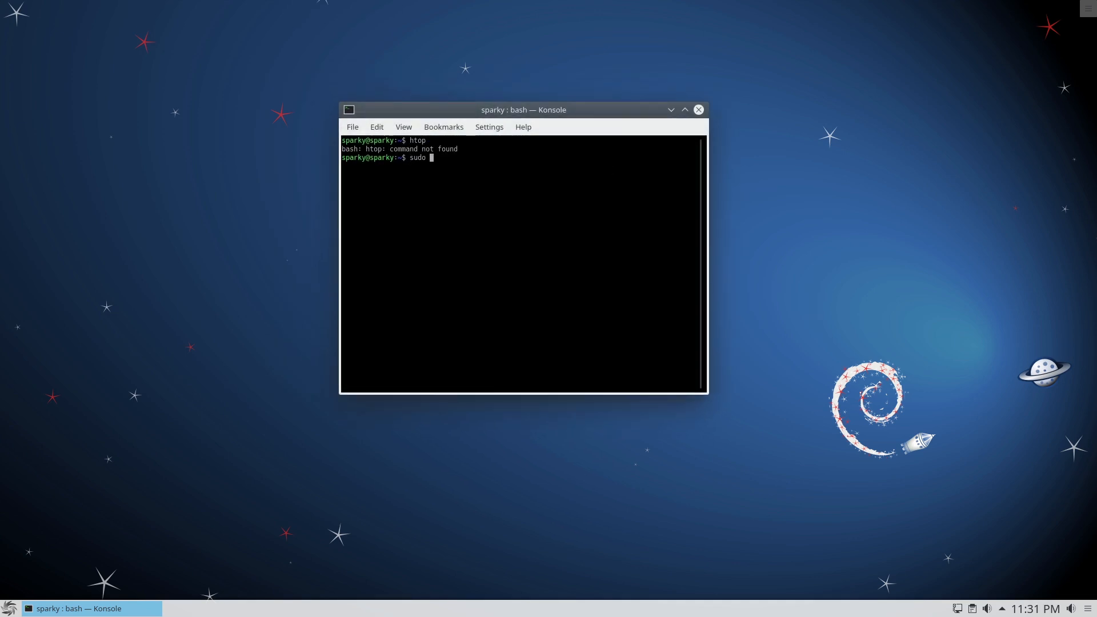
type("apt install ht")
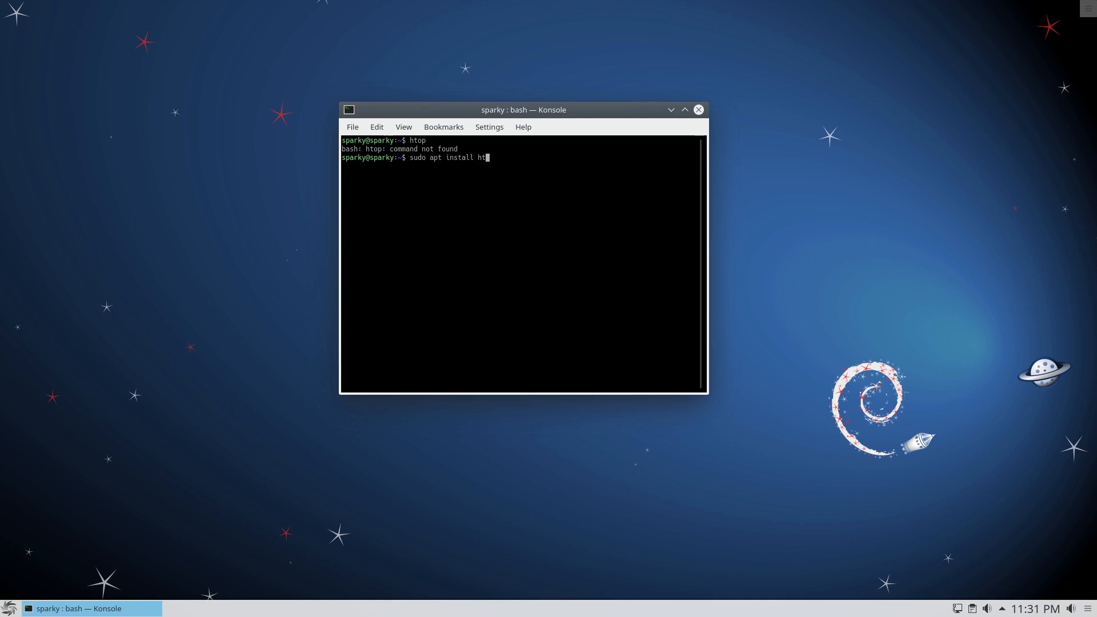
key("Return")
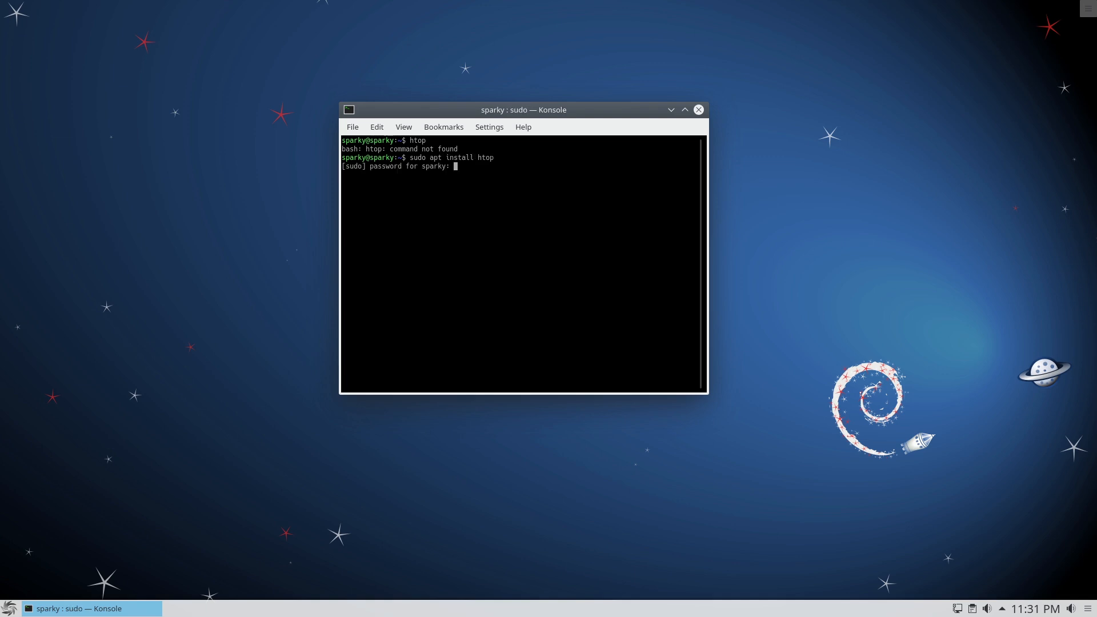
key("Return")
type("u")
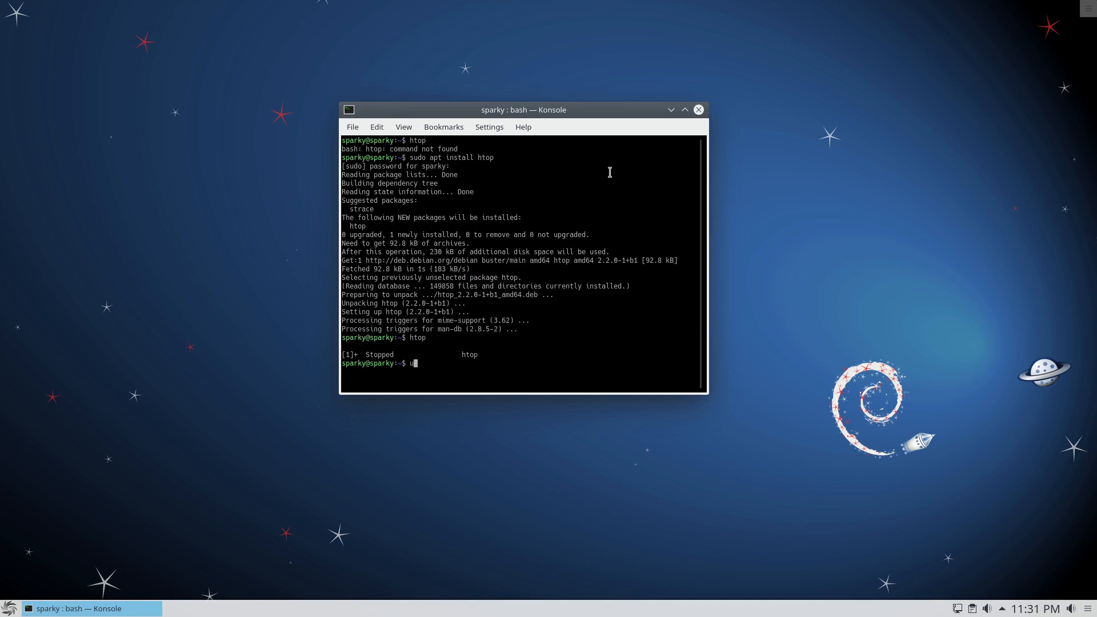
Show the kernel version 4.19.0-9-amd64 with uname -r, then exit and close the terminal.
type("name -r")
key("Return")
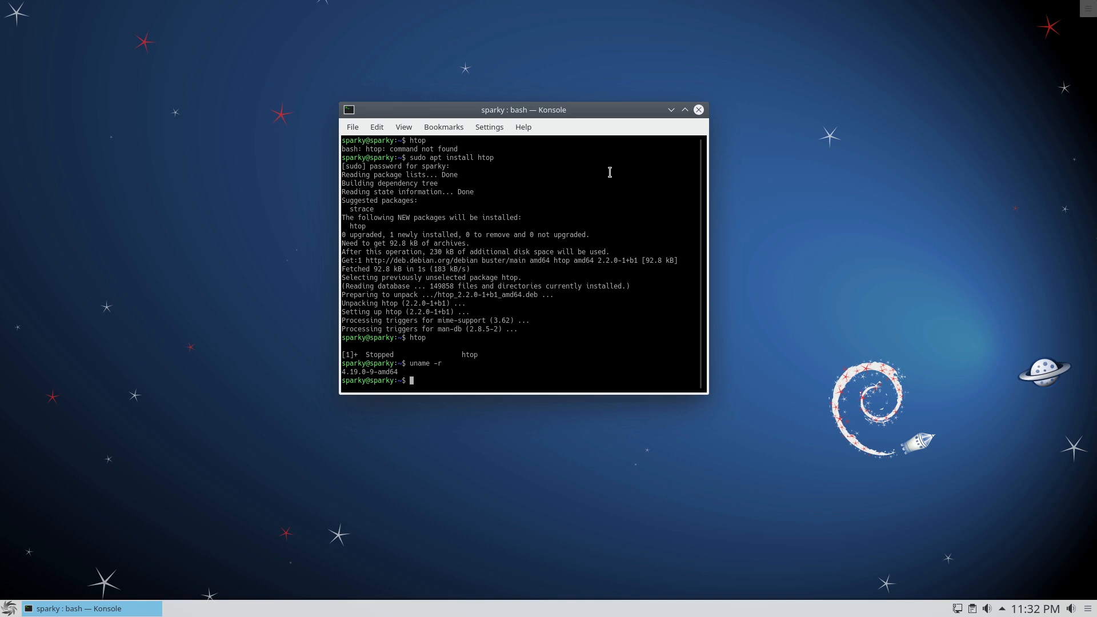
mouse_move(553, 331)
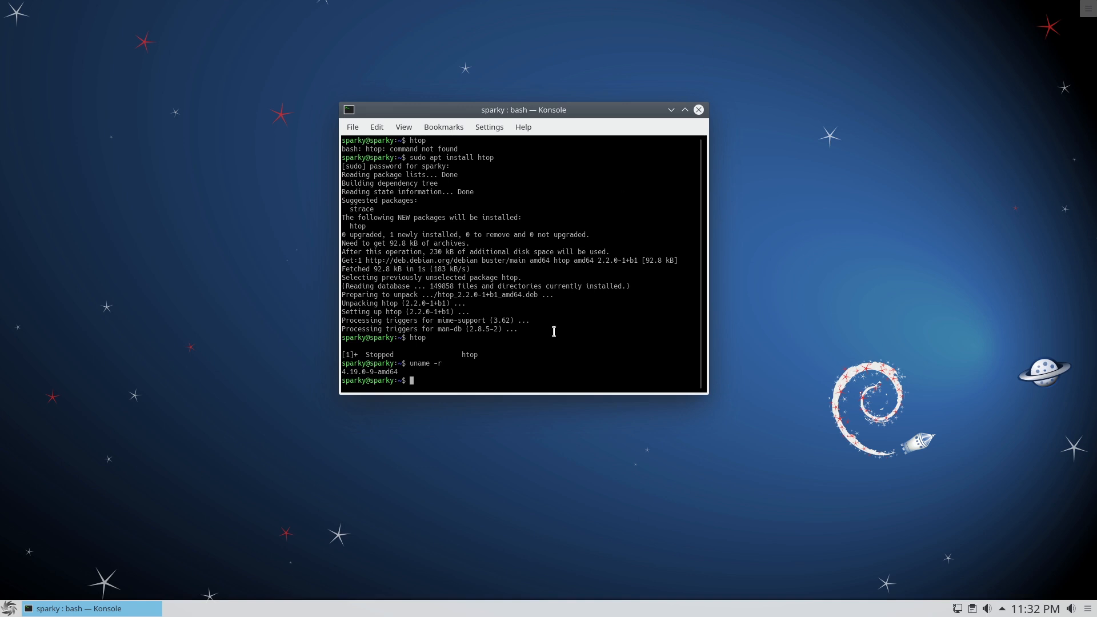
type("exit")
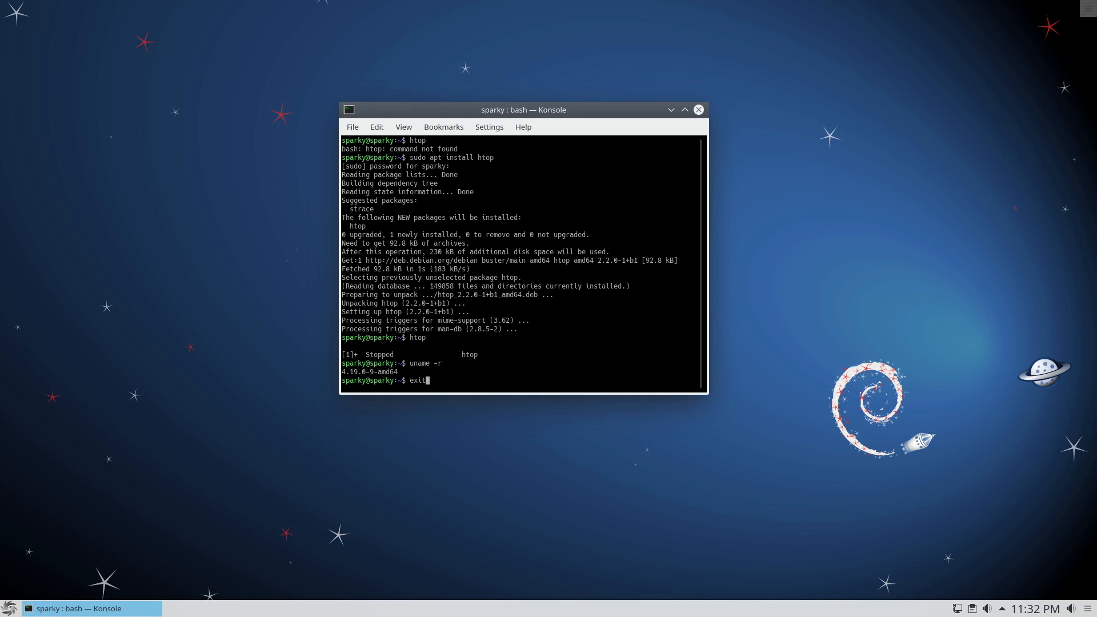
left_click(10, 608)
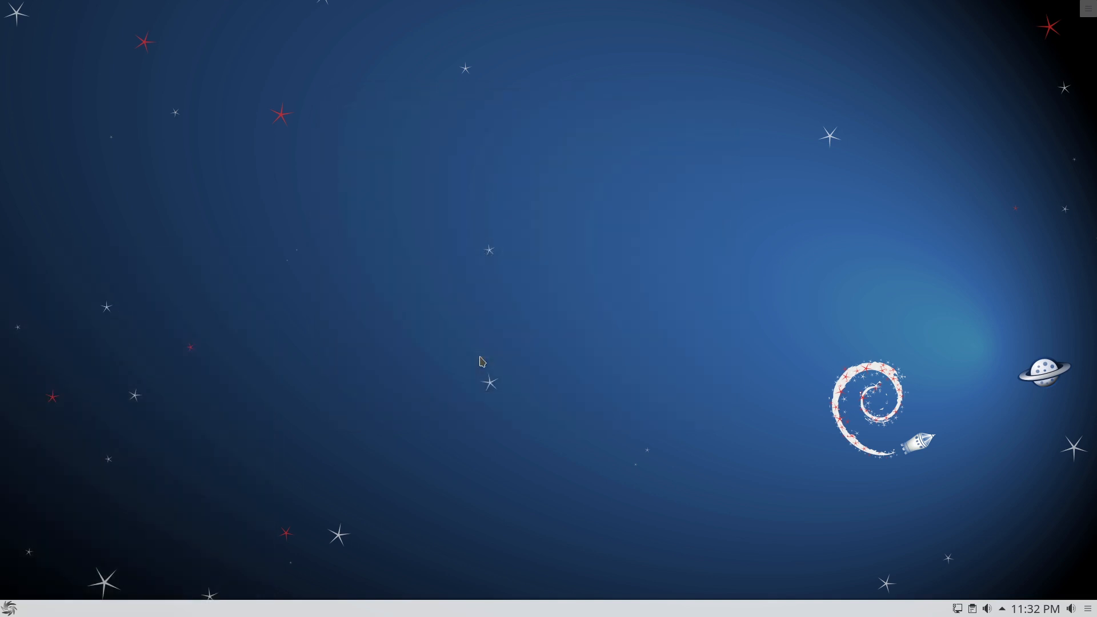
left_click(9, 605)
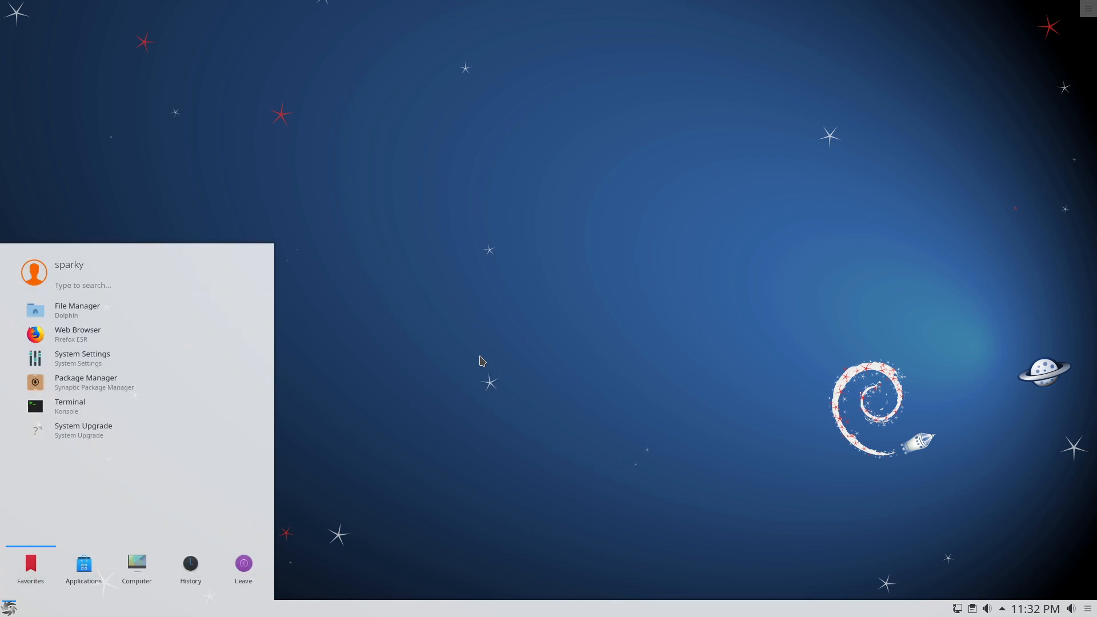
type("about")
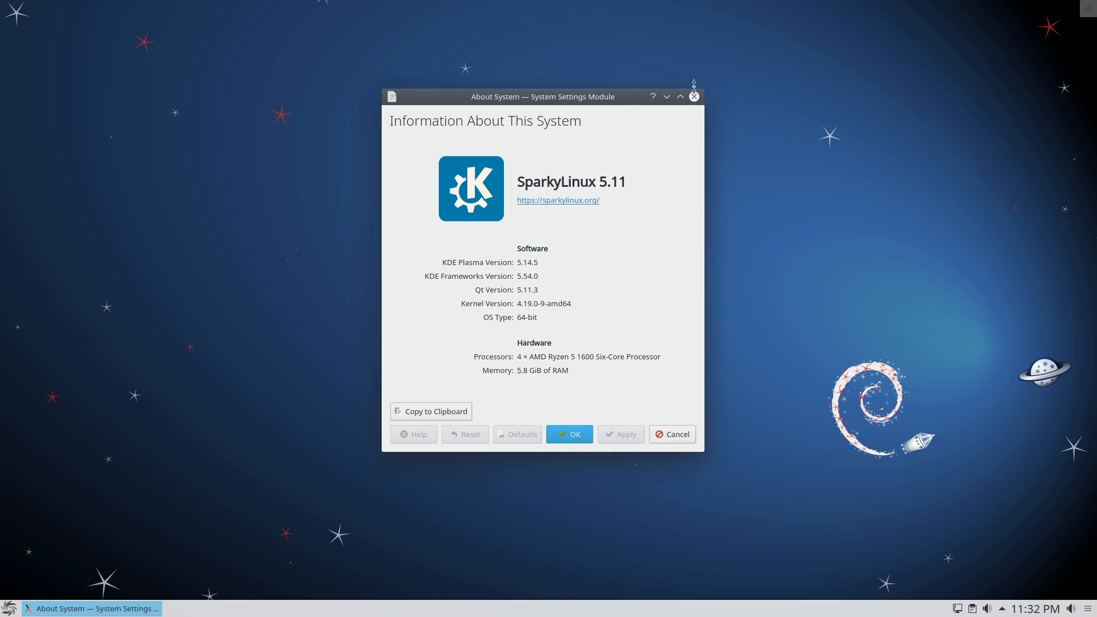
left_click(569, 434)
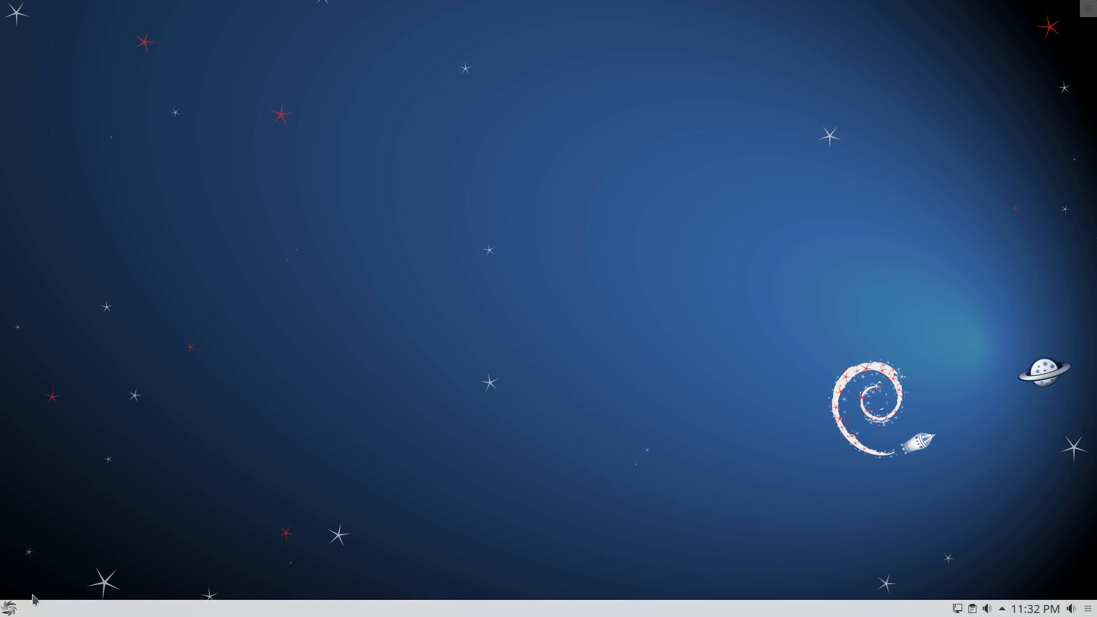
mouse_move(10, 607)
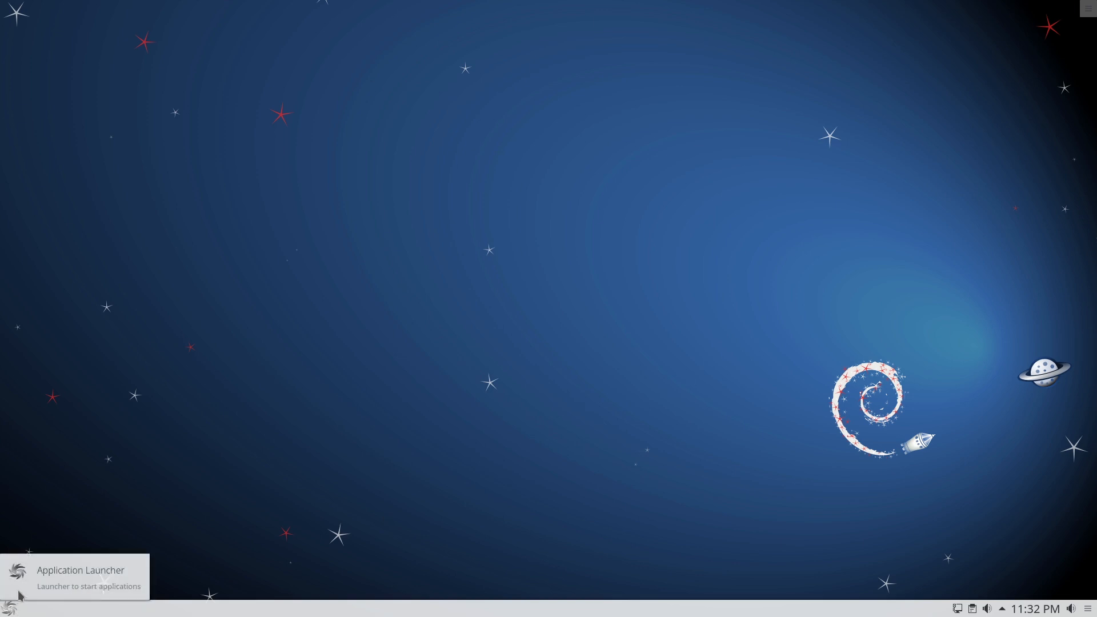
Search the launcher for 'apt' and authenticate with the password so Sparky APTus starts.
left_click(11, 606)
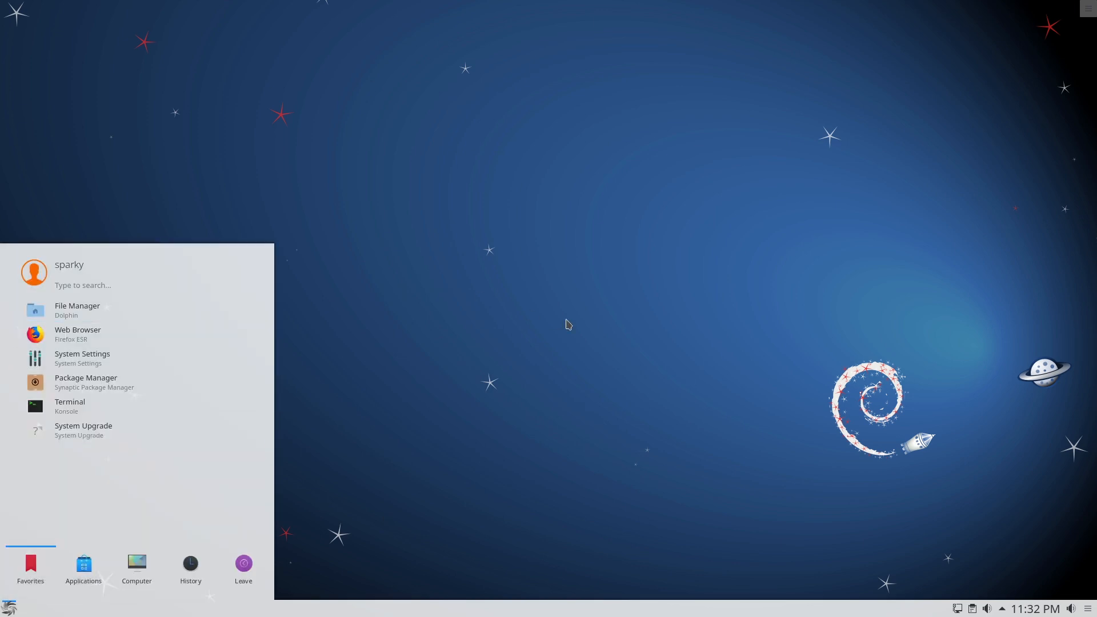
type("apt")
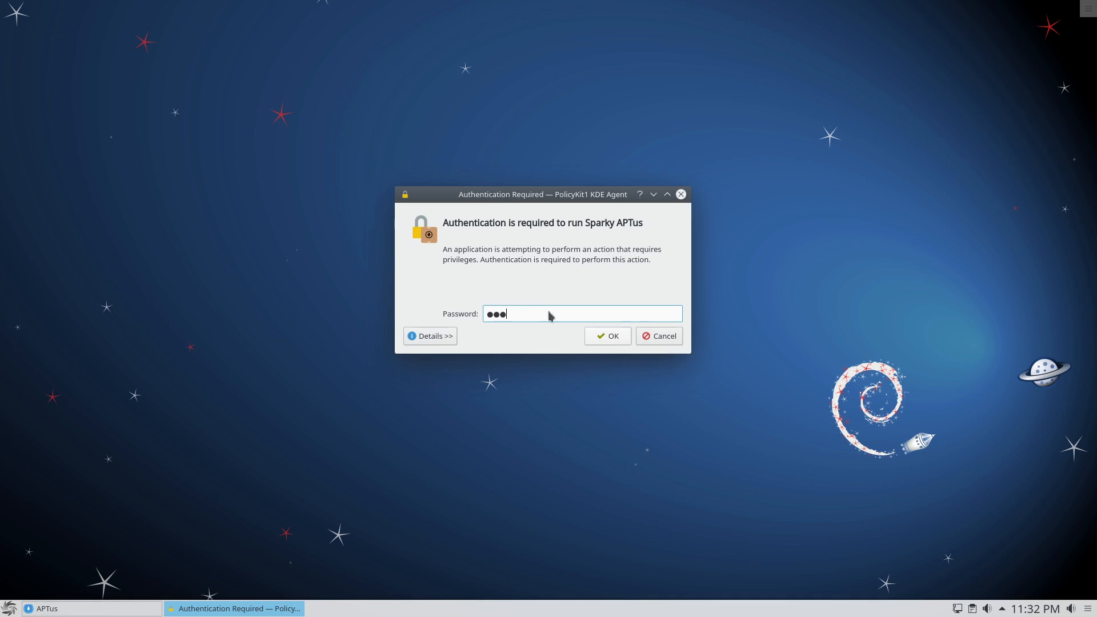
left_click(607, 336)
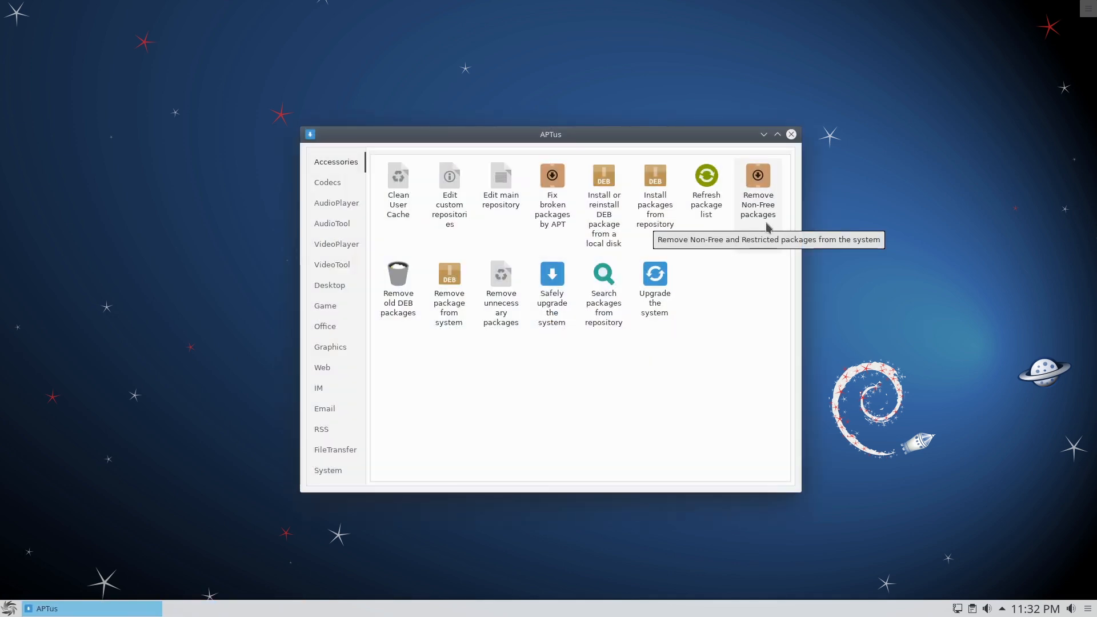
mouse_move(755, 221)
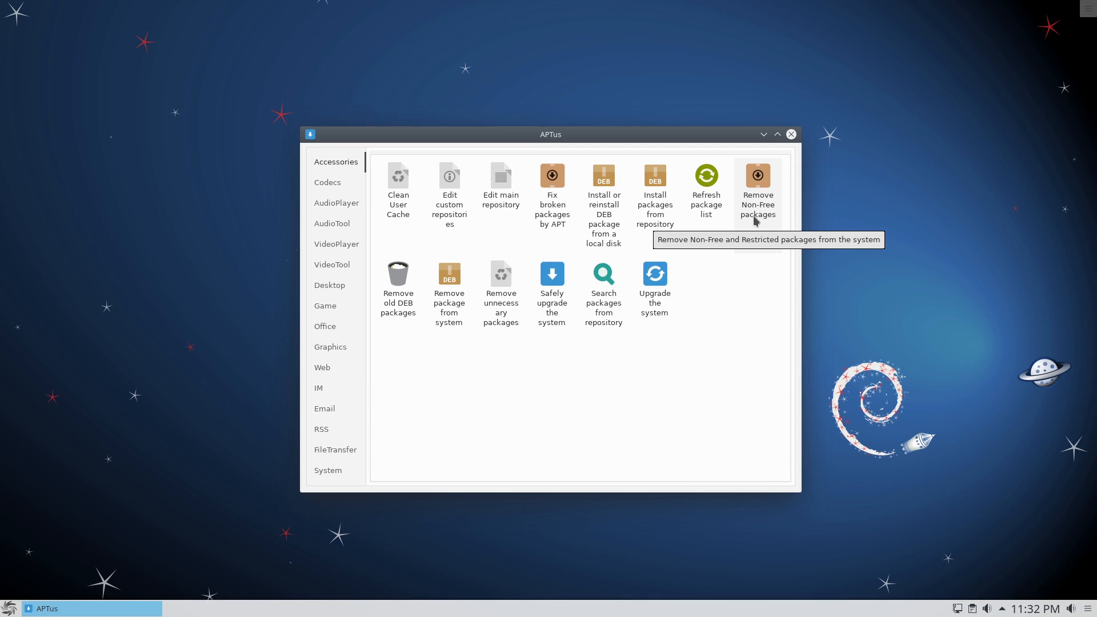
mouse_move(633, 385)
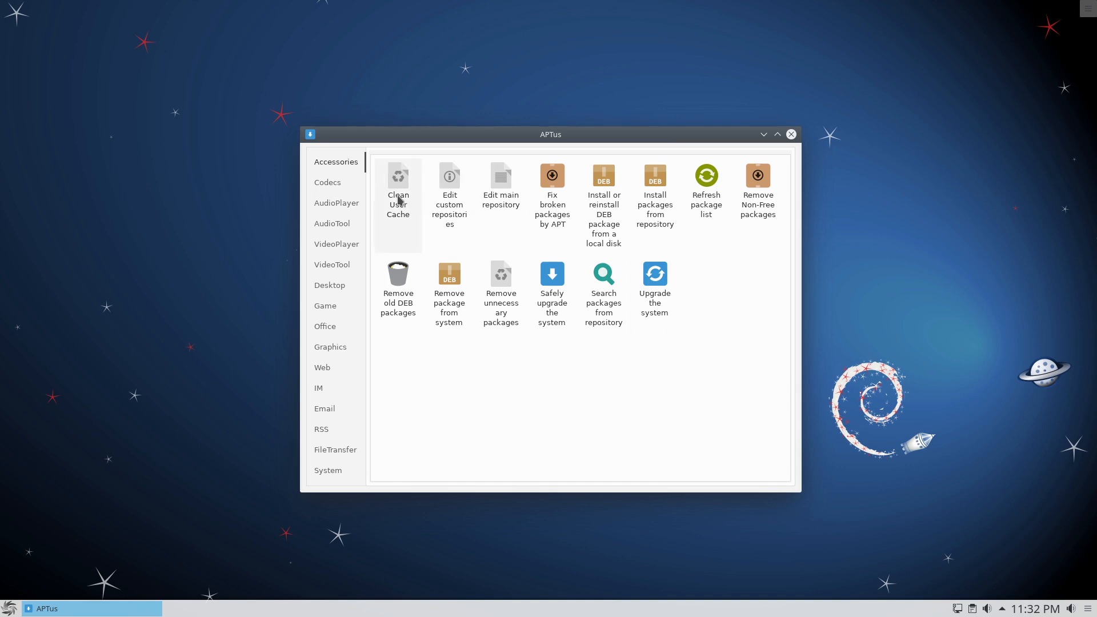
mouse_move(602, 194)
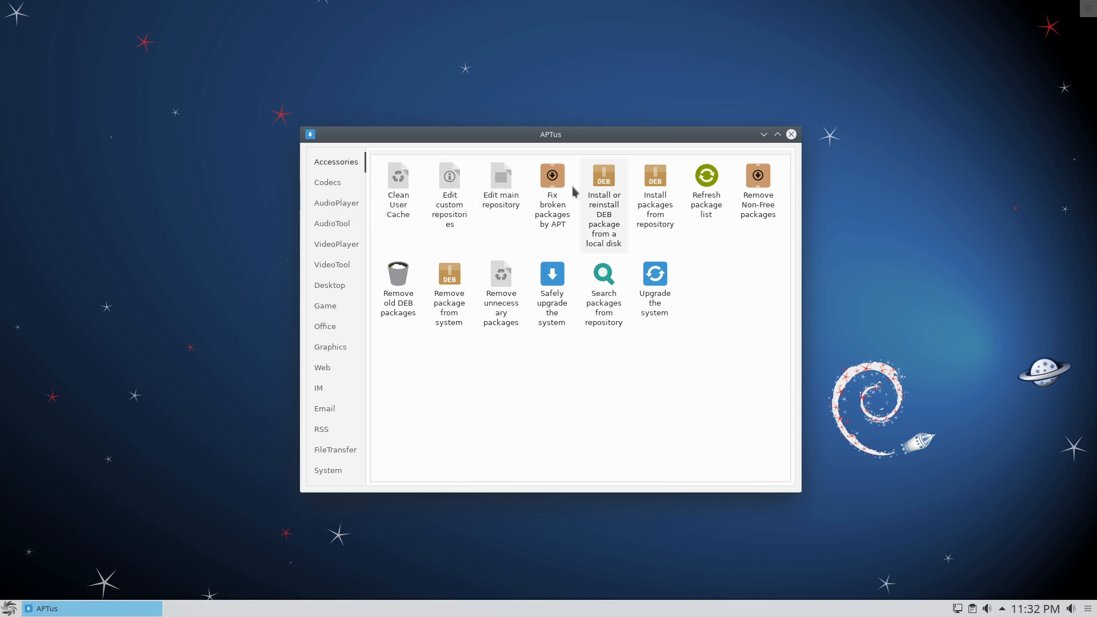
mouse_move(653, 192)
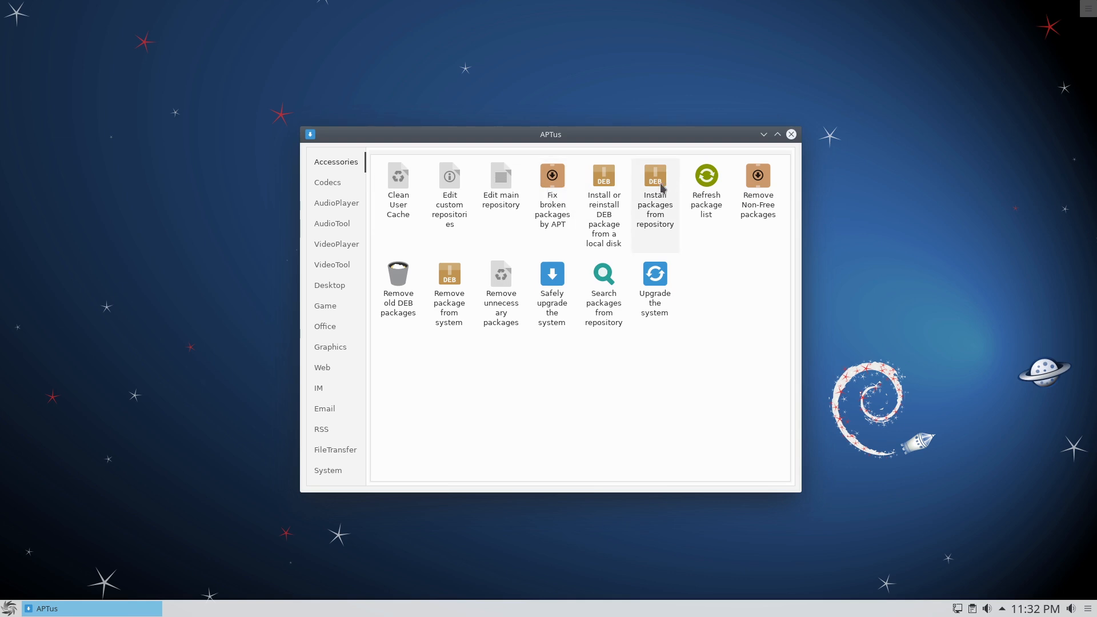
mouse_move(733, 233)
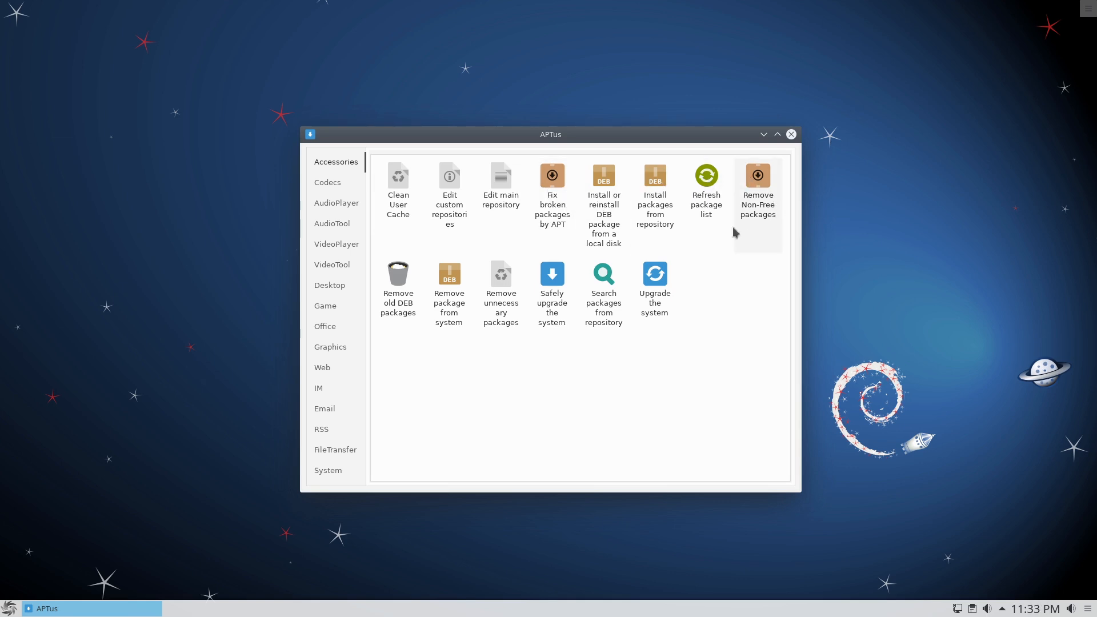
mouse_move(706, 355)
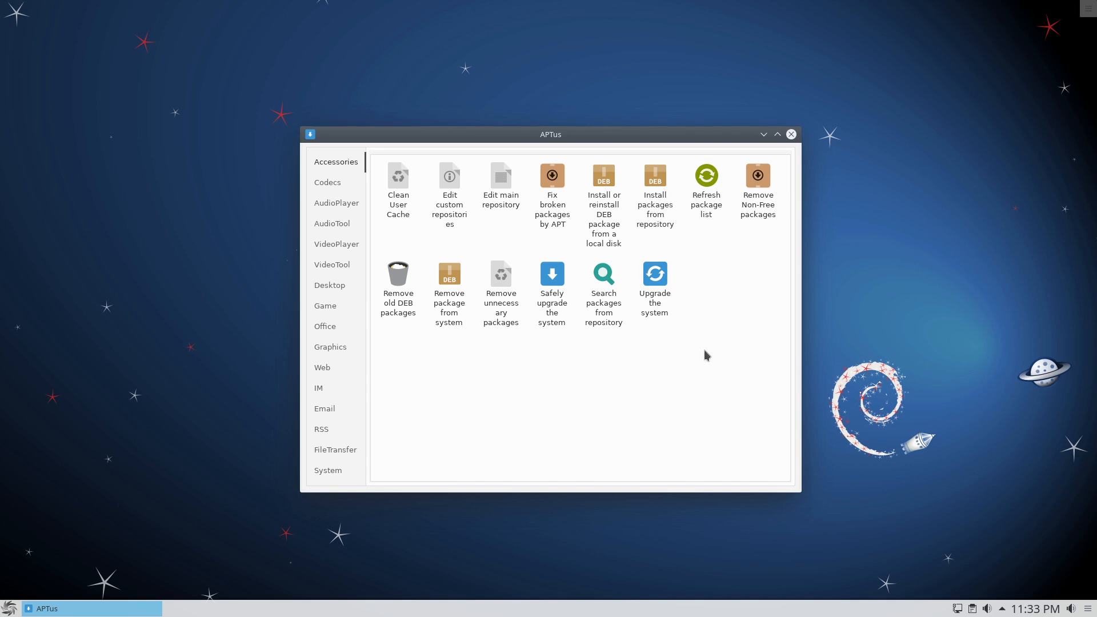
mouse_move(643, 356)
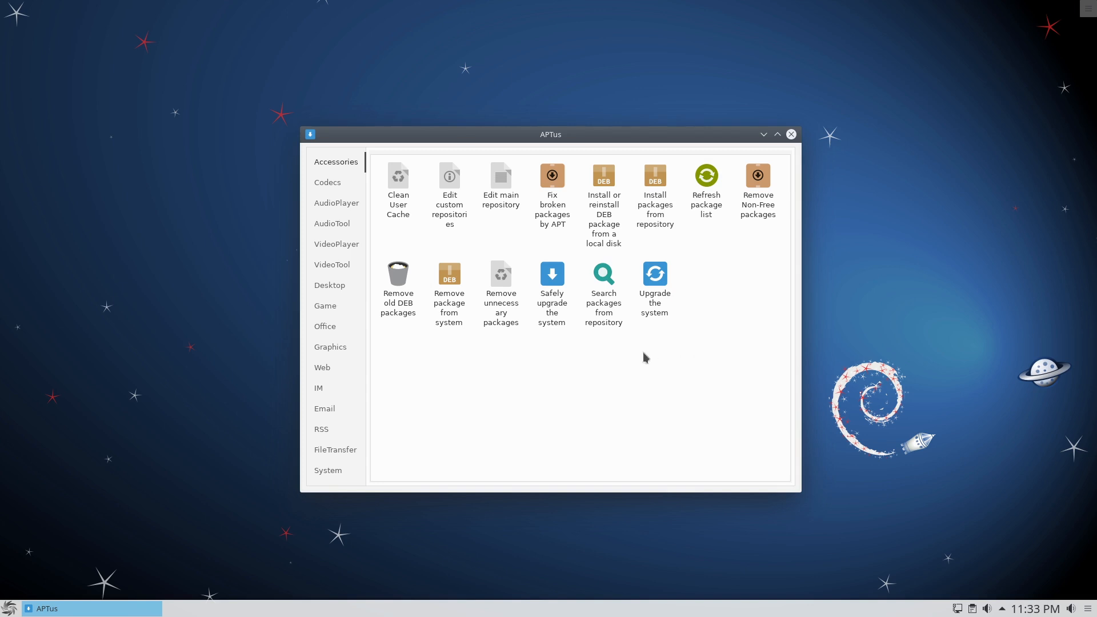
mouse_move(661, 367)
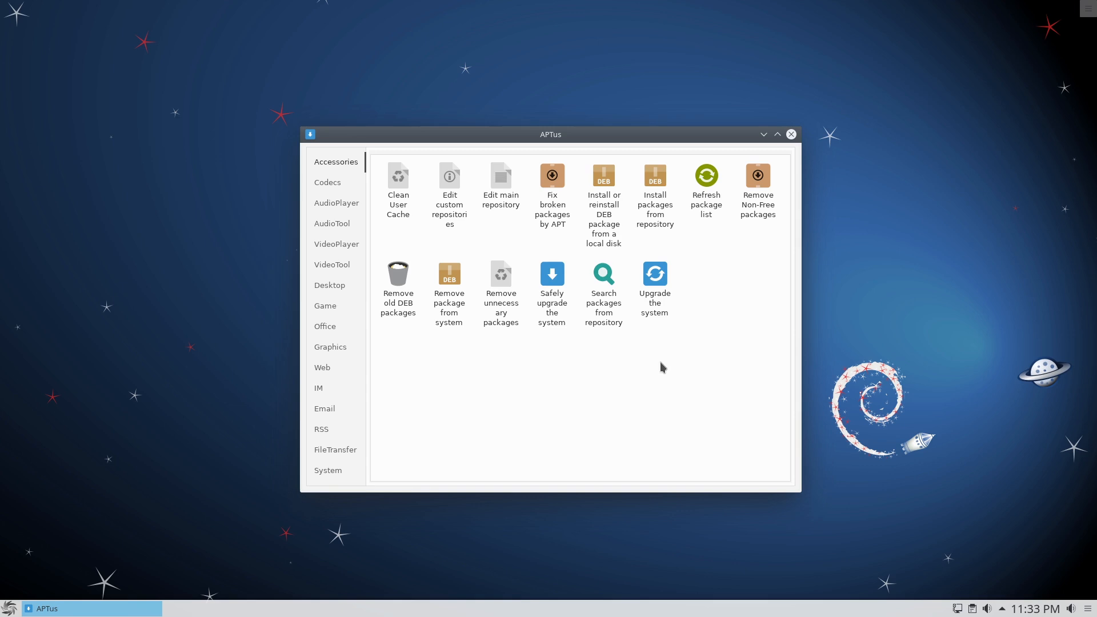
mouse_move(707, 261)
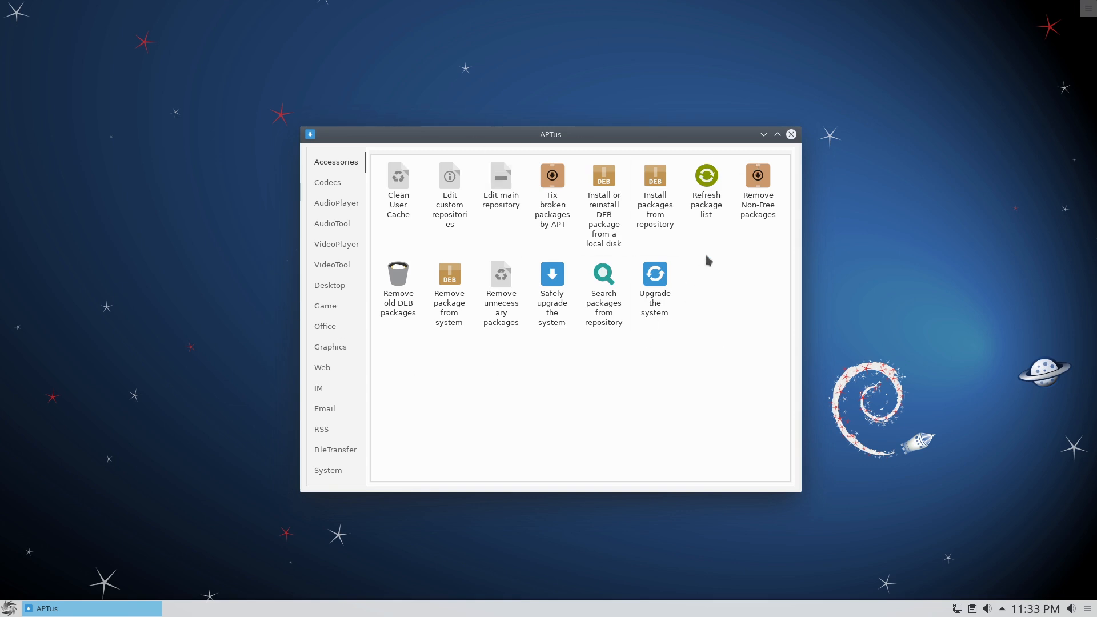
mouse_move(653, 294)
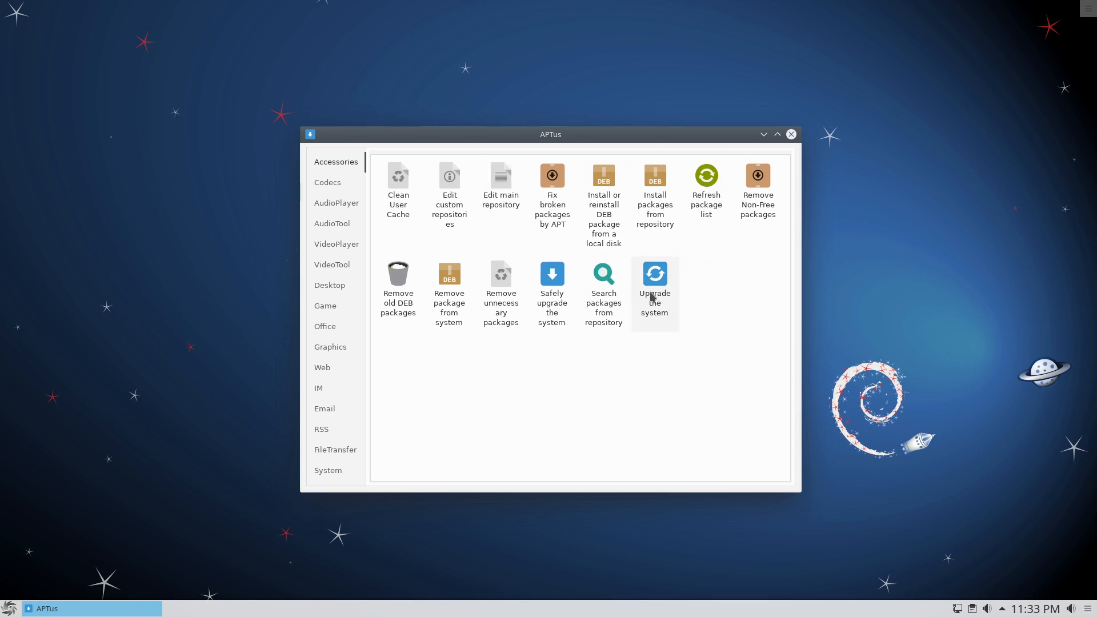
mouse_move(603, 203)
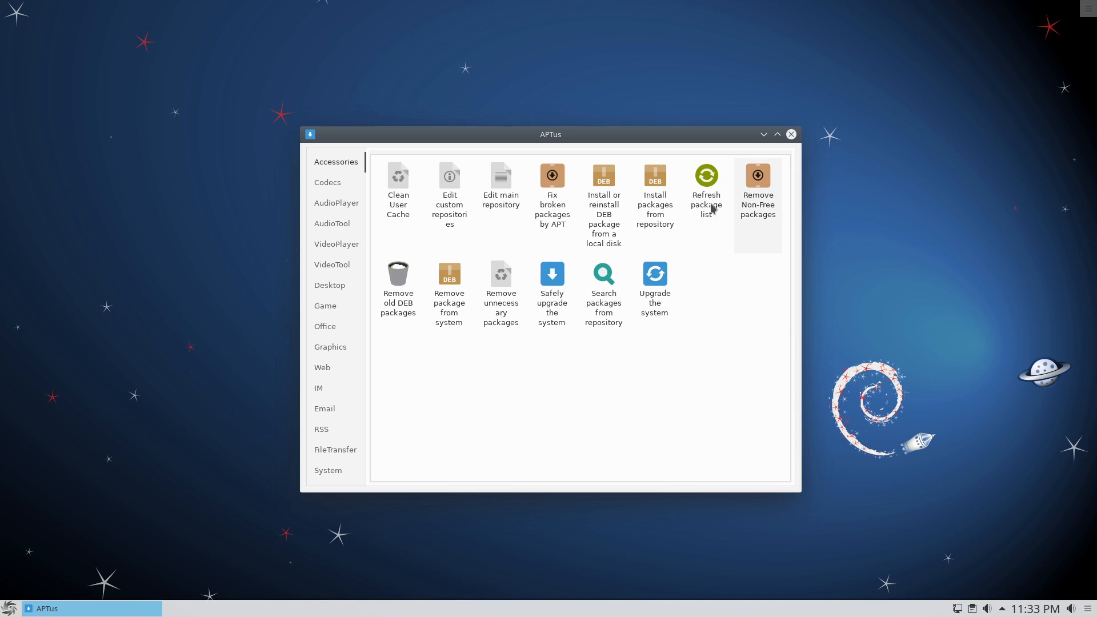
mouse_move(653, 203)
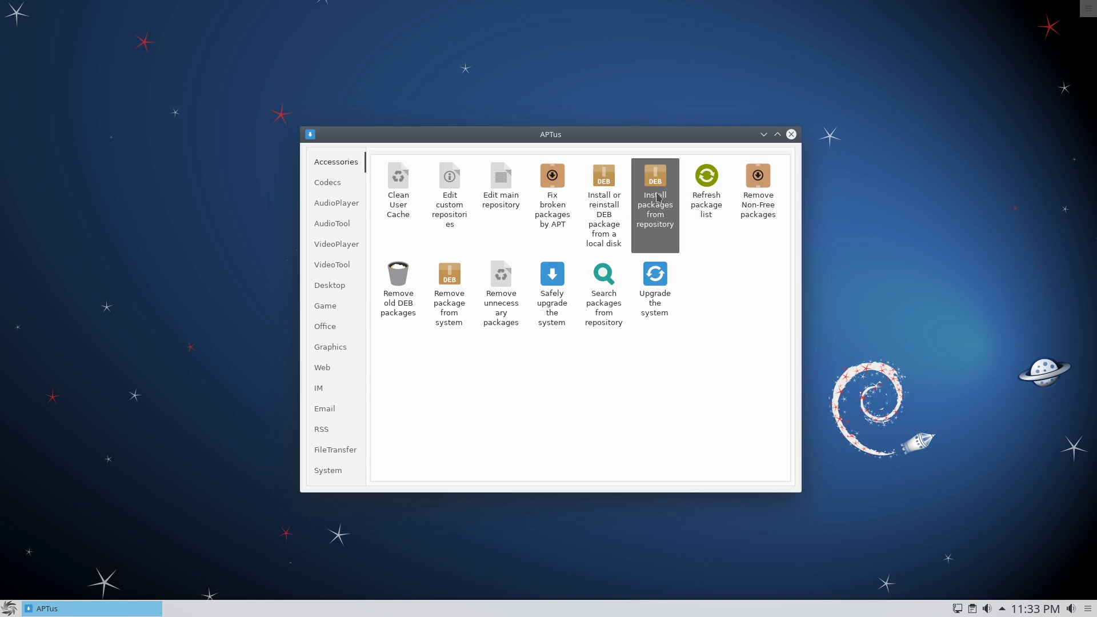
mouse_move(728, 174)
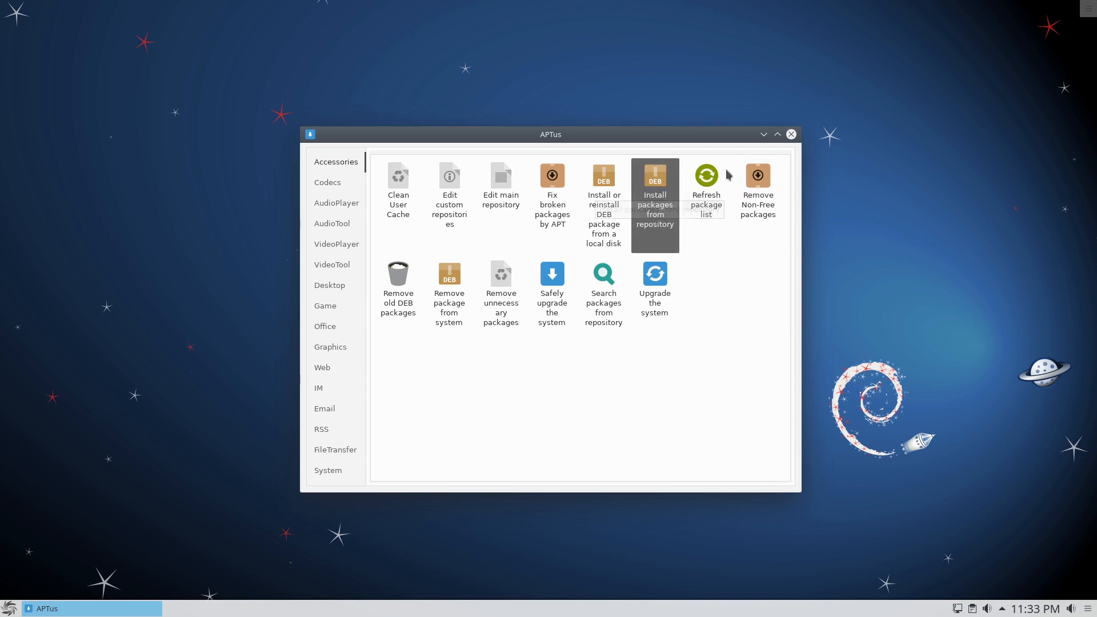
mouse_move(336, 510)
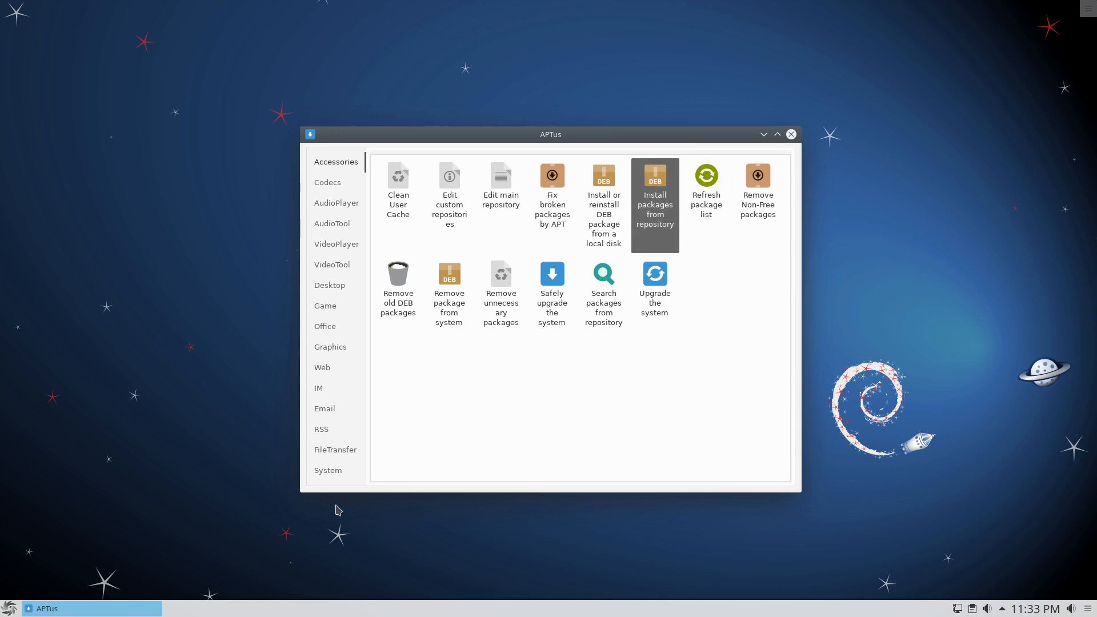
Quick-install the evolution package from the repository, confirming with Y in the terminal.
left_click(653, 191)
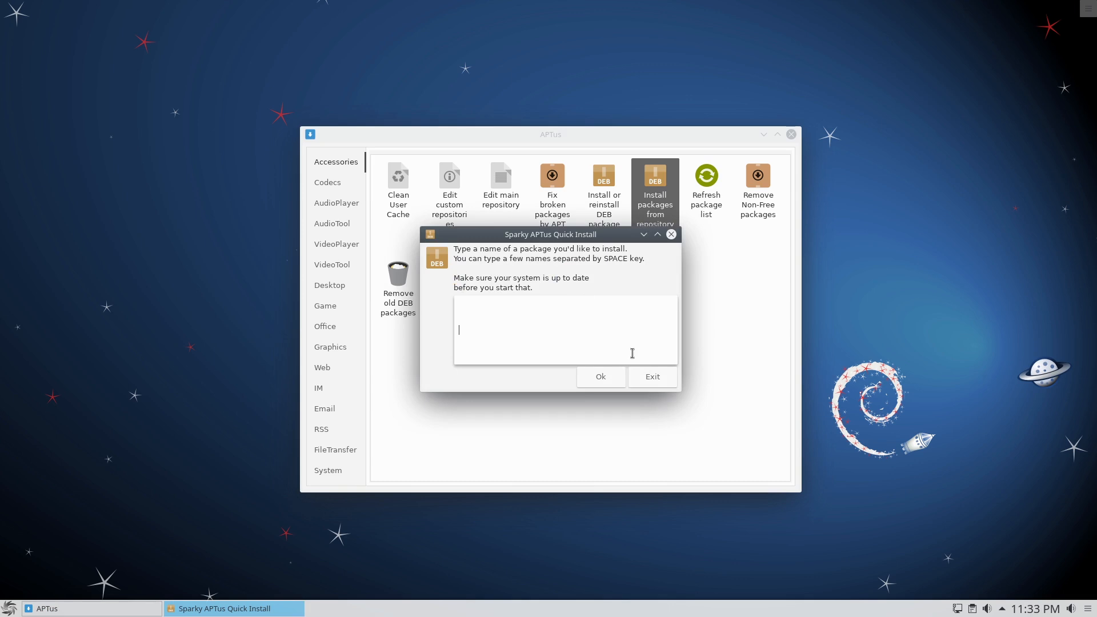
type("evolution")
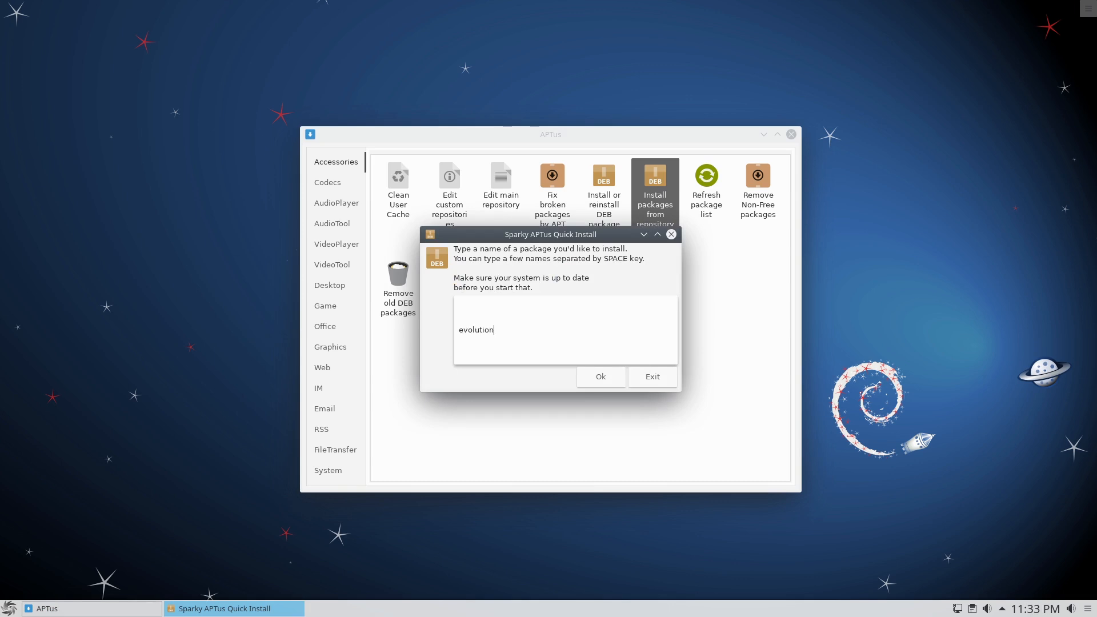
left_click(600, 375)
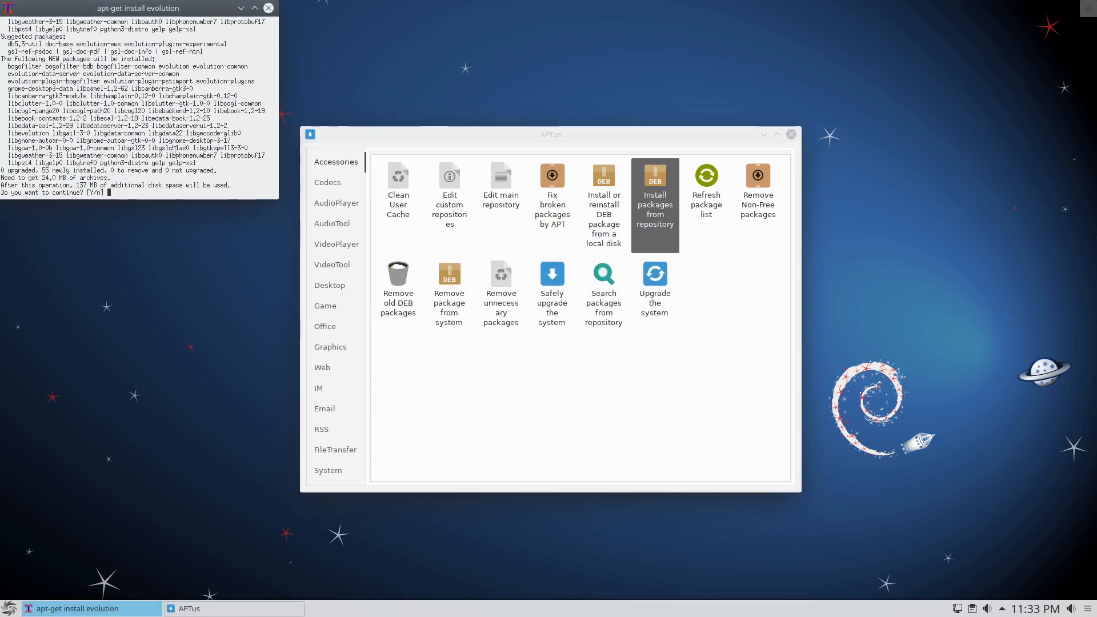
type("Y")
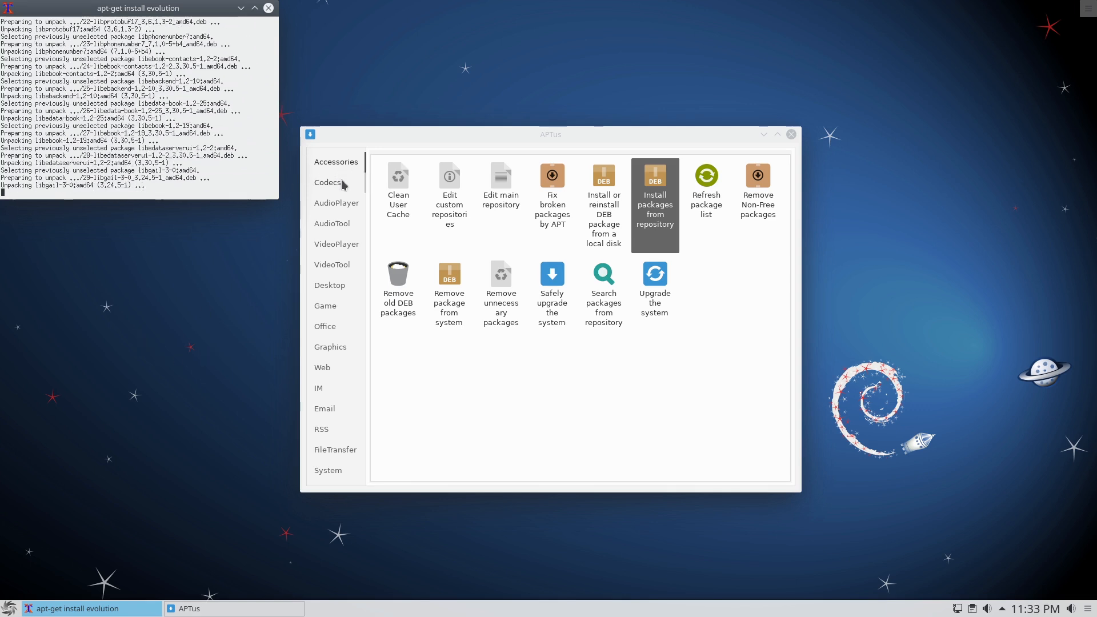
Look through the Codecs, AudioPlayer and AudioTool application lists in the APTus sidebar.
left_click(328, 182)
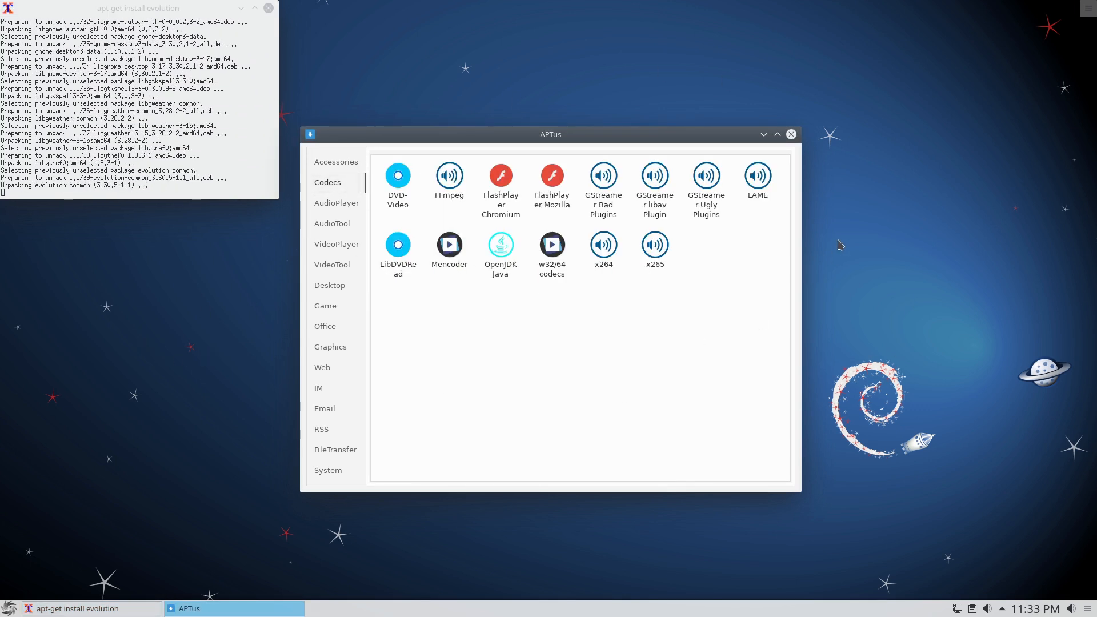
mouse_move(784, 247)
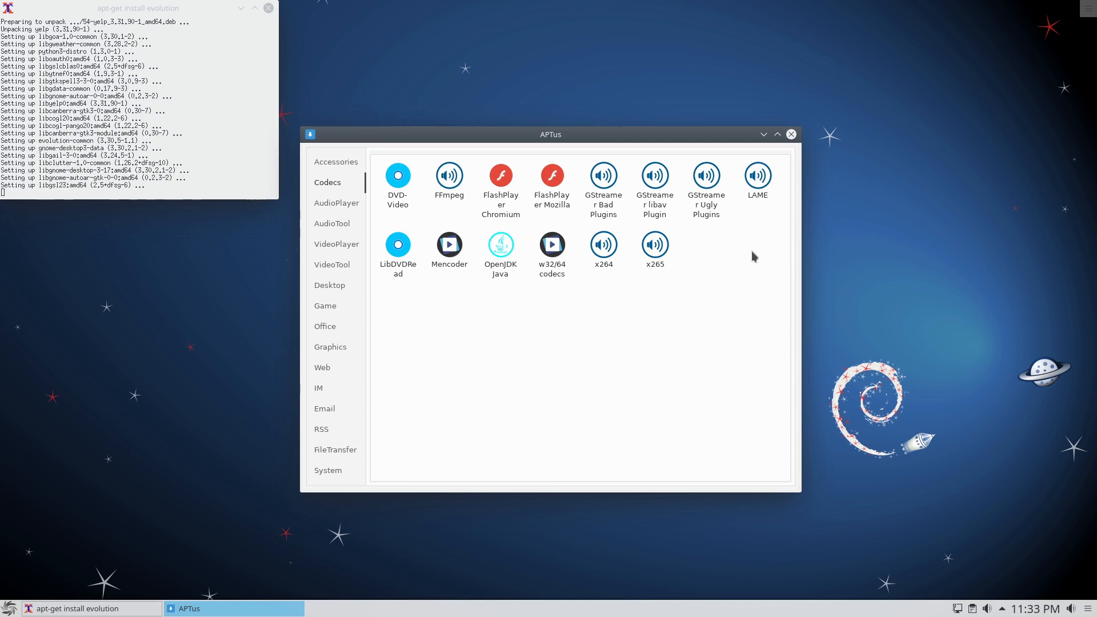
mouse_move(479, 389)
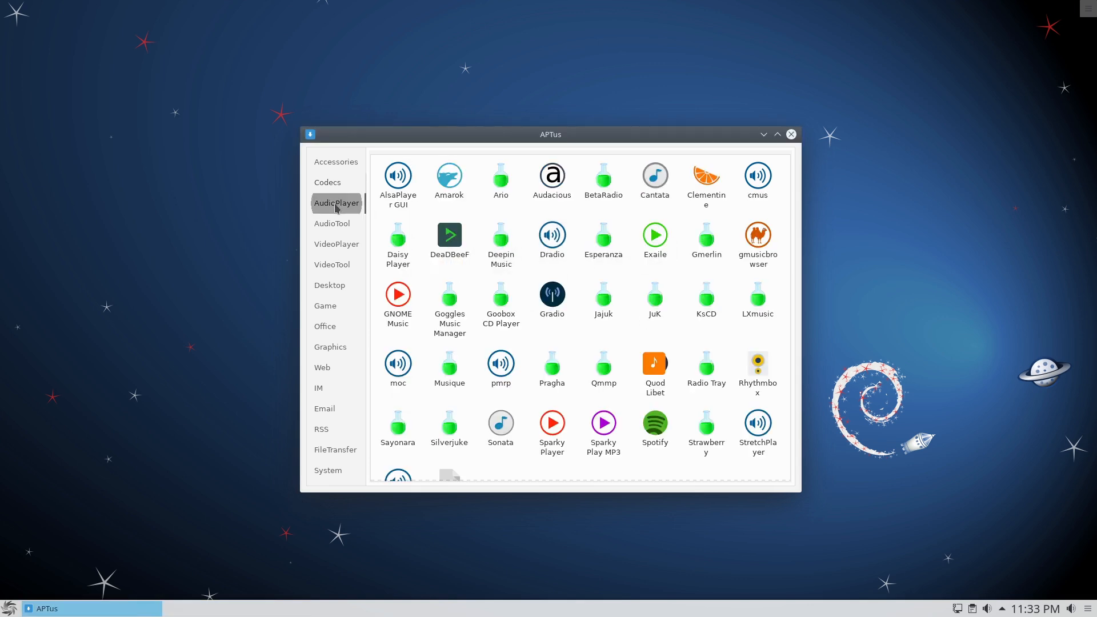
scroll("down", 3)
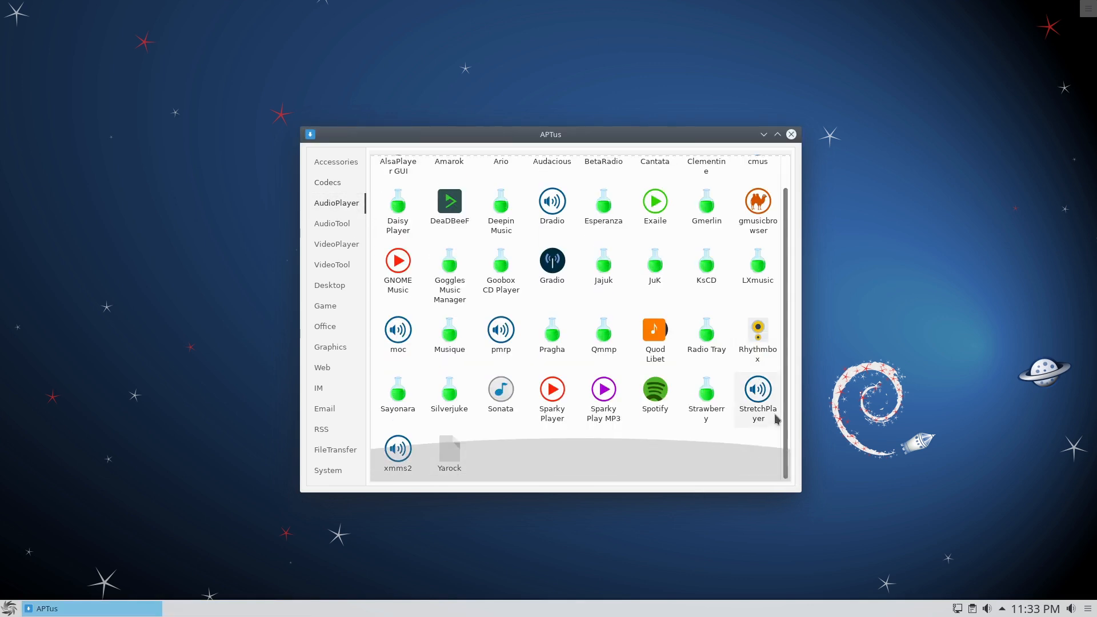
left_click(332, 223)
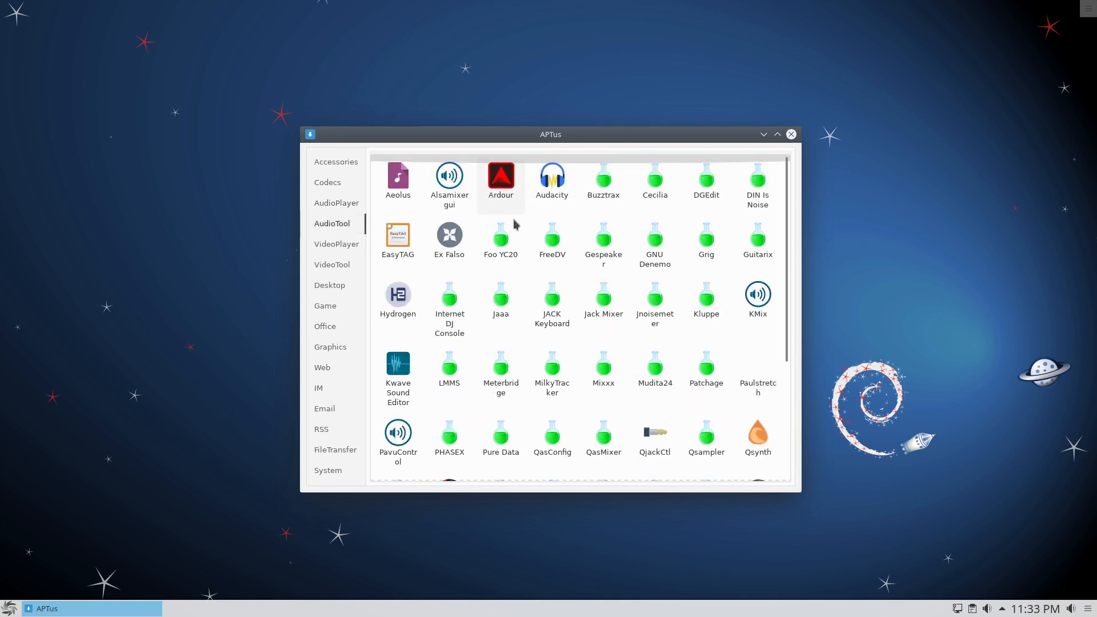
scroll("down", 3)
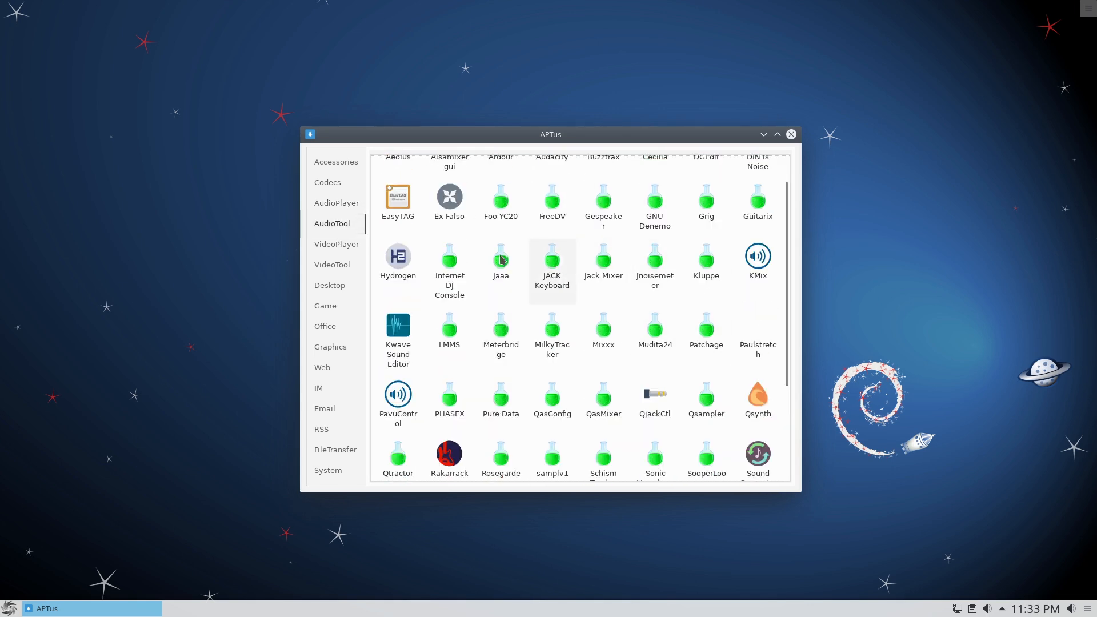
mouse_move(641, 352)
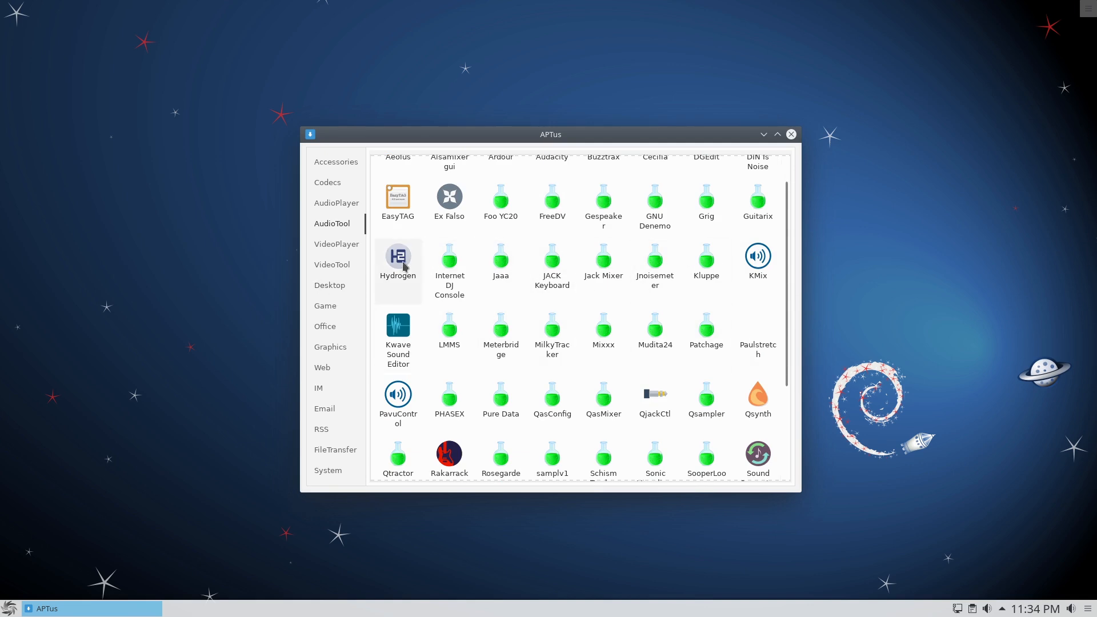
Move through the VideoPlayer and VideoTool lists to the Desktop environments category.
left_click(336, 245)
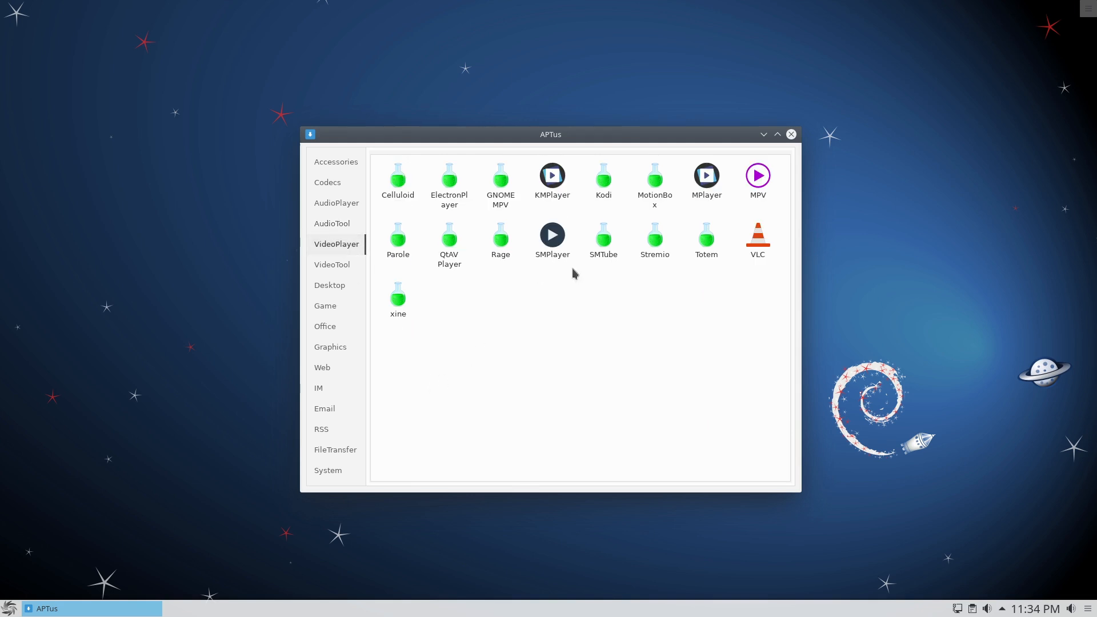
left_click(333, 264)
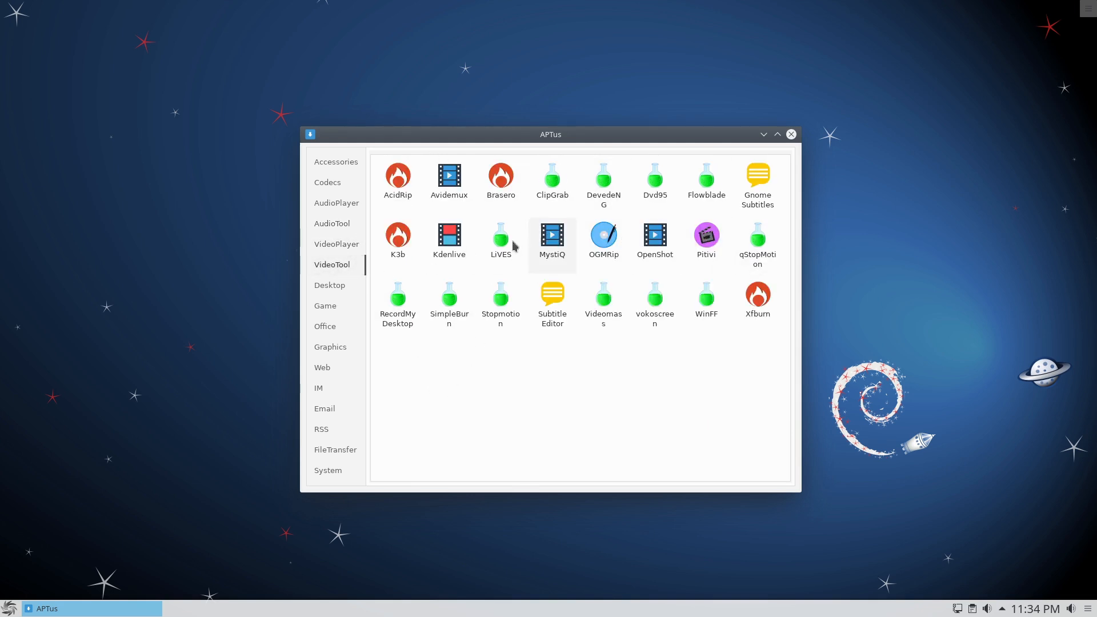
mouse_move(446, 242)
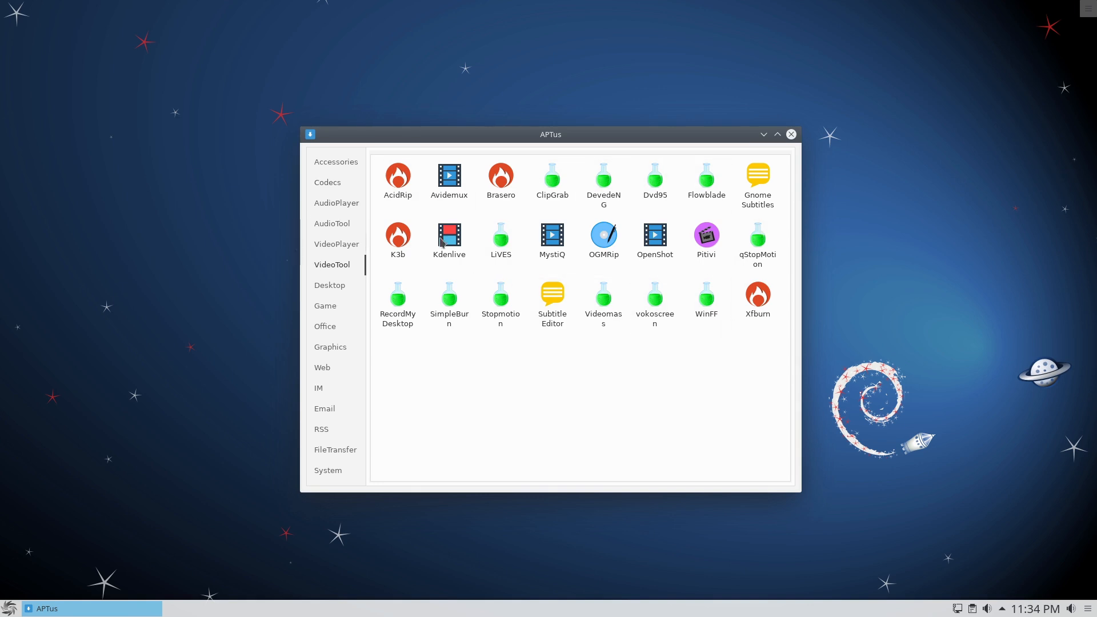
left_click(329, 284)
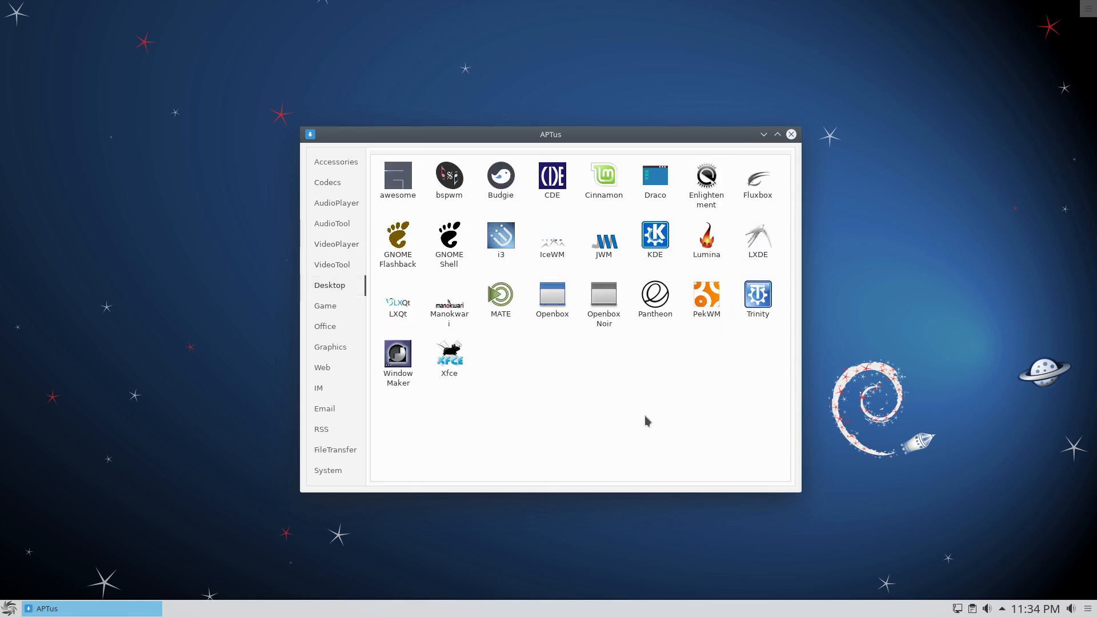
mouse_move(724, 413)
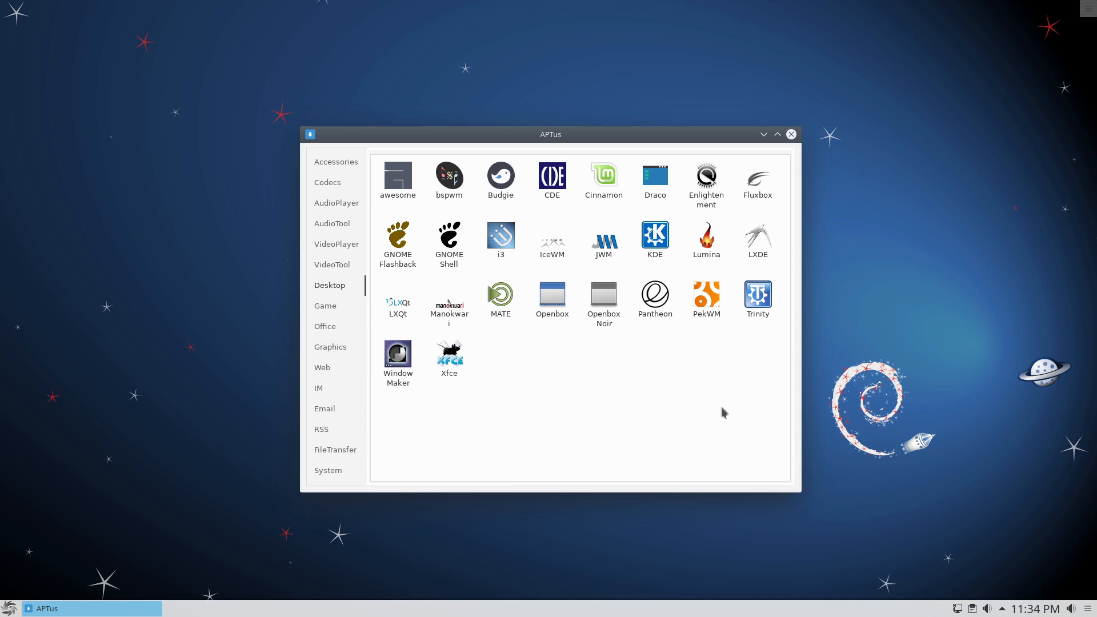
mouse_move(551, 180)
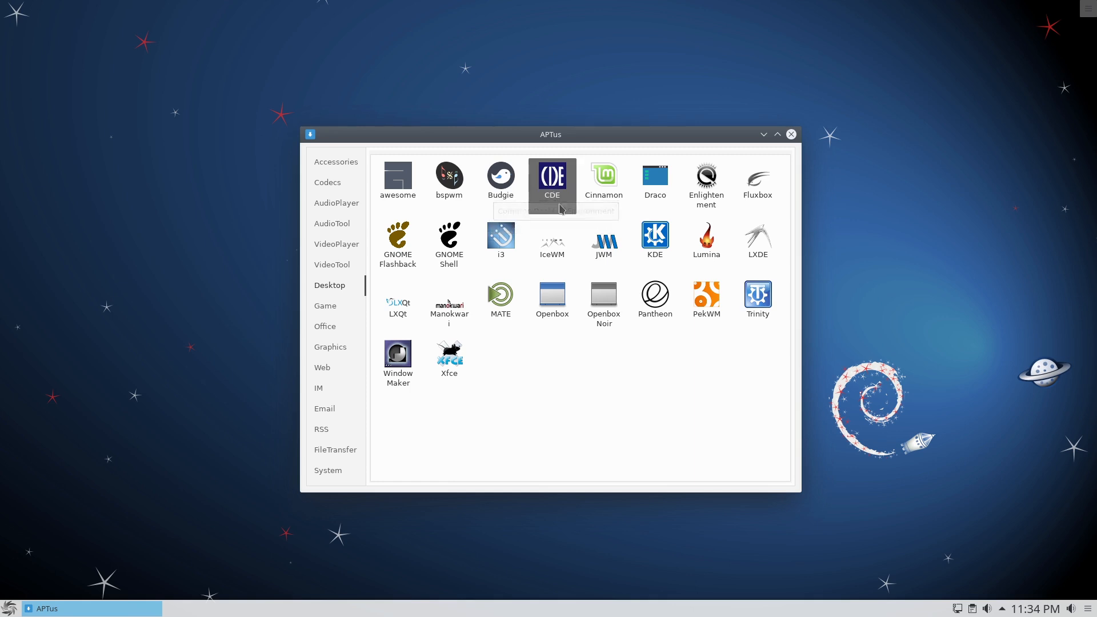
double_click(552, 174)
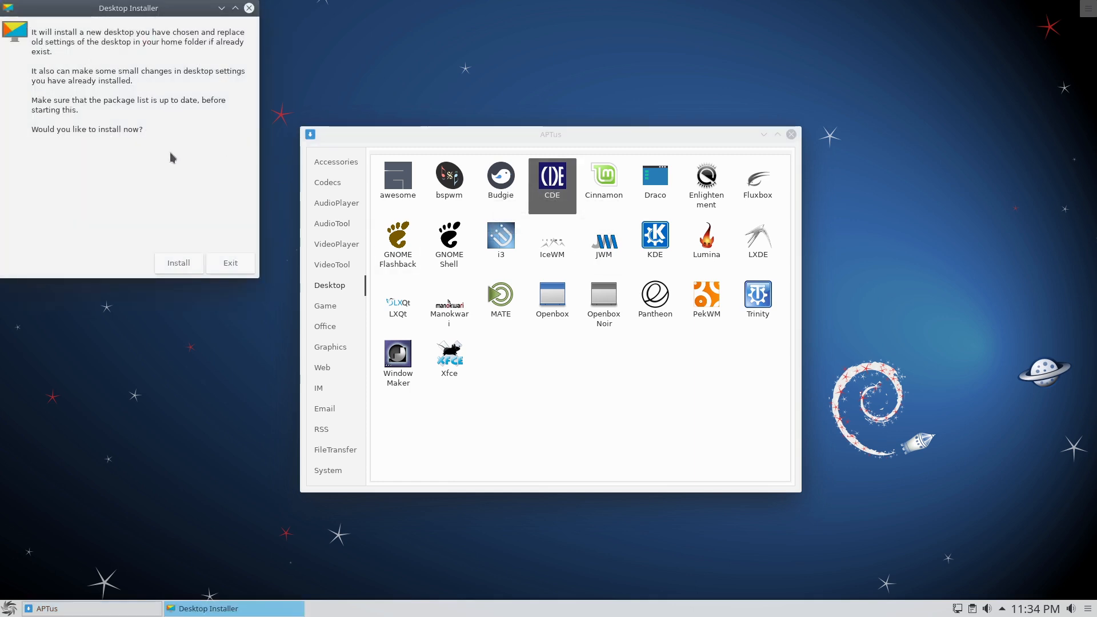
mouse_move(168, 54)
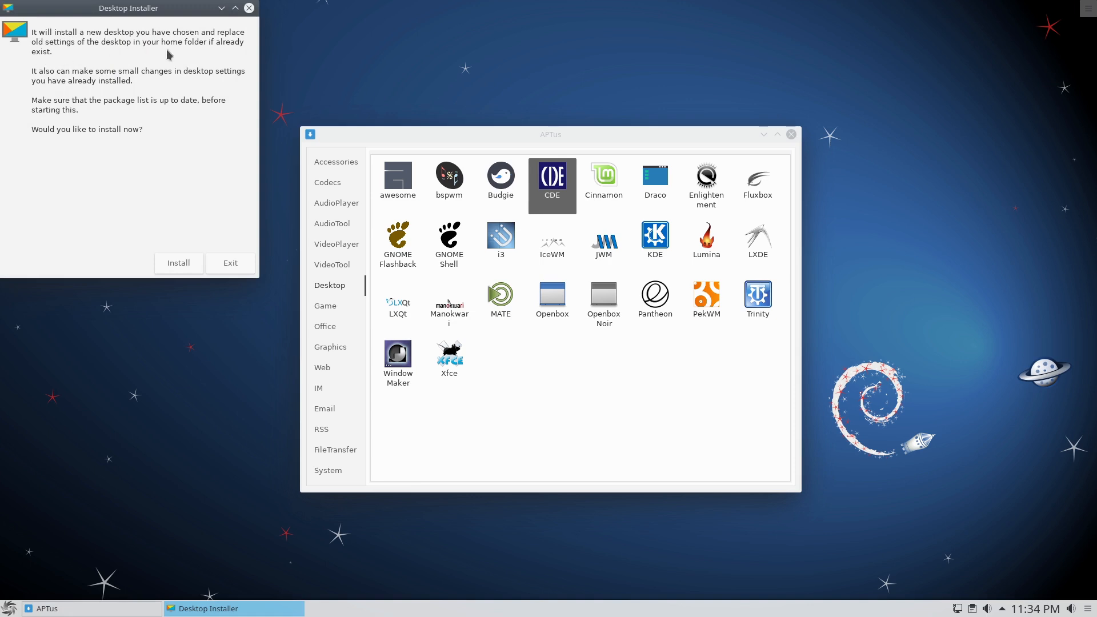
mouse_move(96, 48)
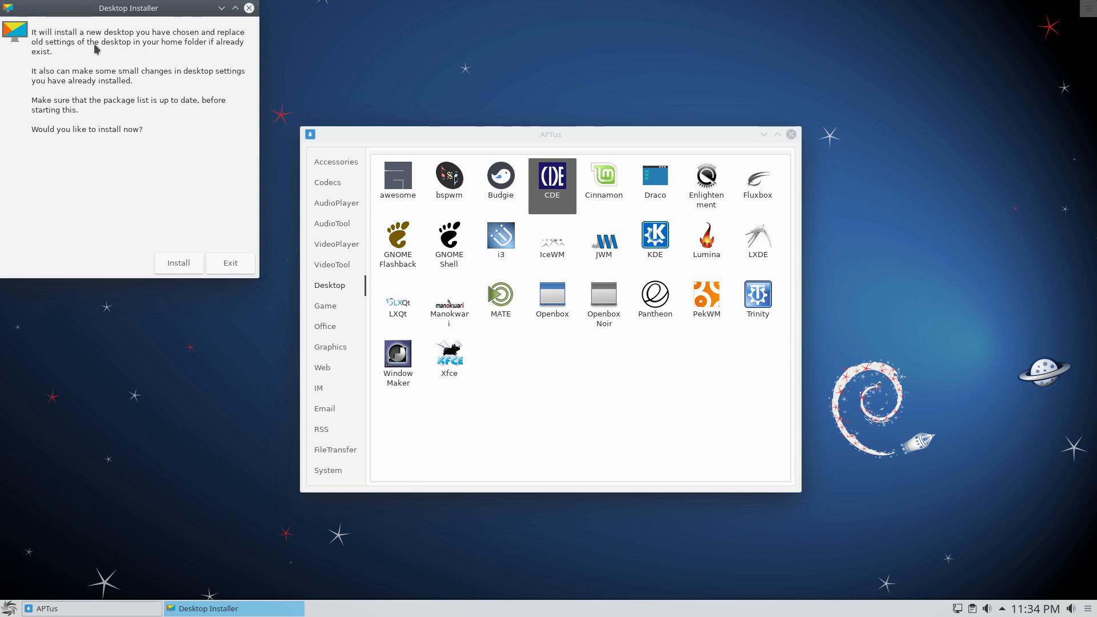
mouse_move(129, 86)
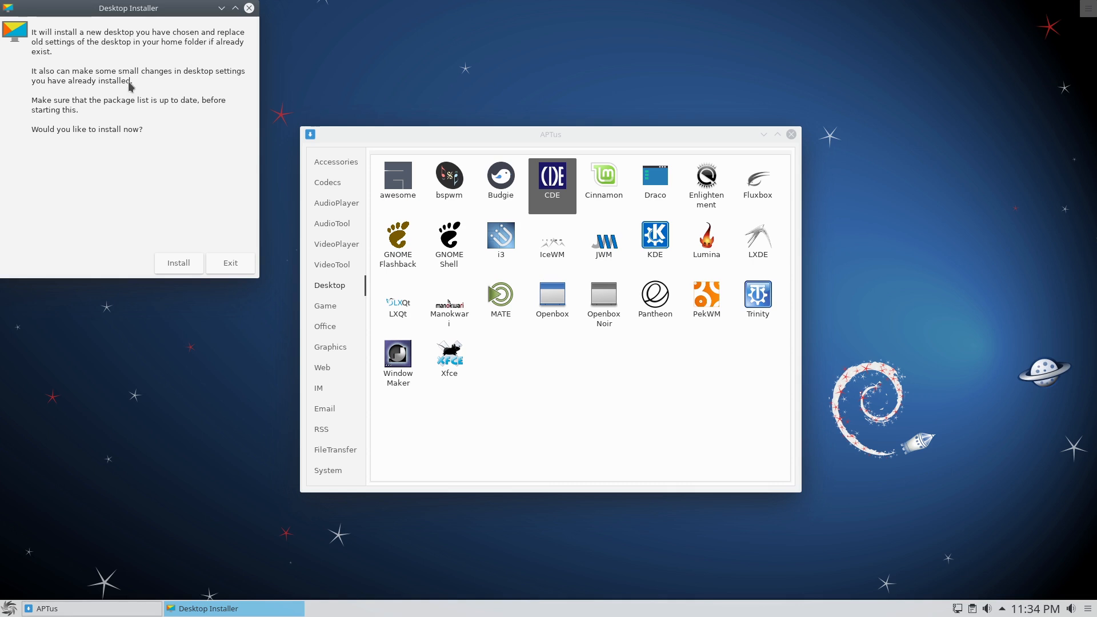
mouse_move(229, 263)
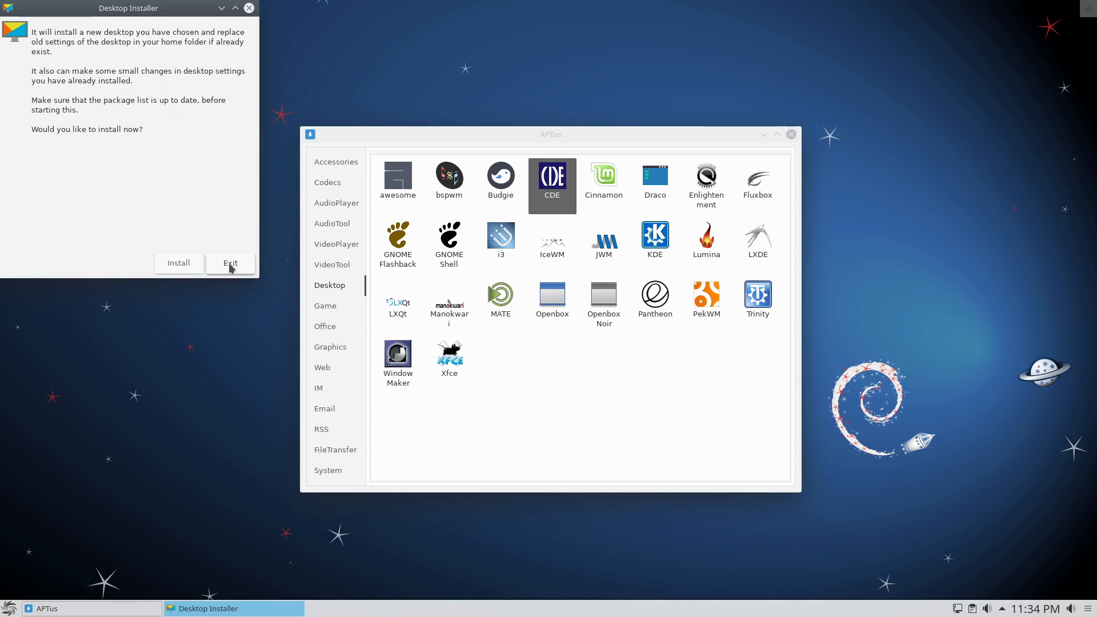
left_click(229, 263)
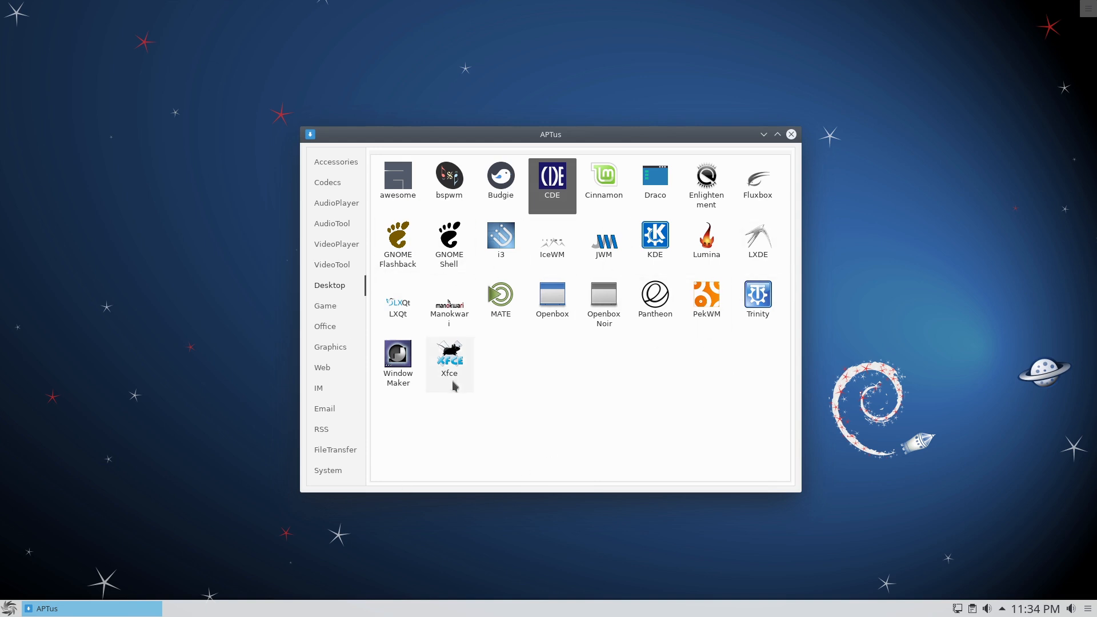
mouse_move(756, 299)
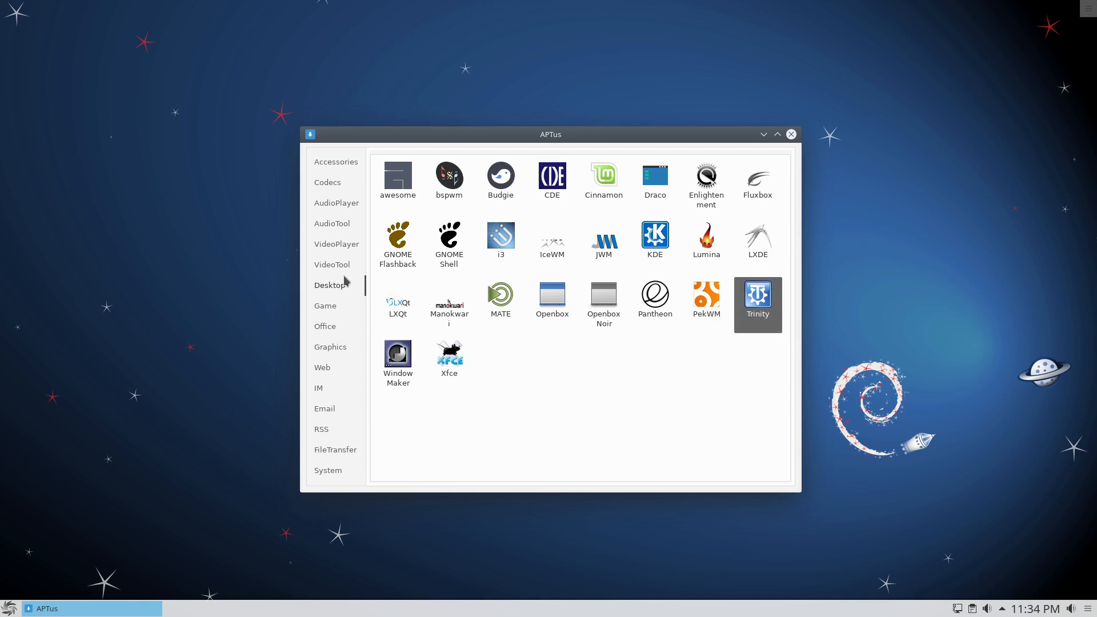
mouse_move(675, 349)
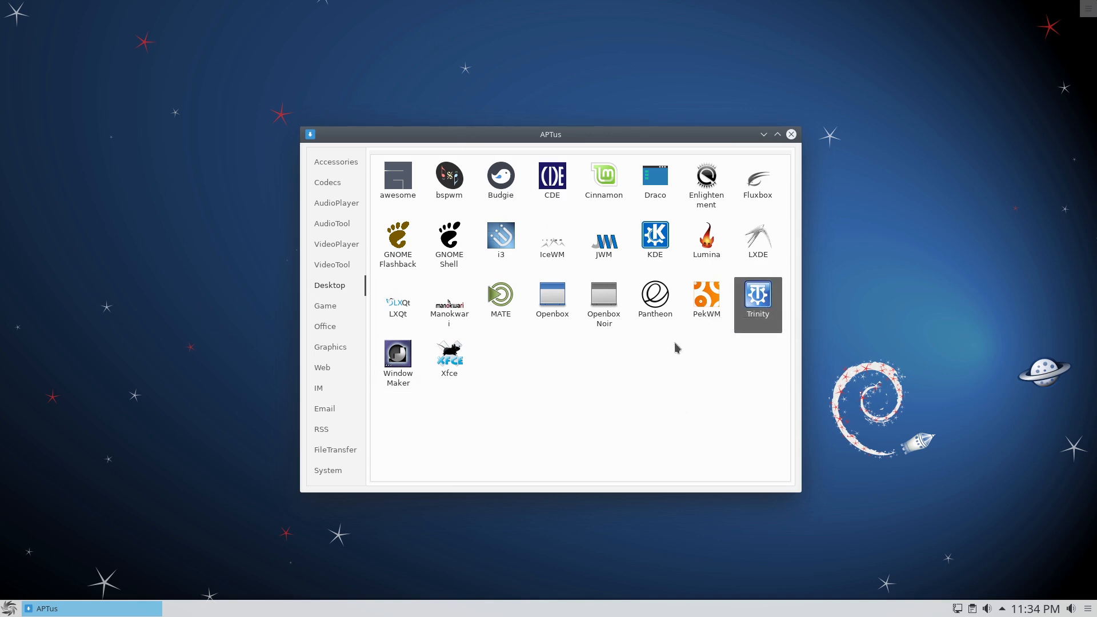
Browse the Game, Office, Graphics and Web browser categories in APTus.
left_click(325, 307)
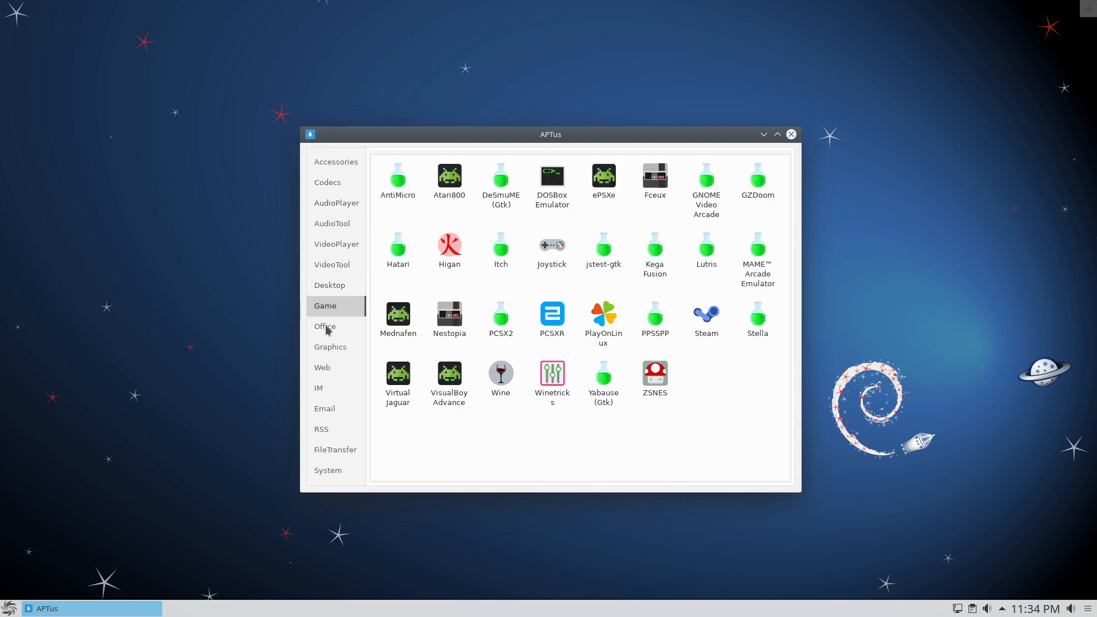
left_click(324, 326)
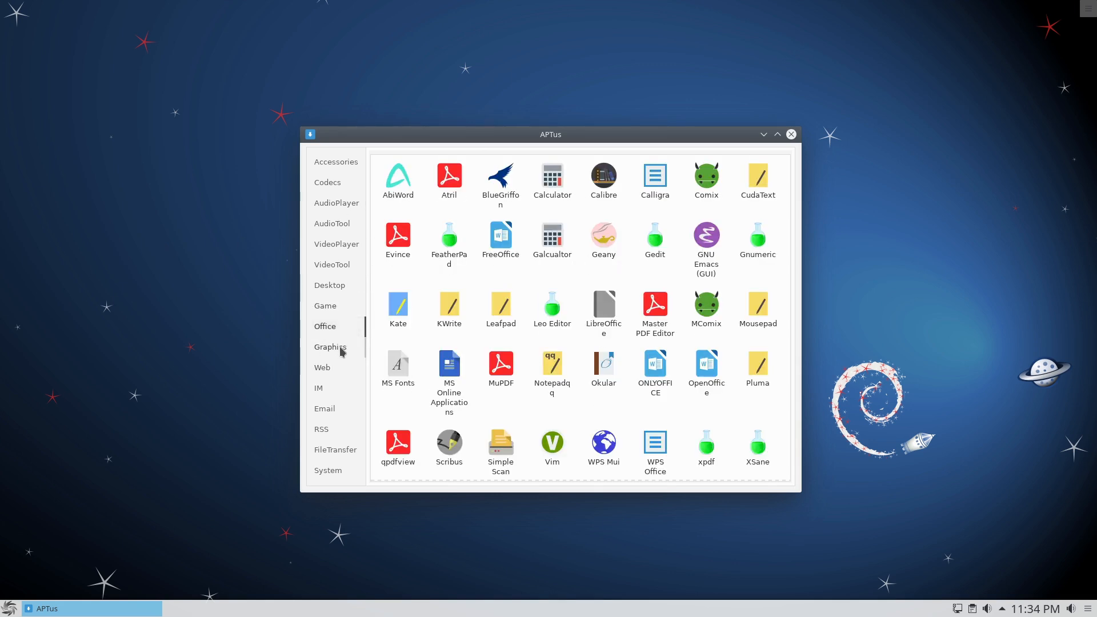
left_click(329, 347)
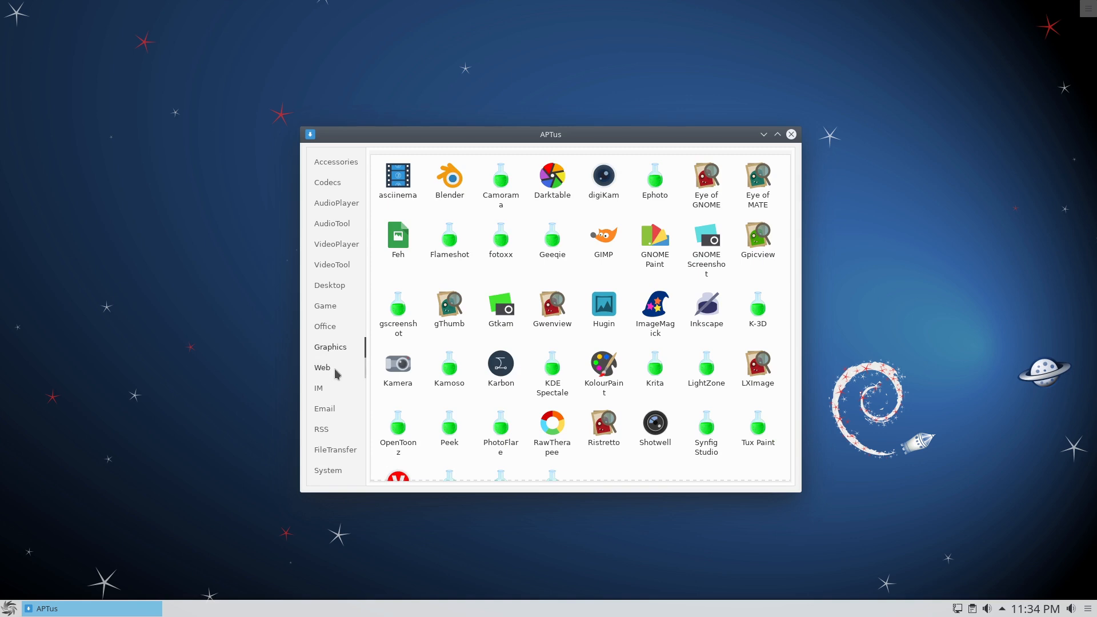
left_click(323, 366)
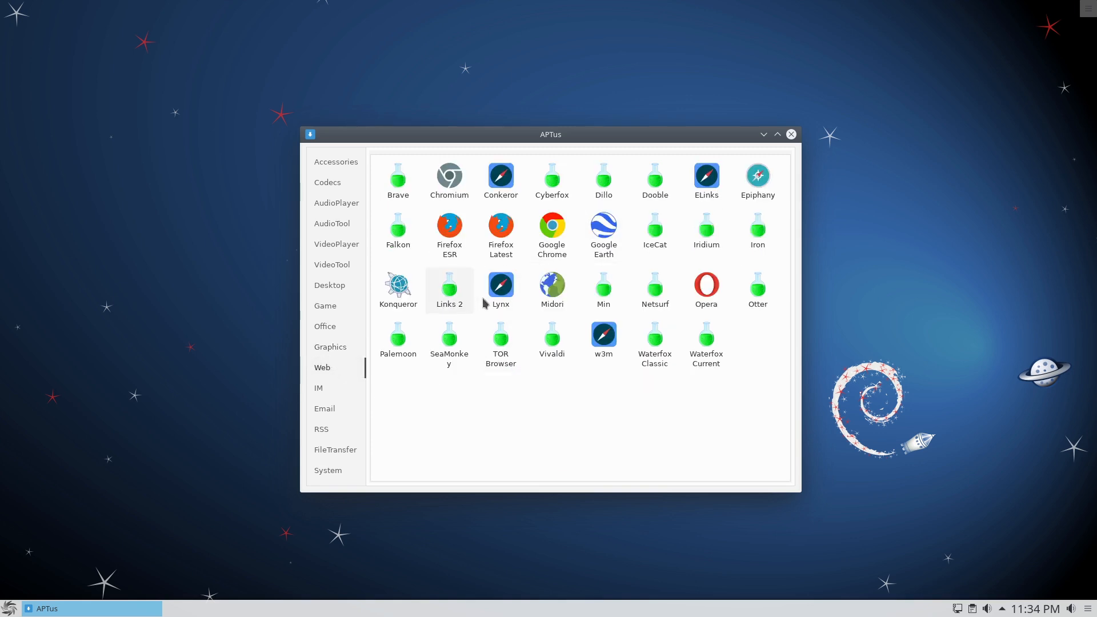
mouse_move(727, 389)
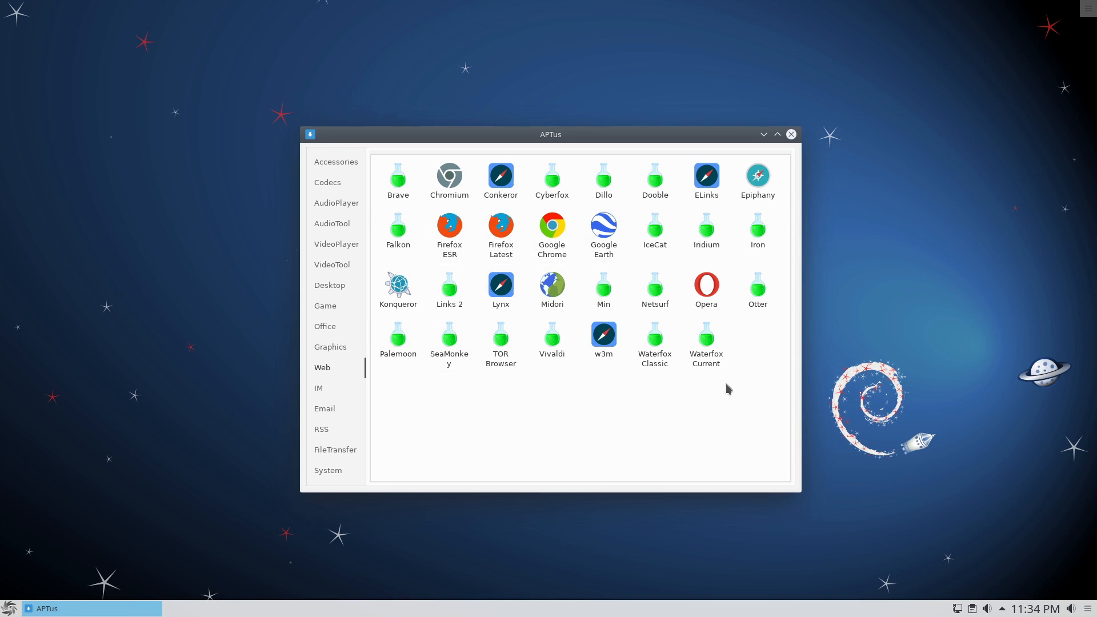
mouse_move(712, 360)
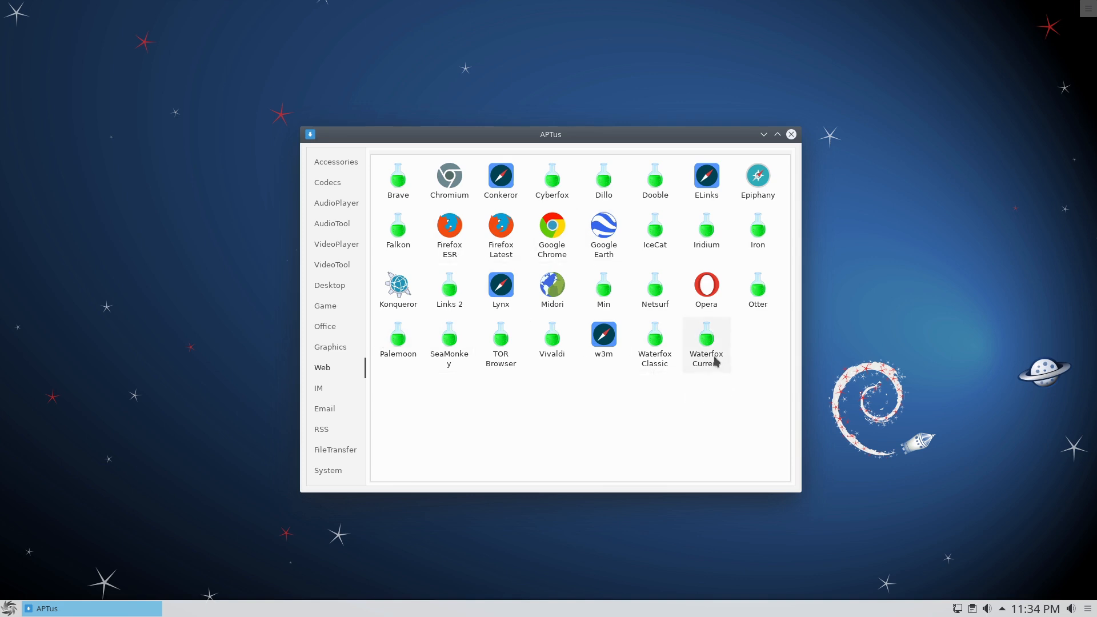
mouse_move(467, 350)
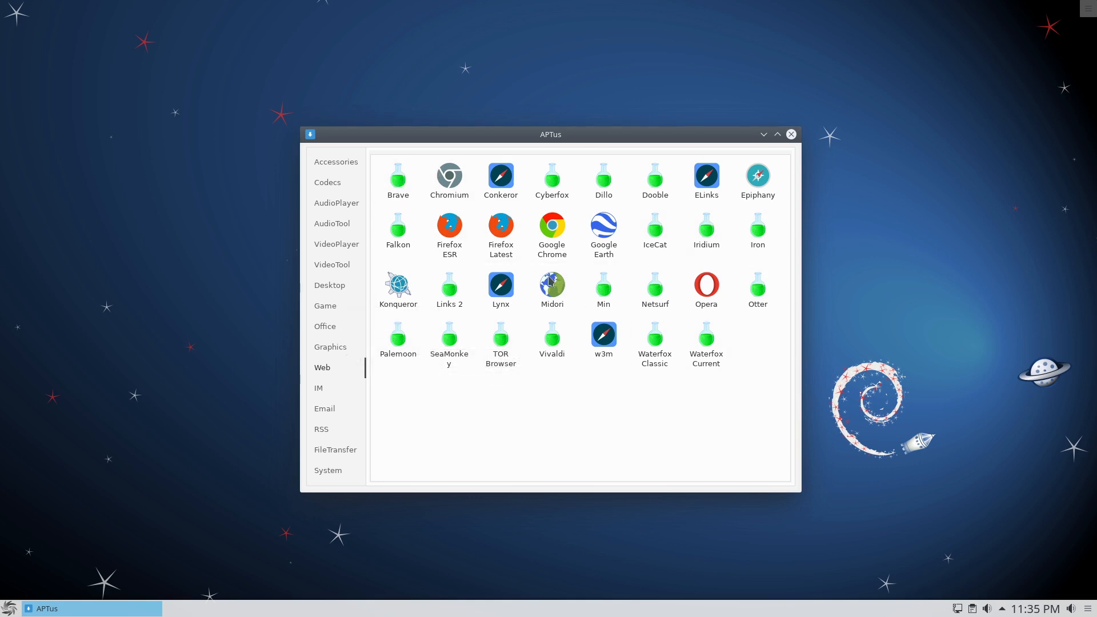
mouse_move(547, 275)
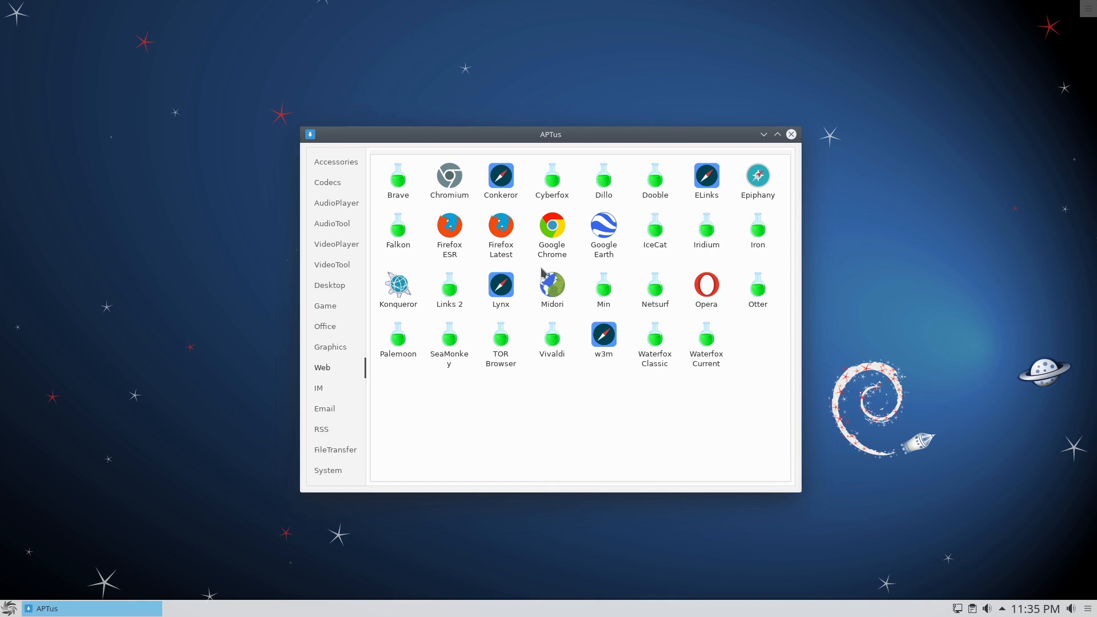
Browse the IM, Email and System tools categories, then close APTus.
left_click(319, 387)
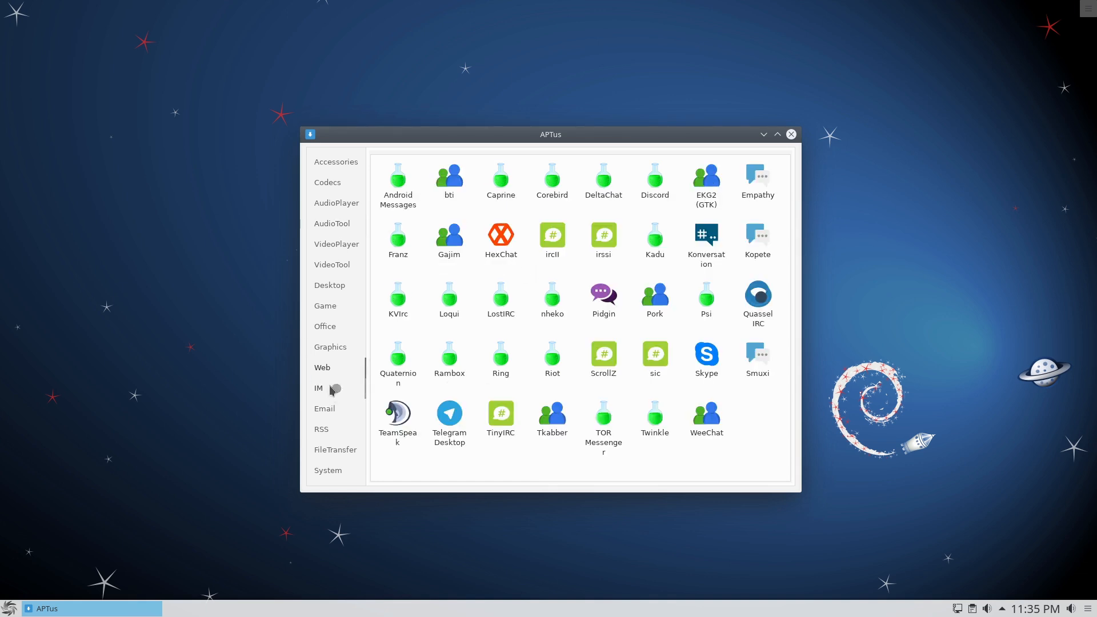
left_click(324, 409)
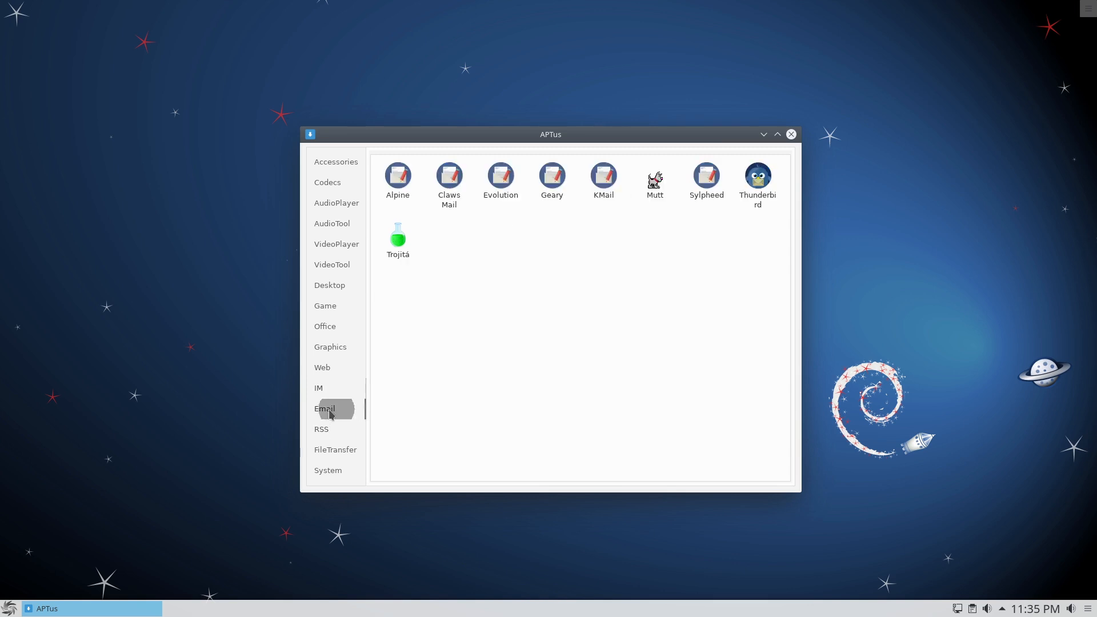
mouse_move(265, 316)
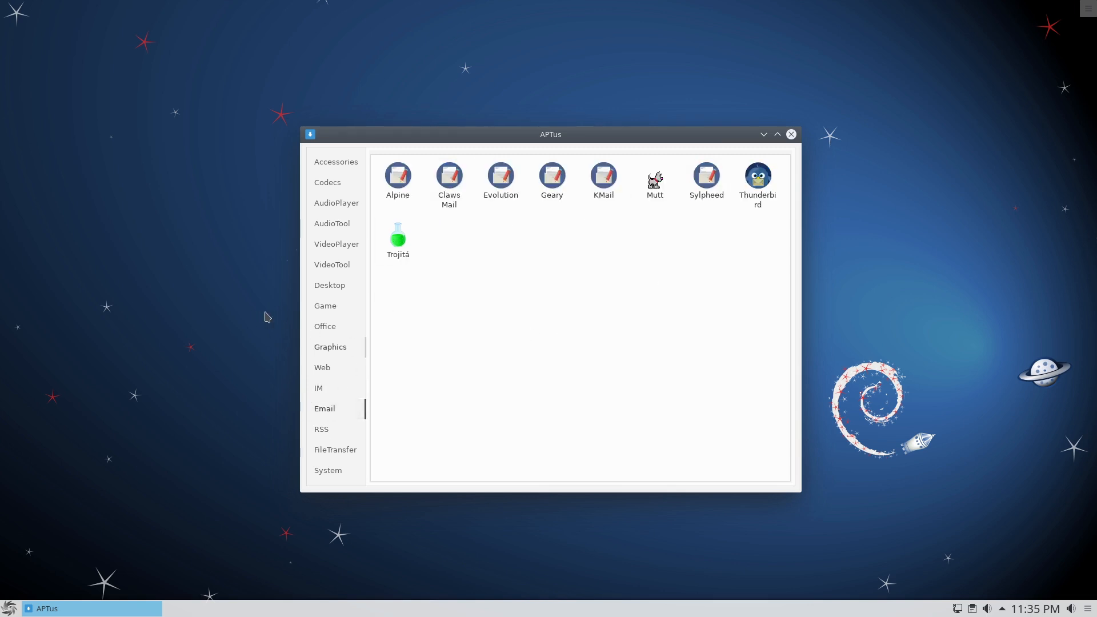
mouse_move(340, 504)
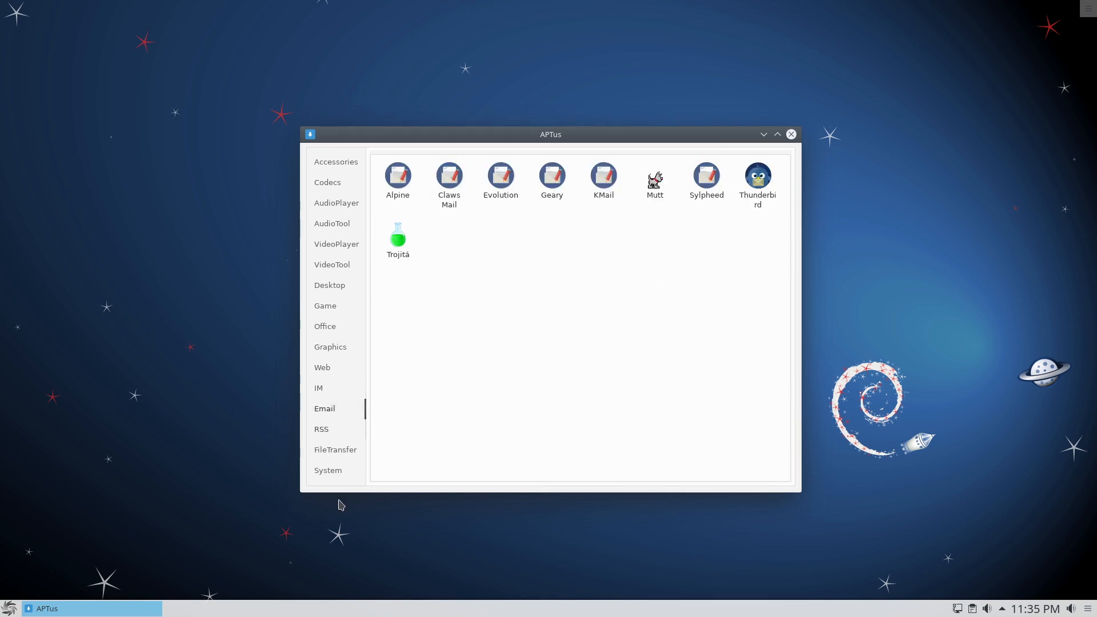
left_click(328, 469)
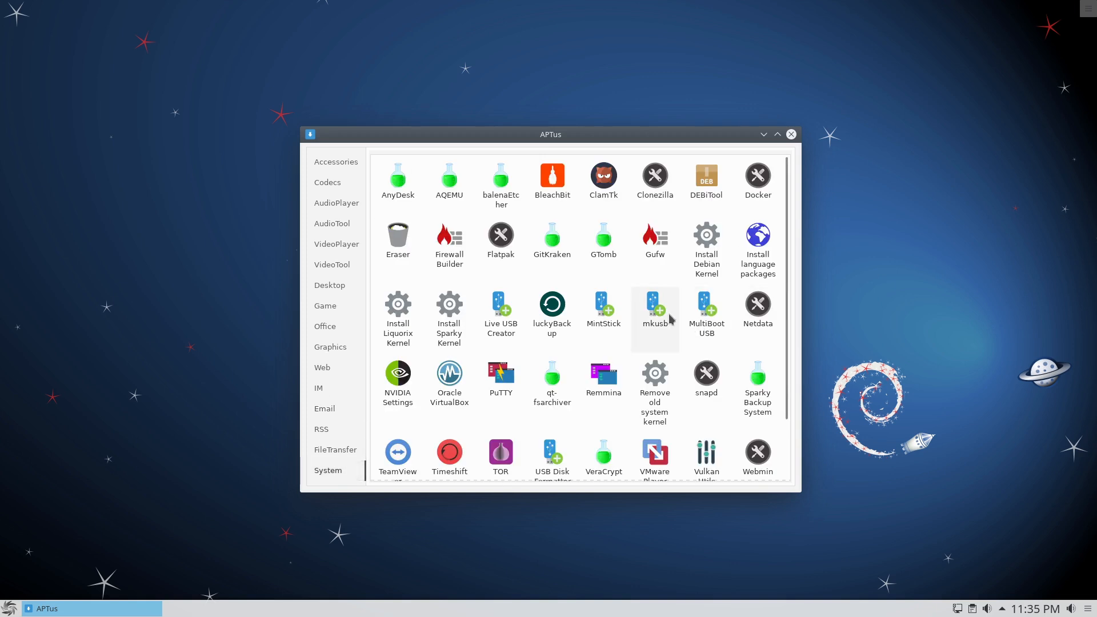
mouse_move(669, 319)
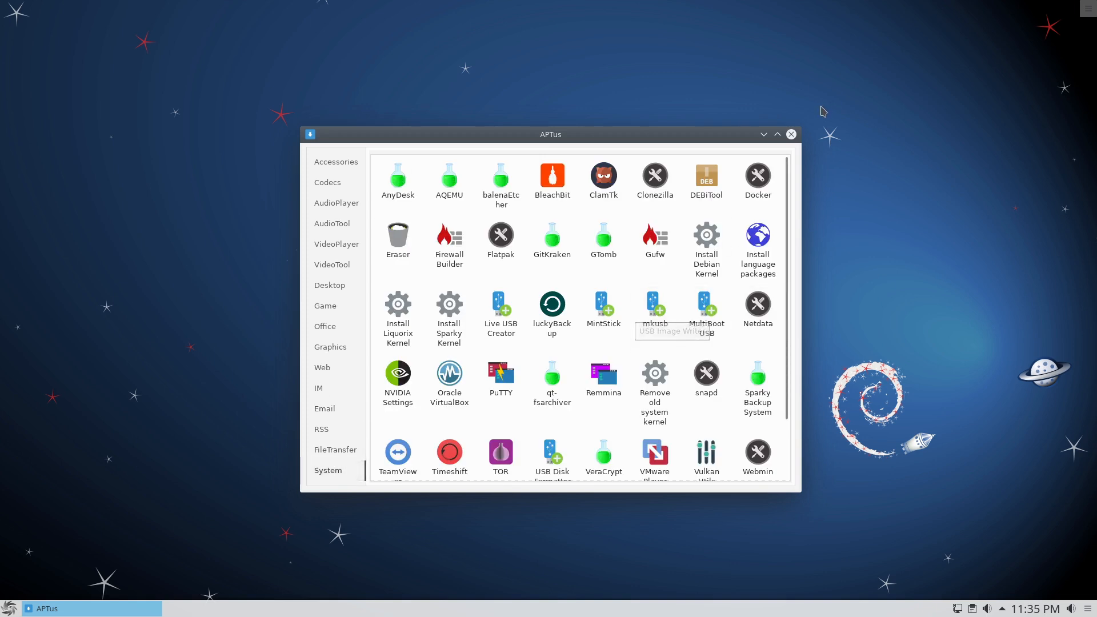
mouse_move(791, 135)
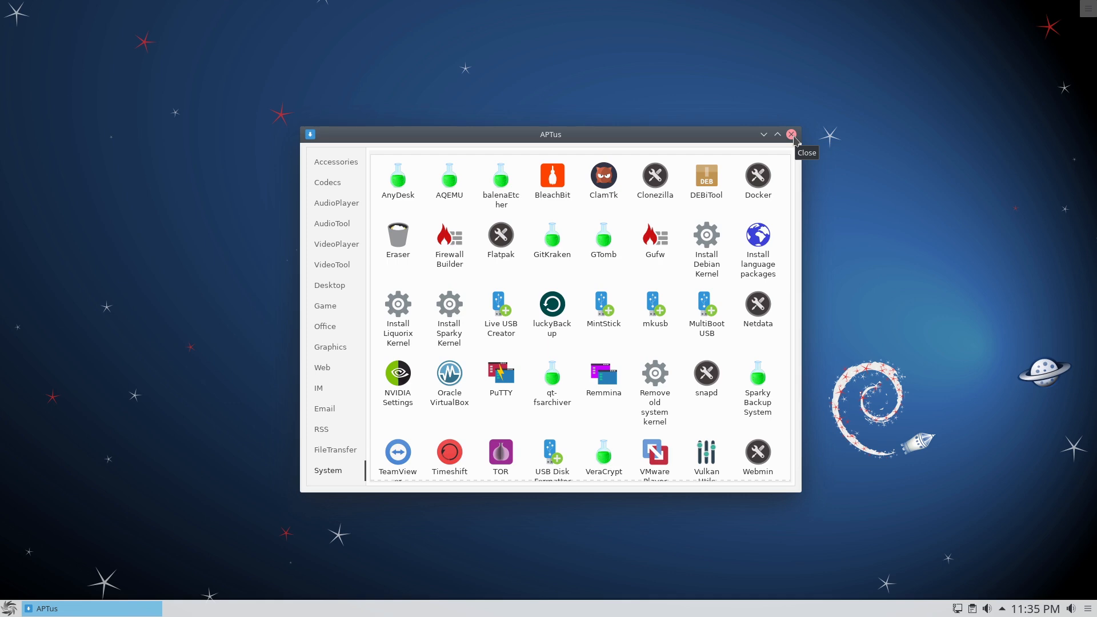
left_click(791, 134)
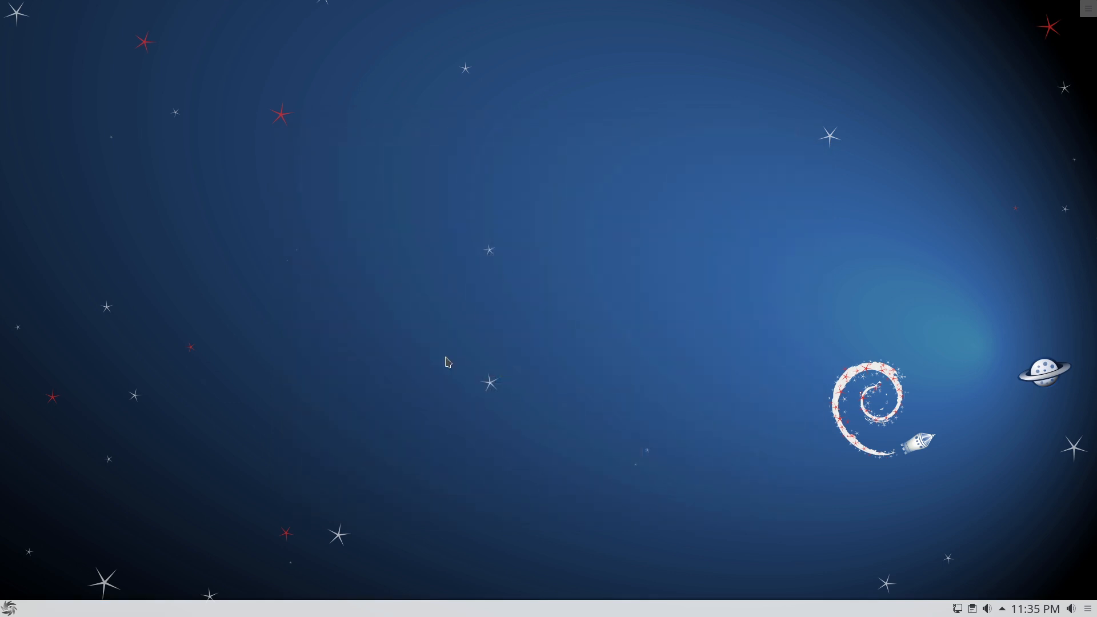
Search the launcher for 'syn', 'co' and 'v', then clear the search back to all categories.
left_click(8, 605)
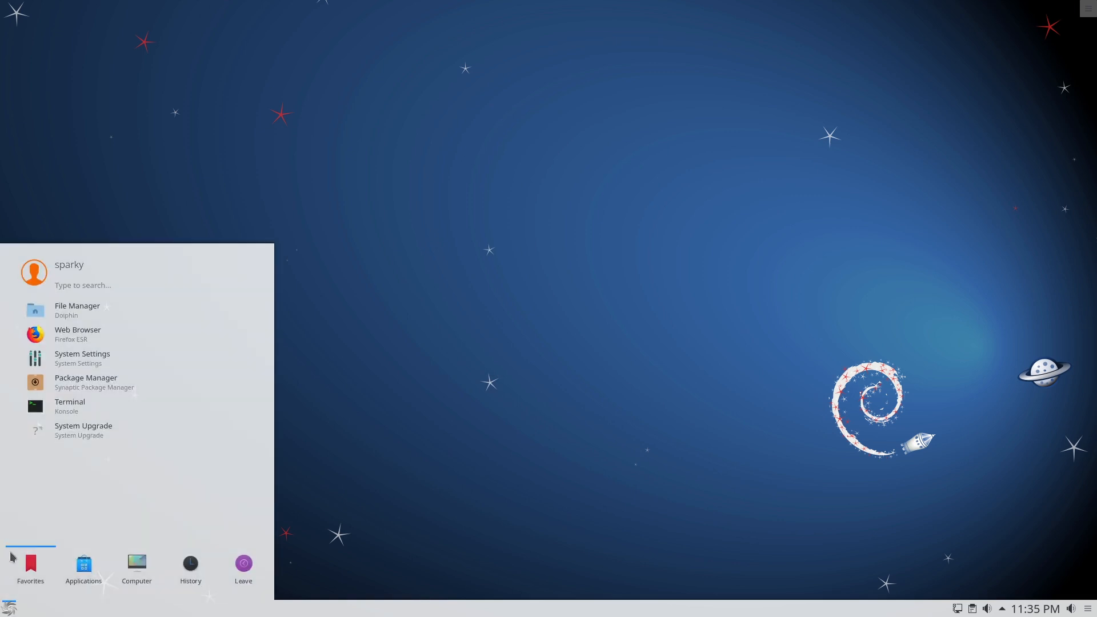
left_click(82, 566)
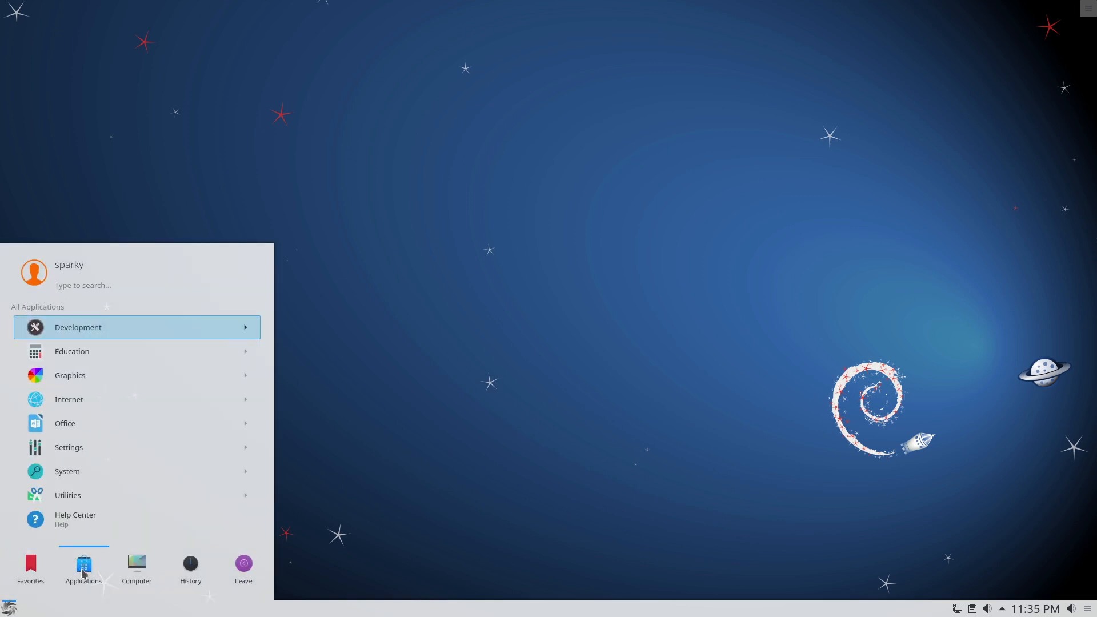
type("syn")
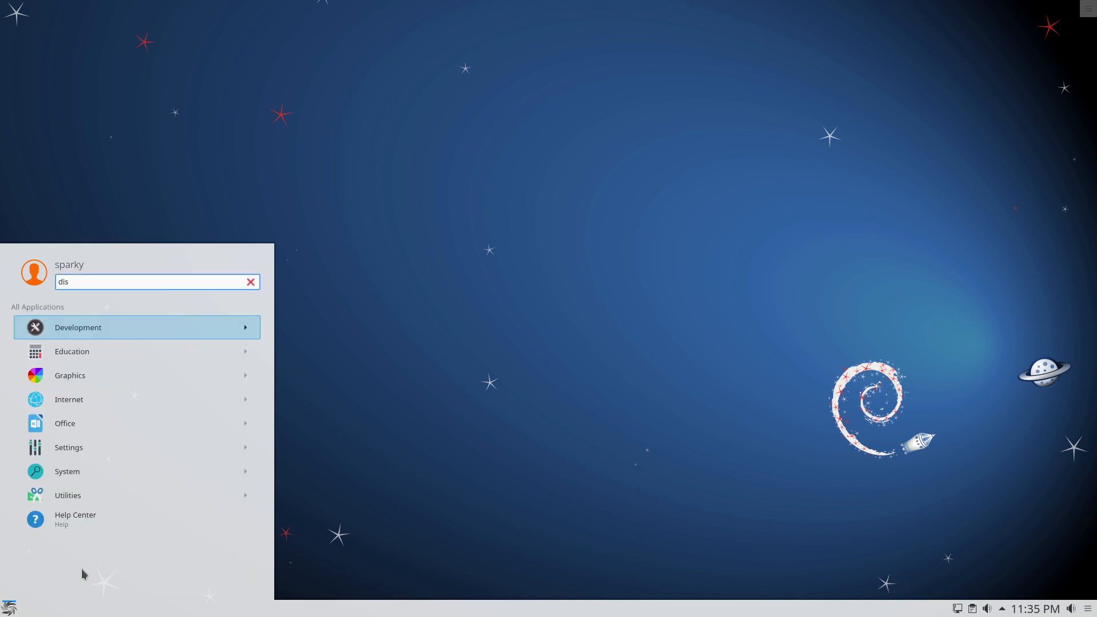
type("co")
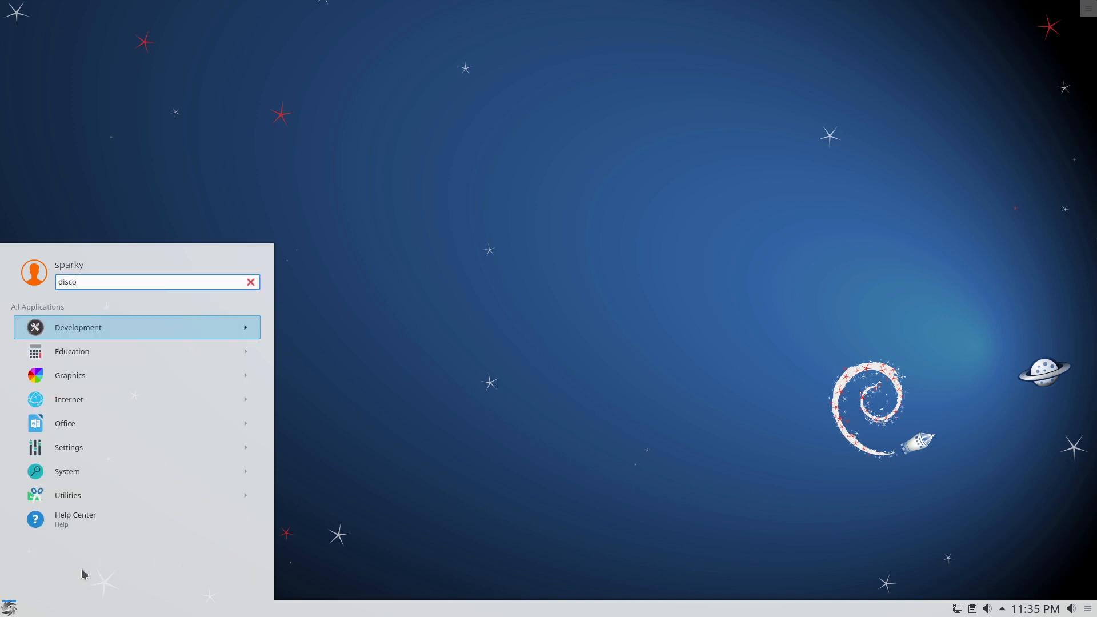
type("v")
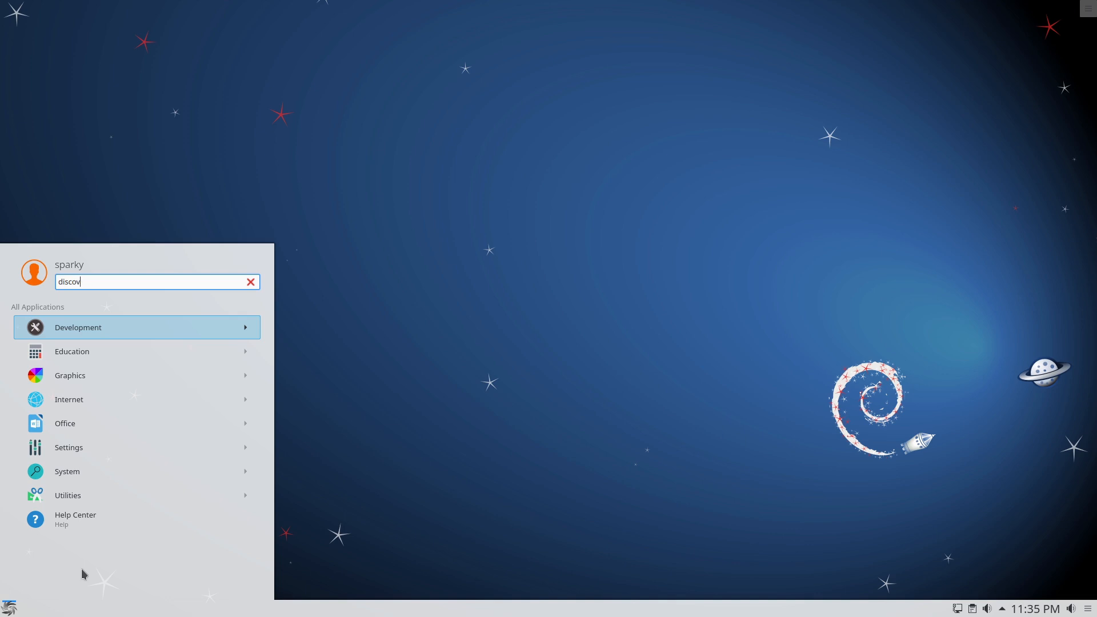
left_click(251, 281)
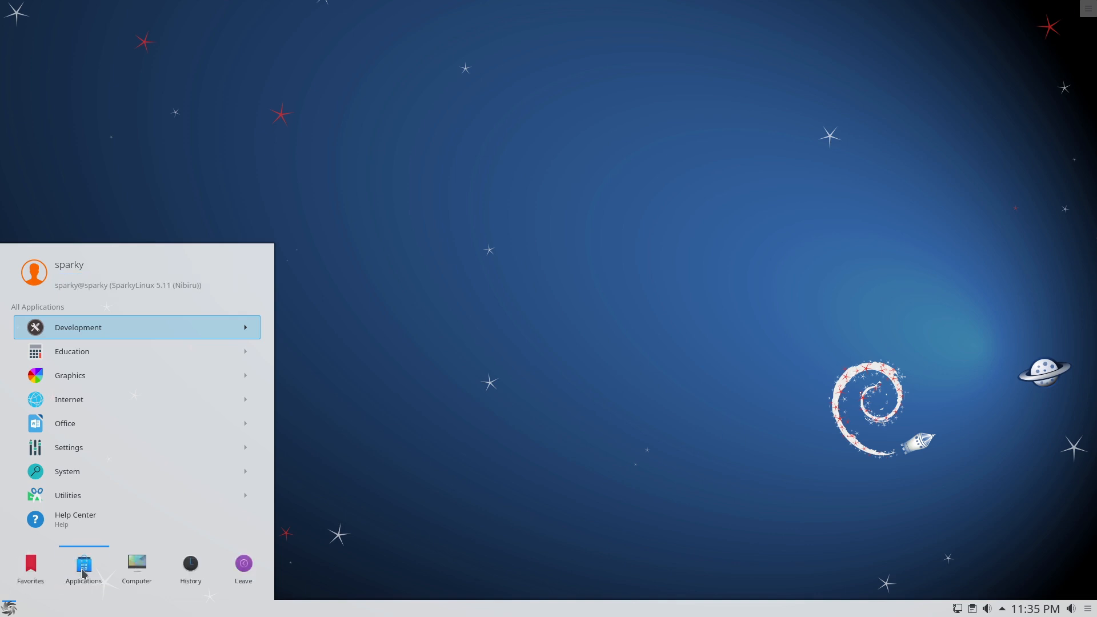
mouse_move(75, 332)
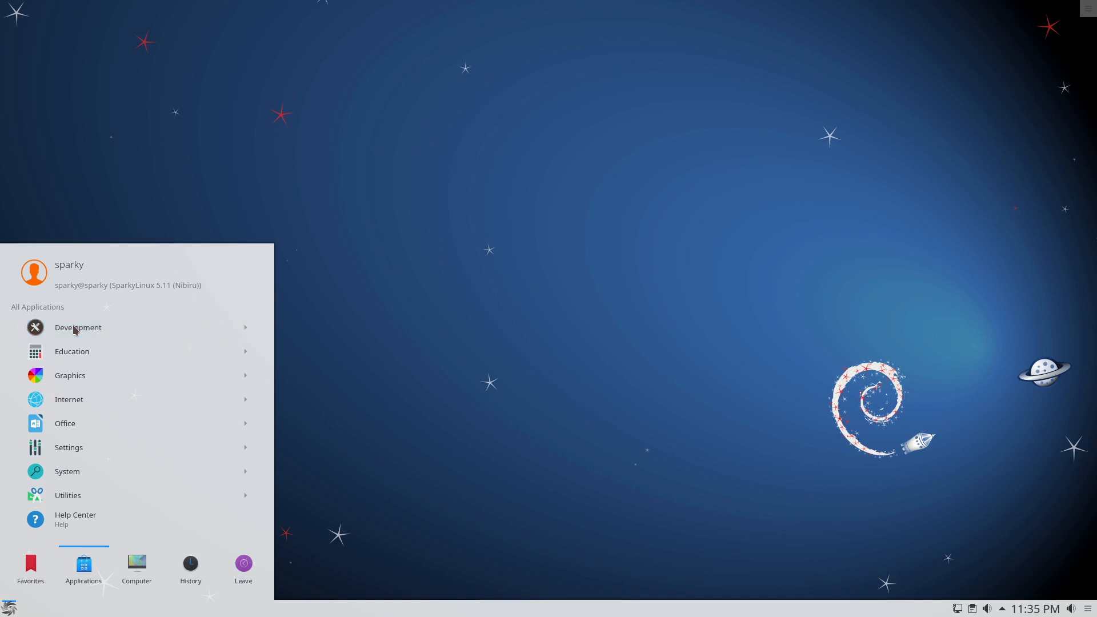
mouse_move(72, 351)
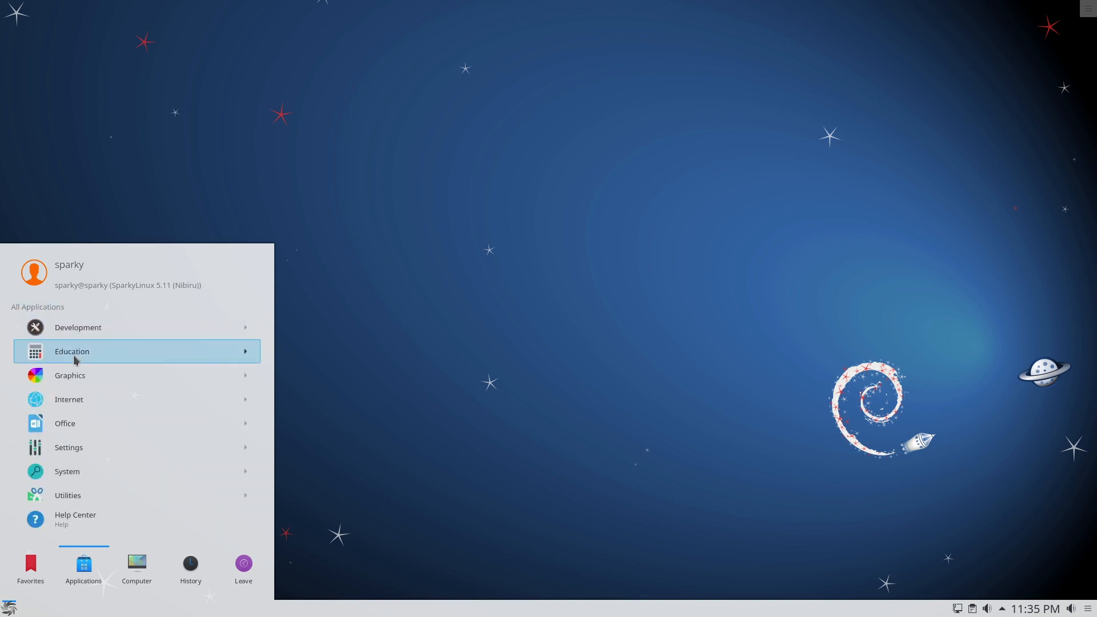
mouse_move(70, 375)
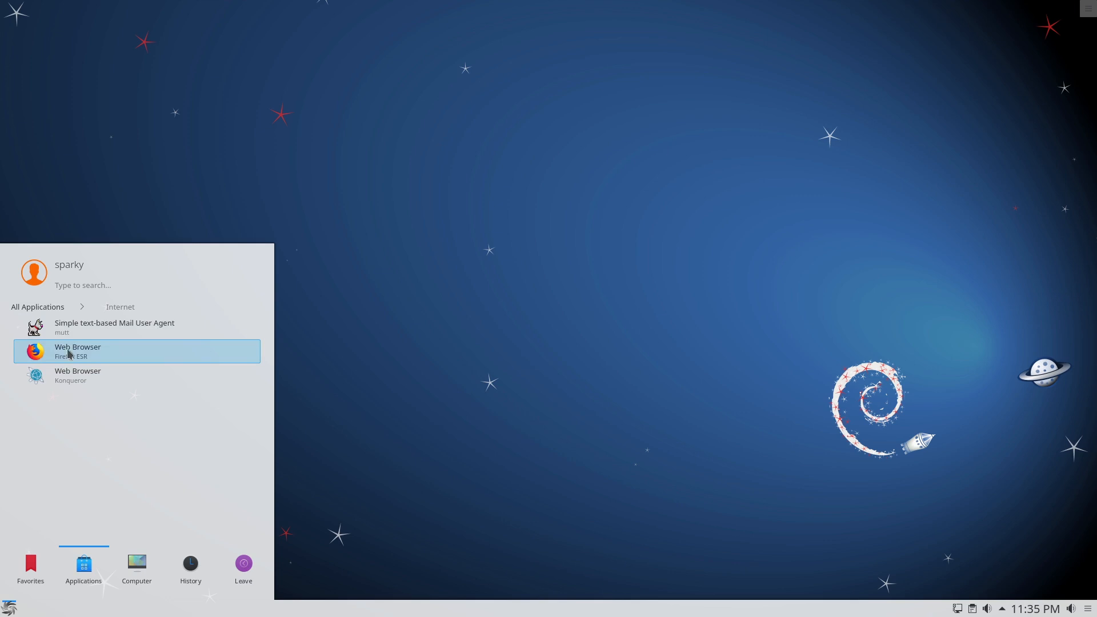
Browse Office applications, then launch System Settings from the Settings category.
left_click(37, 306)
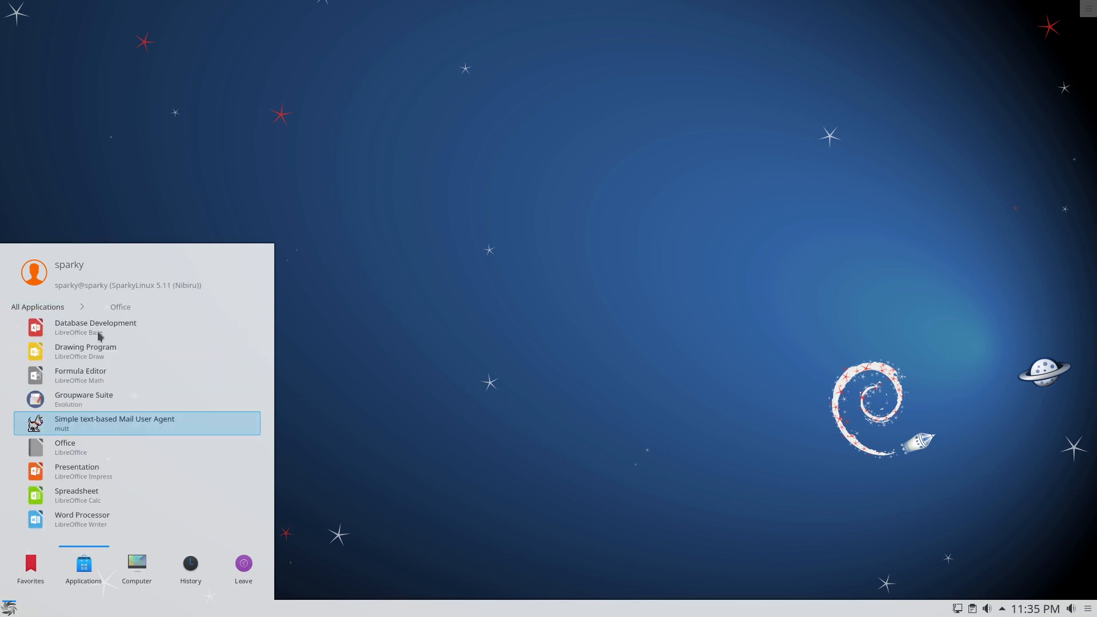
mouse_move(80, 376)
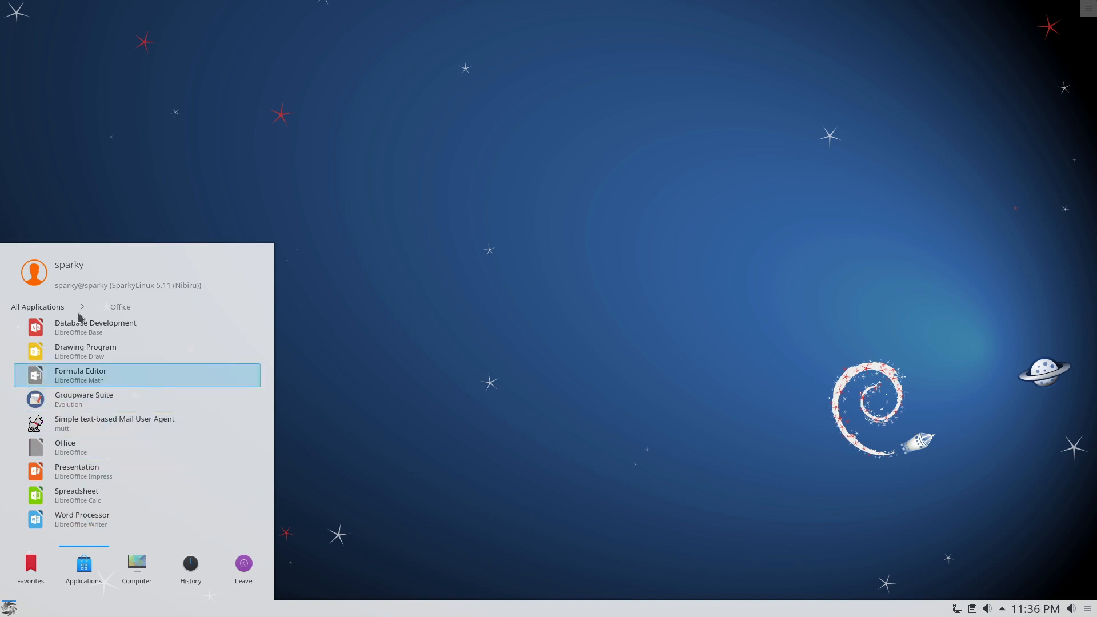
left_click(37, 306)
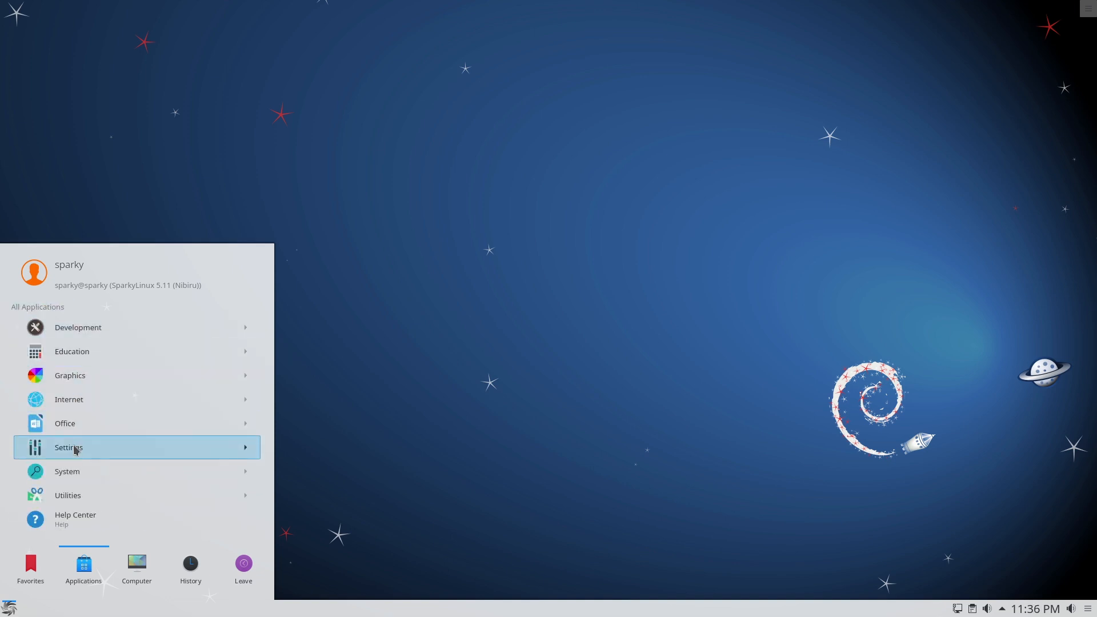
left_click(69, 446)
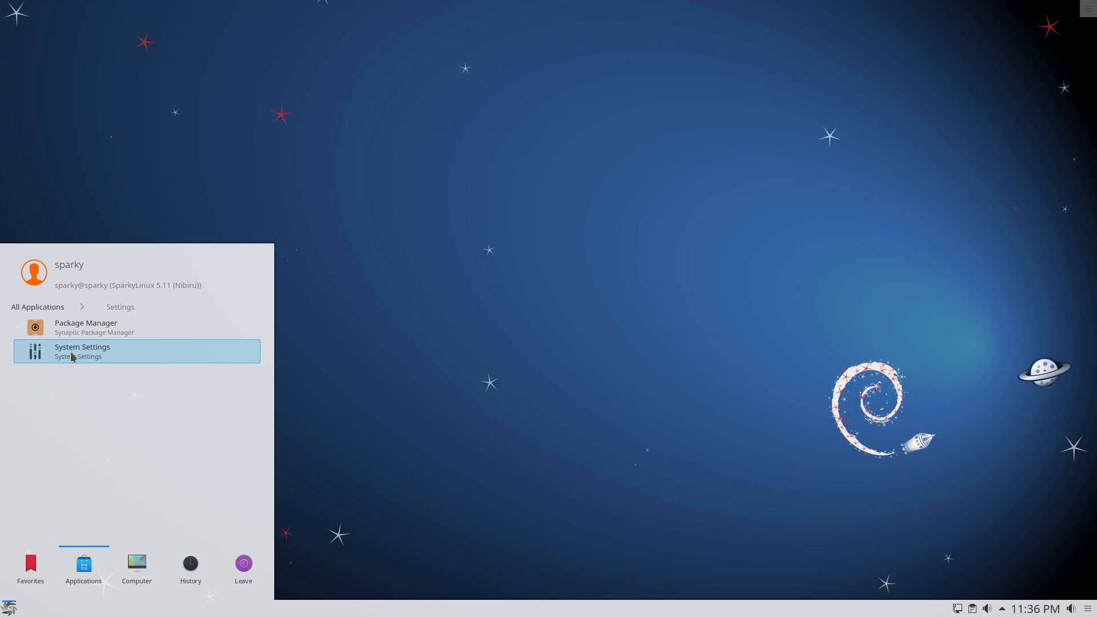
left_click(83, 350)
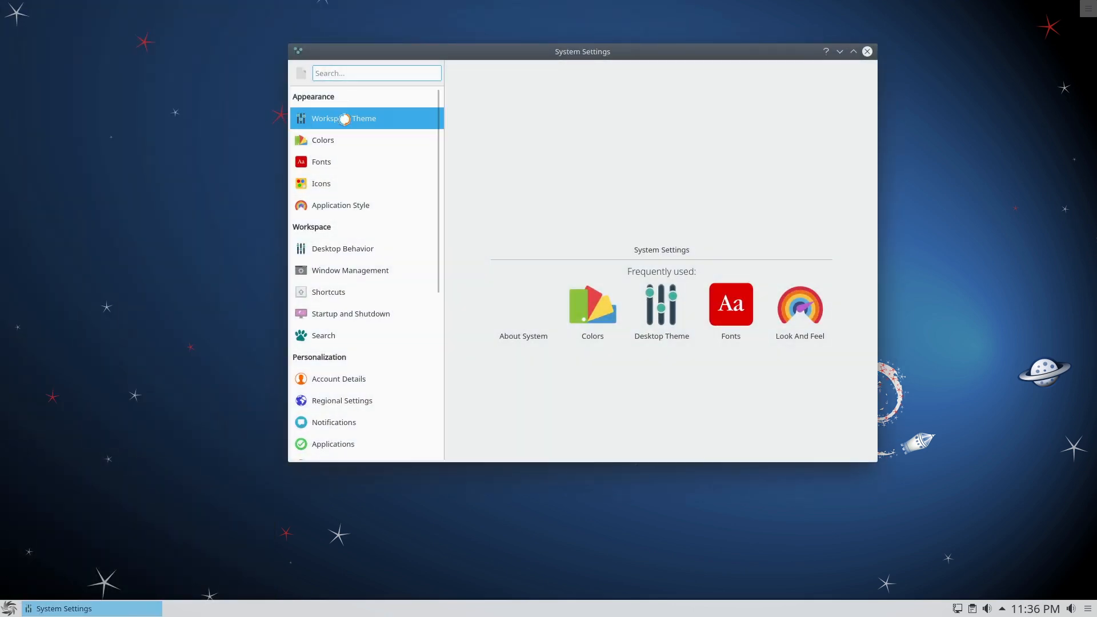
View Workspace Theme's Look And Feel and Desktop Theme pages listing Air, Breeze, Oxygen and Sparky.
left_click(344, 117)
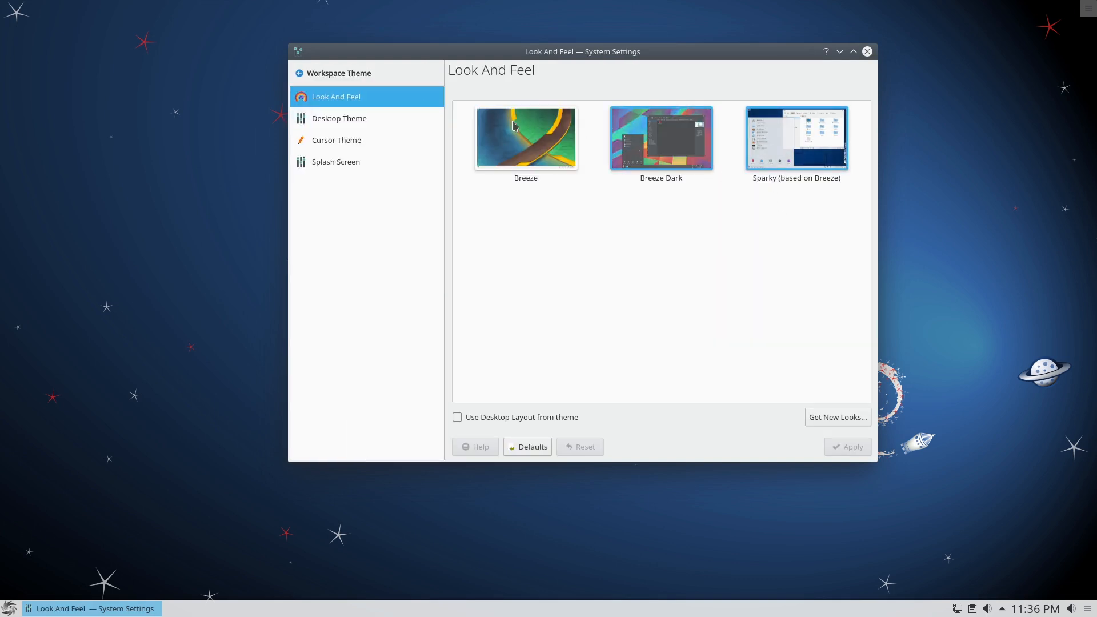
mouse_move(830, 144)
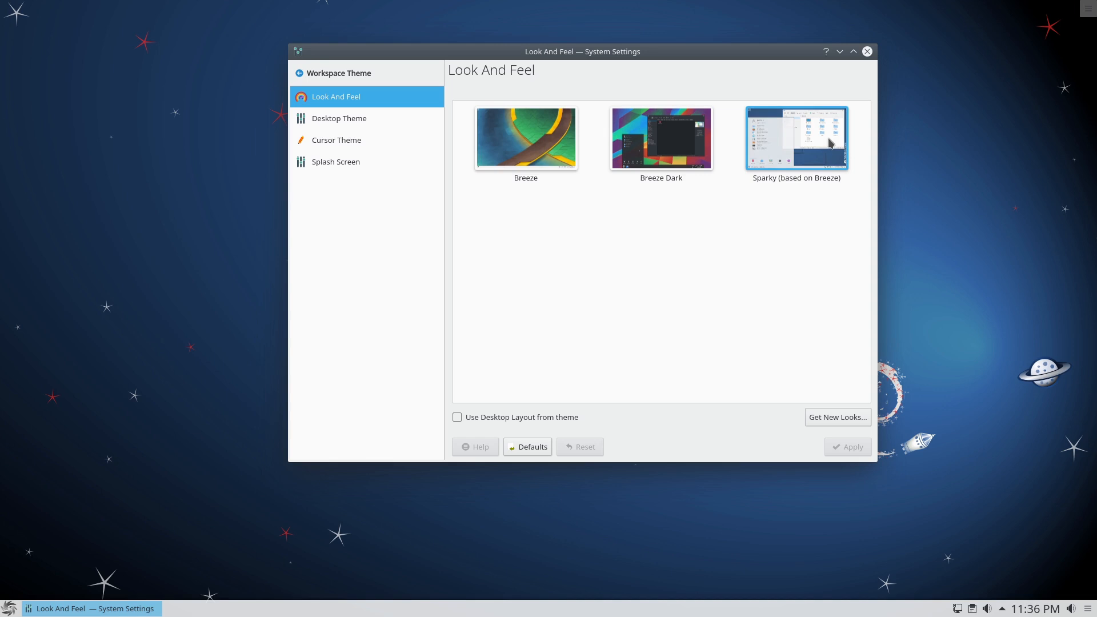
left_click(338, 118)
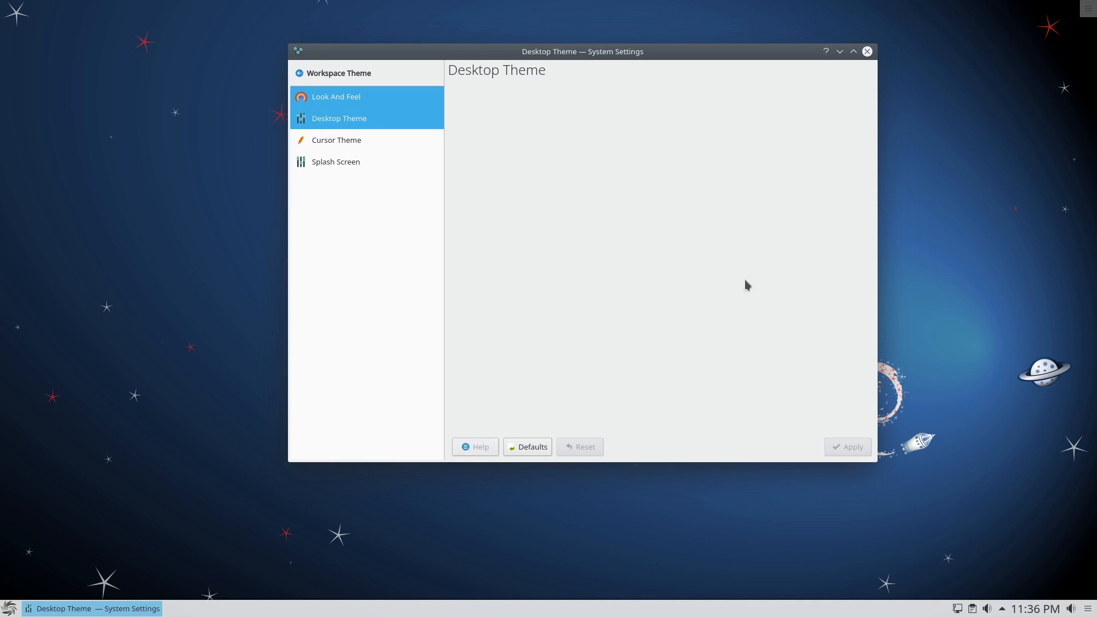
left_click(338, 118)
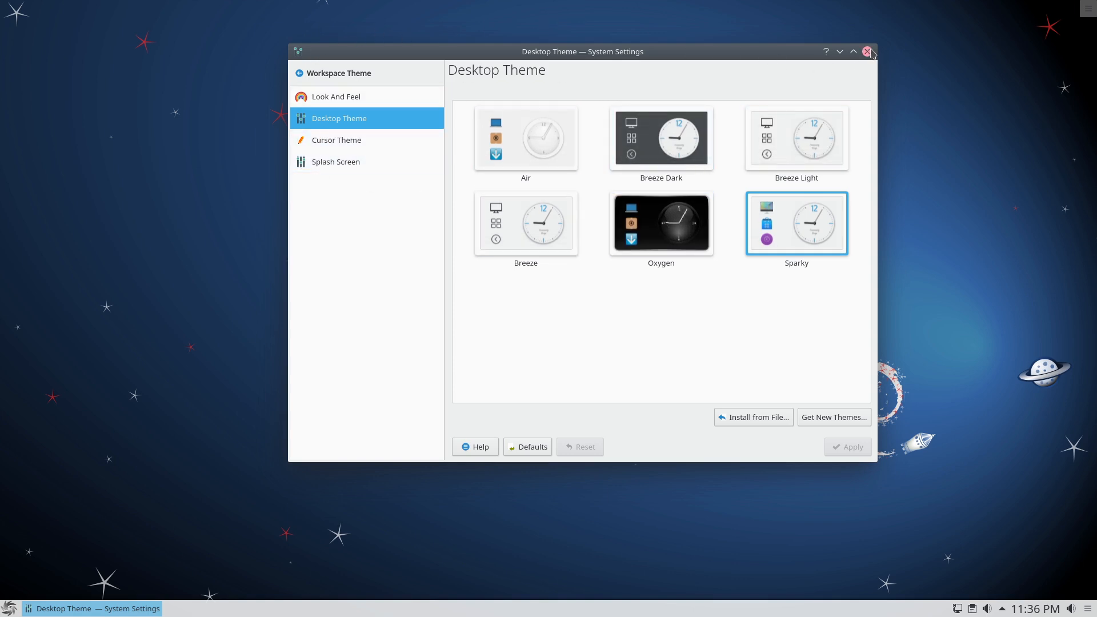
mouse_move(870, 52)
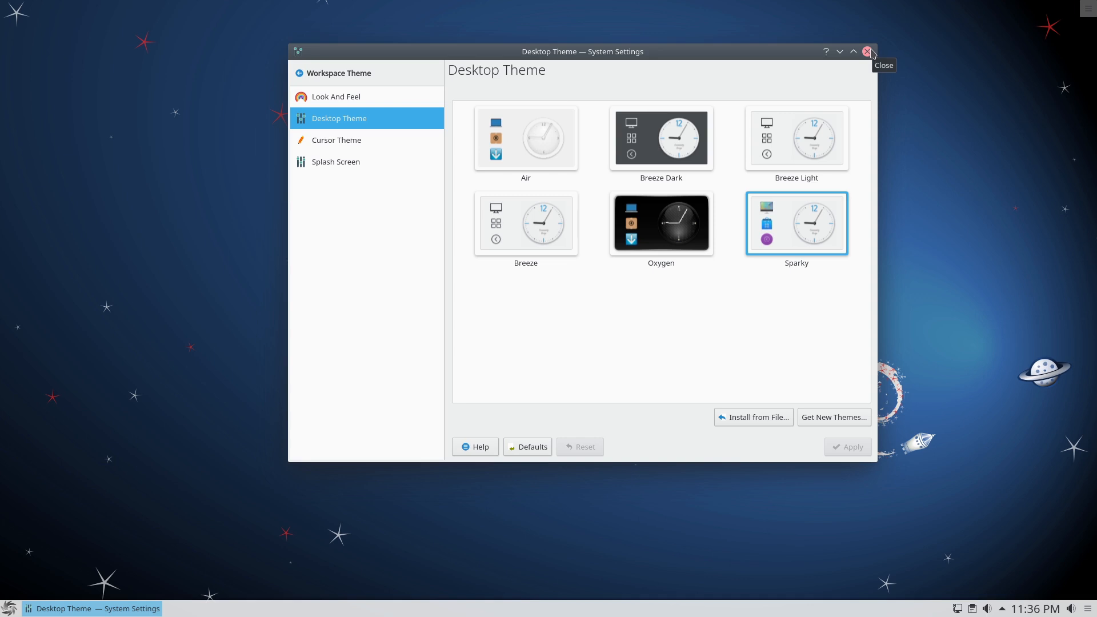
mouse_move(862, 42)
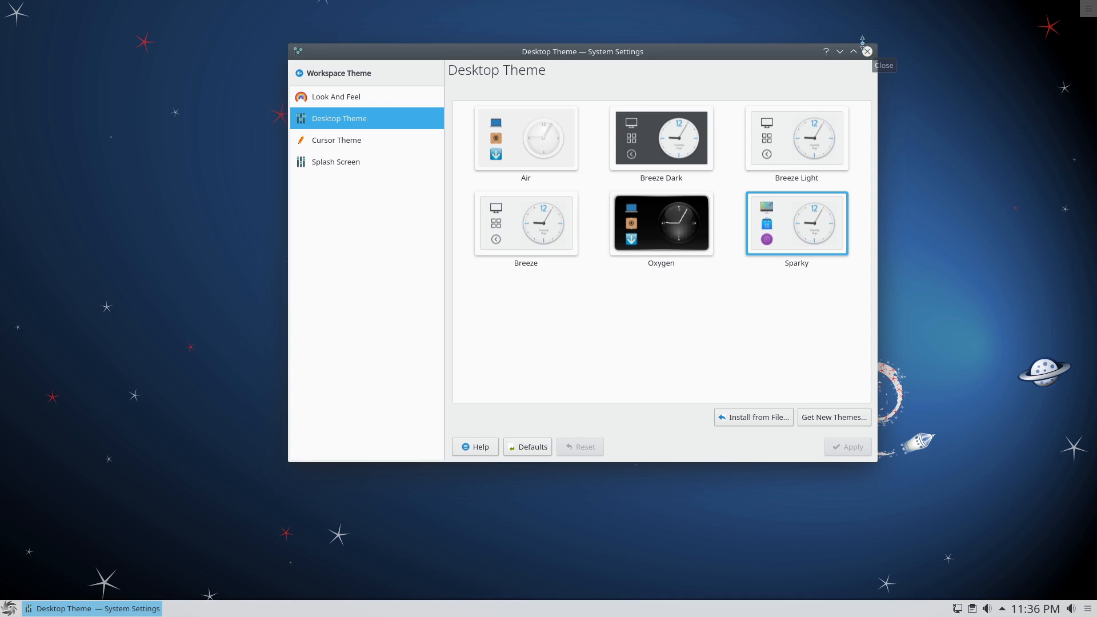
mouse_move(775, 93)
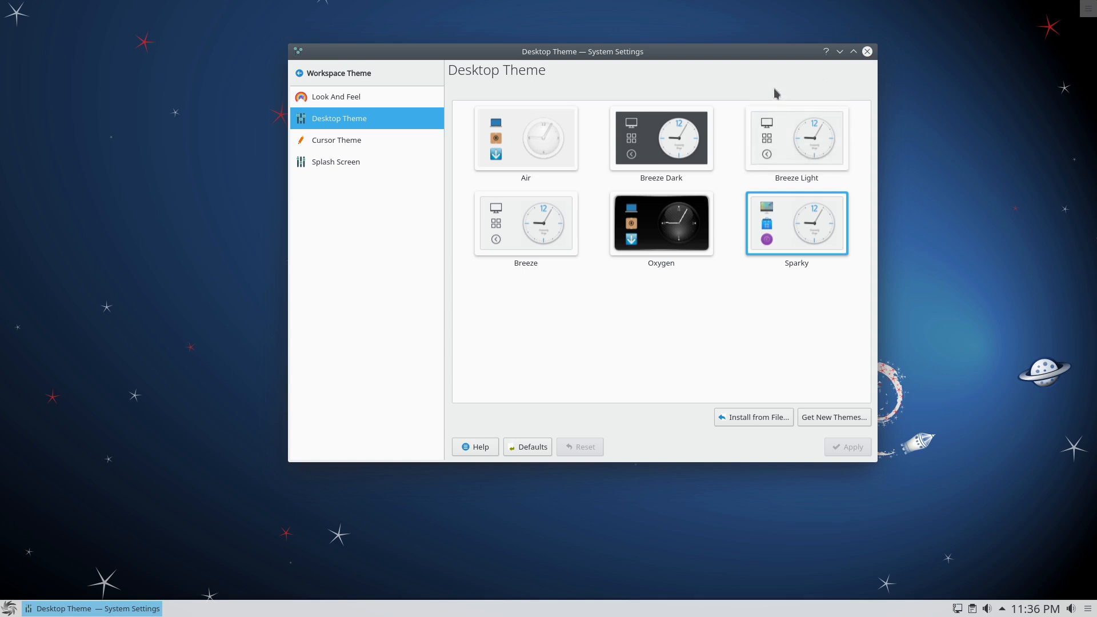
mouse_move(867, 52)
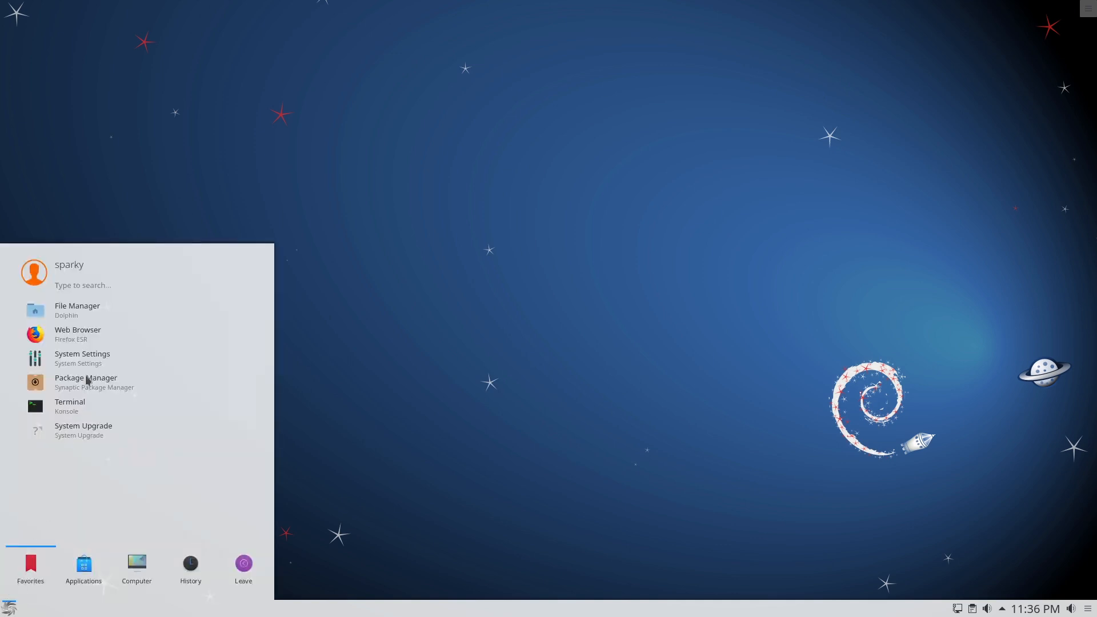
Browse the Utilities applications in the launcher, then dismiss the menu to the empty desktop.
left_click(83, 567)
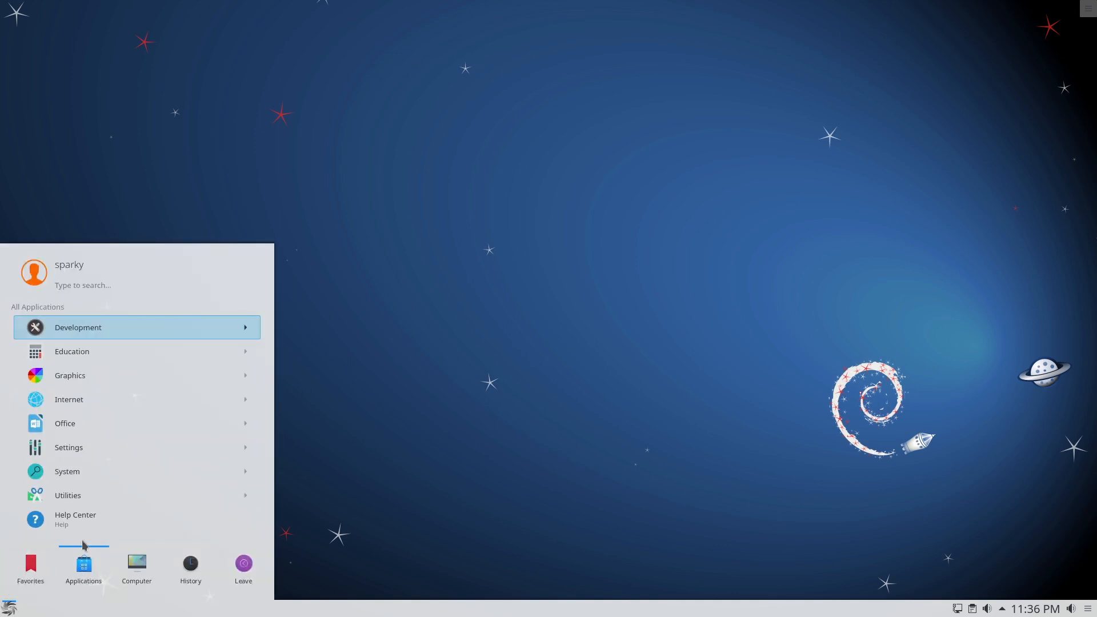
left_click(67, 494)
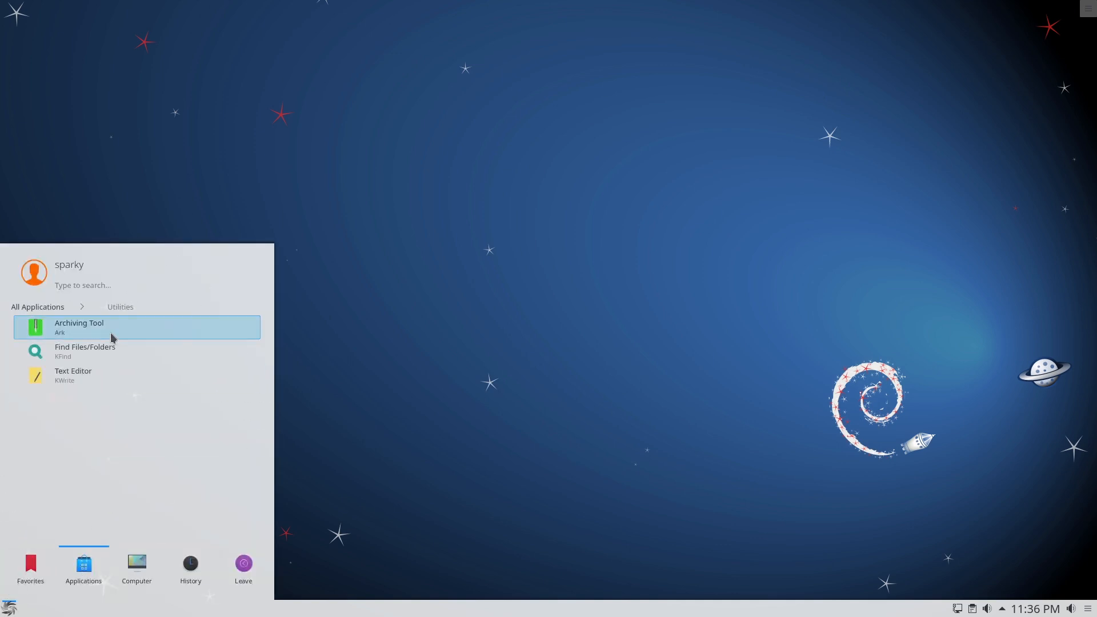
left_click(37, 306)
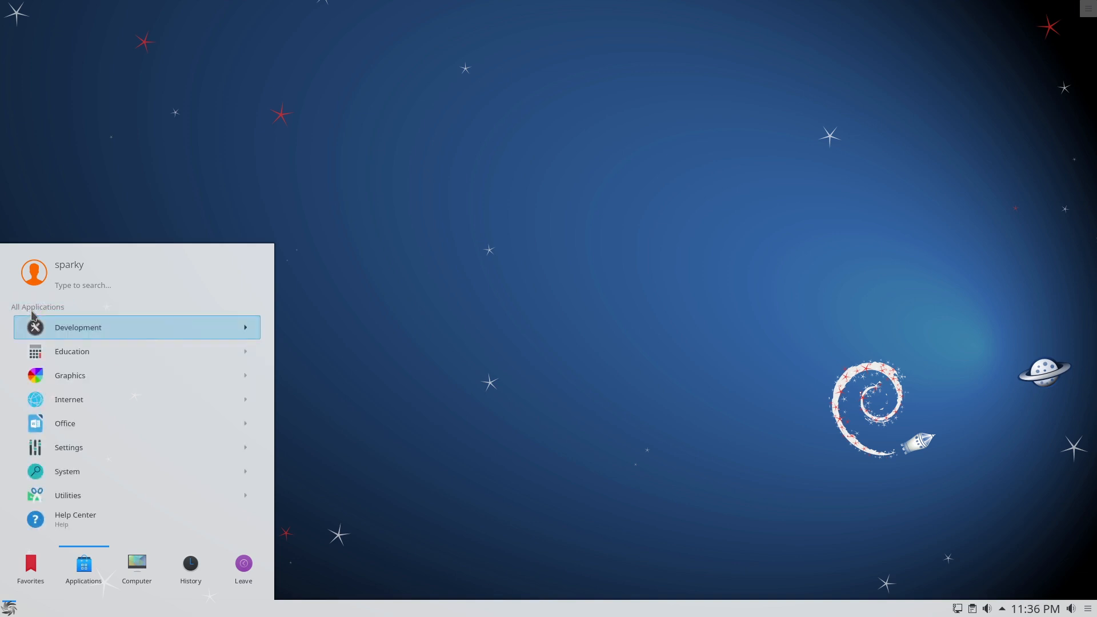
left_click(708, 20)
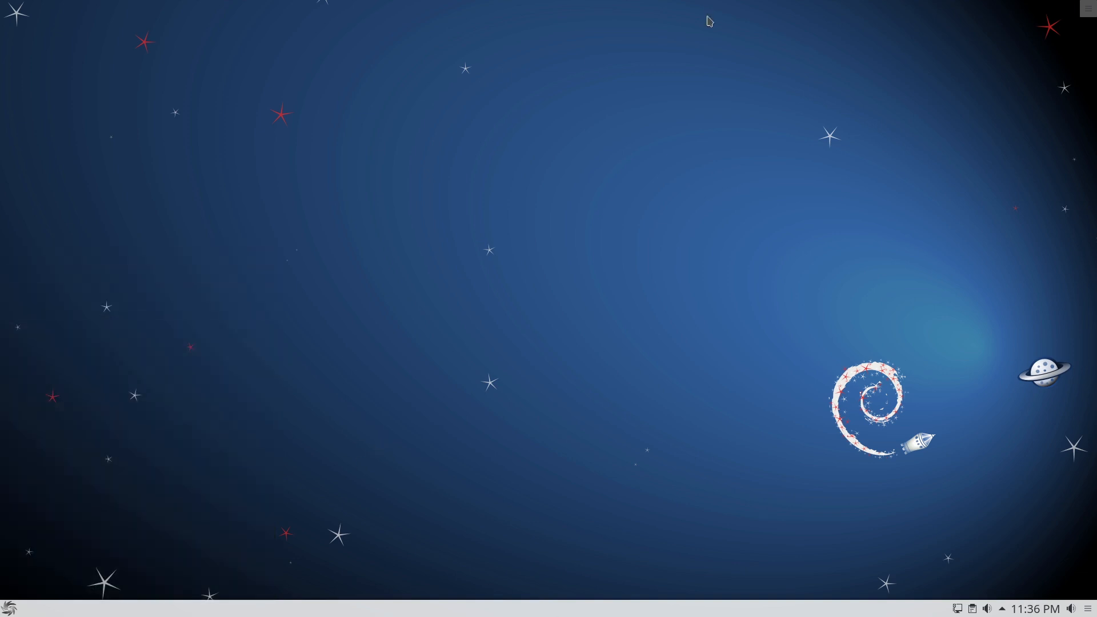
mouse_move(616, 430)
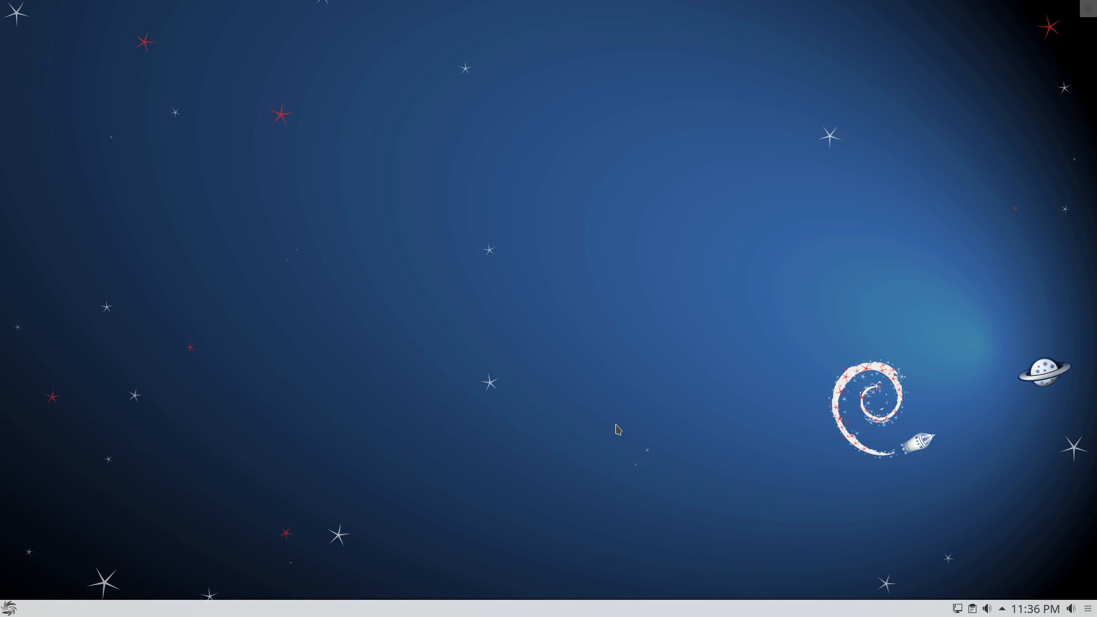